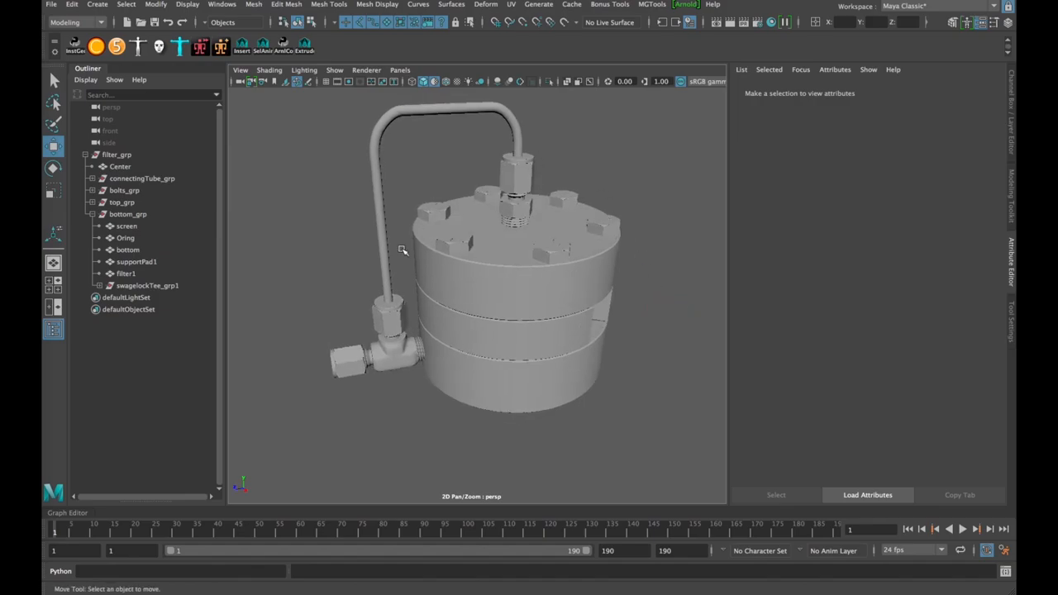
{"action": "mouse_move", "coordinate": [407, 213]}
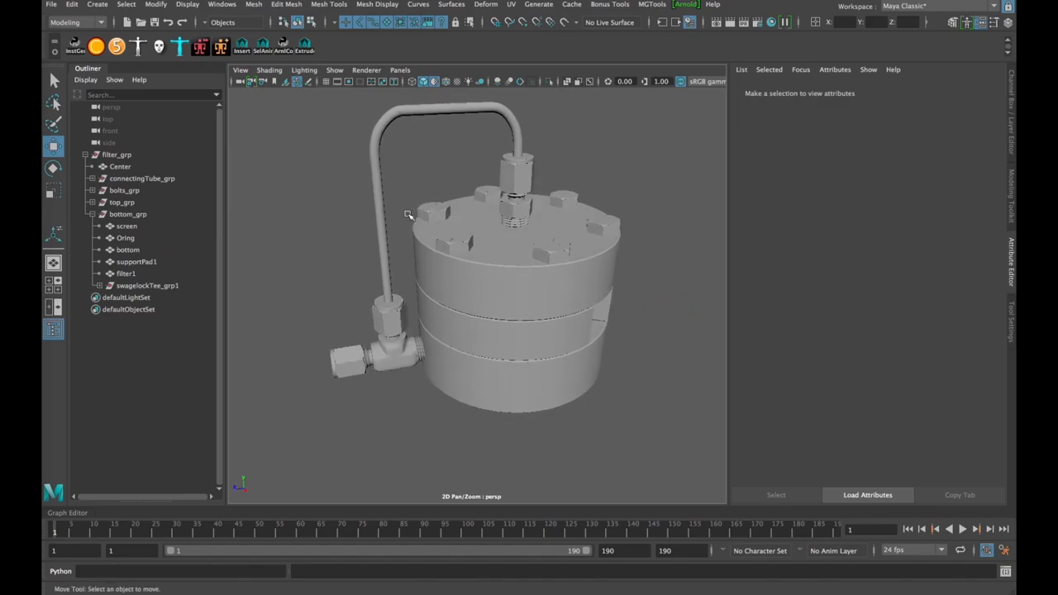
{"action": "mouse_move", "coordinate": [473, 234]}
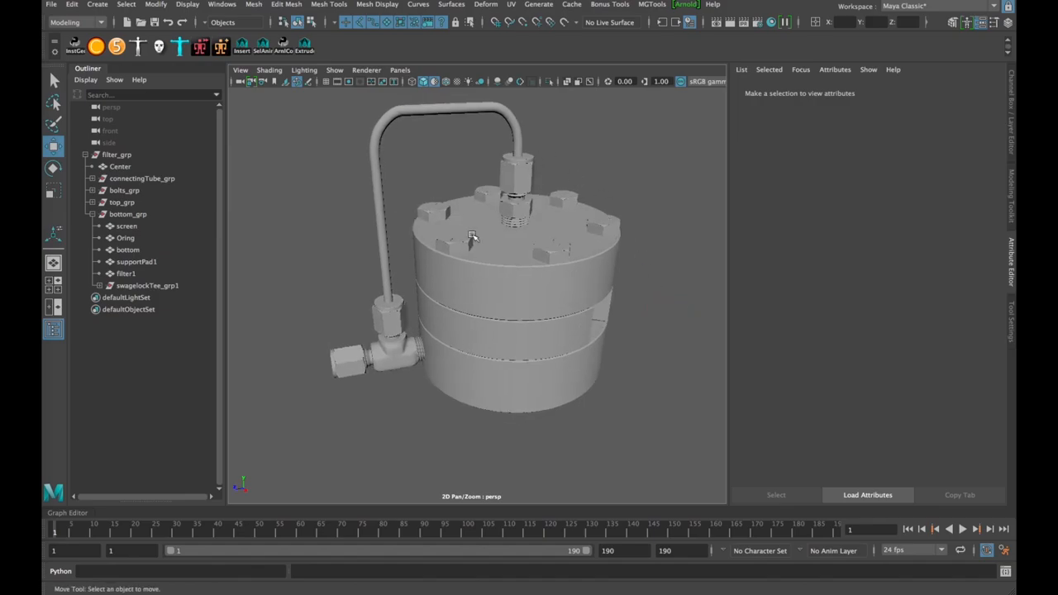
- Orbit and zoom the filter body to face one of its threaded side holes
{"action": "left_click_drag", "start_coordinate": [471, 235], "coordinate": [399, 261]}
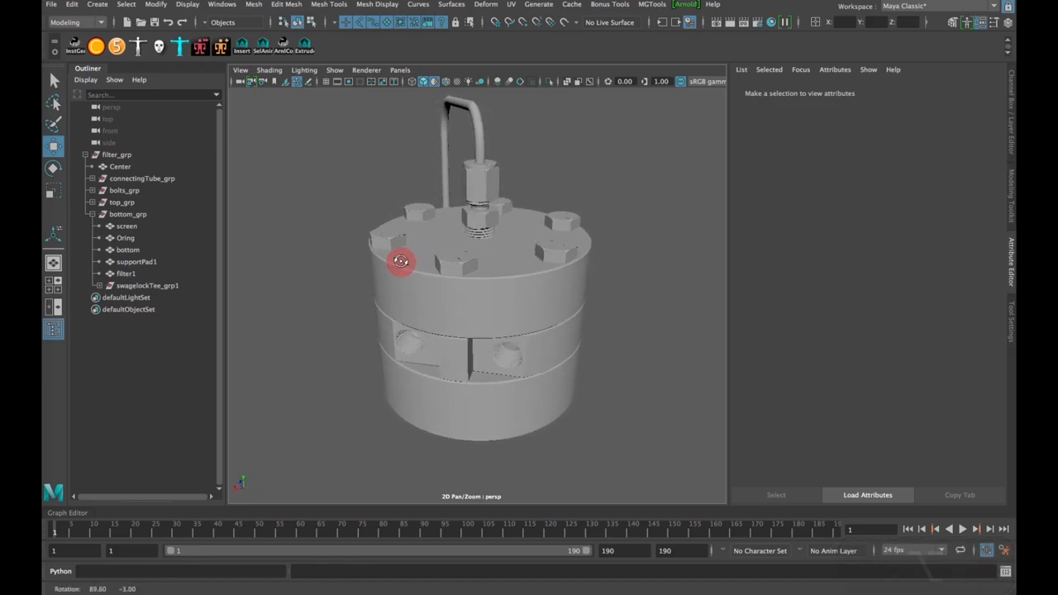
{"action": "left_click_drag", "start_coordinate": [400, 261], "coordinate": [466, 244]}
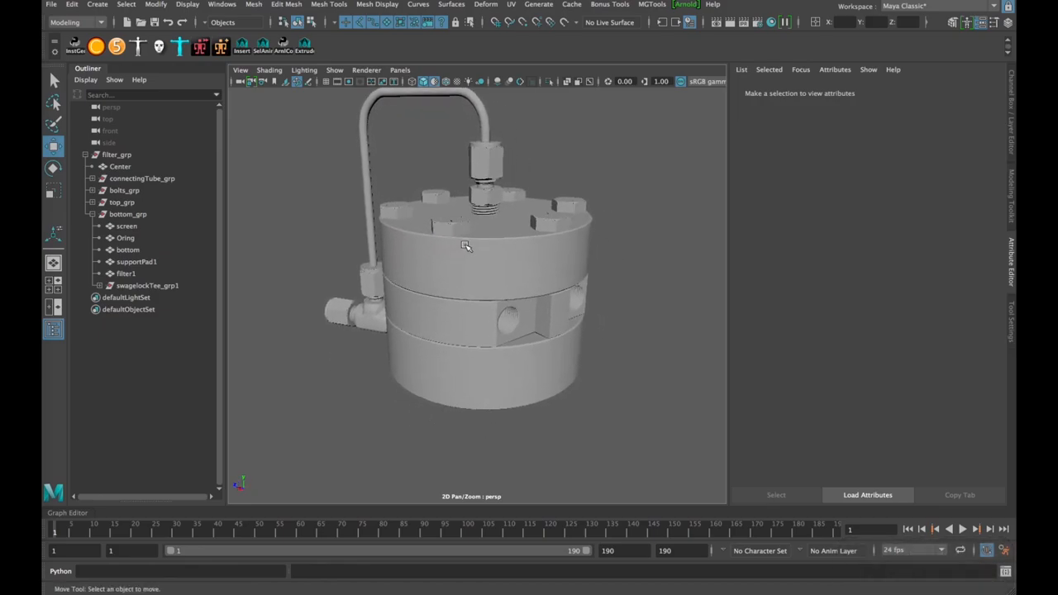
{"action": "left_click_drag", "start_coordinate": [466, 246], "coordinate": [496, 235]}
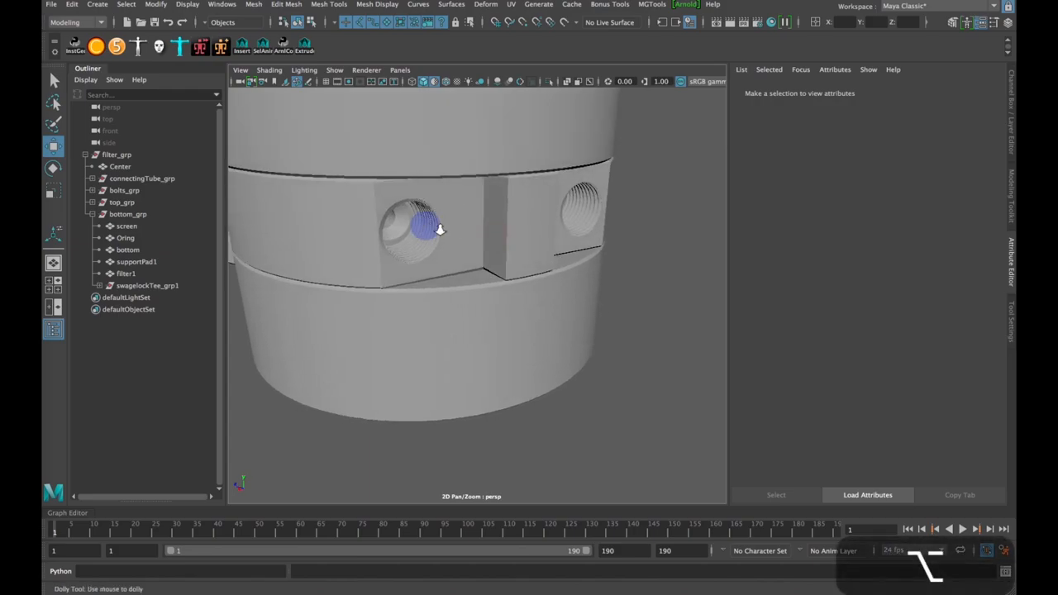
{"action": "left_click_drag", "start_coordinate": [438, 230], "coordinate": [447, 248]}
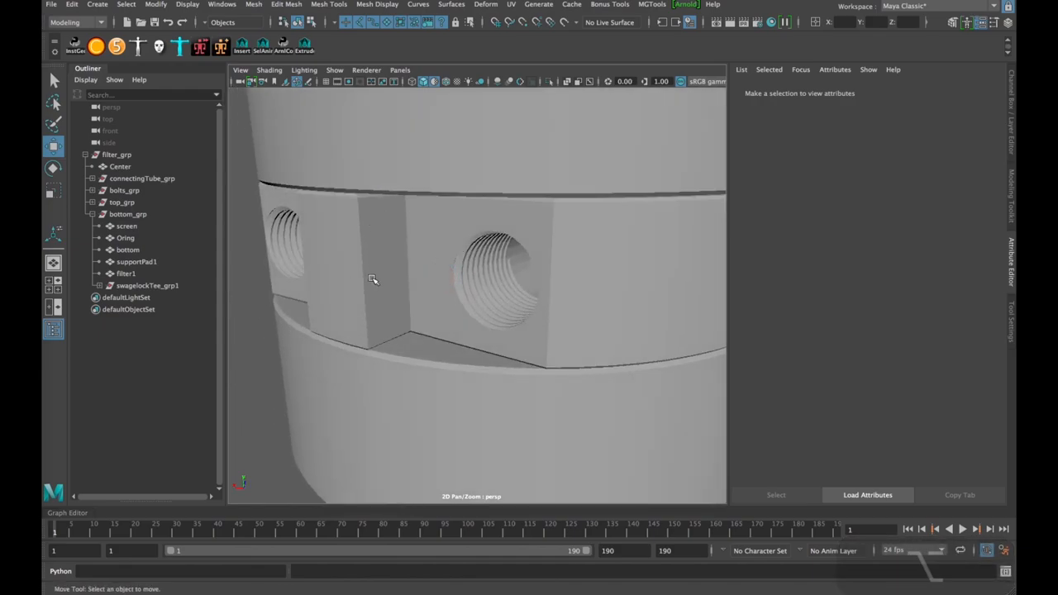
- Scrub through the rendered .mov of the filter exploding into parts and reassembling
{"action": "left_click", "coordinate": [119, 165]}
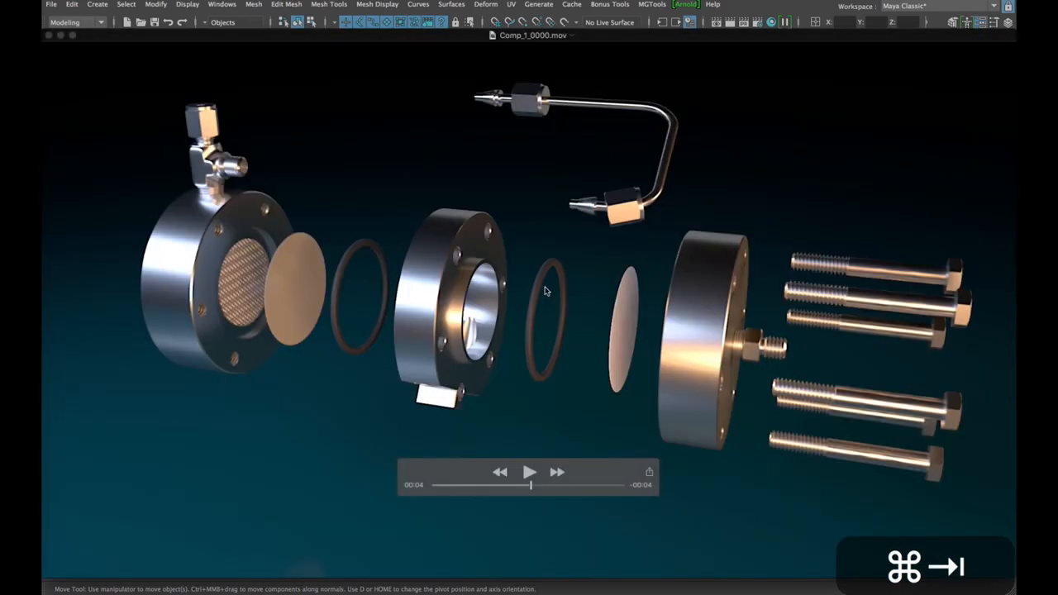
{"action": "left_click_drag", "start_coordinate": [529, 486], "coordinate": [489, 486]}
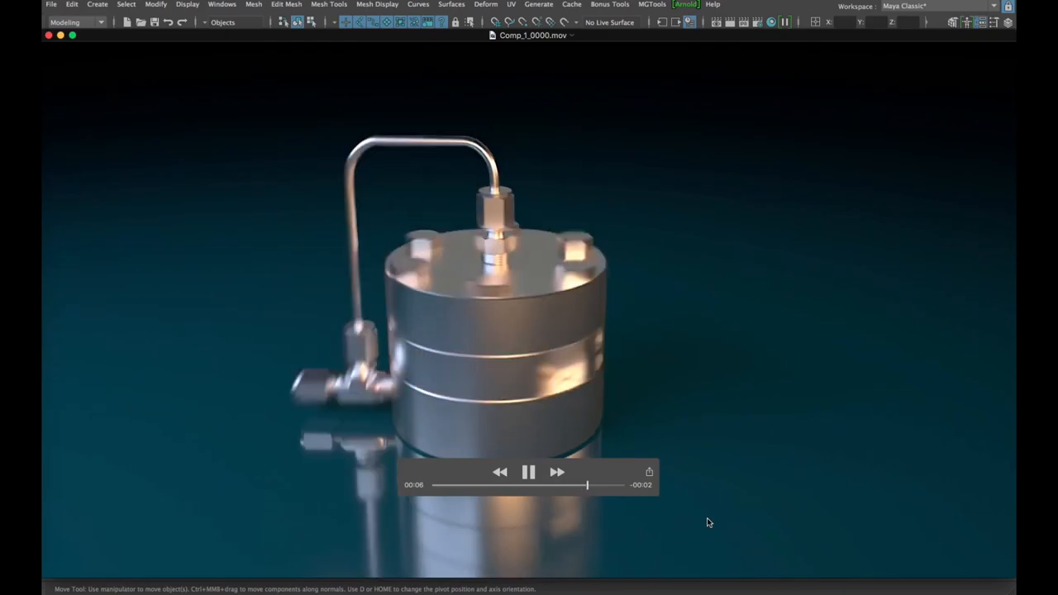
{"action": "left_click", "coordinate": [529, 472]}
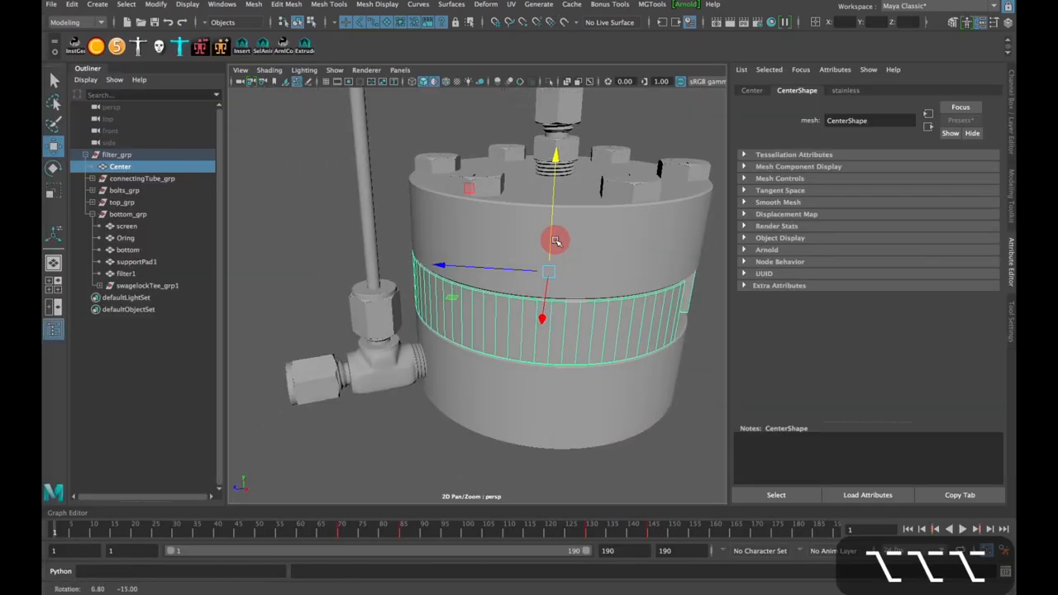
- Orbit around the selected centre ring, then Cmd+Tab away from Maya toward Chrome
{"action": "left_click_drag", "start_coordinate": [556, 242], "coordinate": [579, 309]}
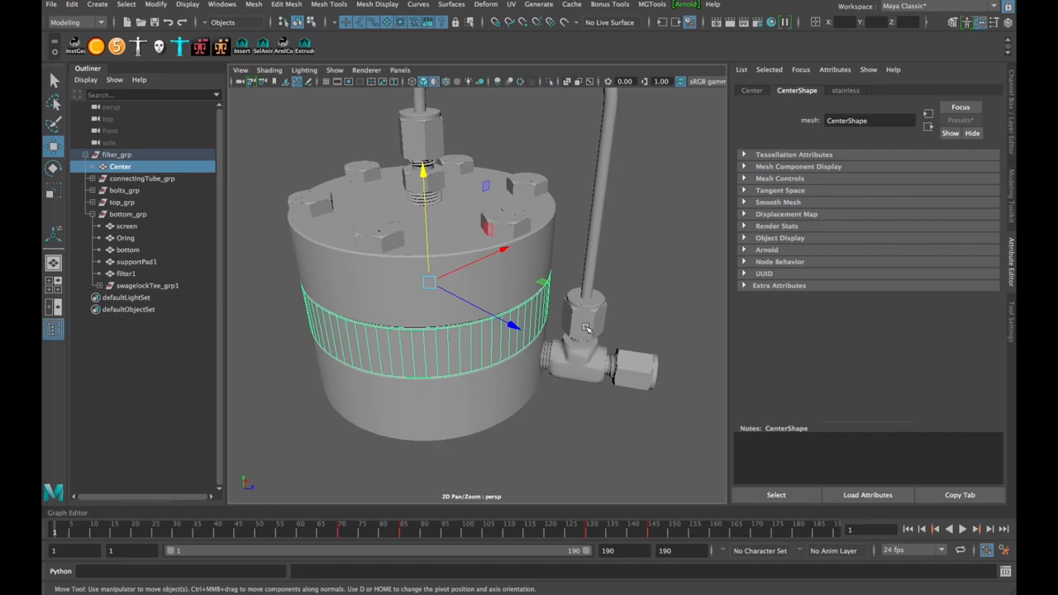
{"action": "key", "text": "Cmd+Tab"}
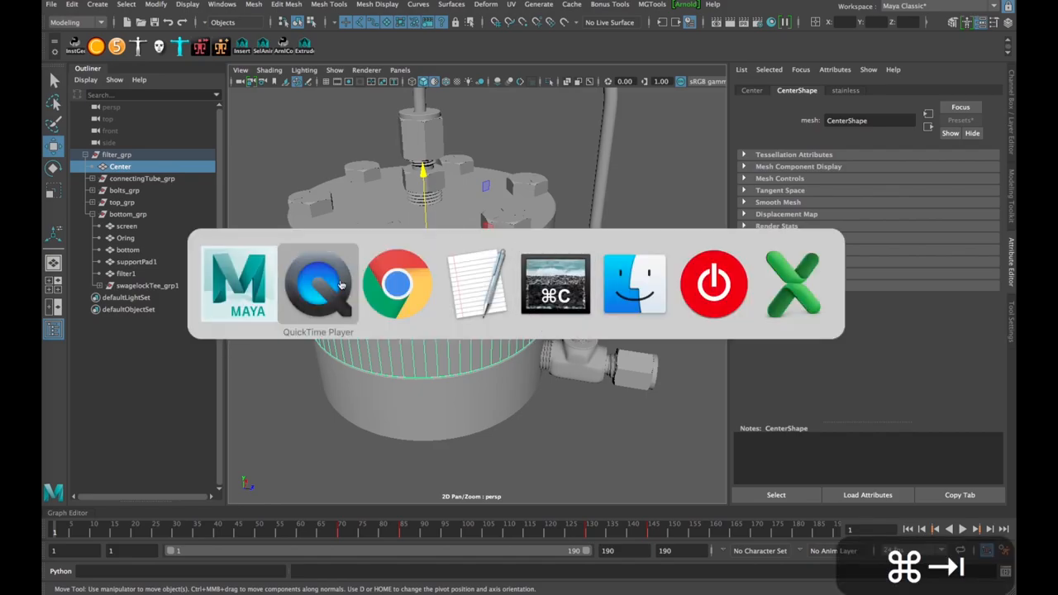
- Navigate McMaster-Carr to Metric 18-8 Stainless Phillips Flat Head Screws
{"action": "left_click", "coordinate": [396, 285]}
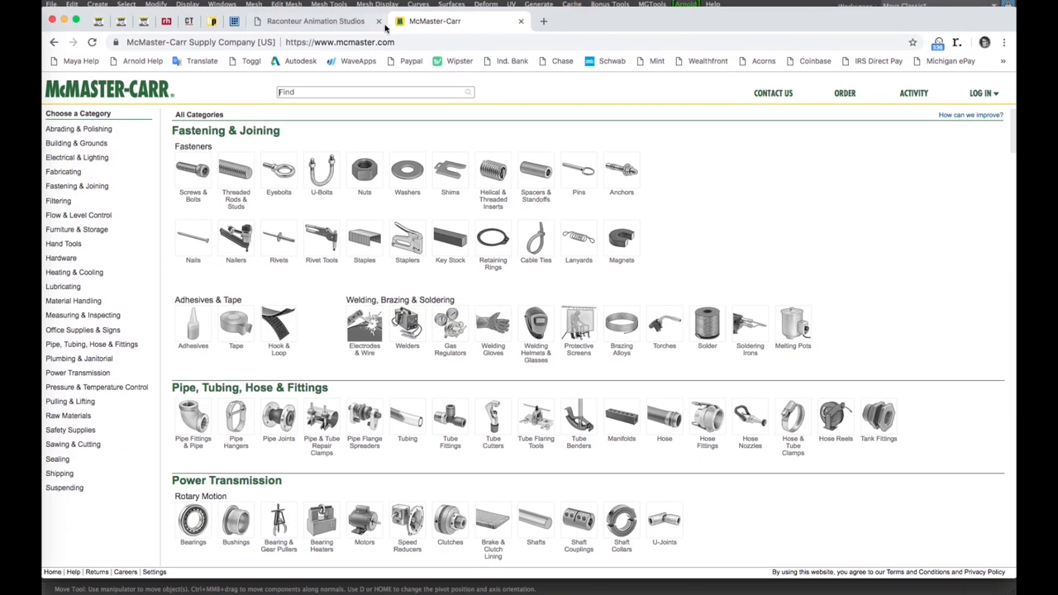
{"action": "mouse_move", "coordinate": [430, 64]}
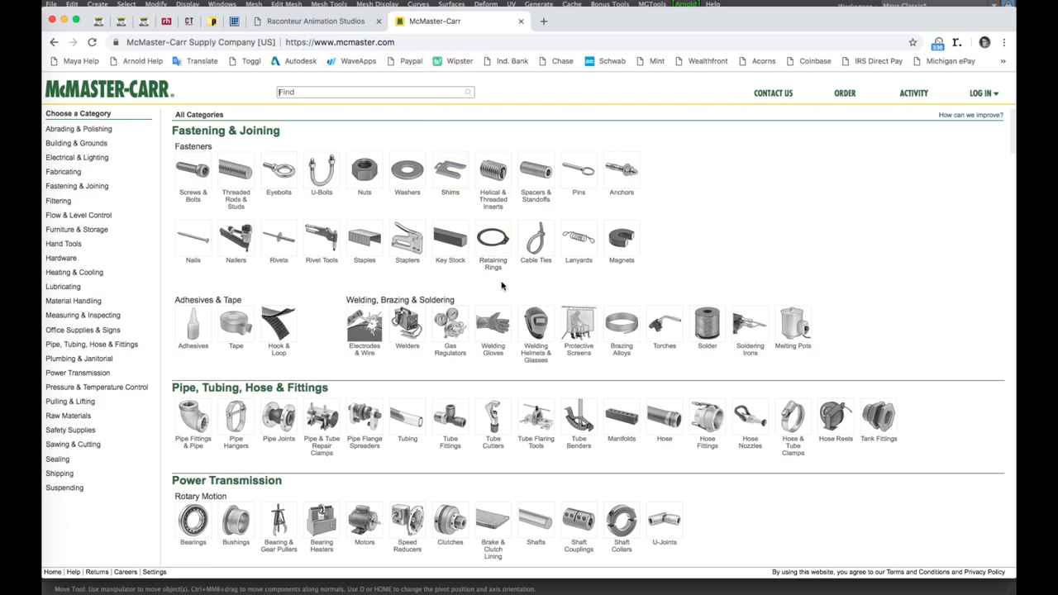
{"action": "scroll", "scroll_direction": "down", "scroll_amount": 3}
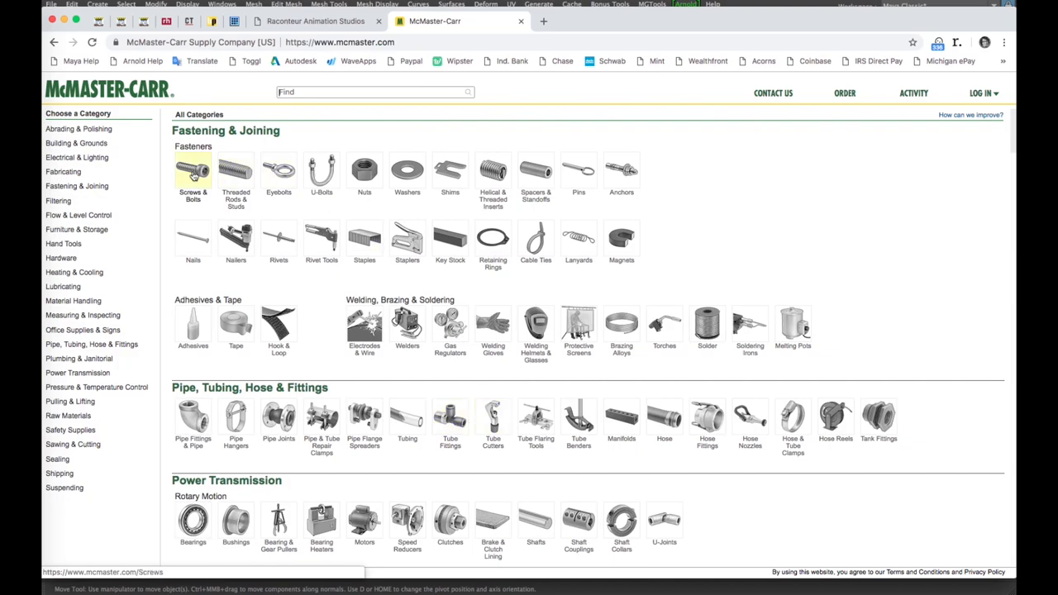
{"action": "mouse_move", "coordinate": [492, 173]}
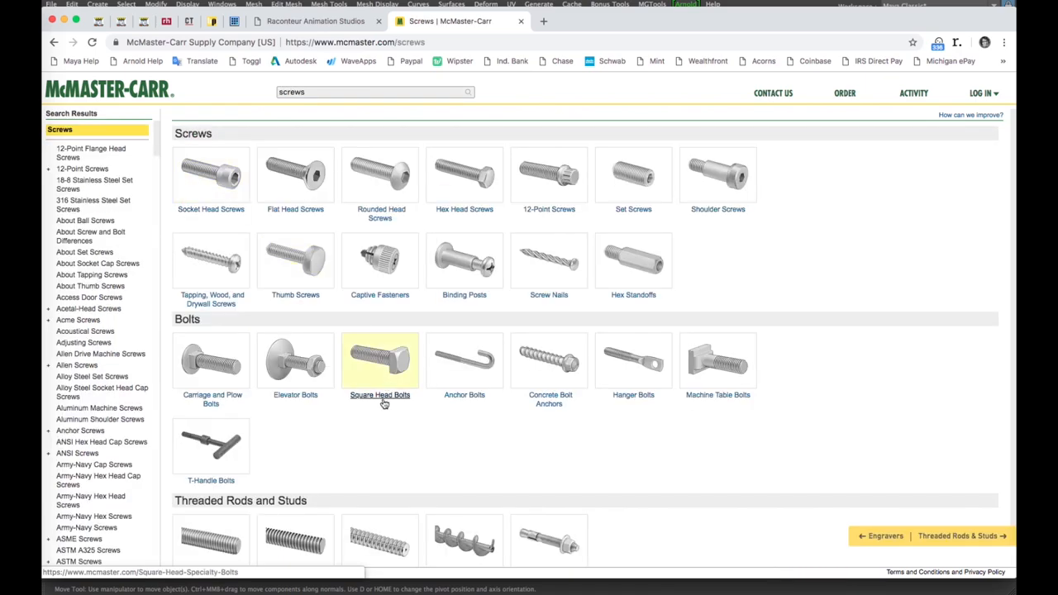
{"action": "mouse_move", "coordinate": [690, 189]}
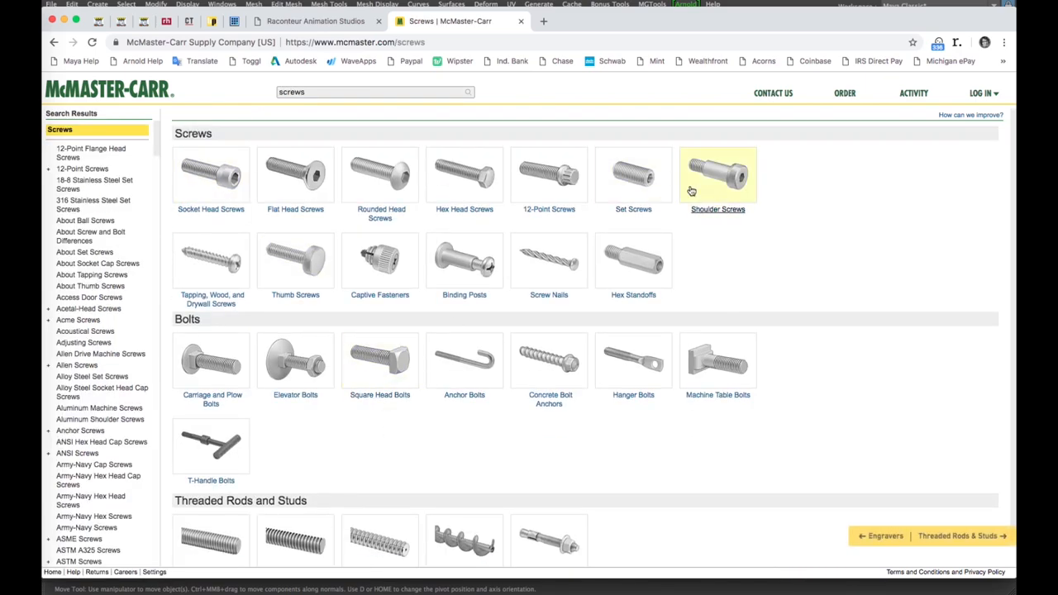
{"action": "left_click", "coordinate": [295, 174]}
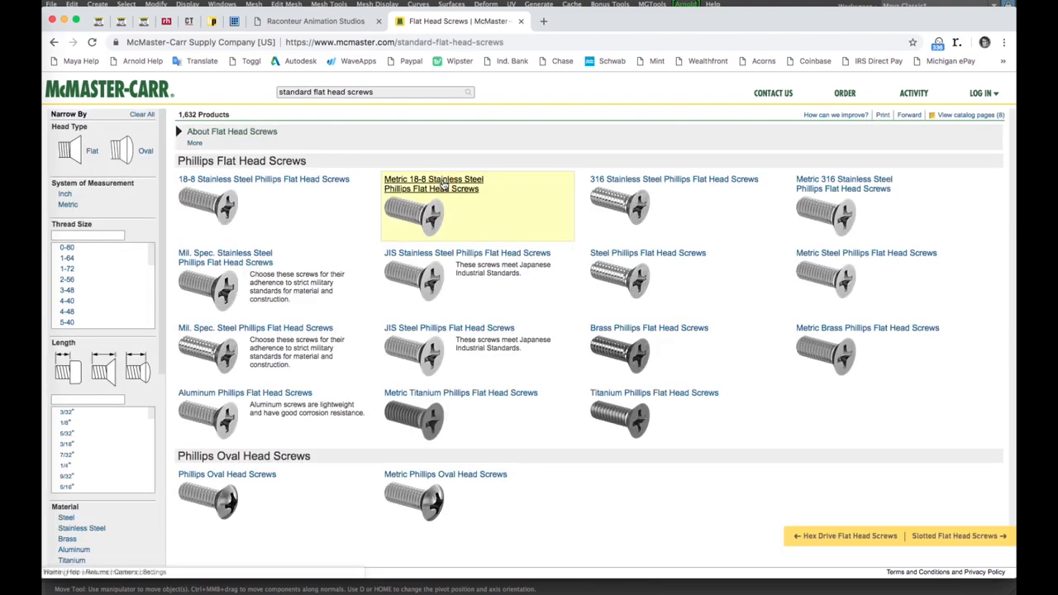
{"action": "left_click", "coordinate": [433, 183]}
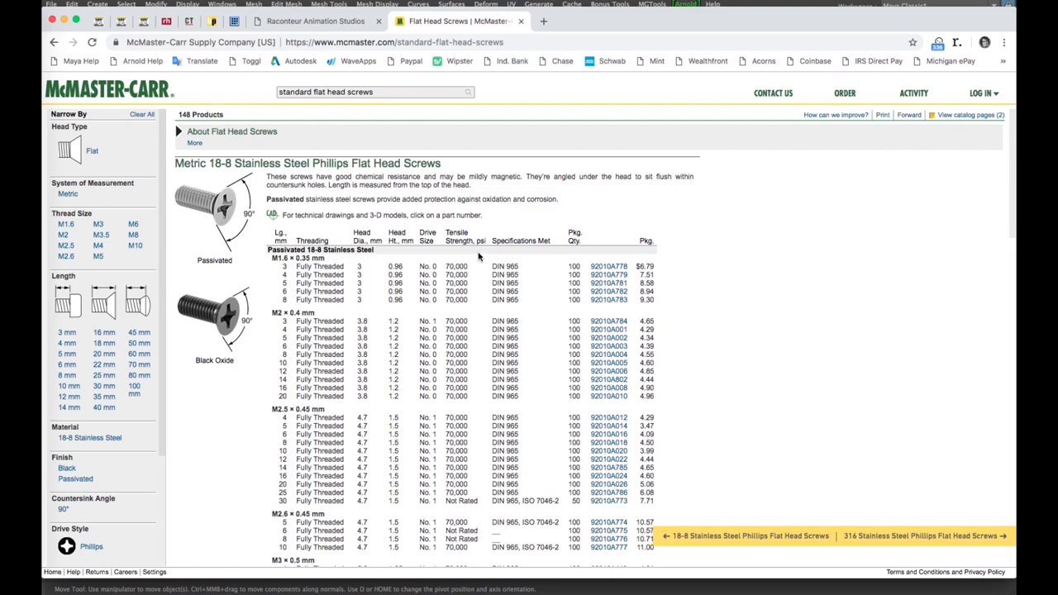
- Expand the M1.6 screw 92010A778, show its product detail and list the 3-D model download formats
{"action": "left_click", "coordinate": [608, 267]}
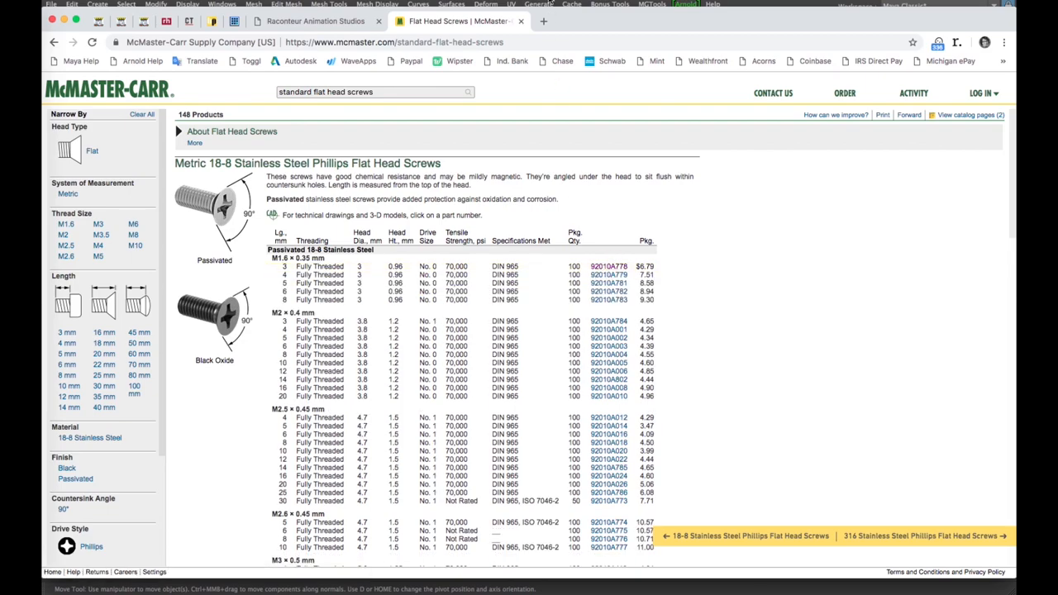
{"action": "mouse_move", "coordinate": [545, 285]}
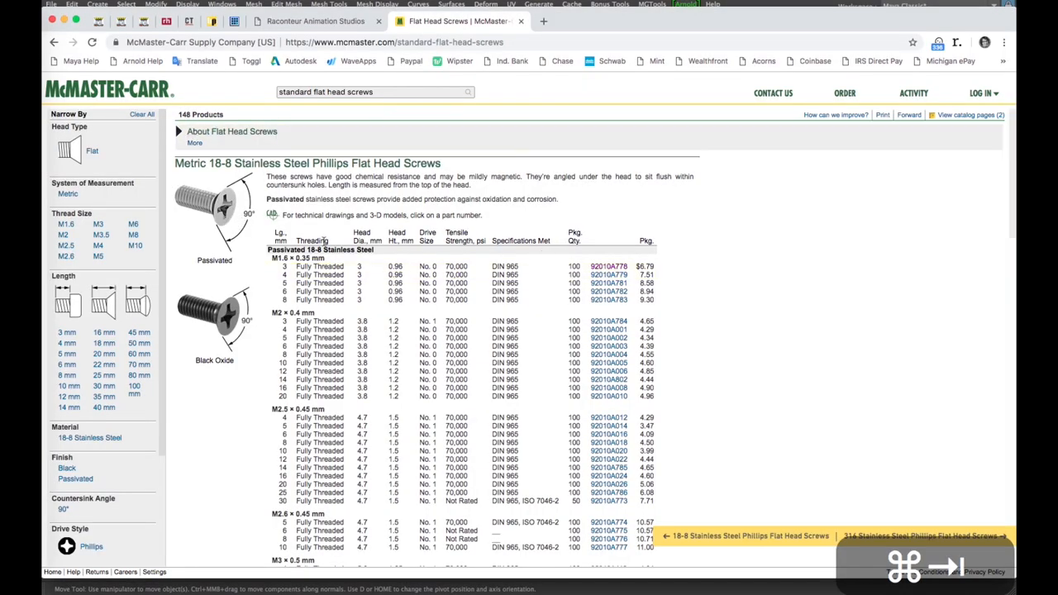
{"action": "left_click", "coordinate": [610, 268]}
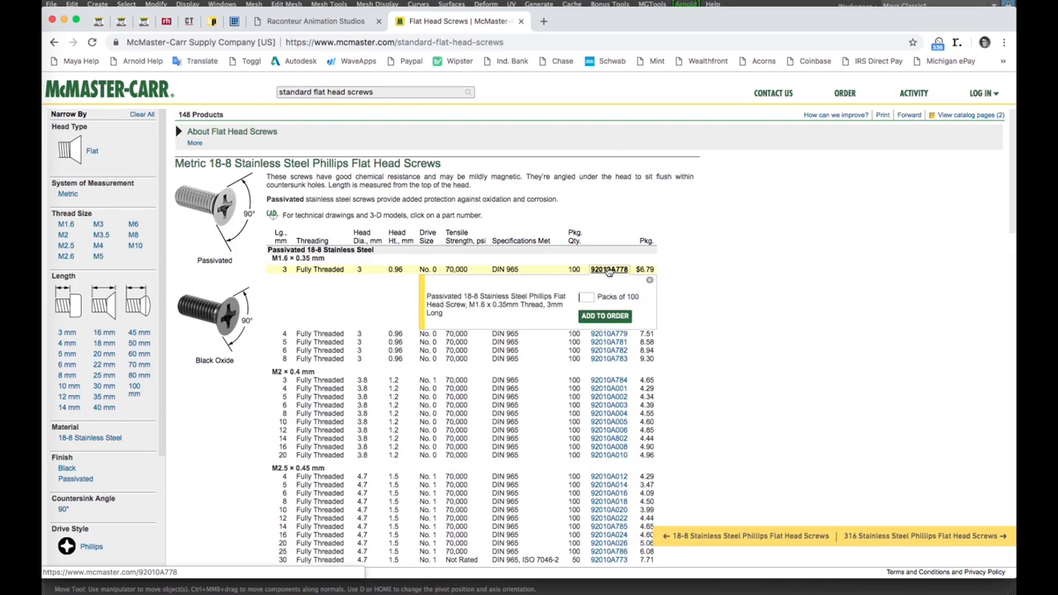
{"action": "left_click", "coordinate": [611, 268]}
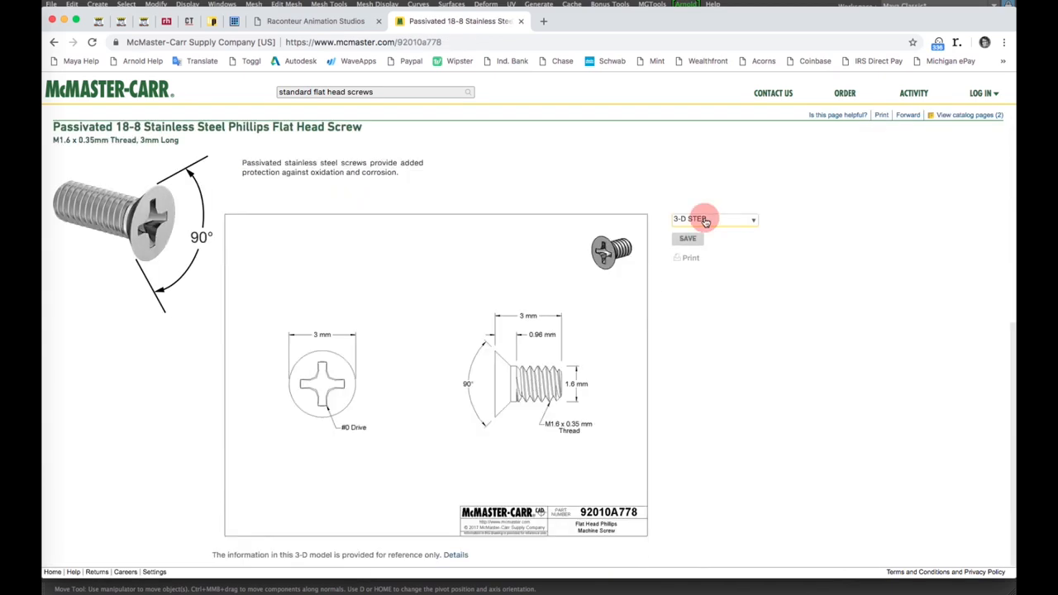
{"action": "left_click", "coordinate": [714, 218]}
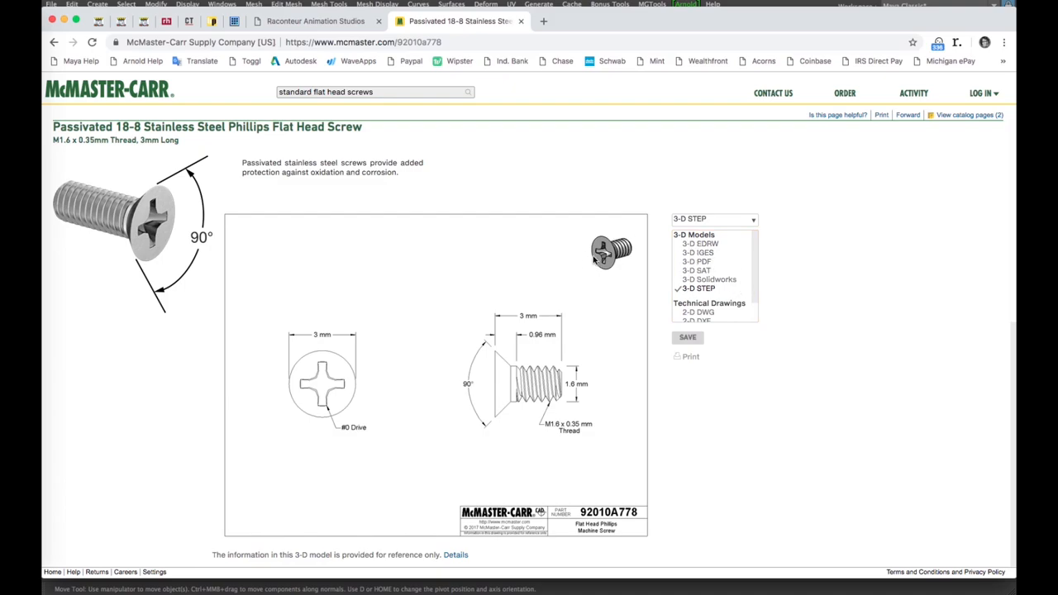
{"action": "mouse_move", "coordinate": [714, 278]}
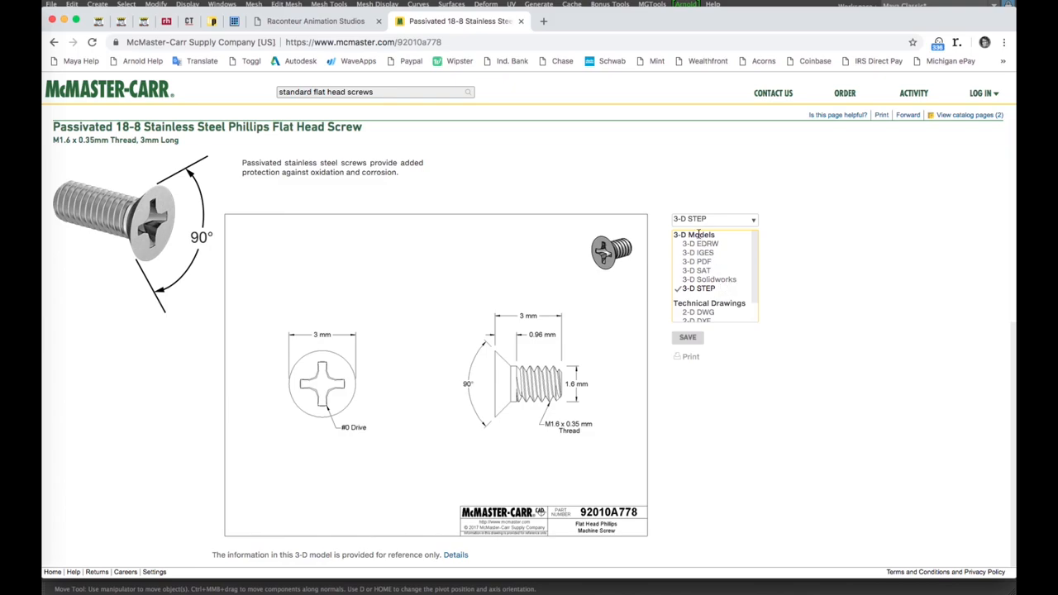
{"action": "scroll", "scroll_direction": "down", "scroll_amount": 3}
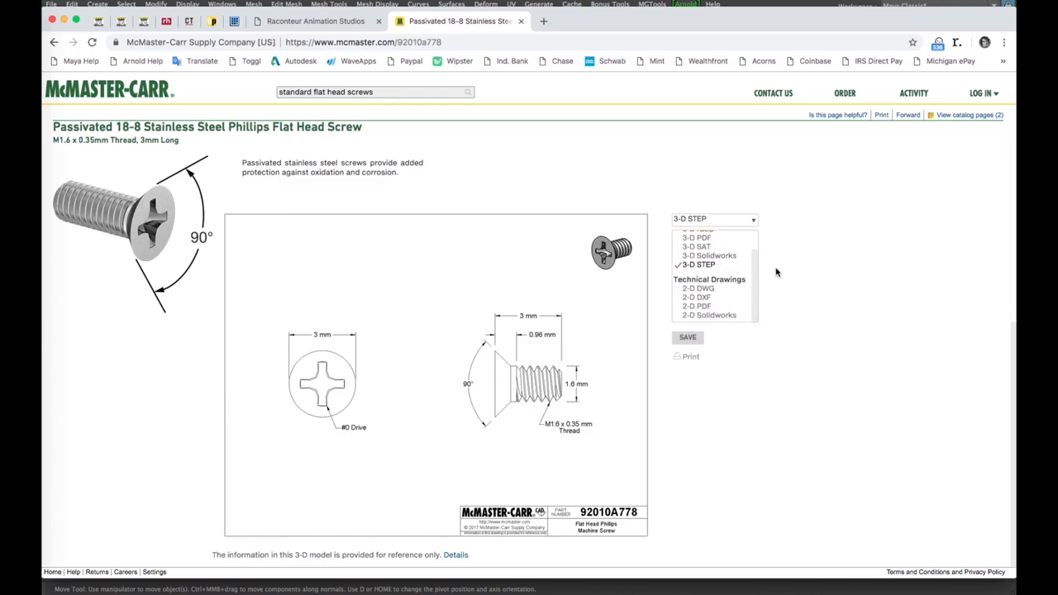
{"action": "mouse_move", "coordinate": [512, 395]}
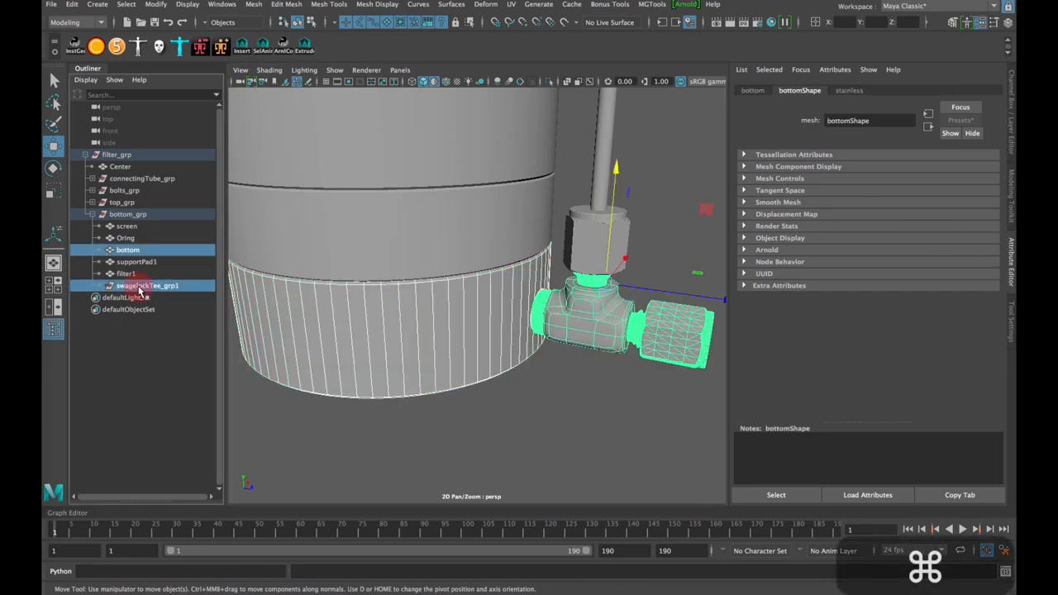
- Hide the upper filter groups via the Outliner, leaving the bottom housing and tee fitting selected
{"action": "left_click", "coordinate": [147, 284]}
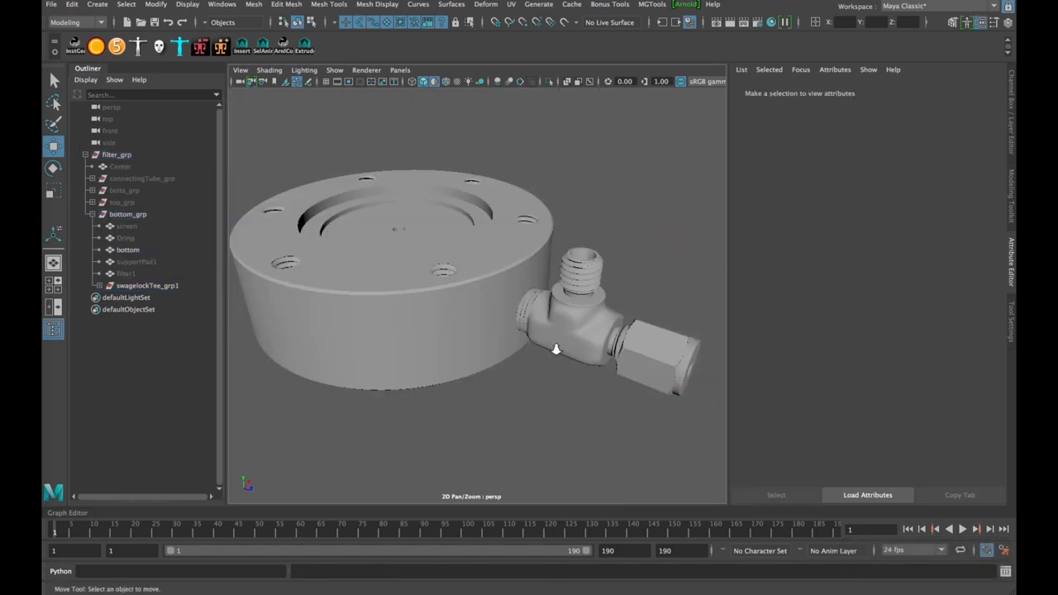
{"action": "scroll", "scroll_direction": "down", "scroll_amount": 3}
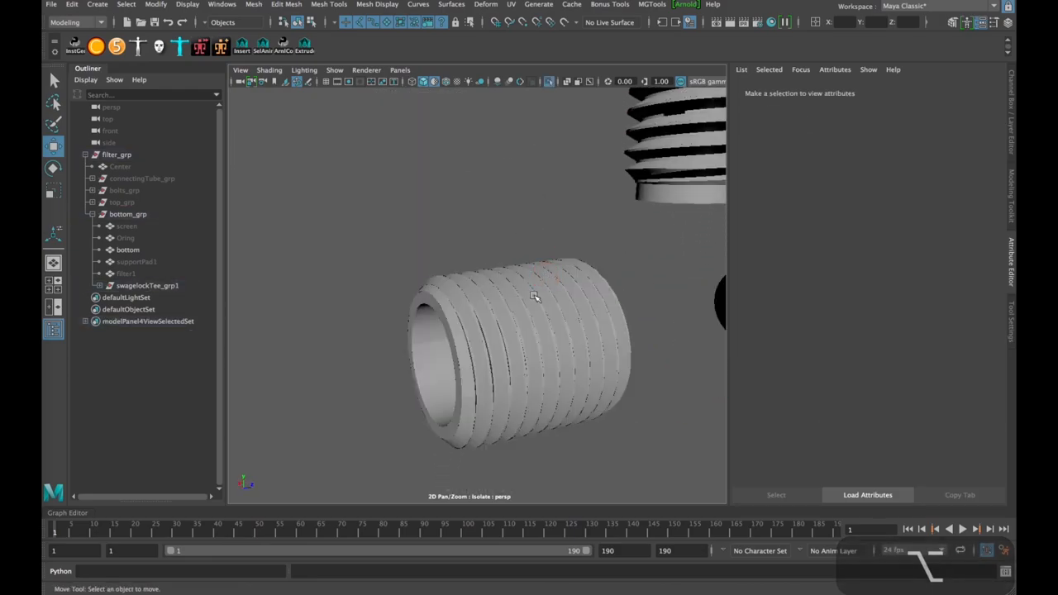
{"action": "mouse_move", "coordinate": [258, 7]}
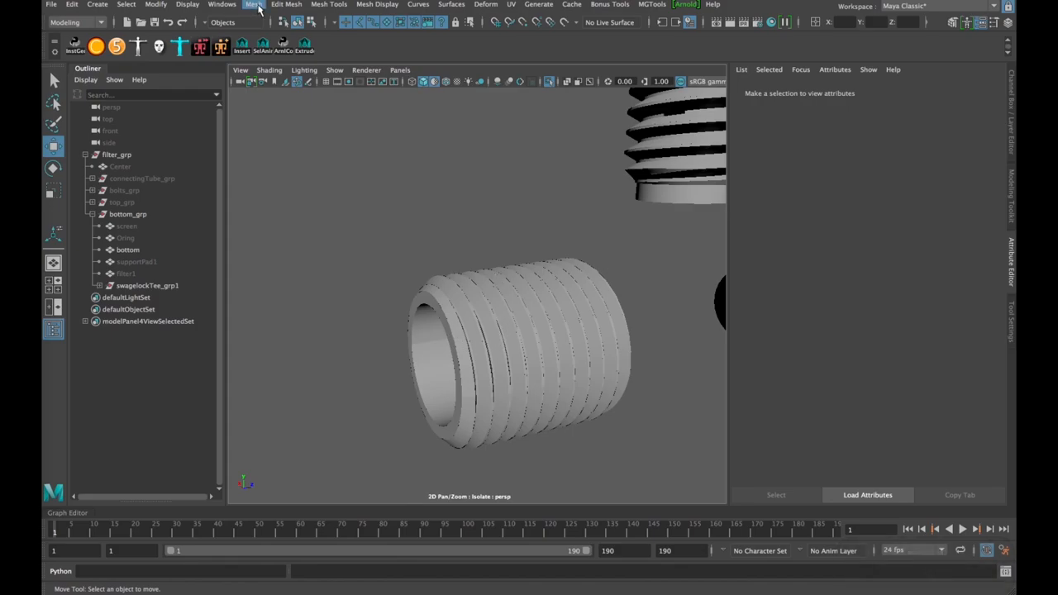
{"action": "left_click", "coordinate": [248, 3]}
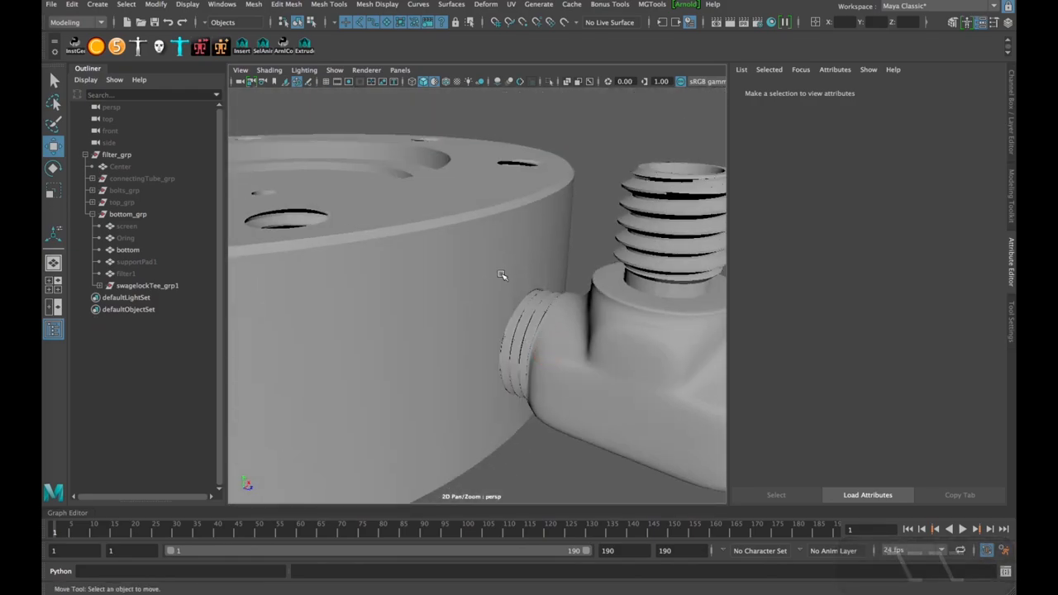
{"action": "left_click", "coordinate": [128, 250]}
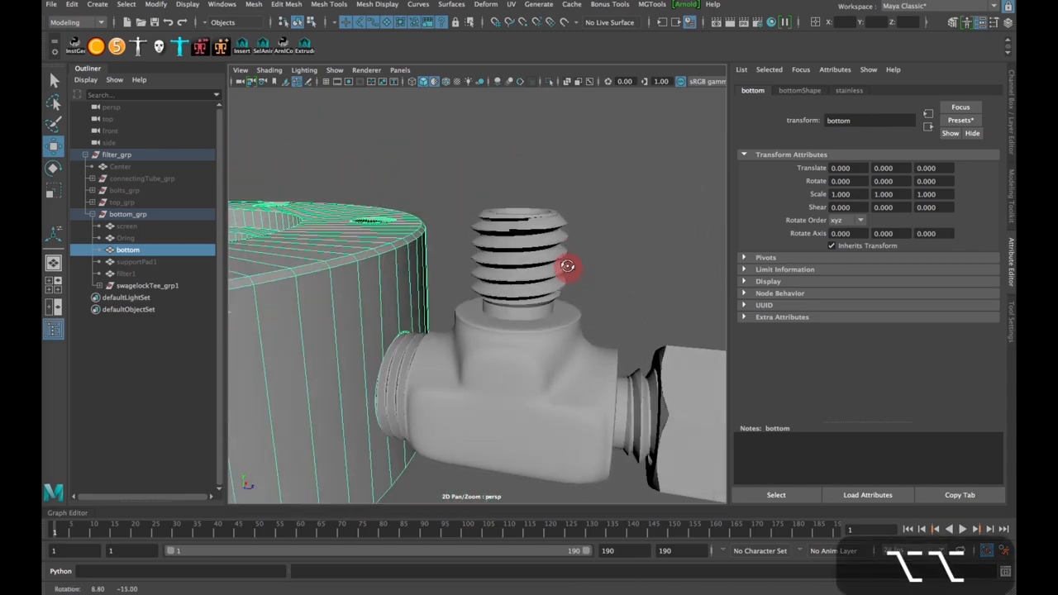
{"action": "left_click_drag", "start_coordinate": [565, 273], "coordinate": [565, 305]}
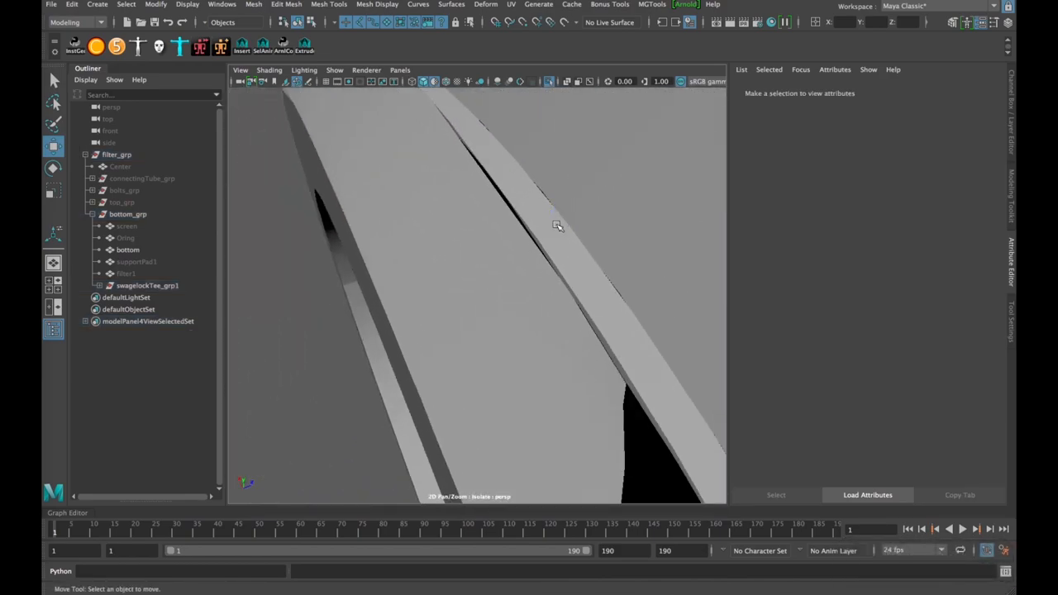
{"action": "left_click_drag", "start_coordinate": [559, 224], "coordinate": [641, 221]}
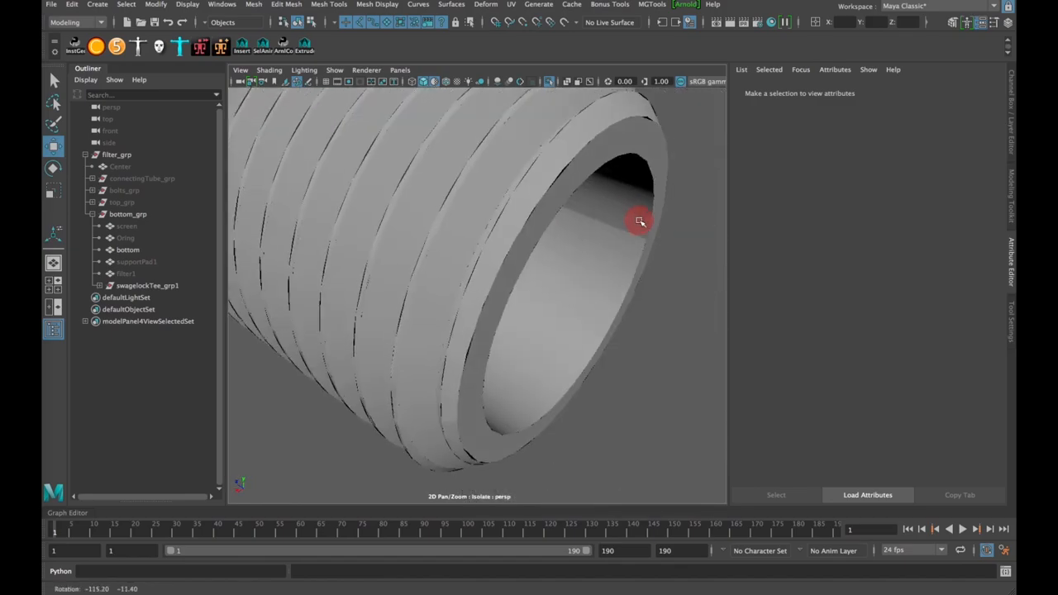
{"action": "left_click_drag", "start_coordinate": [641, 221], "coordinate": [562, 239]}
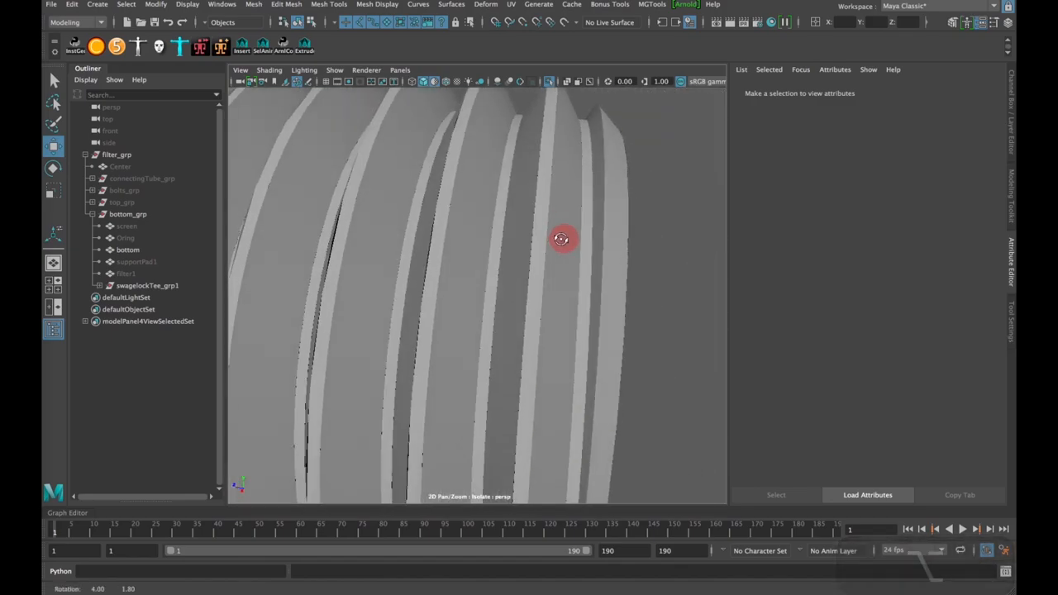
{"action": "left_click", "coordinate": [545, 256]}
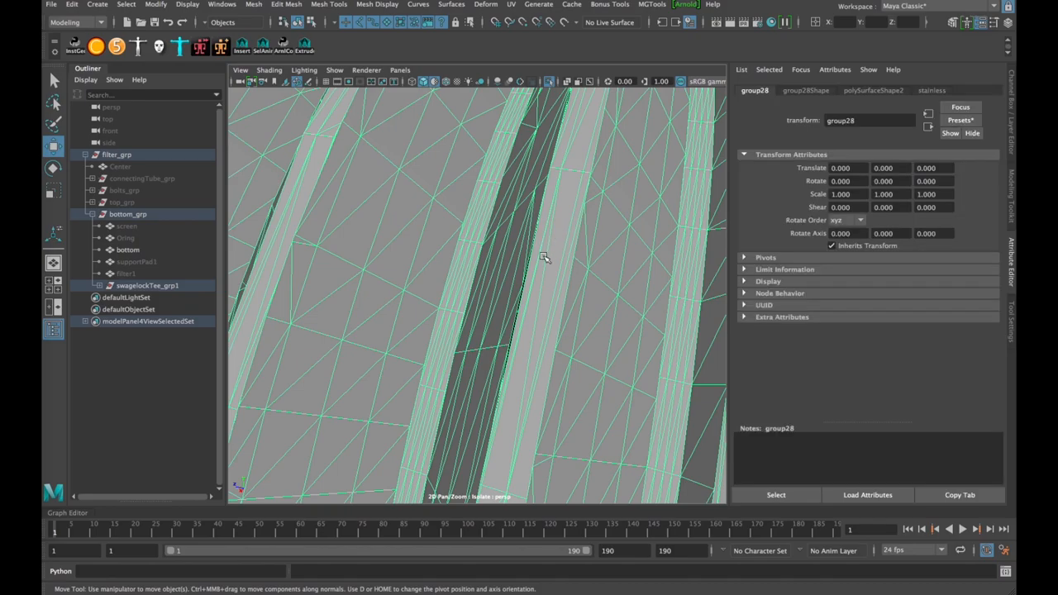
{"action": "left_click_drag", "start_coordinate": [545, 257], "coordinate": [559, 252]}
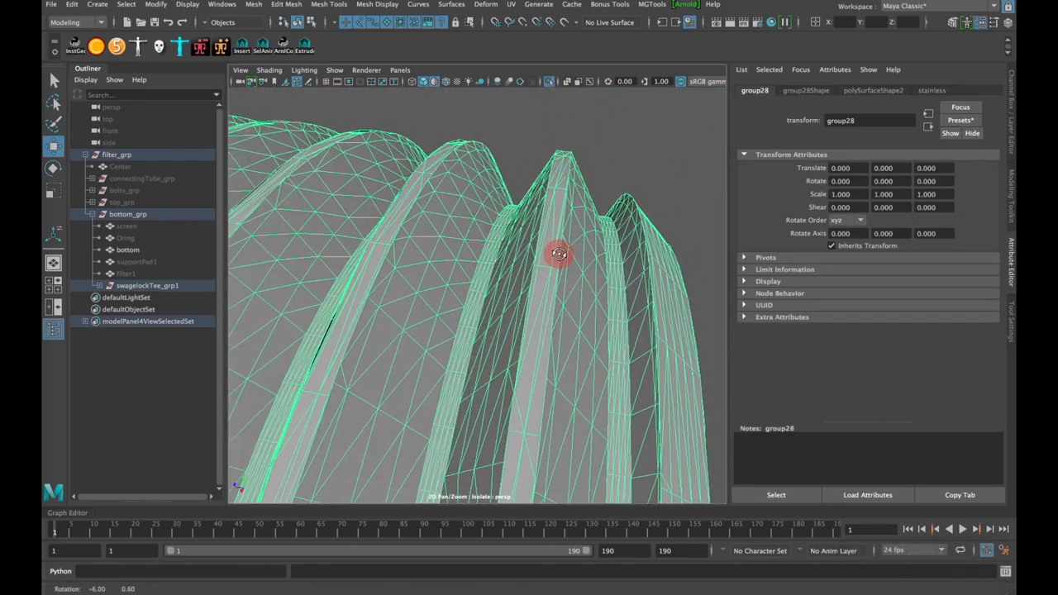
{"action": "left_click_drag", "start_coordinate": [559, 251], "coordinate": [559, 271]}
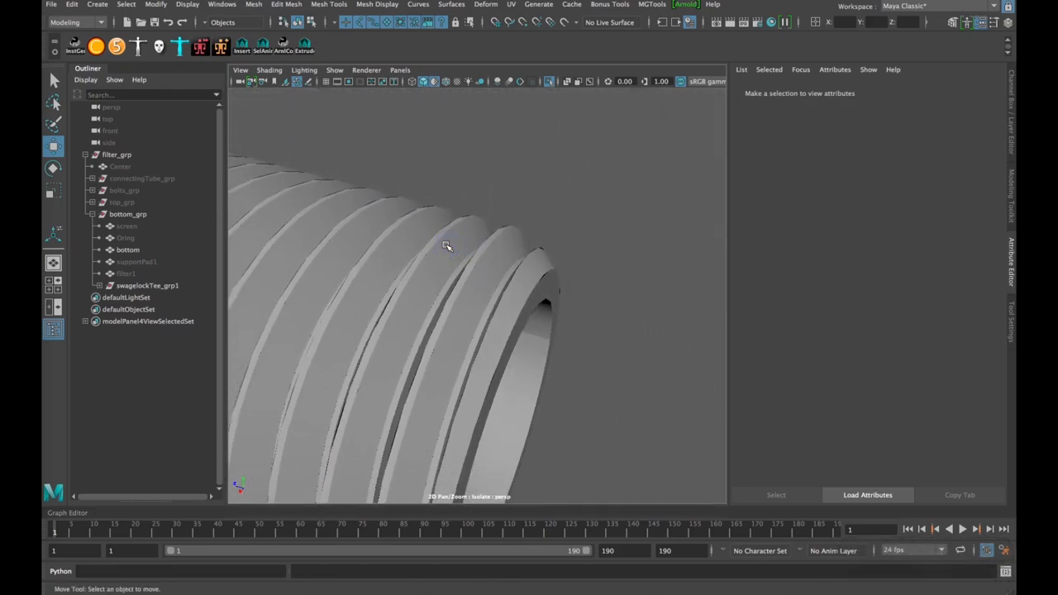
{"action": "left_click_drag", "start_coordinate": [447, 247], "coordinate": [291, 258]}
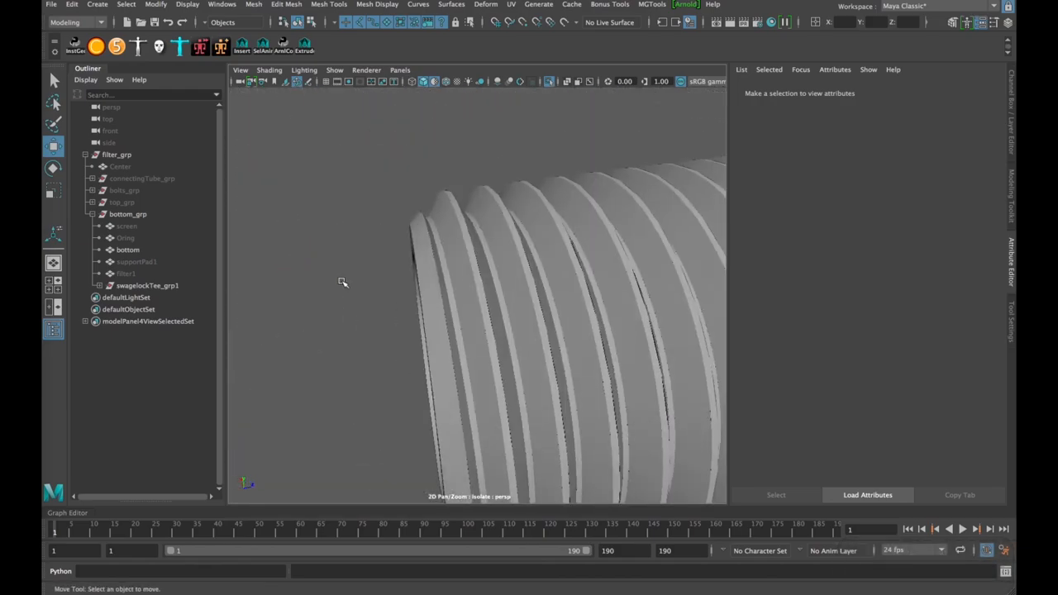
{"action": "left_click_drag", "start_coordinate": [344, 283], "coordinate": [516, 284]}
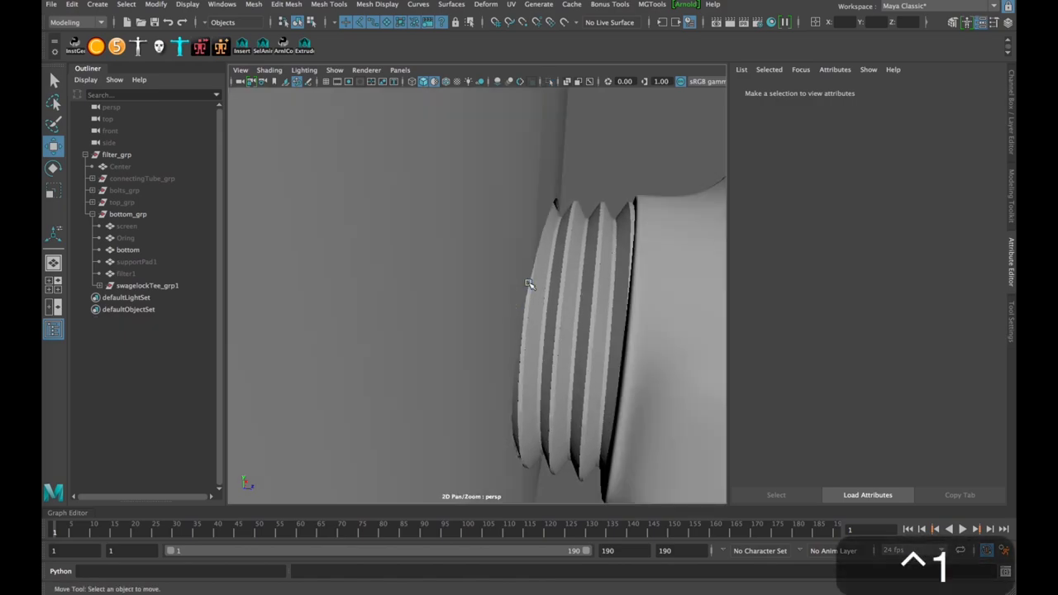
- Hide the filter housing with H and move in on the elbow fitting's threaded outlet
{"action": "left_click_drag", "start_coordinate": [529, 284], "coordinate": [463, 265]}
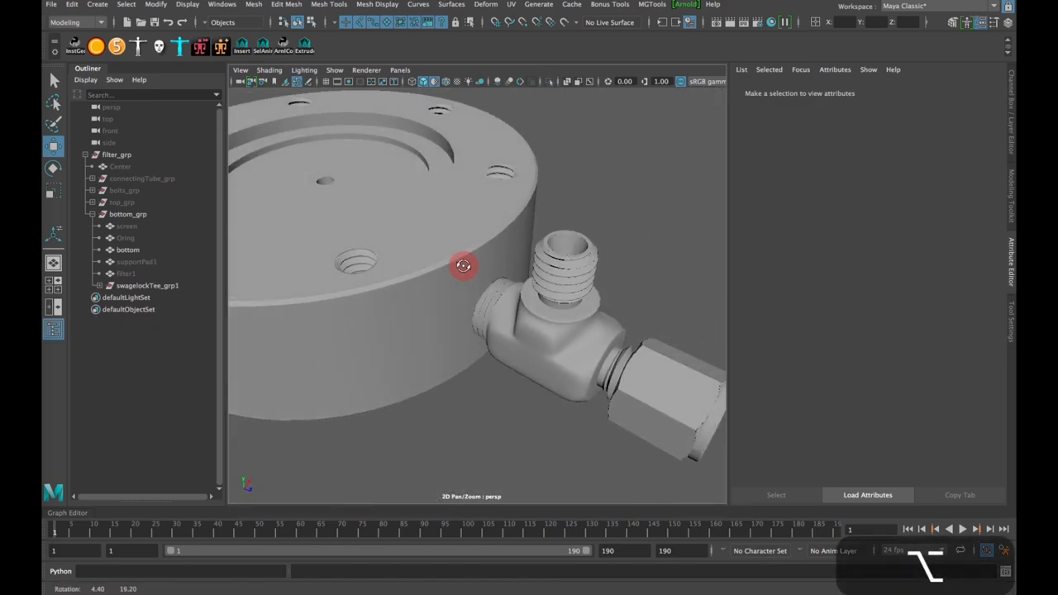
{"action": "left_click_drag", "start_coordinate": [462, 264], "coordinate": [509, 147]}
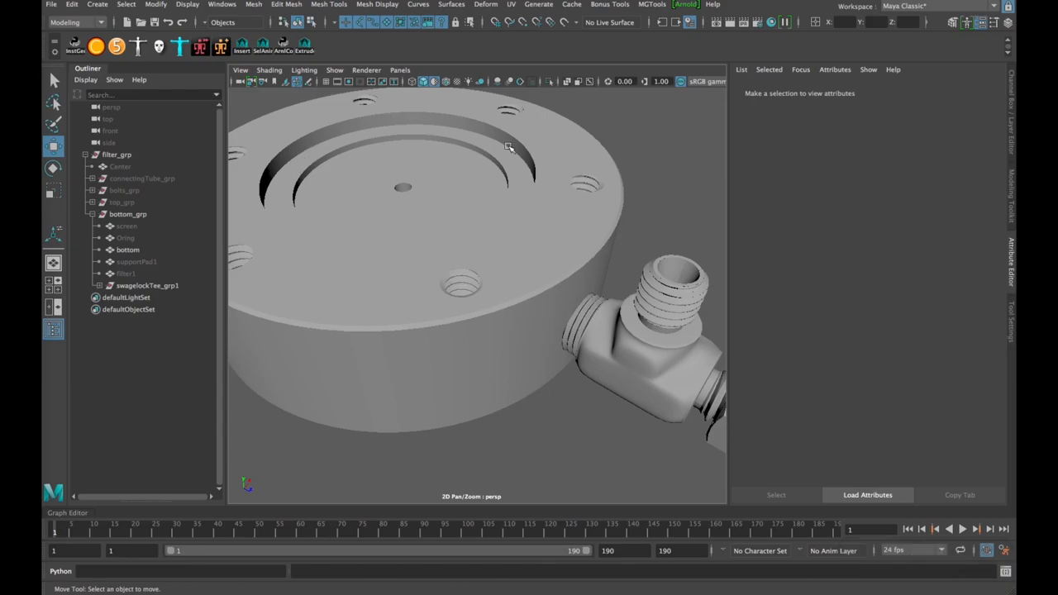
{"action": "mouse_move", "coordinate": [400, 204]}
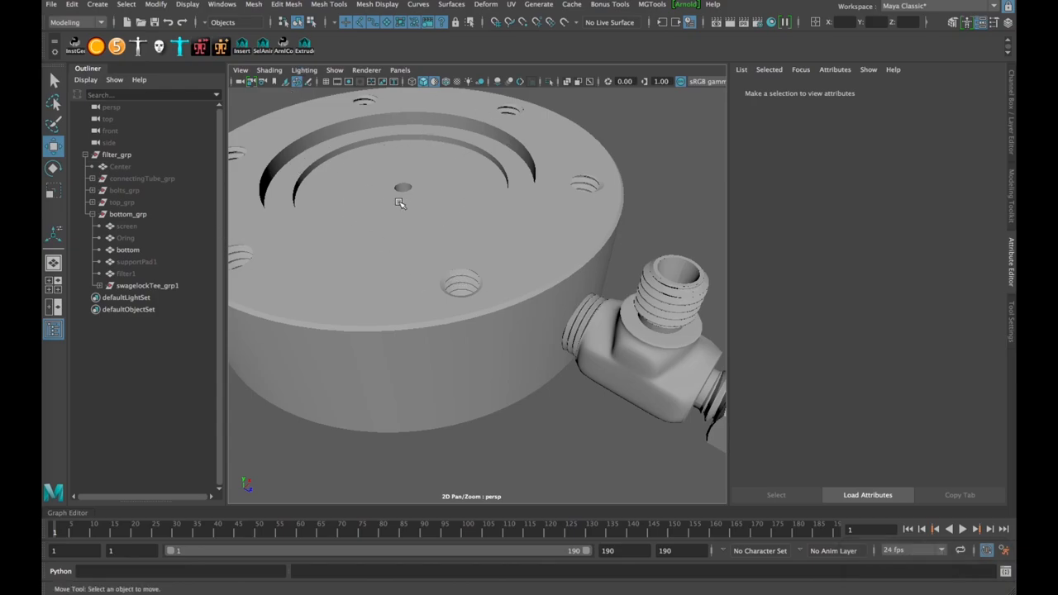
{"action": "left_click", "coordinate": [129, 249]}
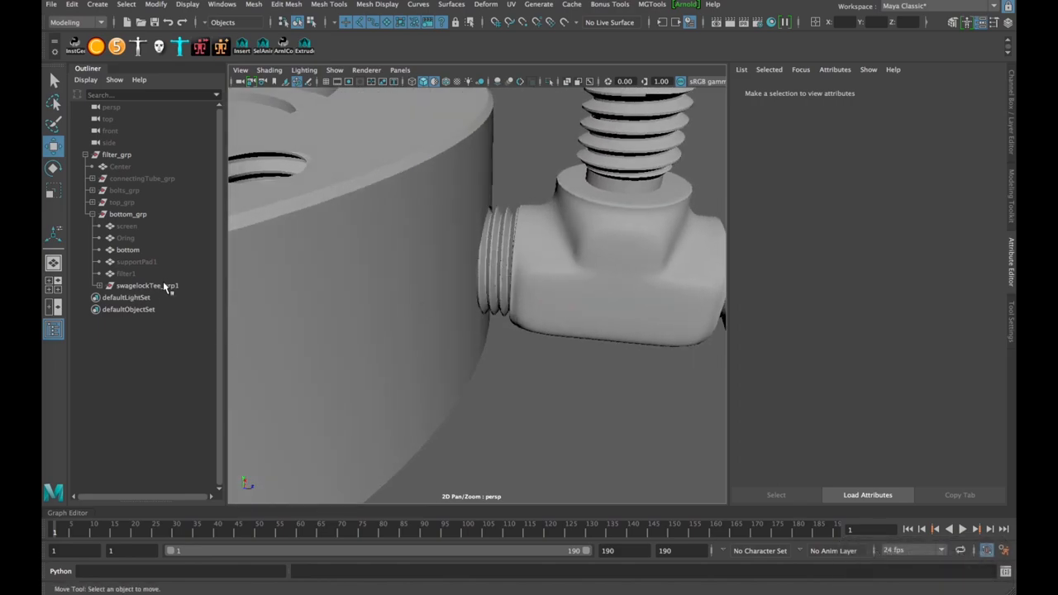
{"action": "left_click", "coordinate": [129, 250]}
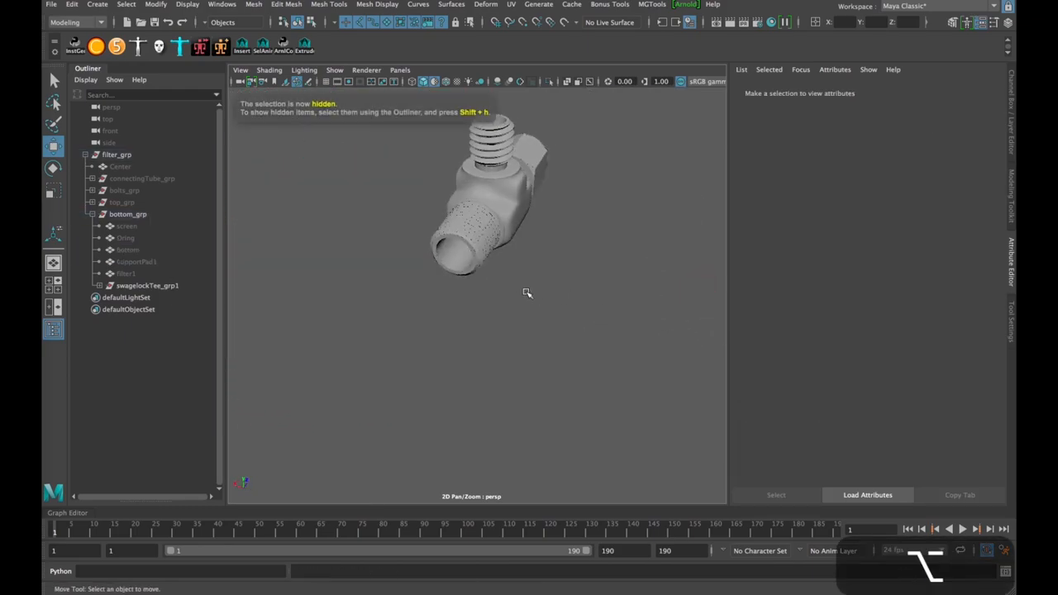
{"action": "left_click_drag", "start_coordinate": [527, 293], "coordinate": [567, 367]}
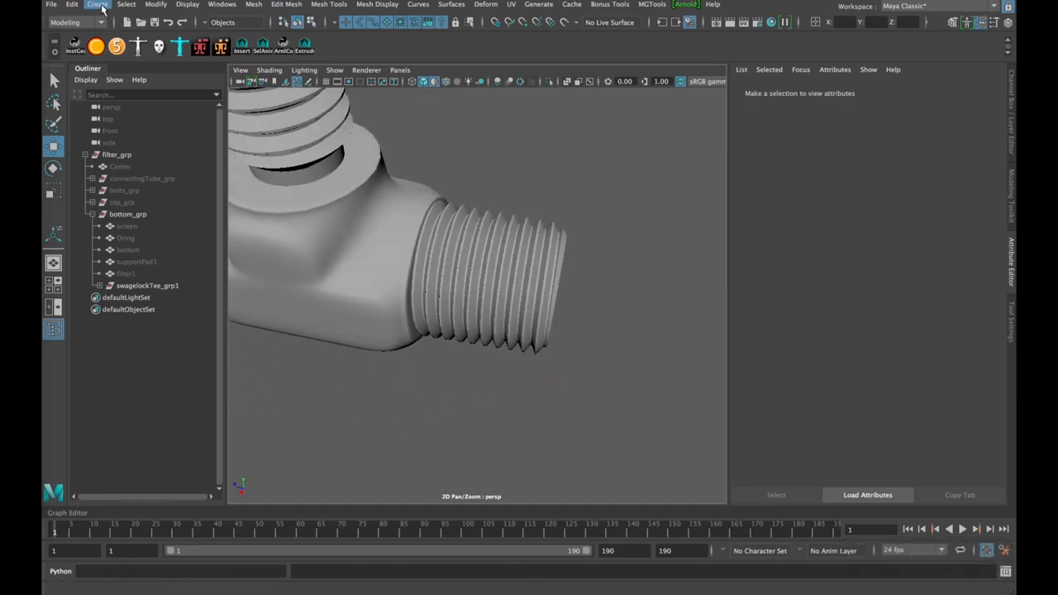
- Create a polygon Helix primitive and rotate pHelix1 to run along the fitting's outlet
{"action": "left_click", "coordinate": [93, 3]}
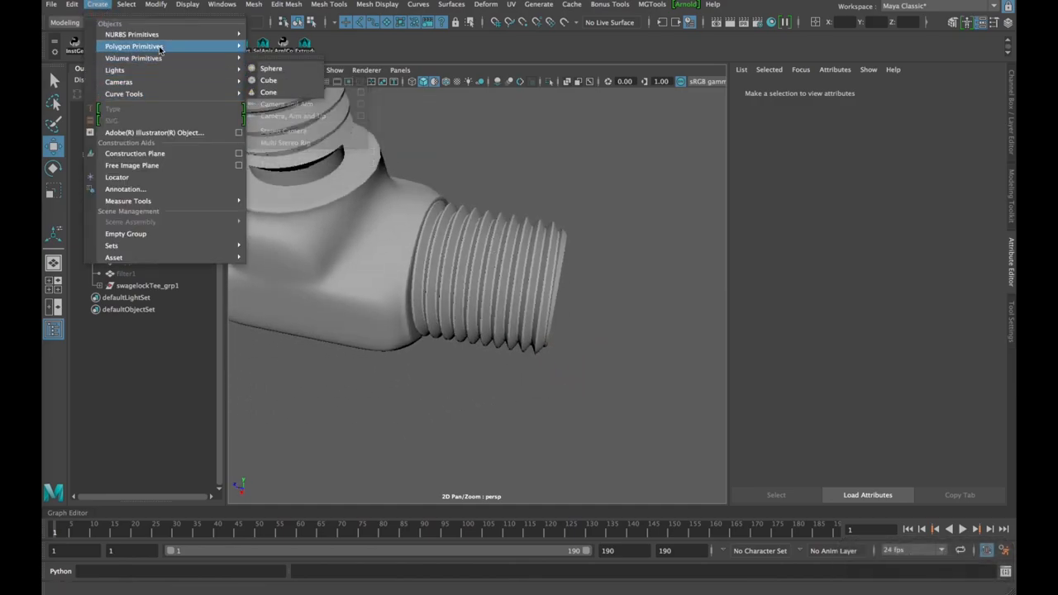
{"action": "mouse_move", "coordinate": [133, 58]}
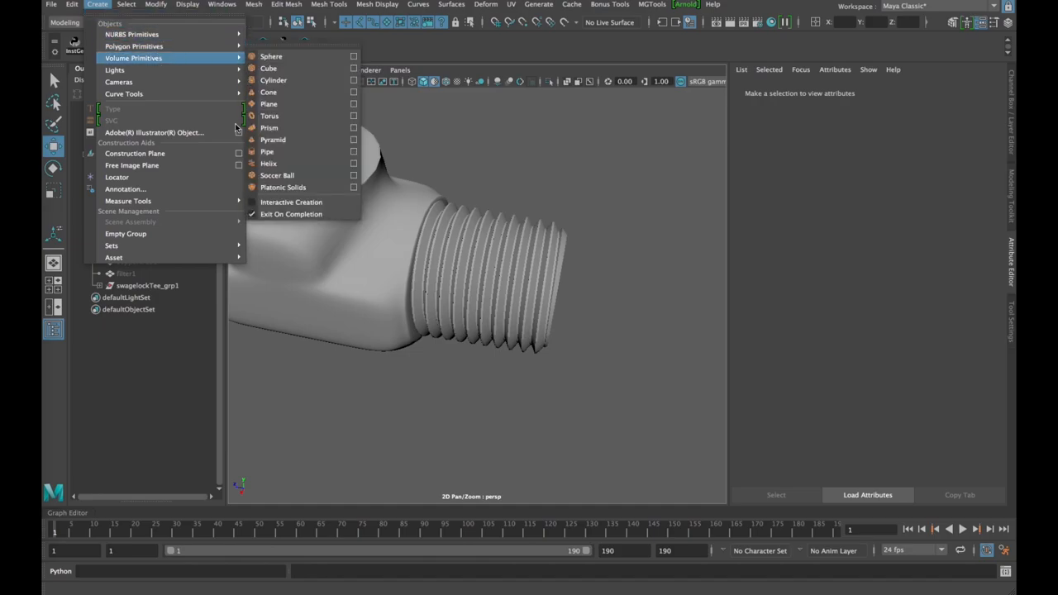
{"action": "mouse_move", "coordinate": [268, 164]}
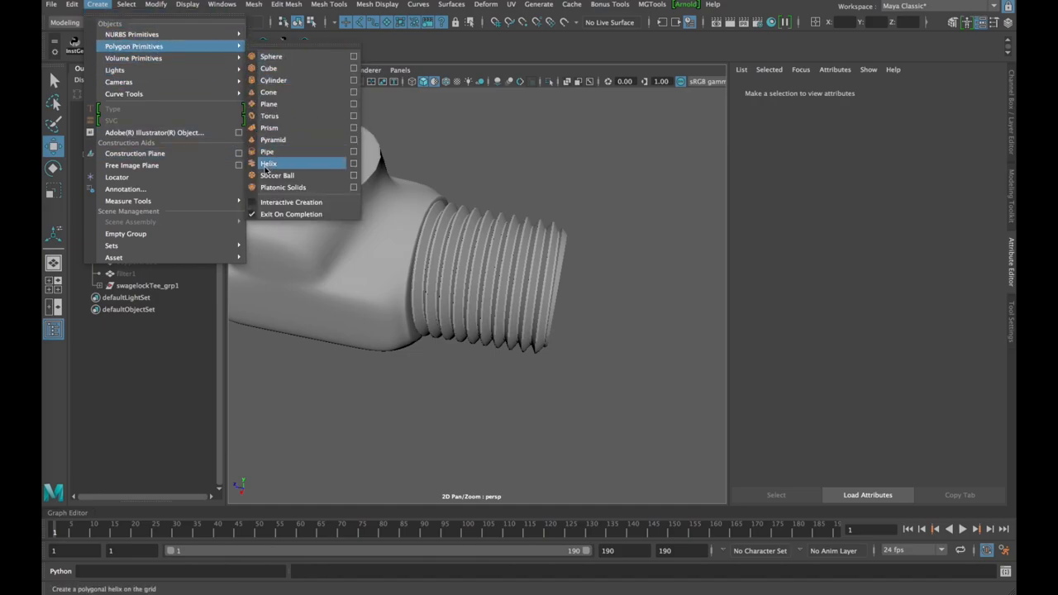
{"action": "left_click", "coordinate": [267, 164]}
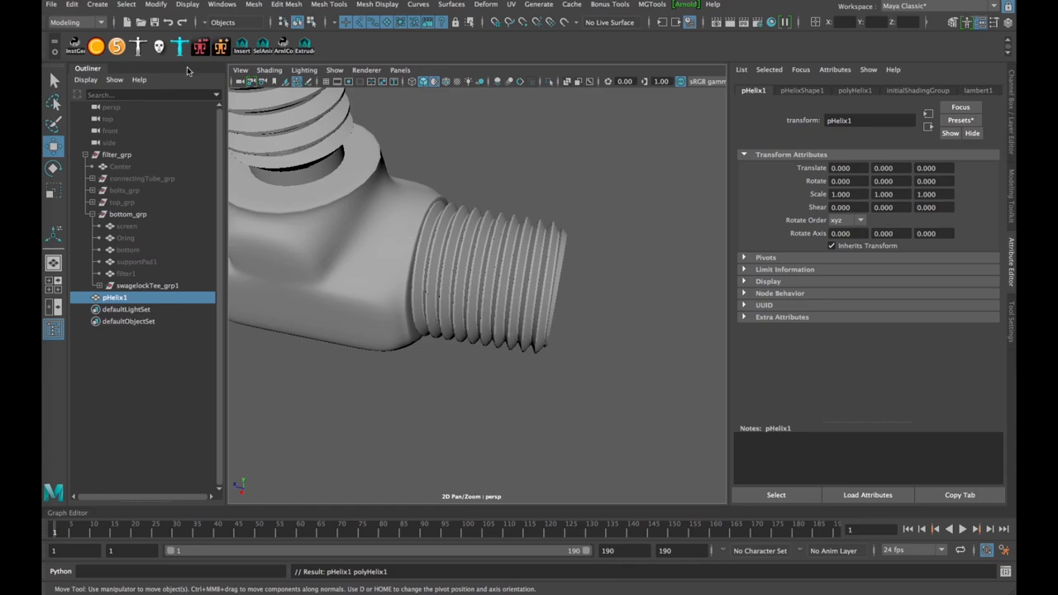
{"action": "left_click", "coordinate": [65, 24]}
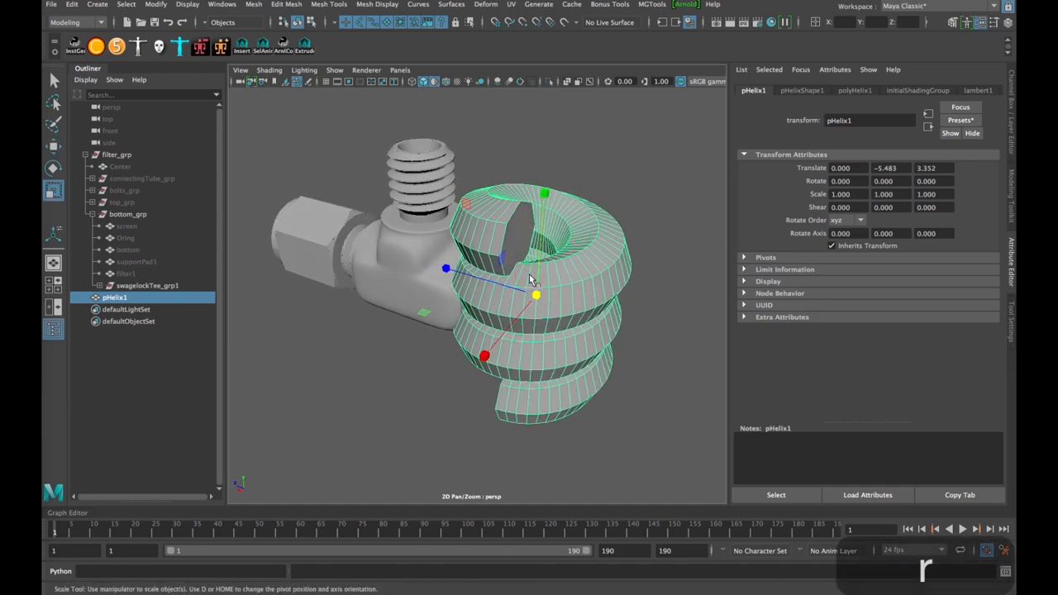
{"action": "mouse_move", "coordinate": [549, 231]}
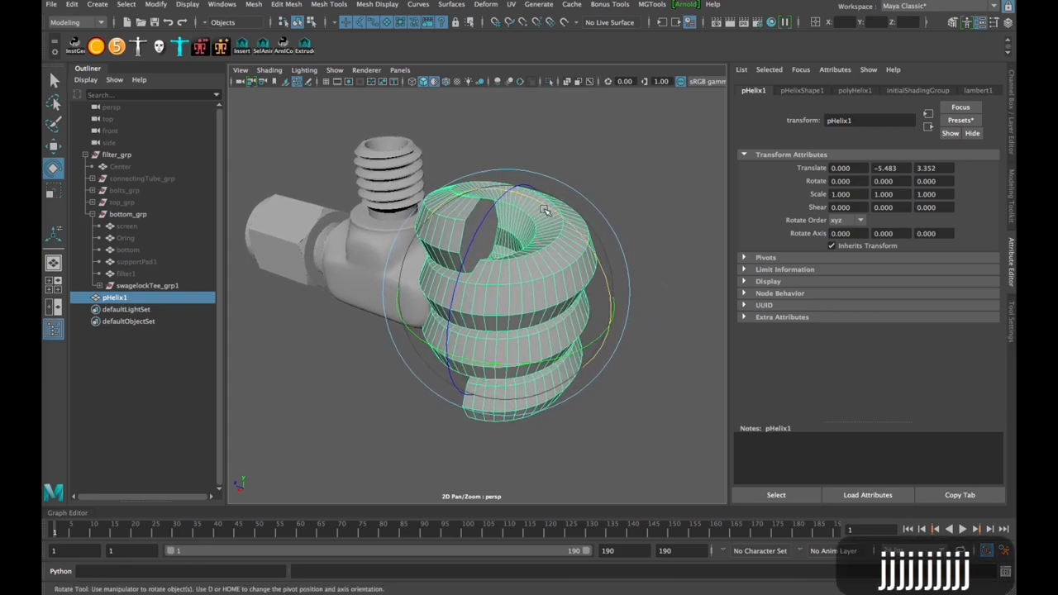
{"action": "left_click_drag", "start_coordinate": [546, 211], "coordinate": [575, 239]}
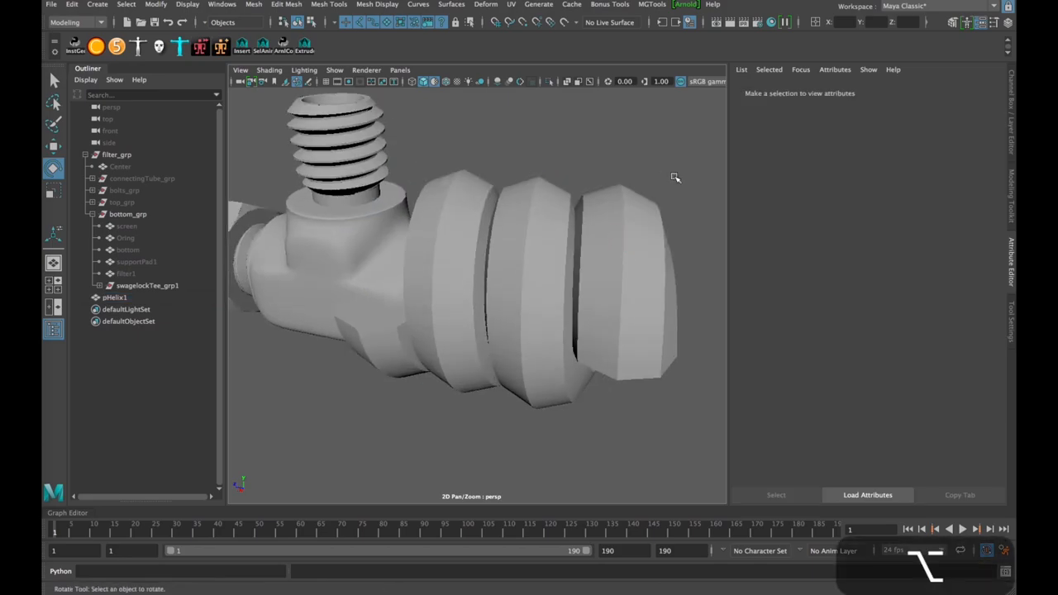
- Set polyHelix1 to about 8.7 coils, width ~0.57, radius ~0.03 and 50 coil subdivisions
{"action": "left_click", "coordinate": [114, 298]}
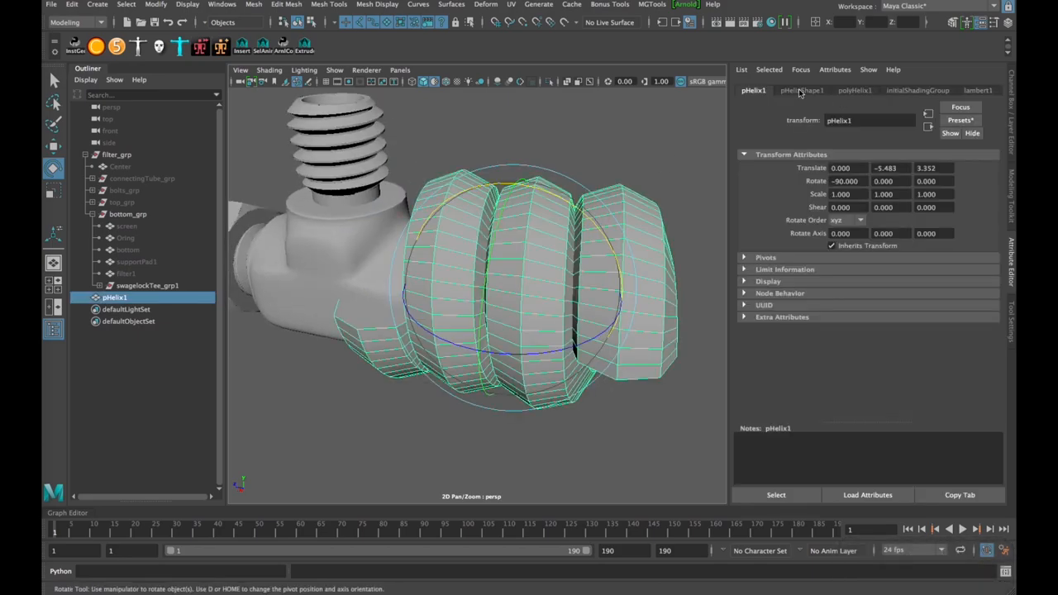
{"action": "left_click", "coordinate": [847, 89]}
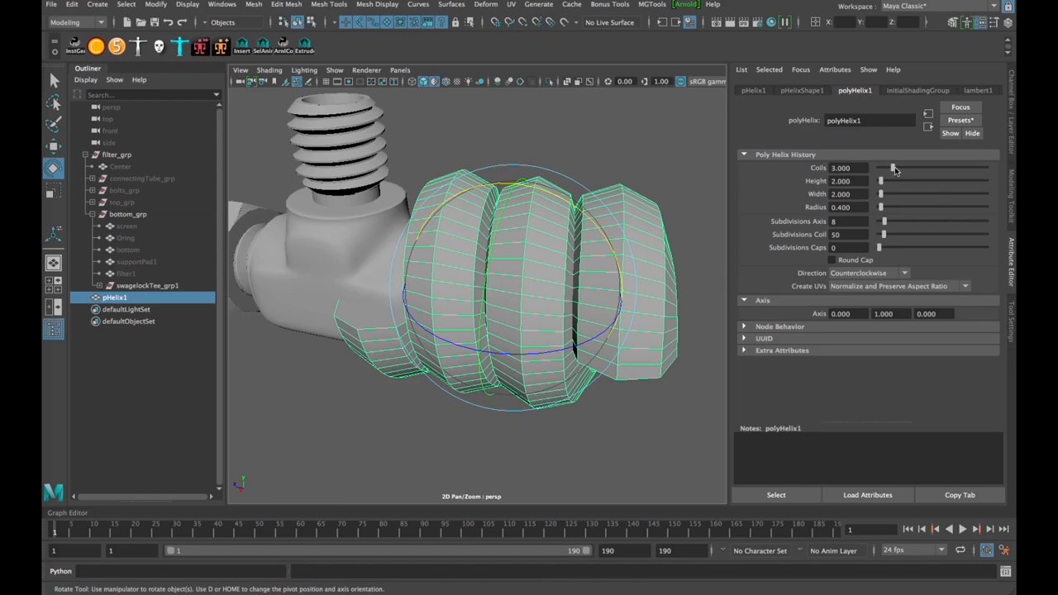
{"action": "left_click_drag", "start_coordinate": [879, 168], "coordinate": [924, 169]}
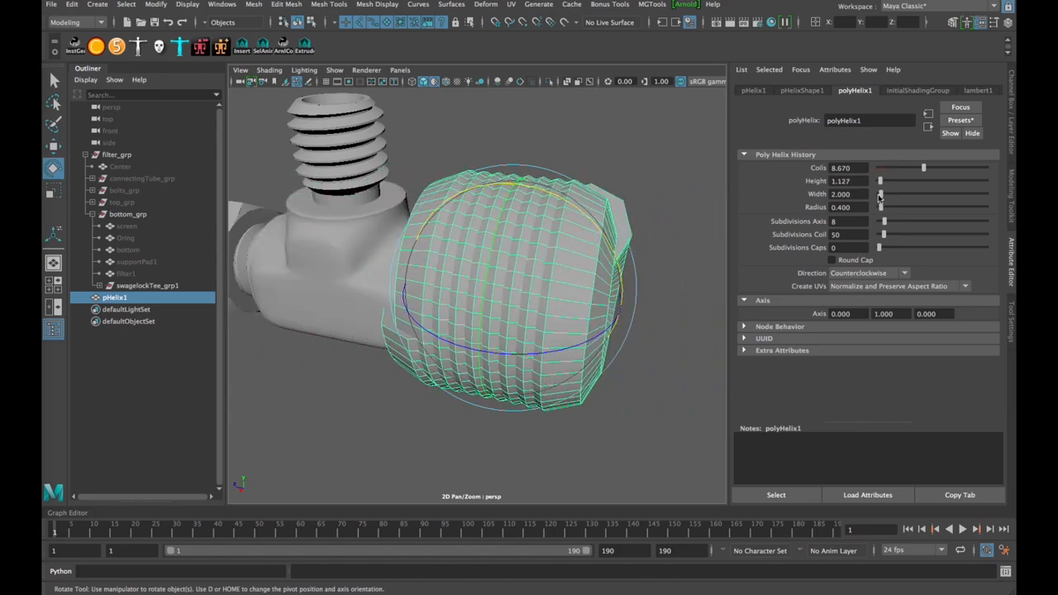
{"action": "left_click_drag", "start_coordinate": [879, 194], "coordinate": [879, 193]}
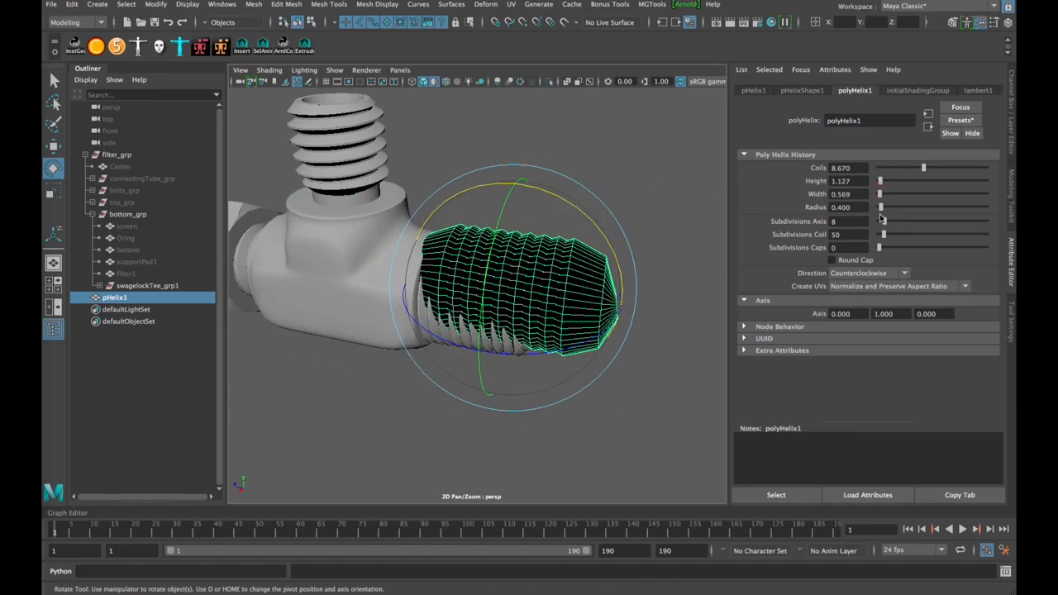
{"action": "left_click_drag", "start_coordinate": [883, 208], "coordinate": [879, 209]}
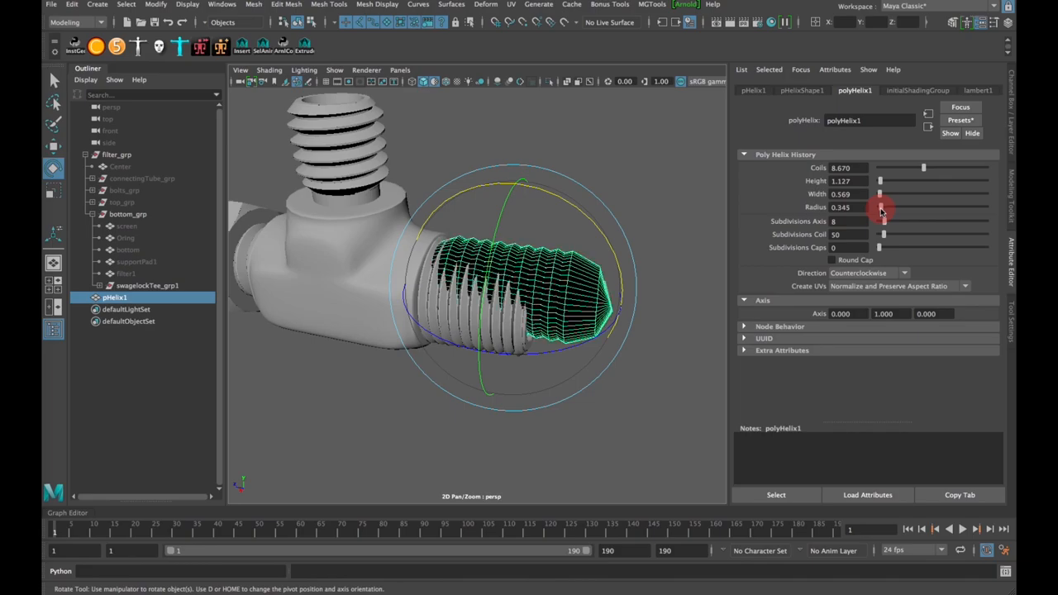
{"action": "left_click_drag", "start_coordinate": [882, 208], "coordinate": [879, 208]}
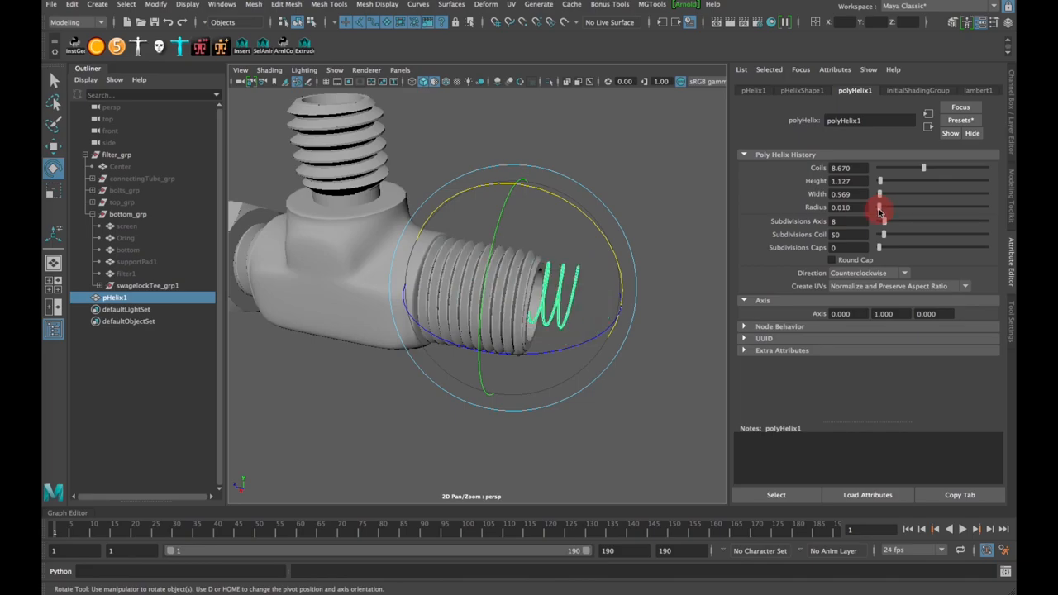
{"action": "left_click", "coordinate": [843, 206]}
{"action": "type", "text": "0.020"}
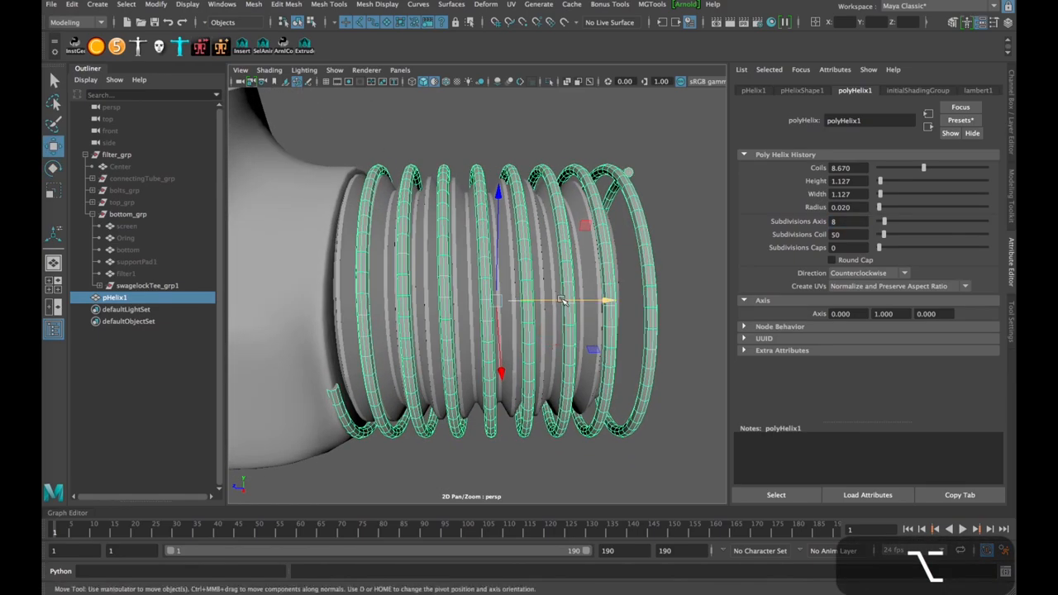
- Slide the thin helix rings along the outlet into place over the threads
{"action": "left_click_drag", "start_coordinate": [562, 298], "coordinate": [542, 311]}
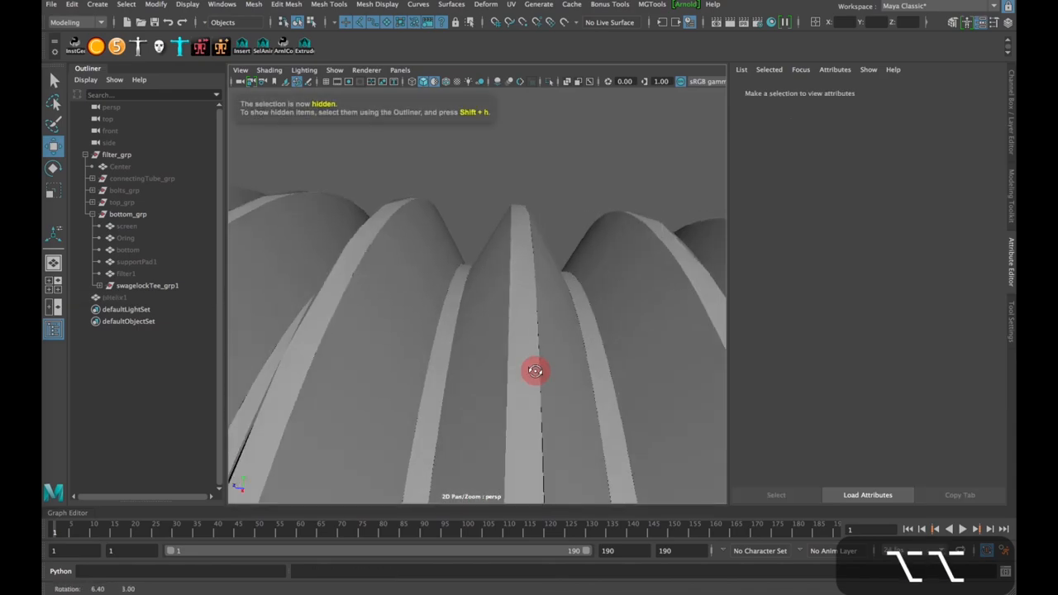
- Lower the helix axis subdivisions for a square thread section and set width near 1.13
{"action": "left_click_drag", "start_coordinate": [535, 371], "coordinate": [387, 223]}
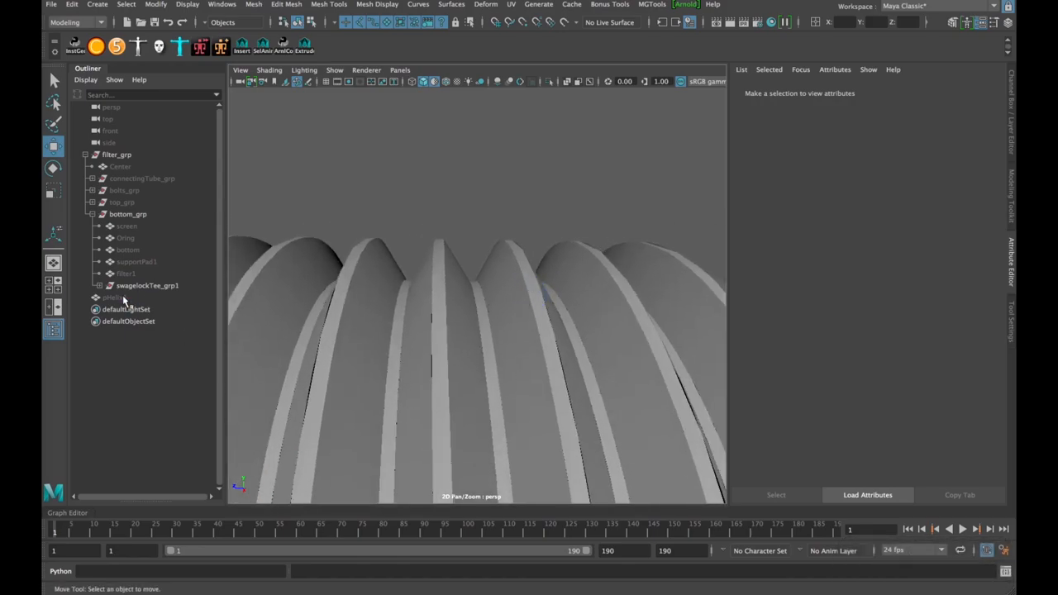
{"action": "left_click", "coordinate": [115, 298]}
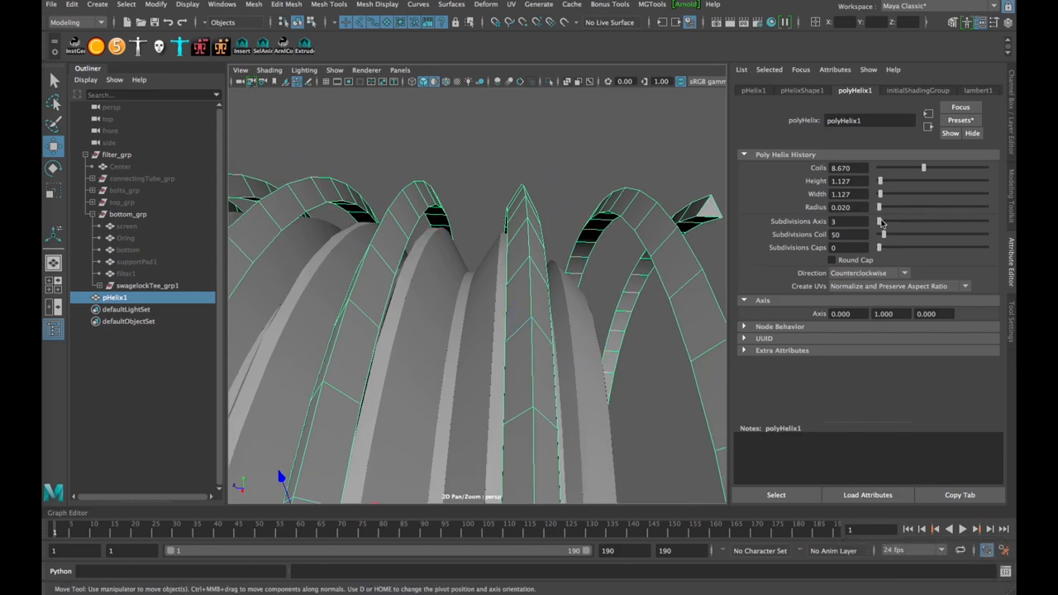
{"action": "left_click_drag", "start_coordinate": [883, 221], "coordinate": [917, 222]}
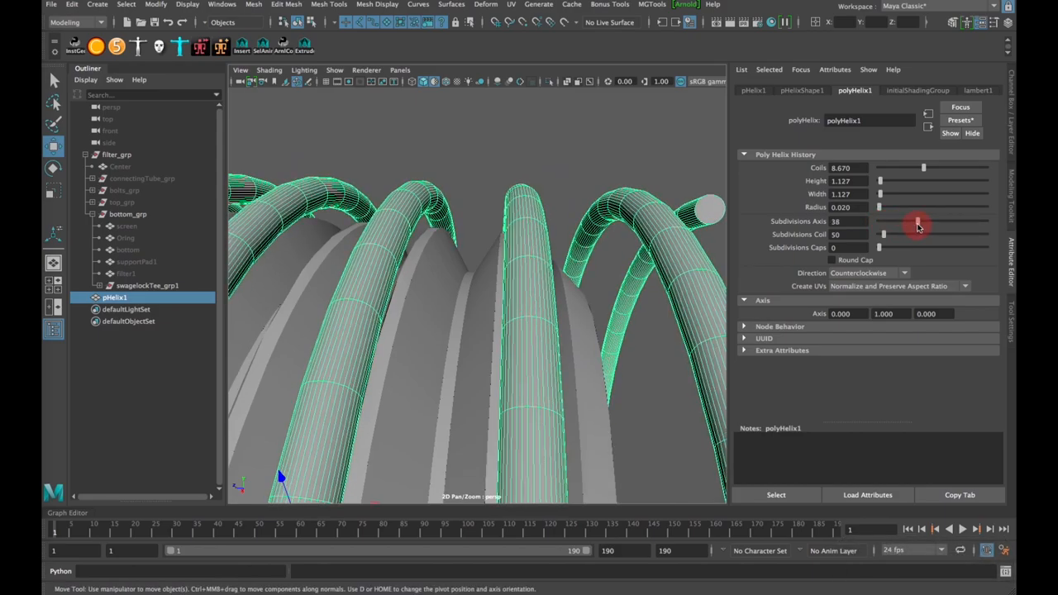
{"action": "left_click_drag", "start_coordinate": [918, 225], "coordinate": [879, 225]}
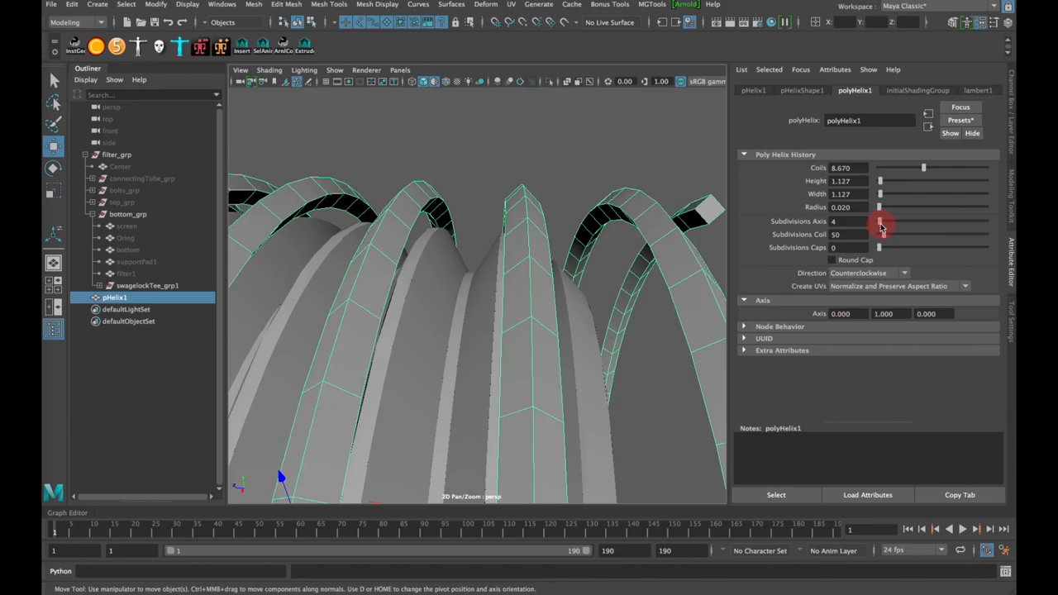
{"action": "left_click_drag", "start_coordinate": [879, 221], "coordinate": [889, 222]}
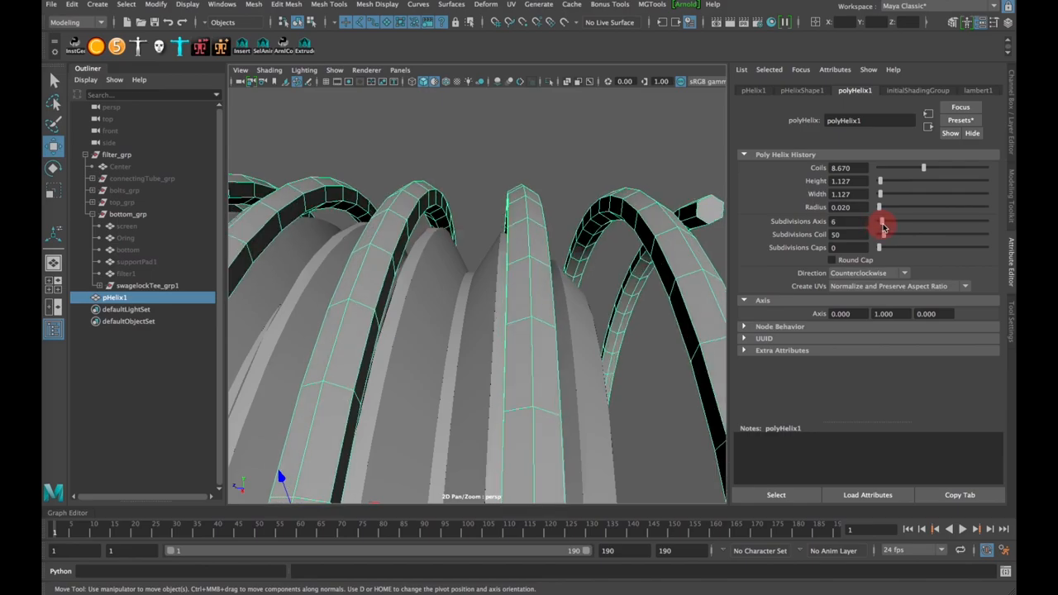
{"action": "left_click_drag", "start_coordinate": [880, 222], "coordinate": [884, 222]}
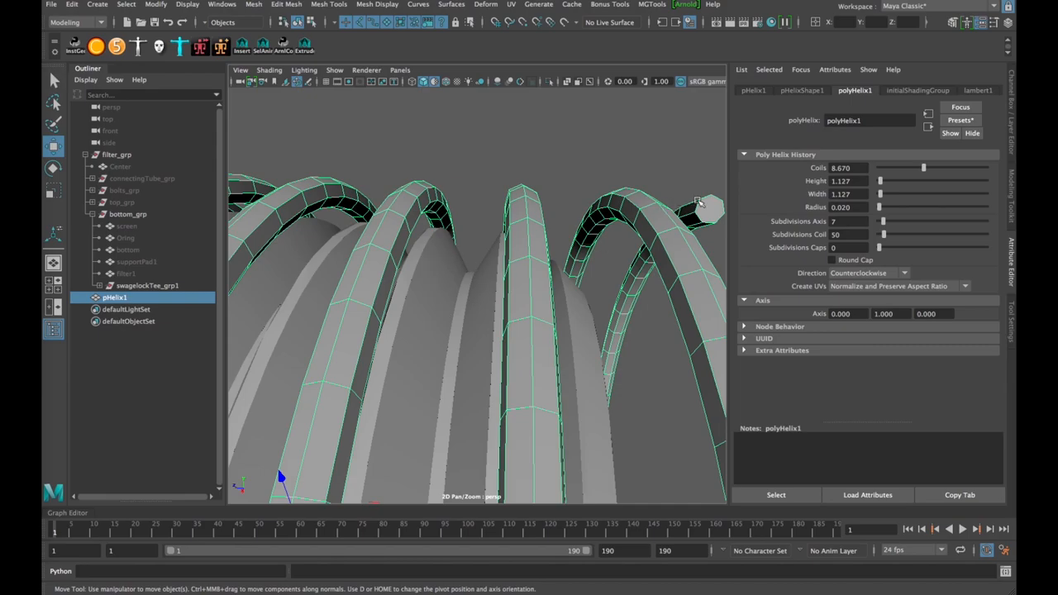
{"action": "mouse_move", "coordinate": [883, 230]}
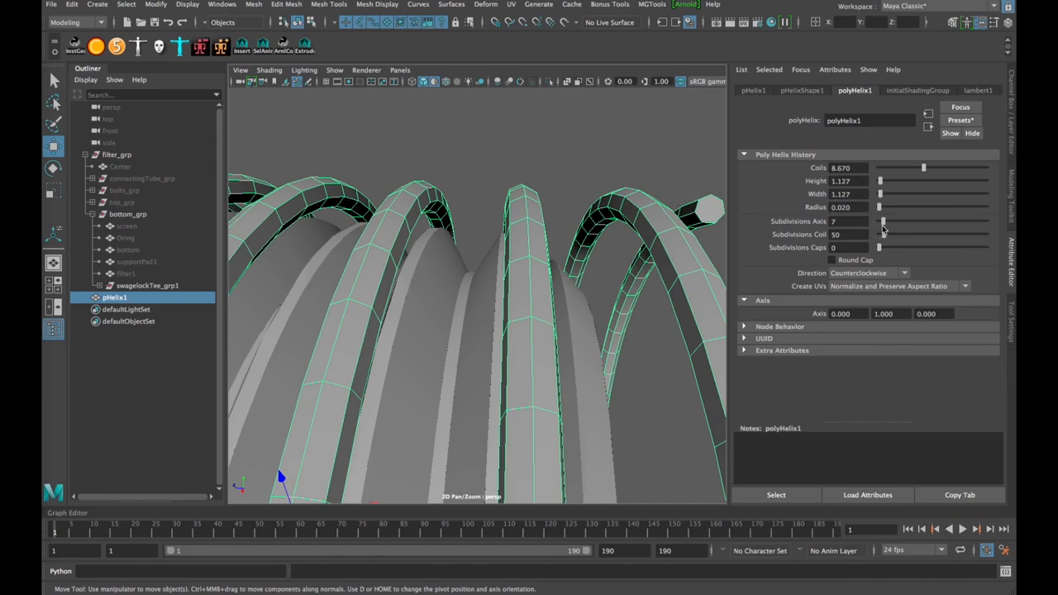
{"action": "mouse_move", "coordinate": [879, 259]}
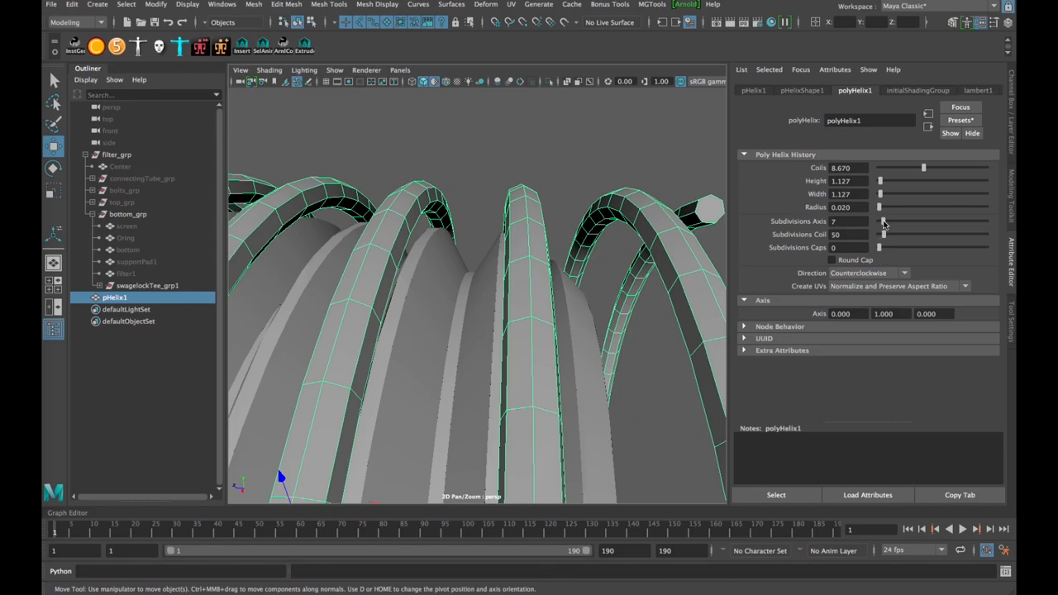
{"action": "left_click_drag", "start_coordinate": [884, 221], "coordinate": [879, 221]}
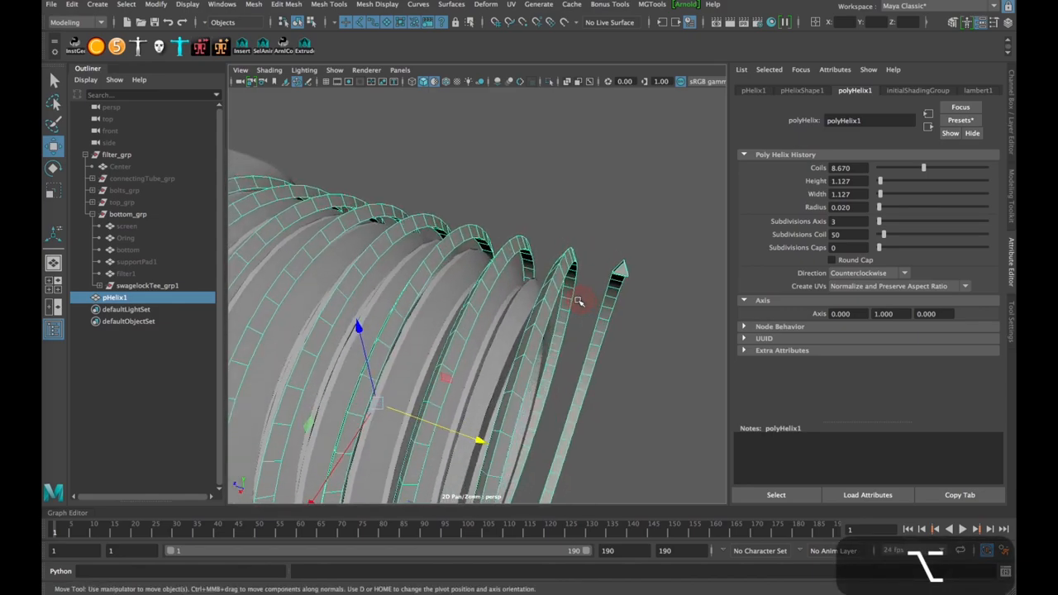
{"action": "left_click_drag", "start_coordinate": [579, 301], "coordinate": [499, 252]}
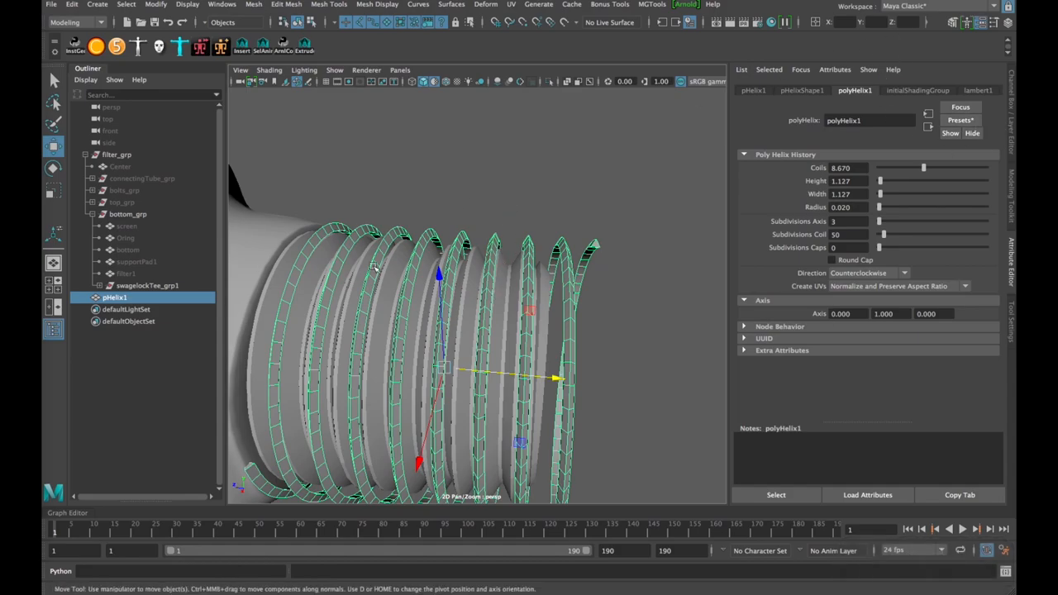
- Replace the helix settings with the saved tutorial thread preset
{"action": "left_click", "coordinate": [959, 121]}
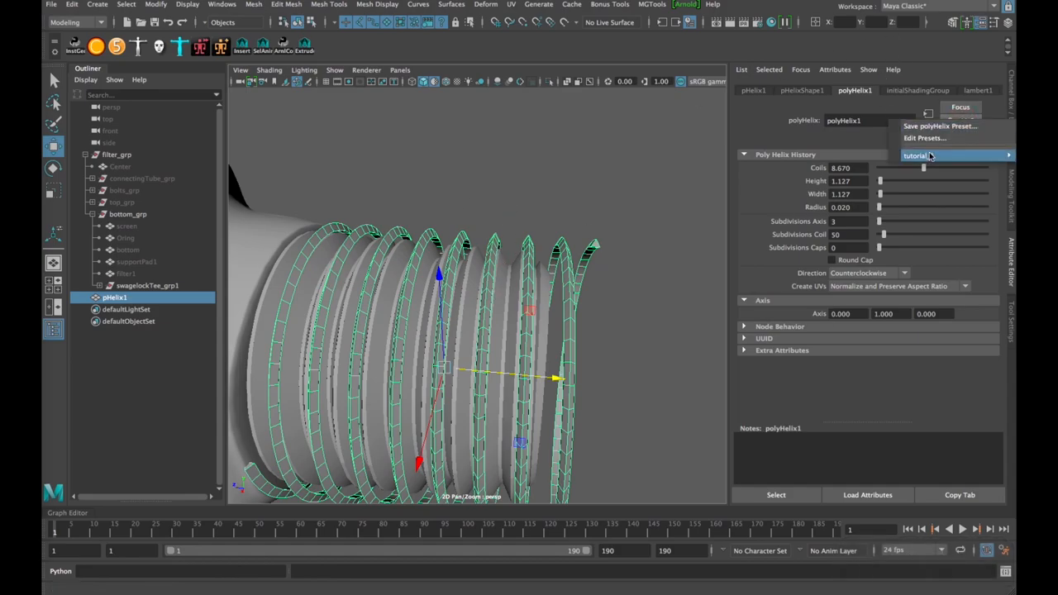
{"action": "left_click", "coordinate": [942, 156]}
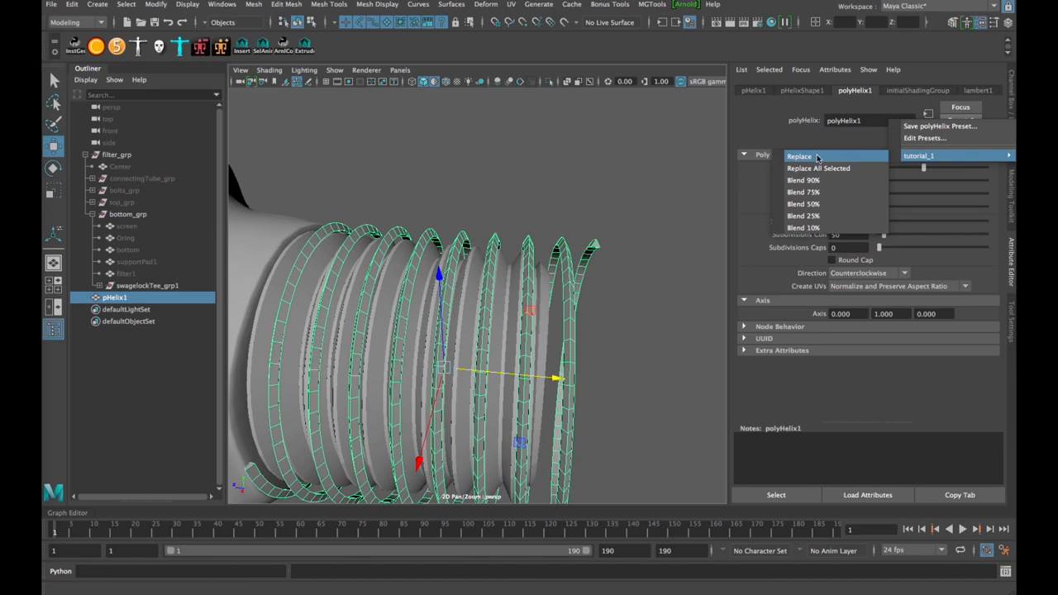
{"action": "left_click", "coordinate": [800, 157]}
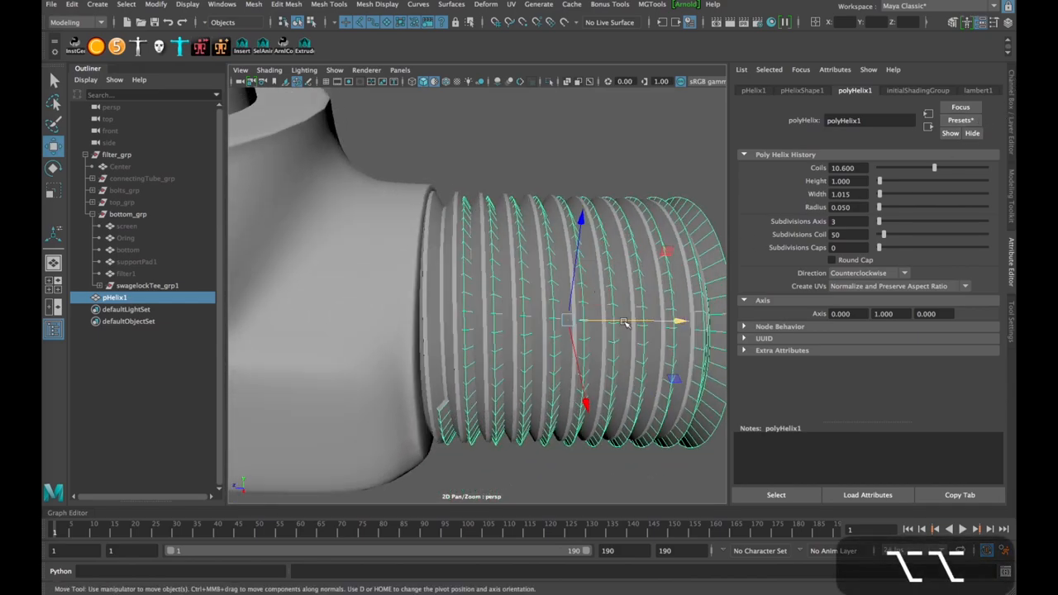
- Move, rotate and twist the helix so its coils sit in the shaft's thread grooves
{"action": "left_click_drag", "start_coordinate": [625, 322], "coordinate": [619, 320]}
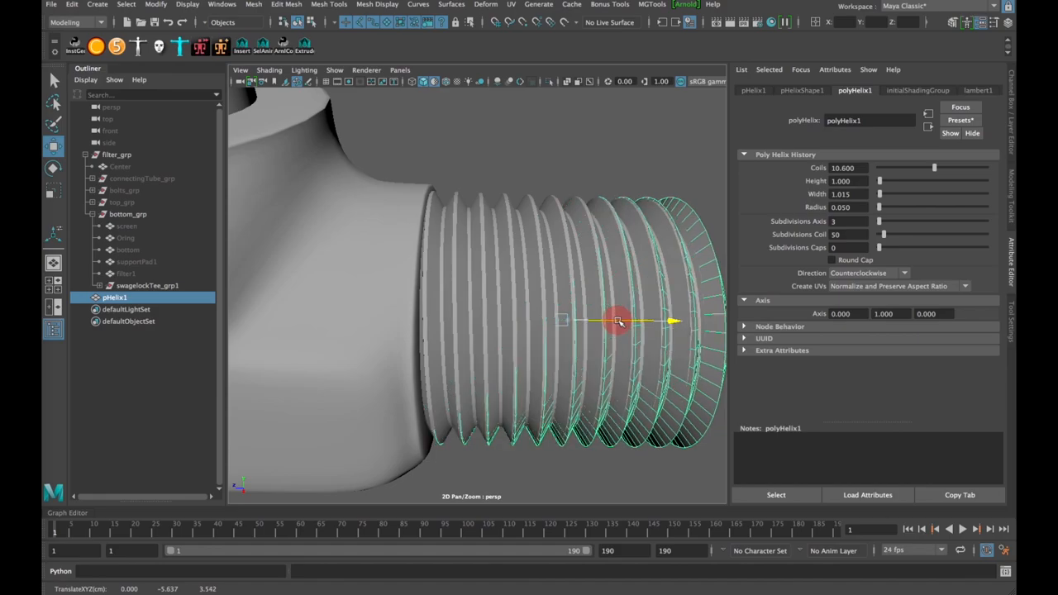
{"action": "left_click_drag", "start_coordinate": [620, 321], "coordinate": [570, 257]}
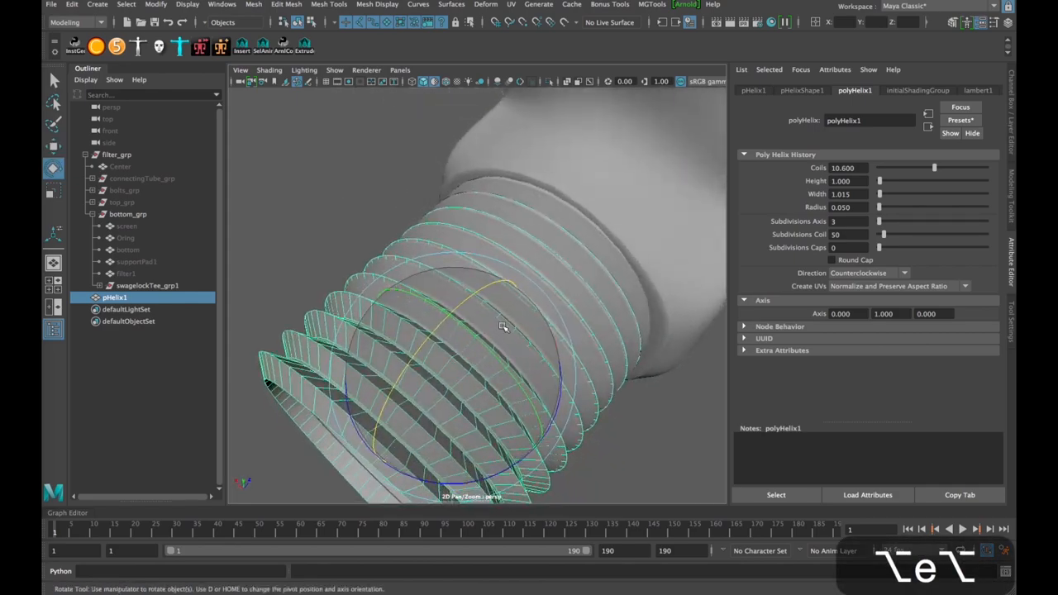
{"action": "left_click_drag", "start_coordinate": [504, 328], "coordinate": [492, 354]}
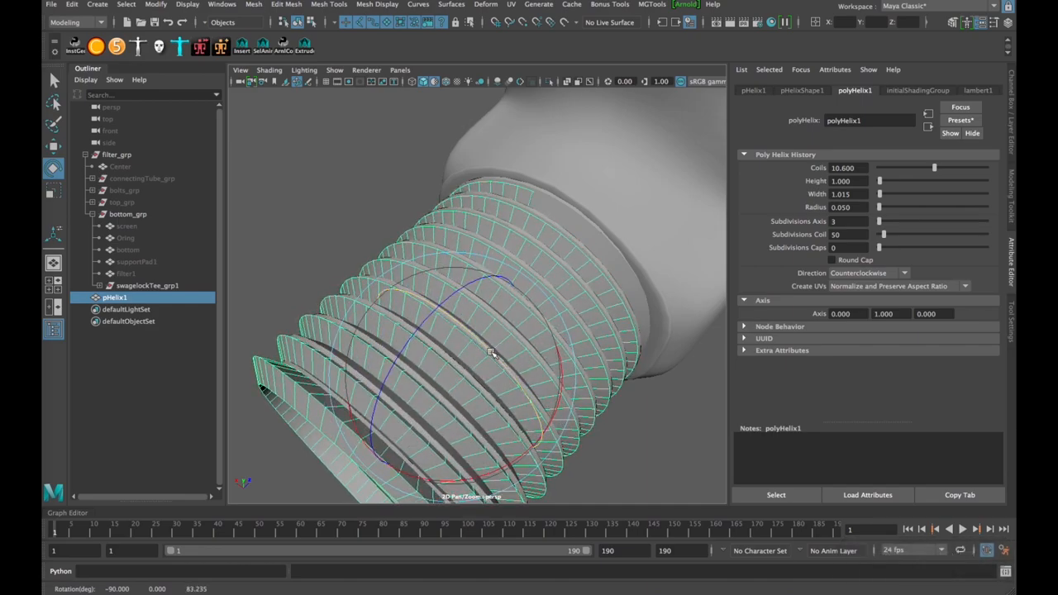
{"action": "left_click_drag", "start_coordinate": [493, 355], "coordinate": [487, 377]}
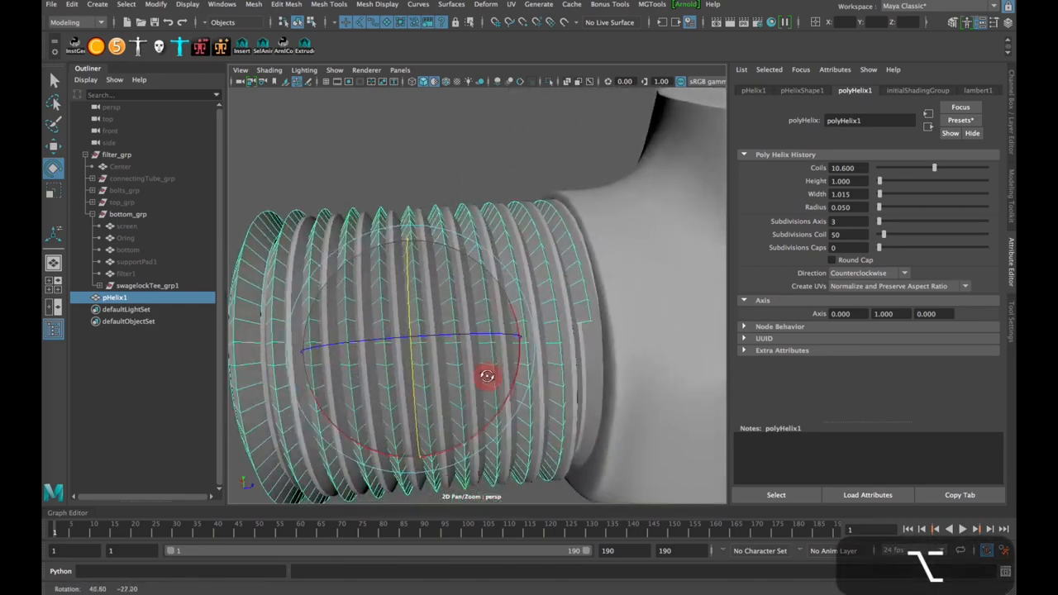
{"action": "left_click_drag", "start_coordinate": [488, 377], "coordinate": [400, 353]}
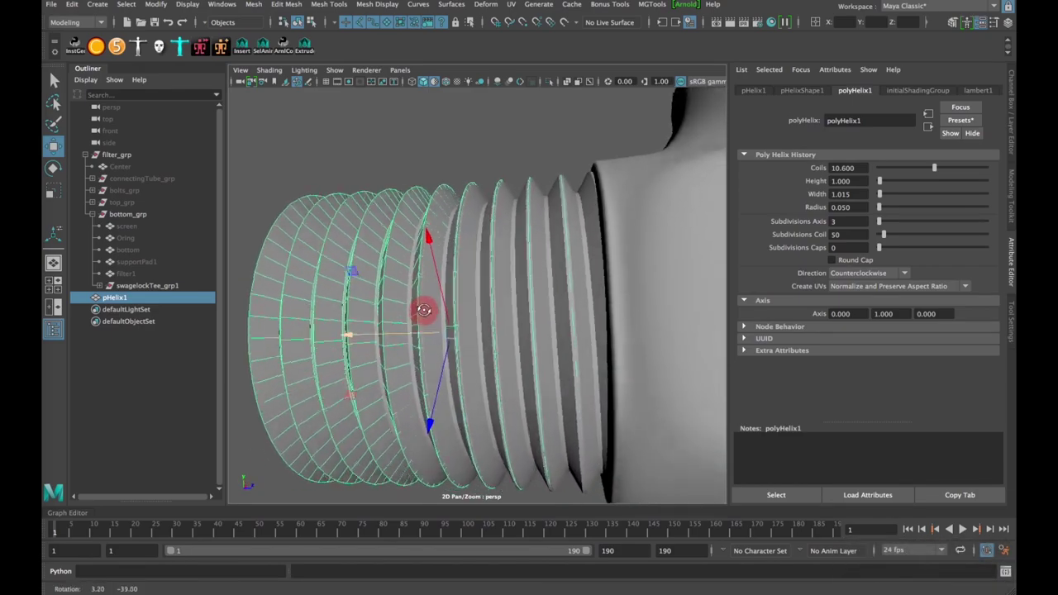
{"action": "left_click_drag", "start_coordinate": [427, 311], "coordinate": [423, 354]}
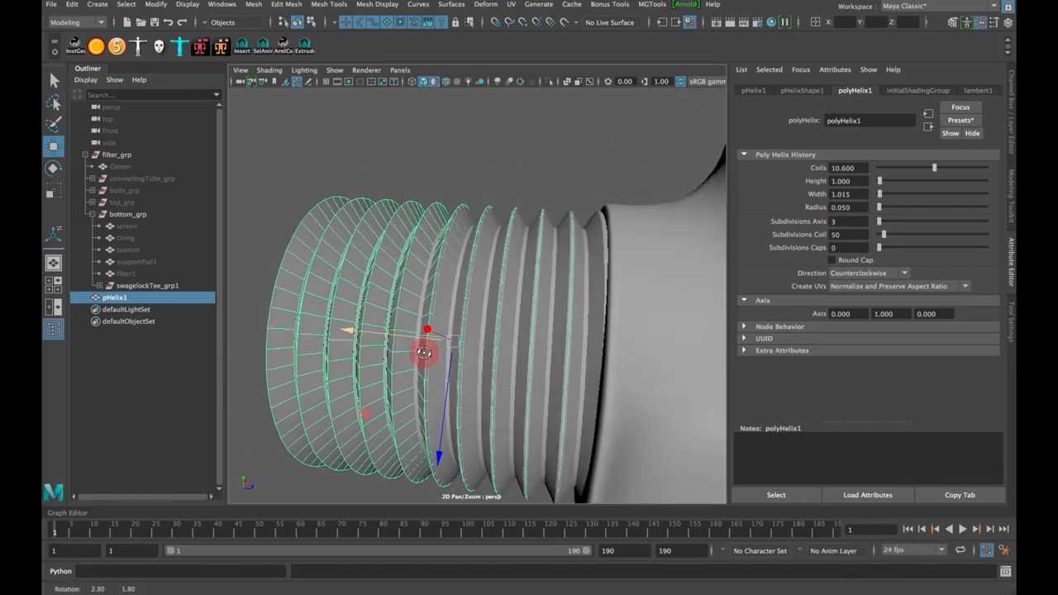
{"action": "left_click_drag", "start_coordinate": [423, 354], "coordinate": [711, 346]}
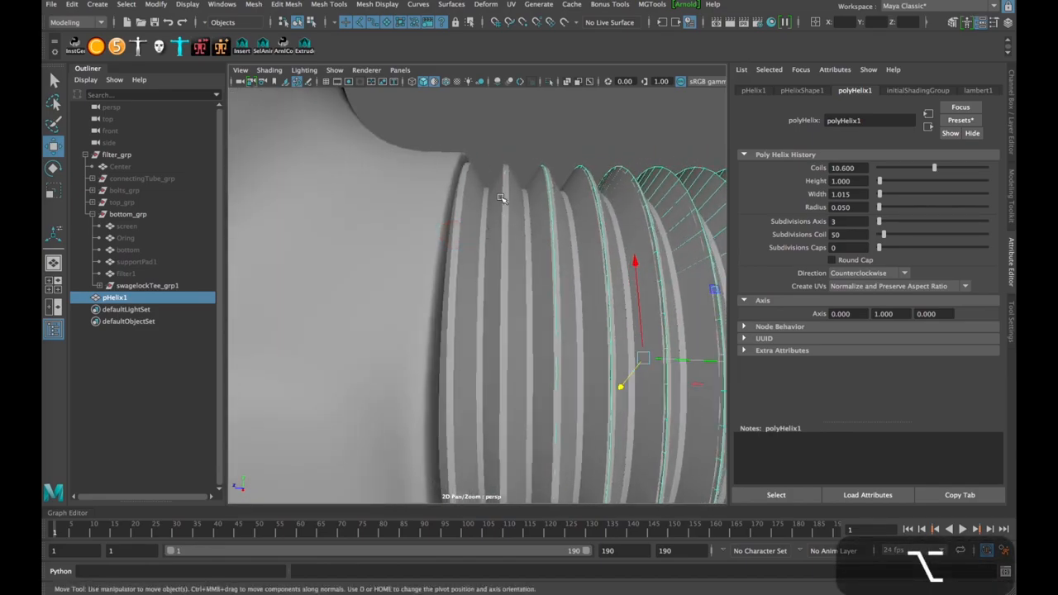
- Zoom in close to compare the helix coil profile against the fitting's groove ridges
{"action": "left_click_drag", "start_coordinate": [503, 198], "coordinate": [514, 225]}
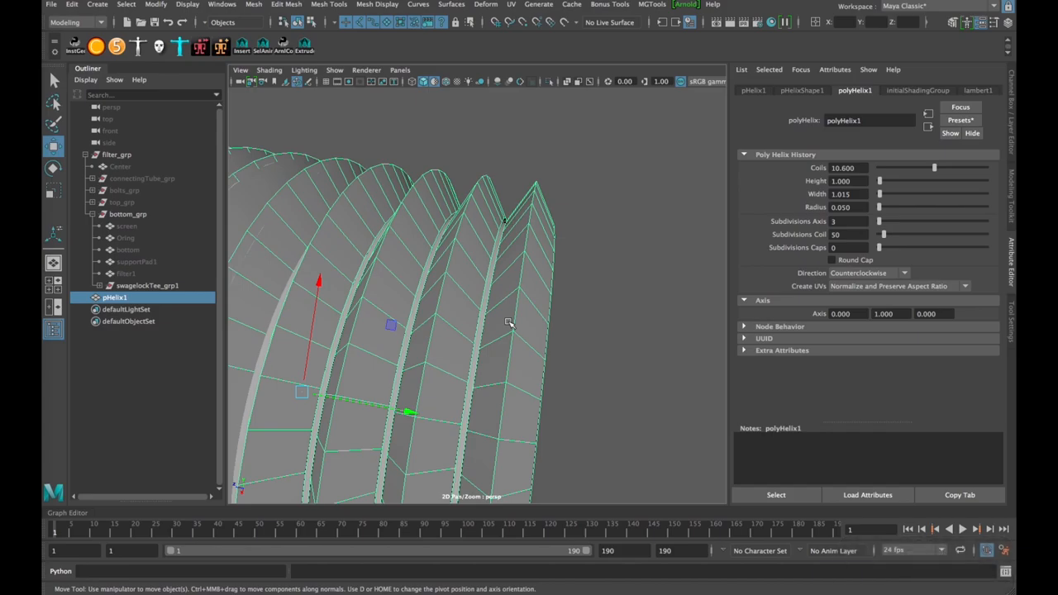
{"action": "mouse_move", "coordinate": [519, 159]}
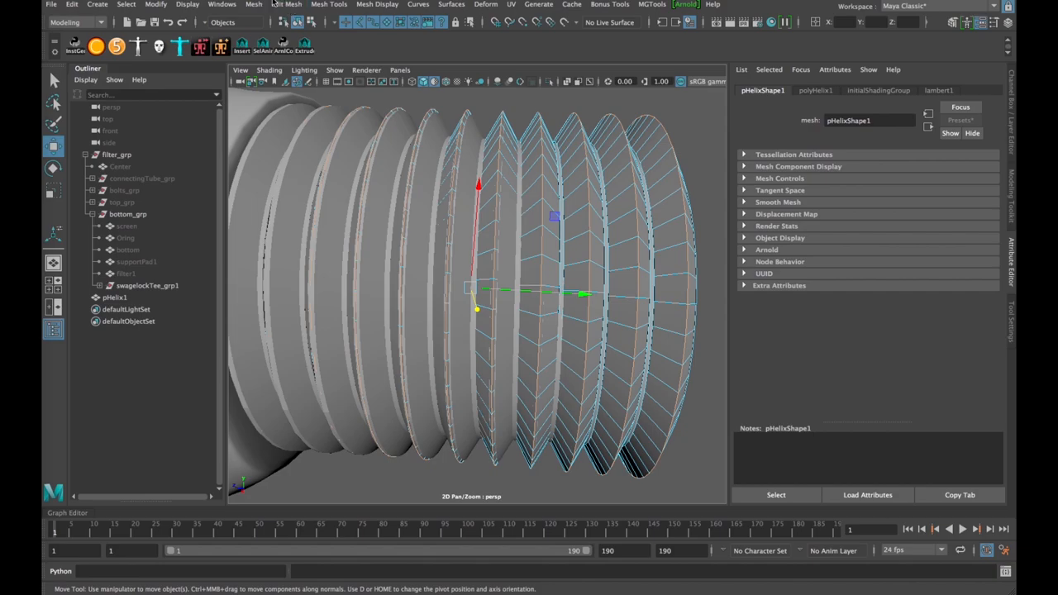
- Apply a bevel from the Edit Mesh Bevel options to the helix crest edges
{"action": "left_click", "coordinate": [275, 3]}
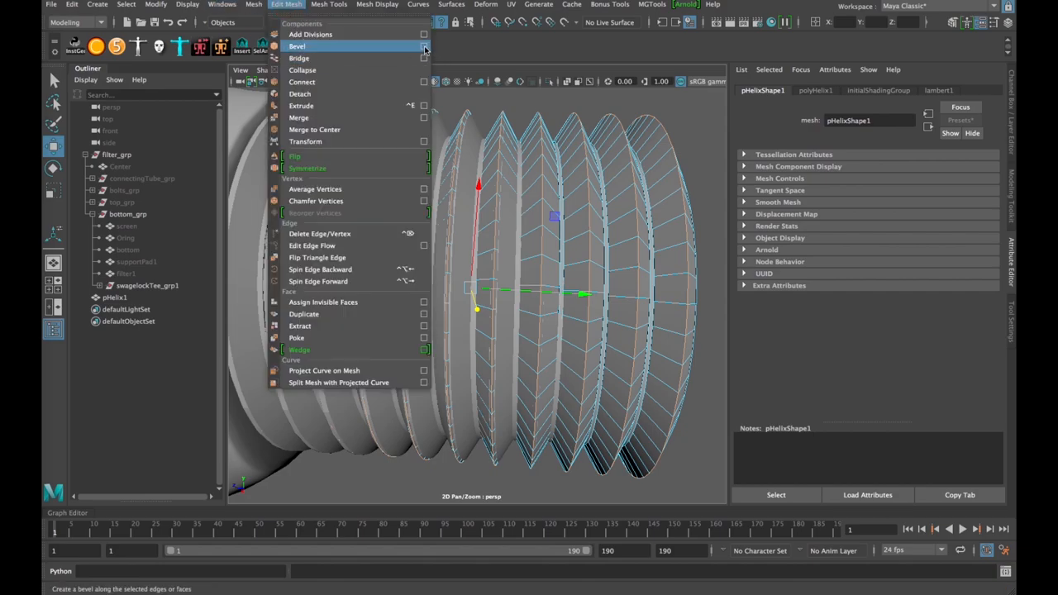
{"action": "left_click", "coordinate": [420, 46]}
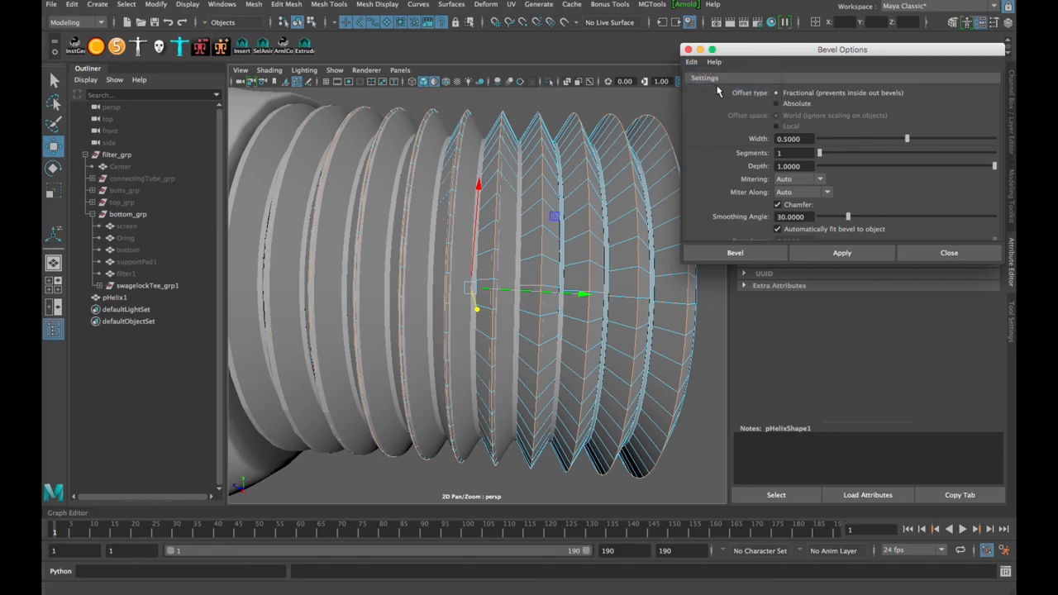
{"action": "mouse_move", "coordinate": [825, 159]}
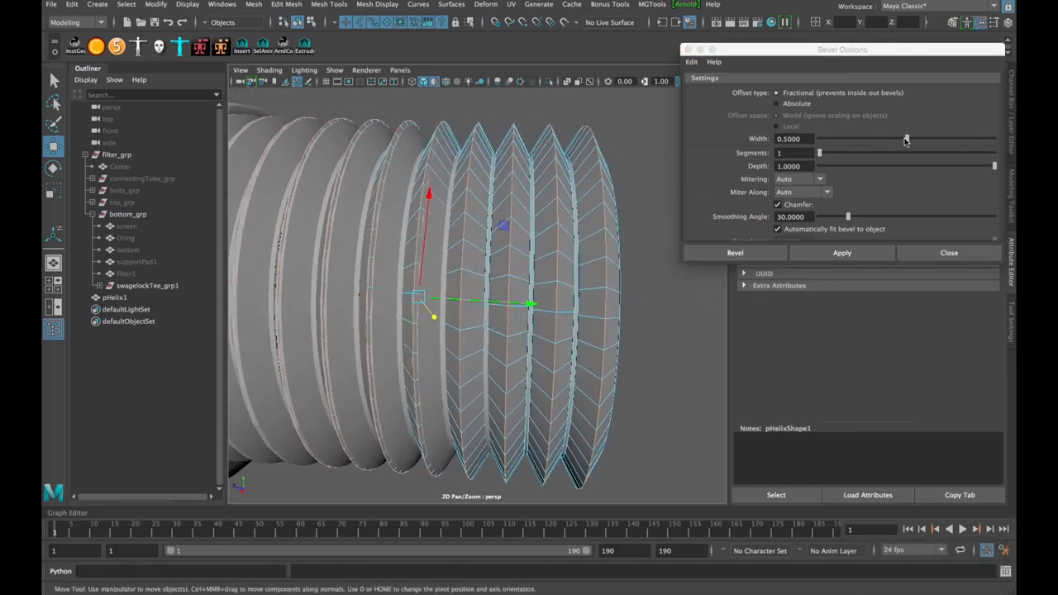
{"action": "left_click_drag", "start_coordinate": [906, 139], "coordinate": [875, 139]}
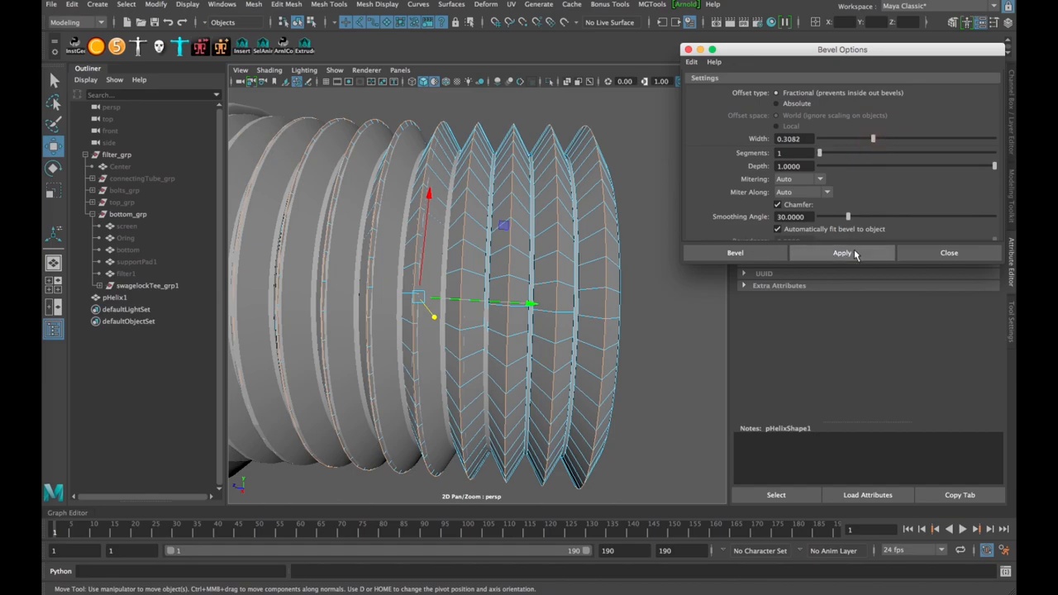
{"action": "left_click", "coordinate": [841, 253]}
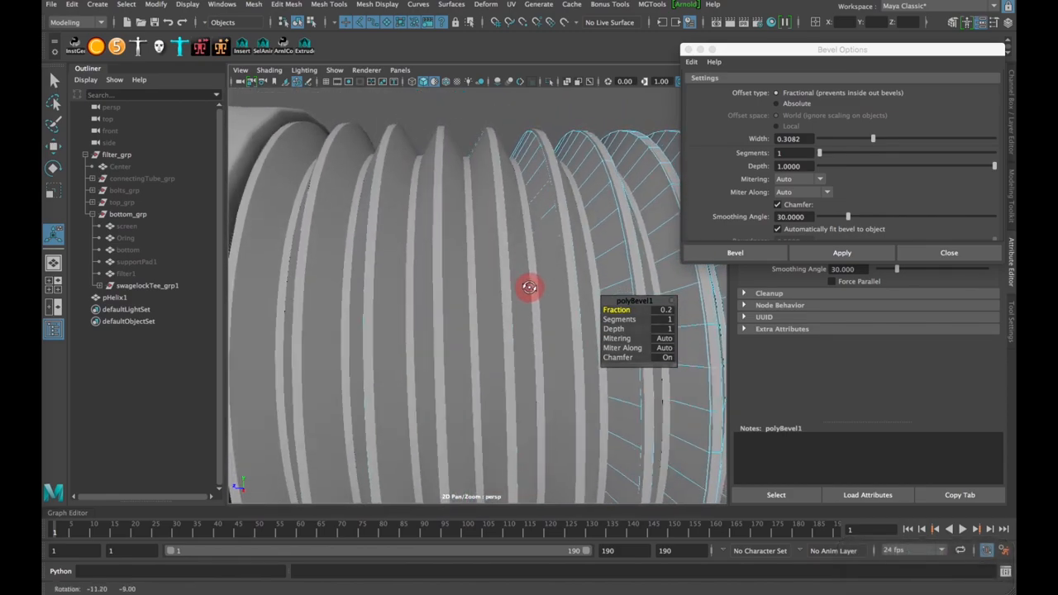
{"action": "left_click_drag", "start_coordinate": [529, 288], "coordinate": [476, 304]}
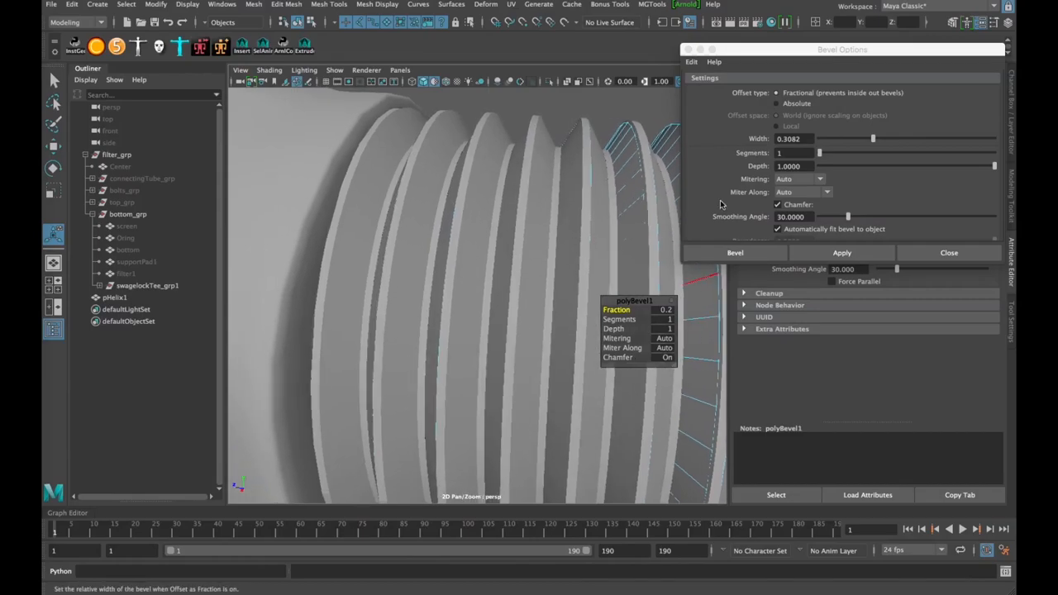
- Set the polyBevel Fraction to about 0.17 in the Attribute Editor to flatten the thread tips
{"action": "left_click", "coordinate": [949, 251]}
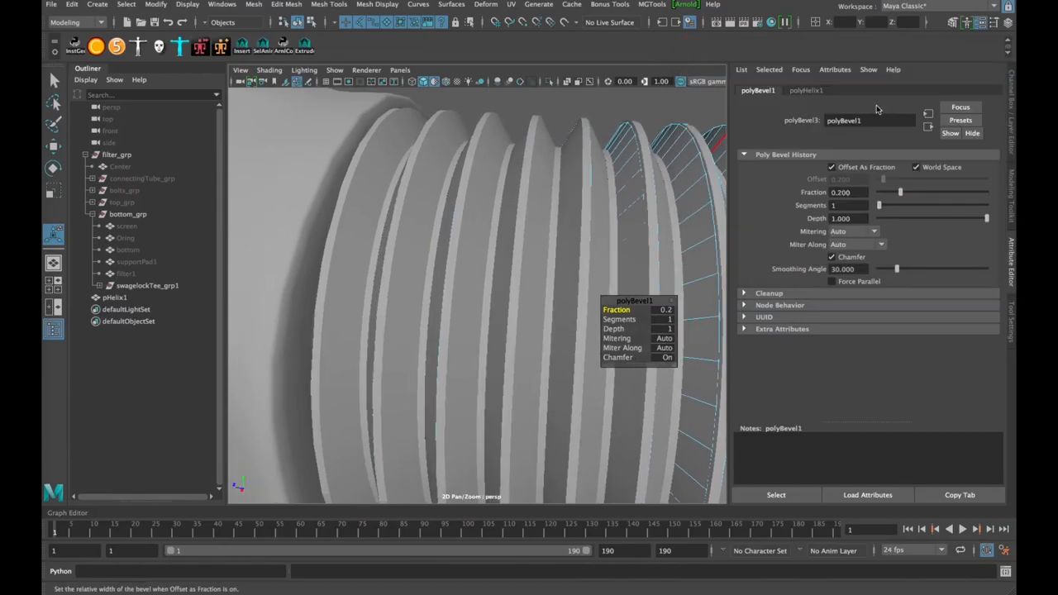
{"action": "left_click_drag", "start_coordinate": [899, 192], "coordinate": [901, 192]}
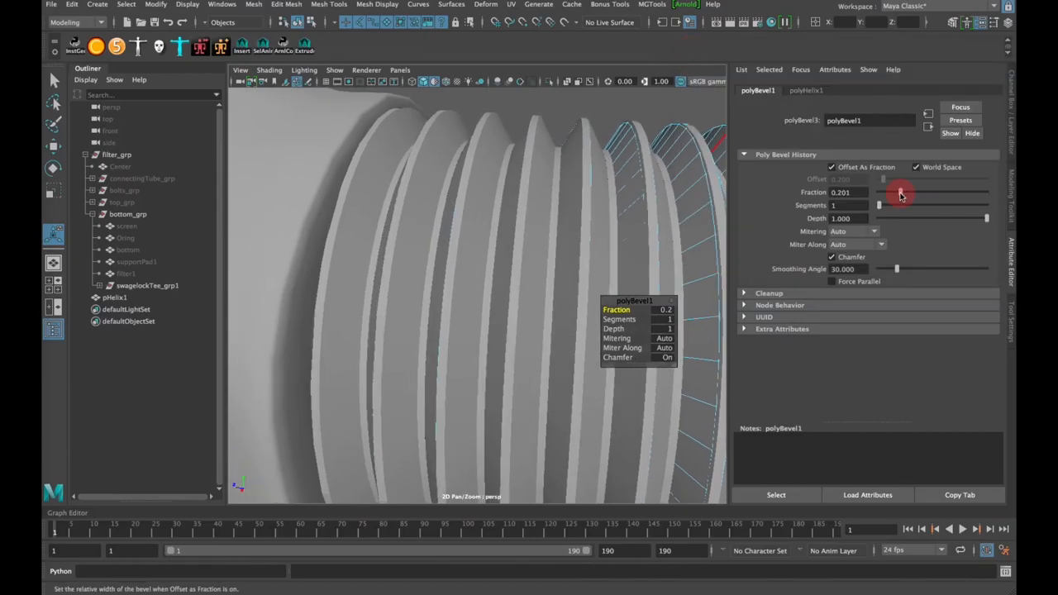
{"action": "left_click_drag", "start_coordinate": [900, 195], "coordinate": [892, 195]}
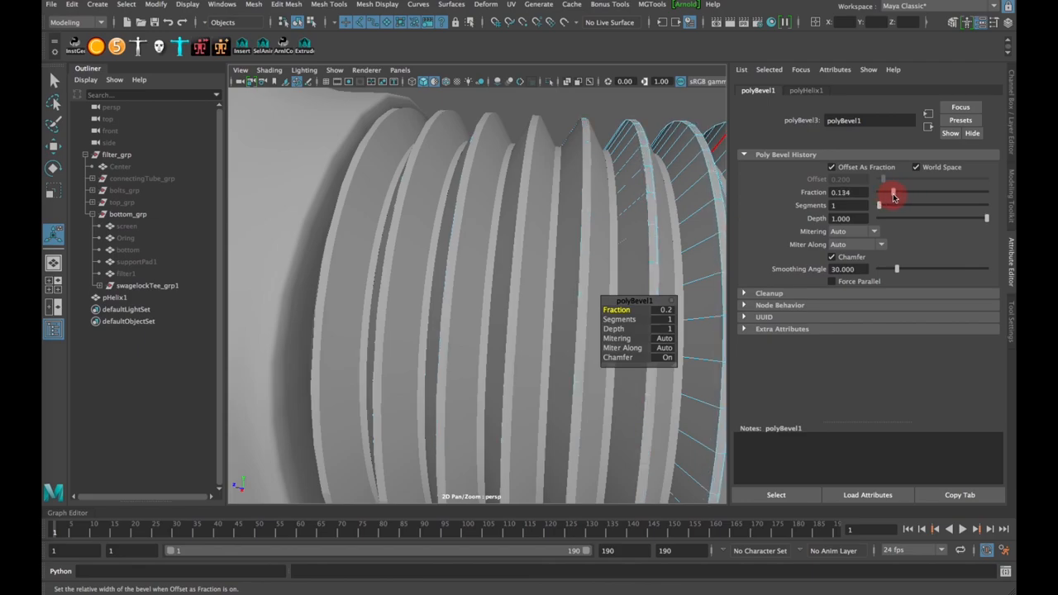
{"action": "left_click_drag", "start_coordinate": [892, 197], "coordinate": [897, 197]}
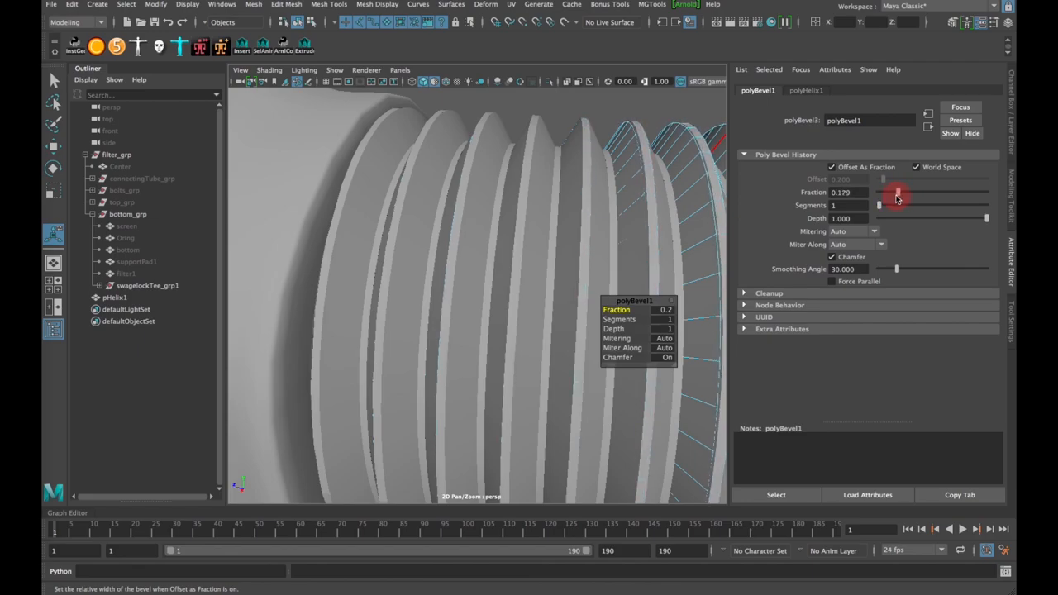
{"action": "left_click_drag", "start_coordinate": [896, 191], "coordinate": [884, 192]}
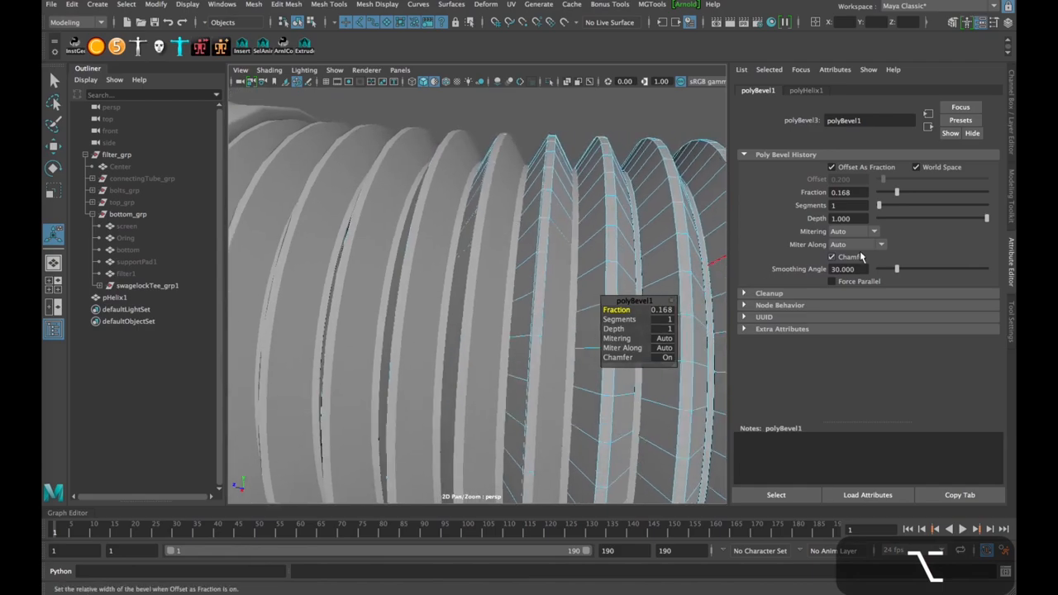
{"action": "mouse_move", "coordinate": [892, 218]}
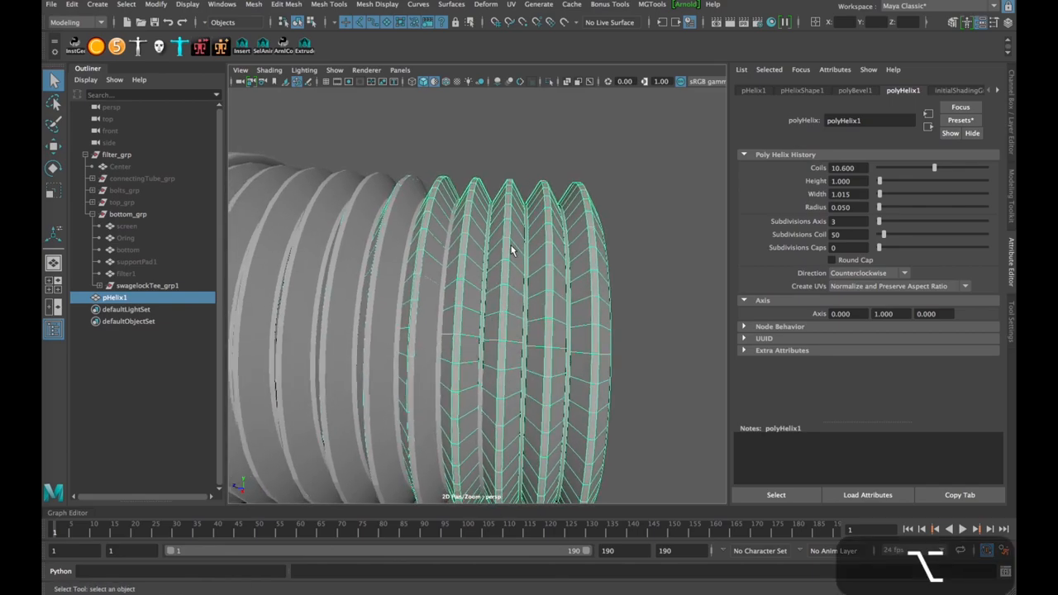
{"action": "mouse_move", "coordinate": [546, 229]}
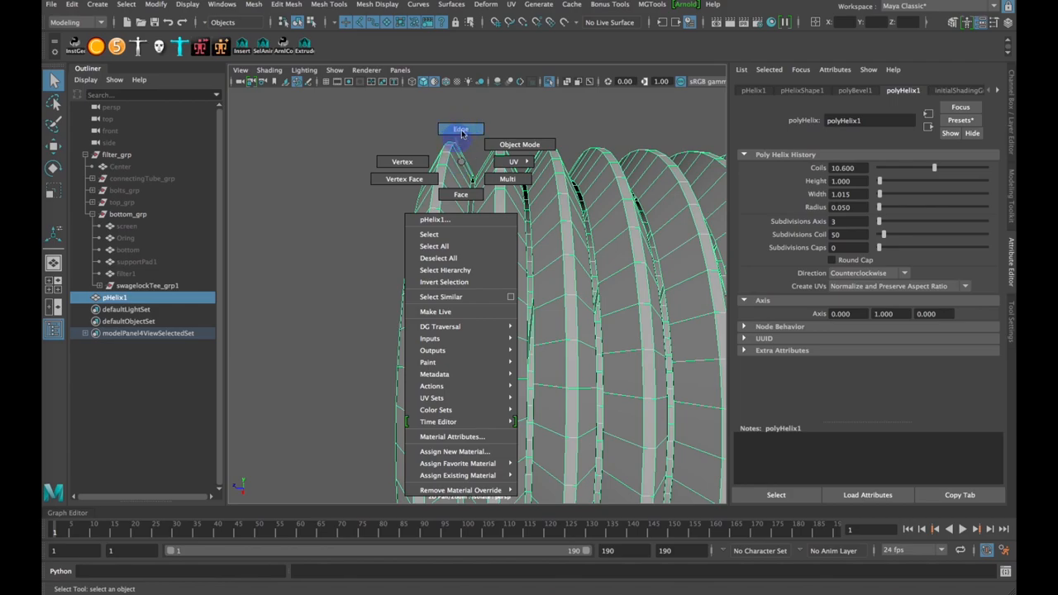
{"action": "mouse_move", "coordinate": [461, 119]}
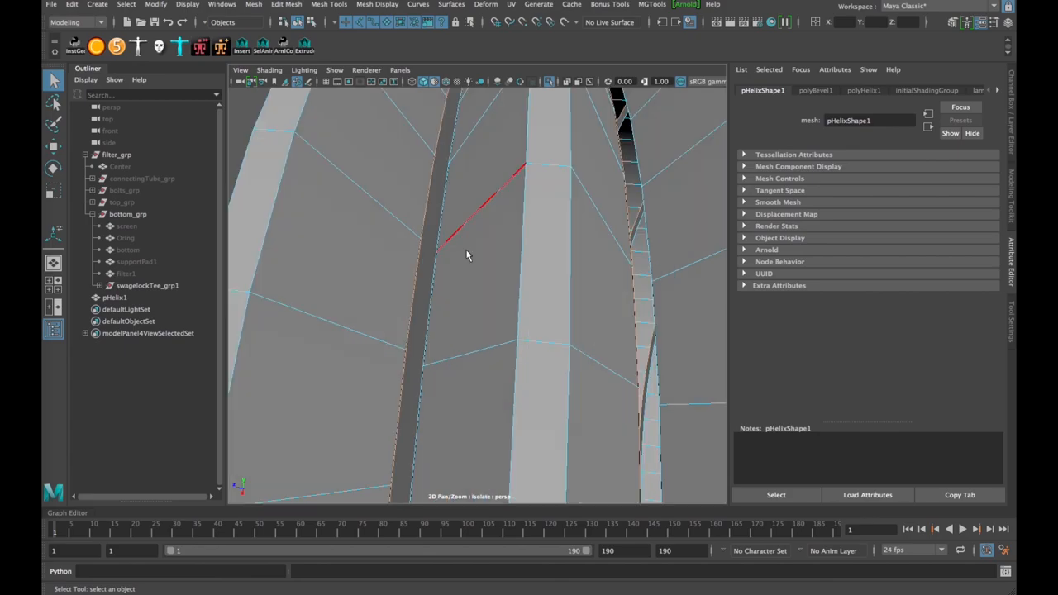
{"action": "left_click_drag", "start_coordinate": [466, 255], "coordinate": [493, 265]}
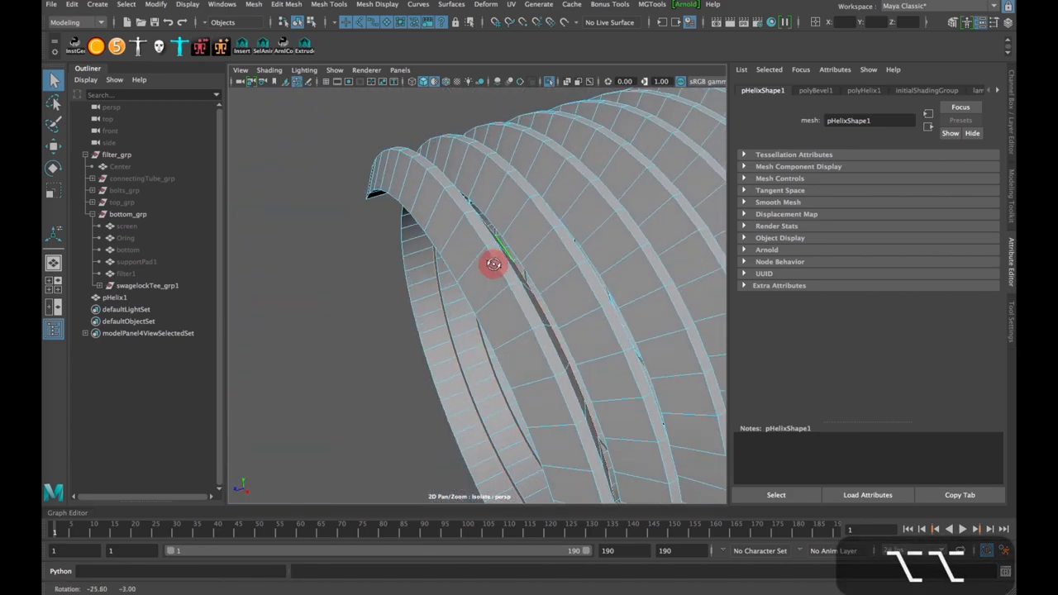
{"action": "left_click_drag", "start_coordinate": [493, 265], "coordinate": [511, 218]}
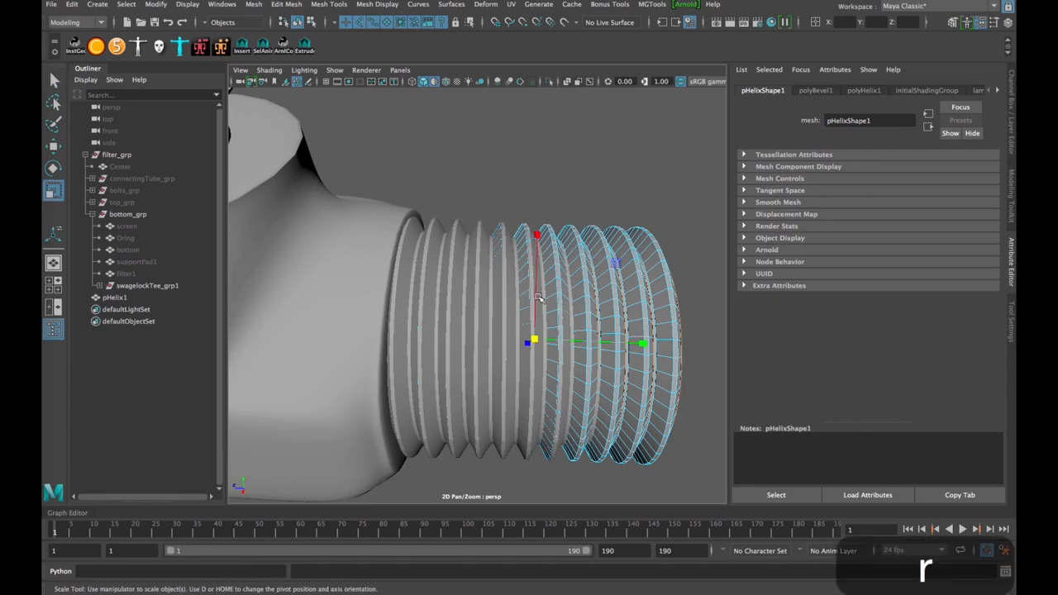
- Scale the helix to about 1.011 along the bolt so its ridges match the thread pitch
{"action": "left_click_drag", "start_coordinate": [537, 298], "coordinate": [581, 328]}
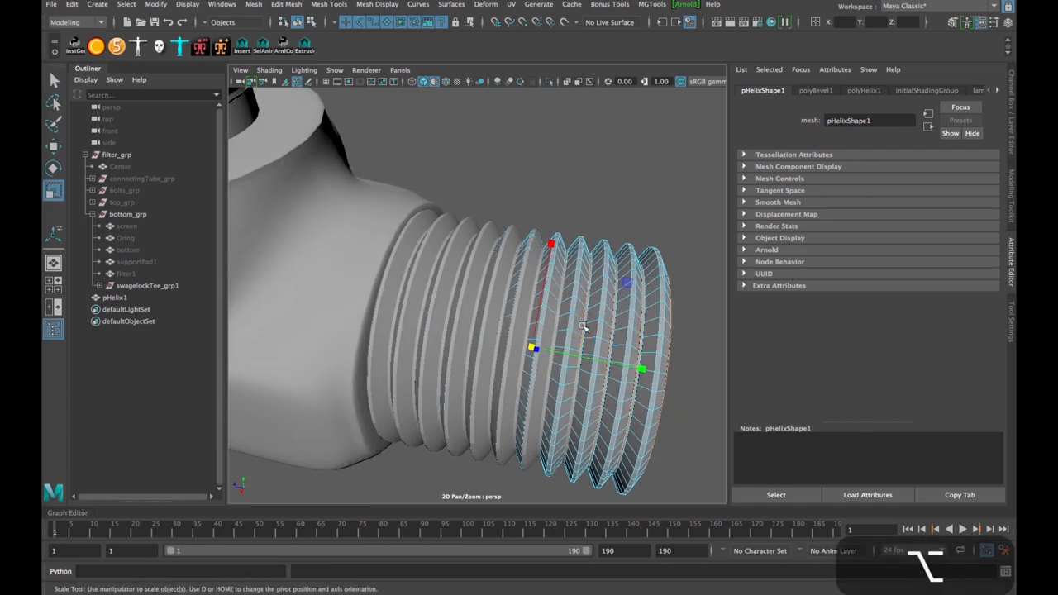
{"action": "left_click_drag", "start_coordinate": [582, 327], "coordinate": [592, 311]}
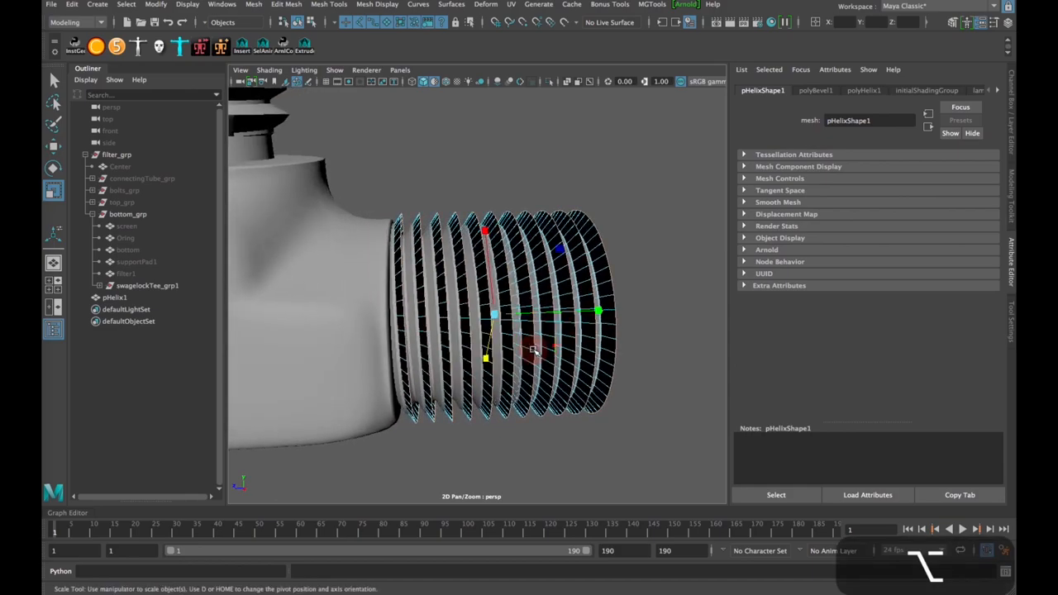
{"action": "key", "text": "cmd+z"}
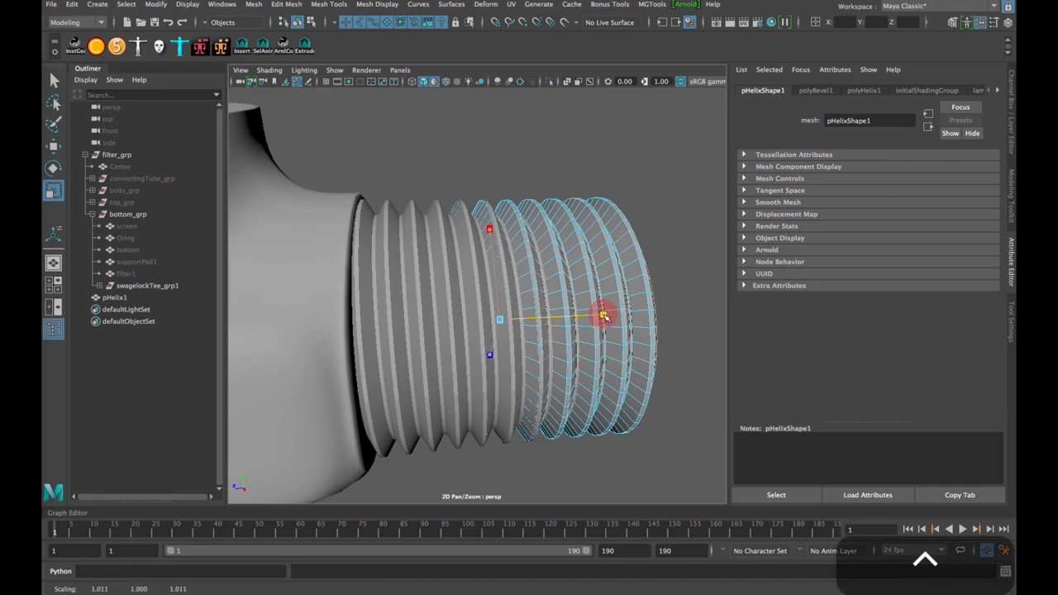
{"action": "left_click_drag", "start_coordinate": [603, 317], "coordinate": [605, 322]}
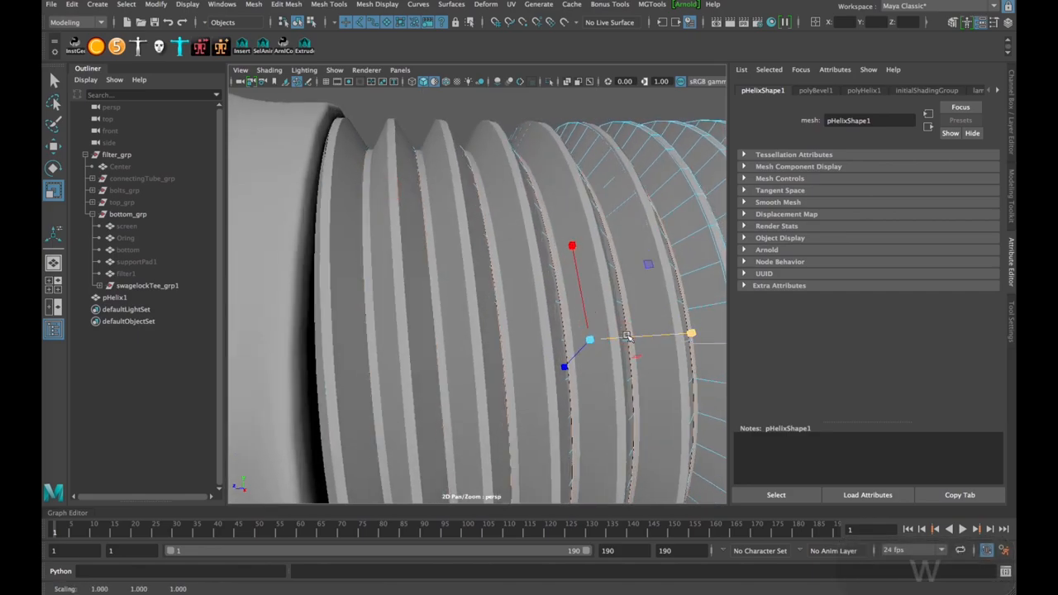
{"action": "left_click_drag", "start_coordinate": [628, 337], "coordinate": [629, 339]}
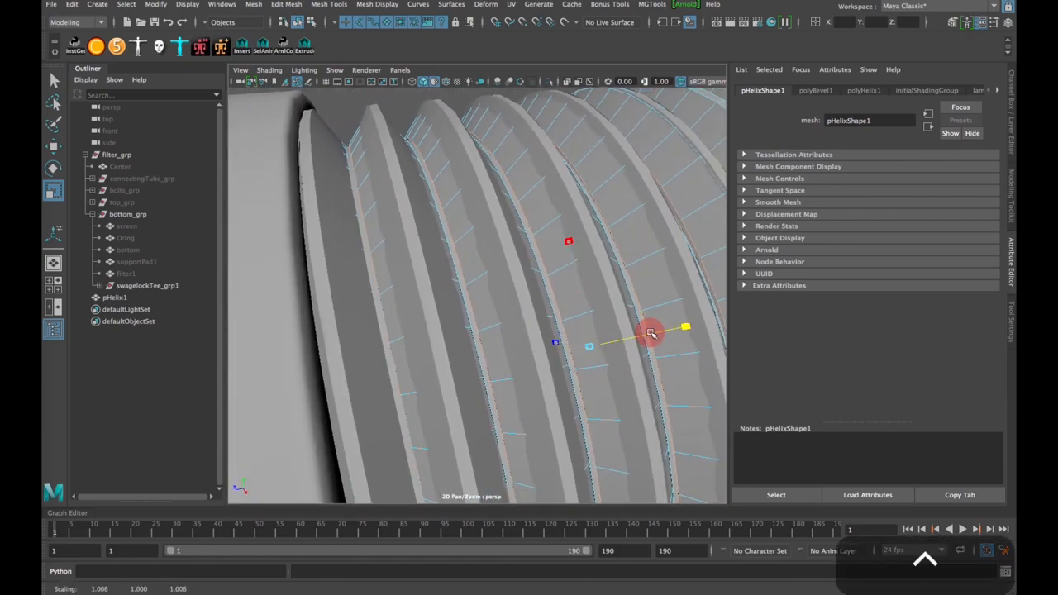
- Nudge the helix scale in a small increment so each coil ridge sits in a thread groove
{"action": "left_click_drag", "start_coordinate": [651, 334], "coordinate": [638, 337]}
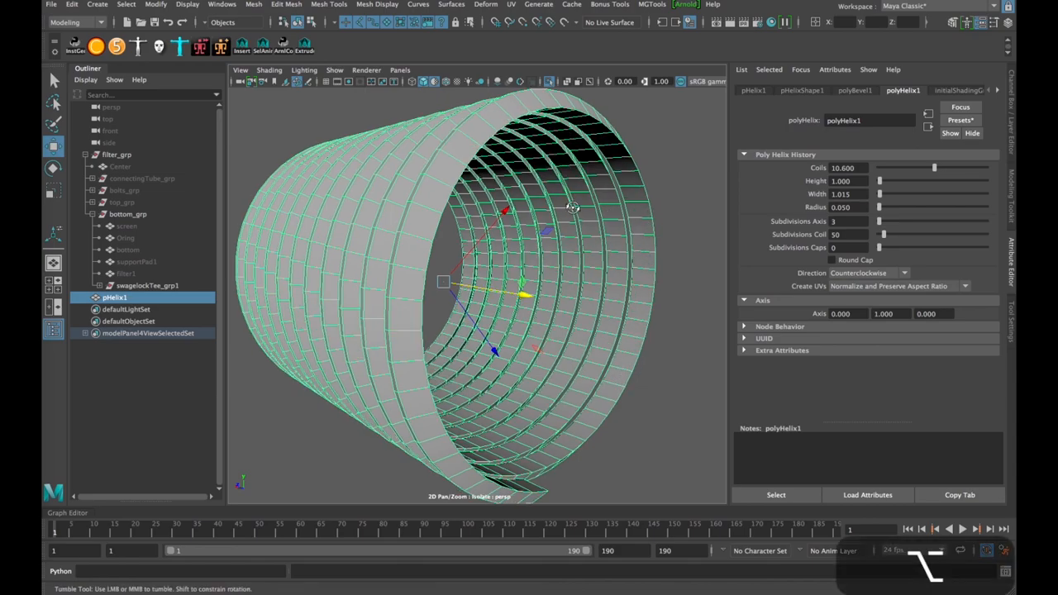
- Switch the isolated helix to Face selection mode from the marking menu
{"action": "left_click_drag", "start_coordinate": [572, 207], "coordinate": [598, 230]}
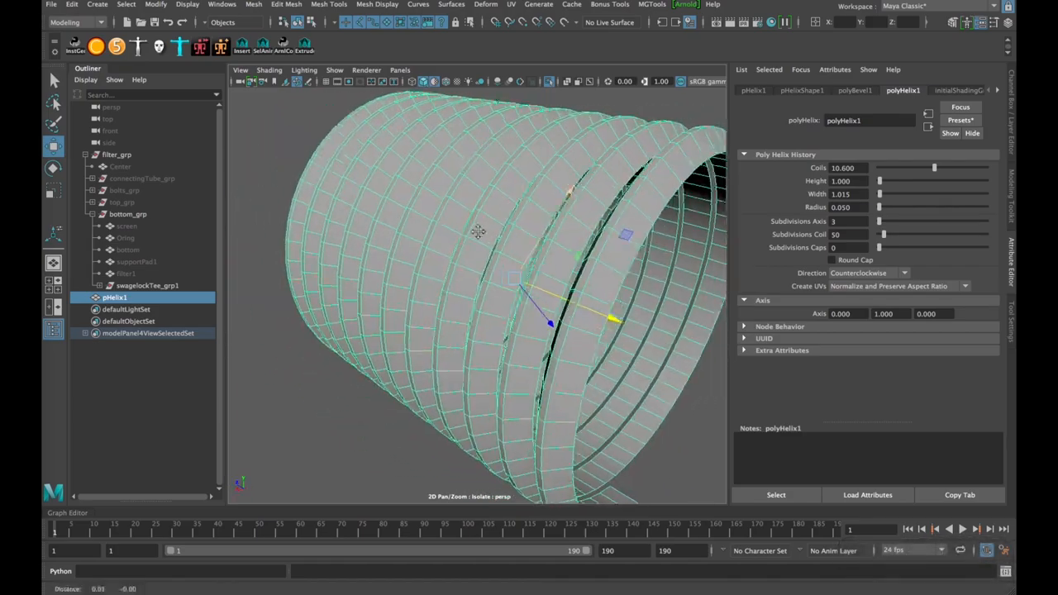
{"action": "left_click_drag", "start_coordinate": [477, 232], "coordinate": [486, 225]}
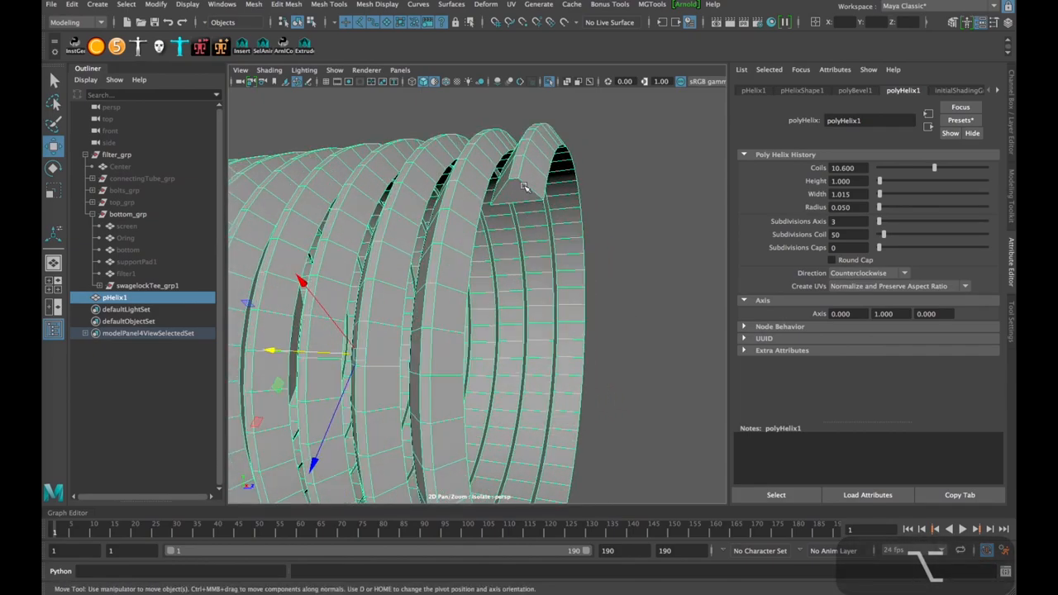
{"action": "right_click", "coordinate": [526, 185]}
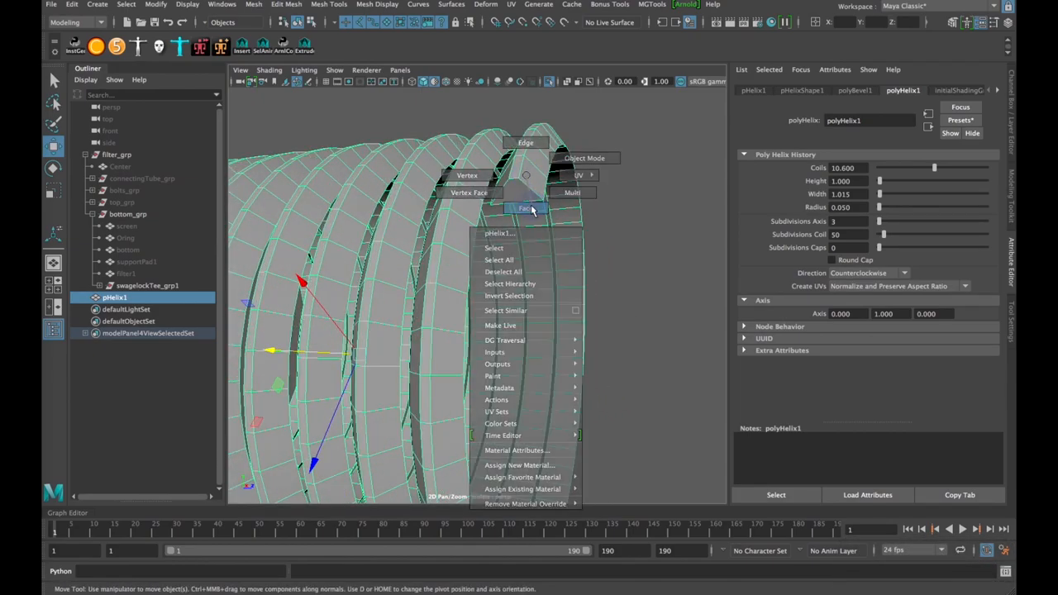
{"action": "left_click", "coordinate": [529, 208]}
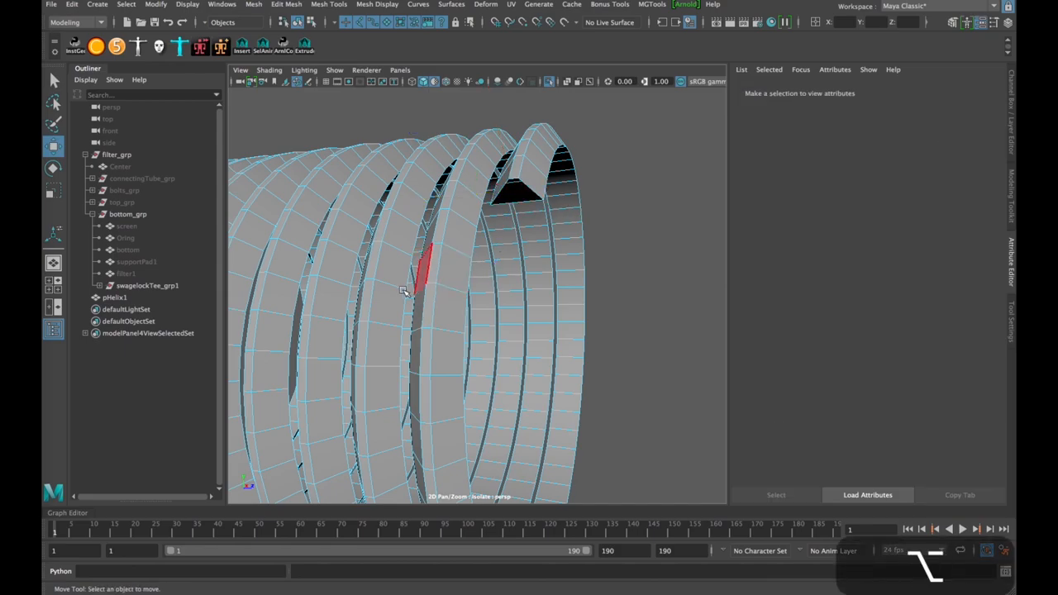
- Select the face at the helix coil's open end
{"action": "left_click_drag", "start_coordinate": [405, 289], "coordinate": [533, 232]}
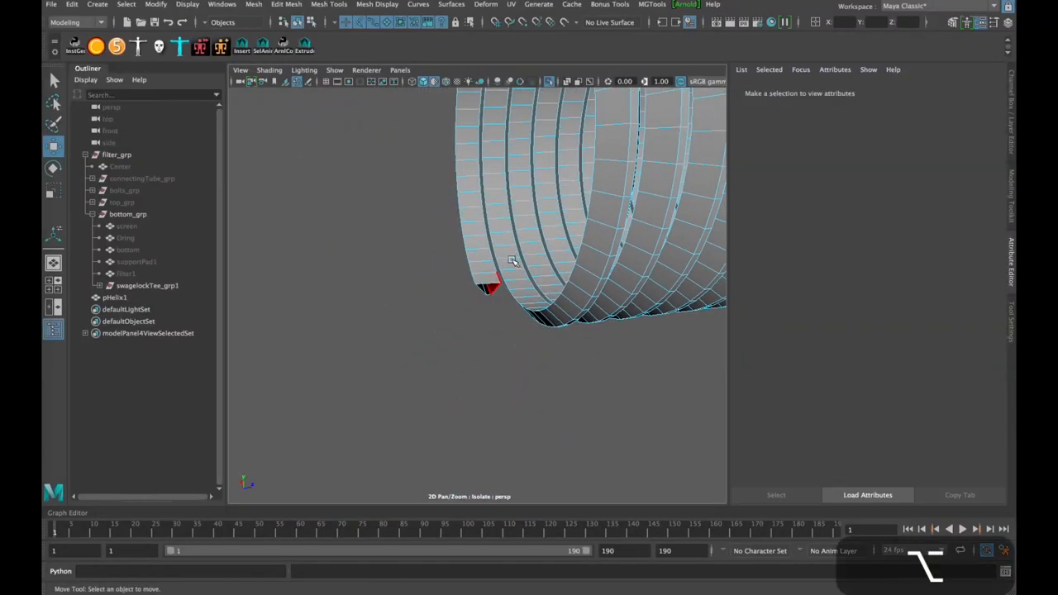
{"action": "left_click_drag", "start_coordinate": [512, 261], "coordinate": [465, 314]}
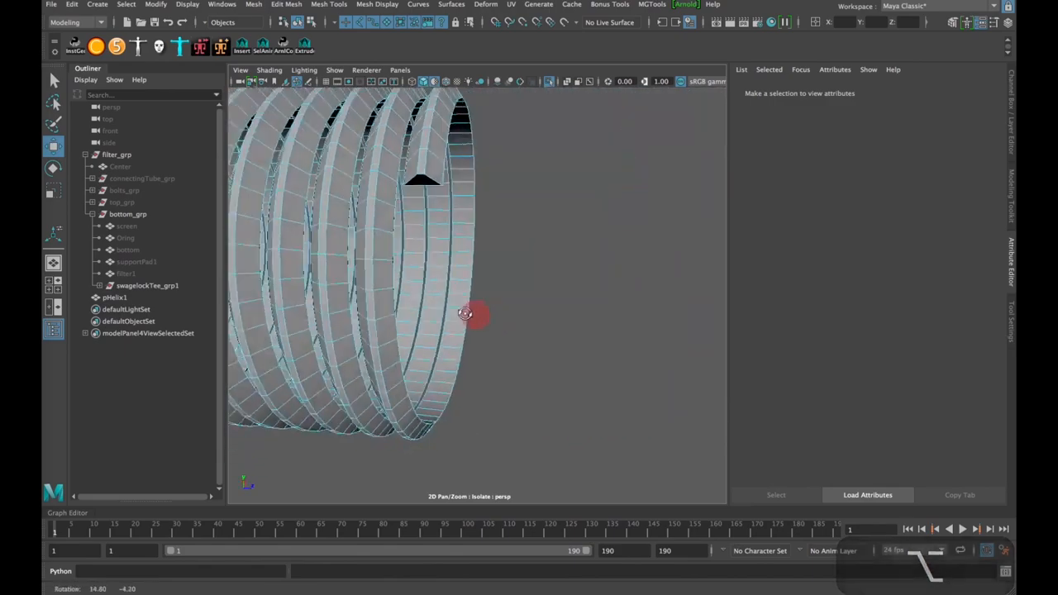
{"action": "left_click_drag", "start_coordinate": [466, 314], "coordinate": [504, 249]}
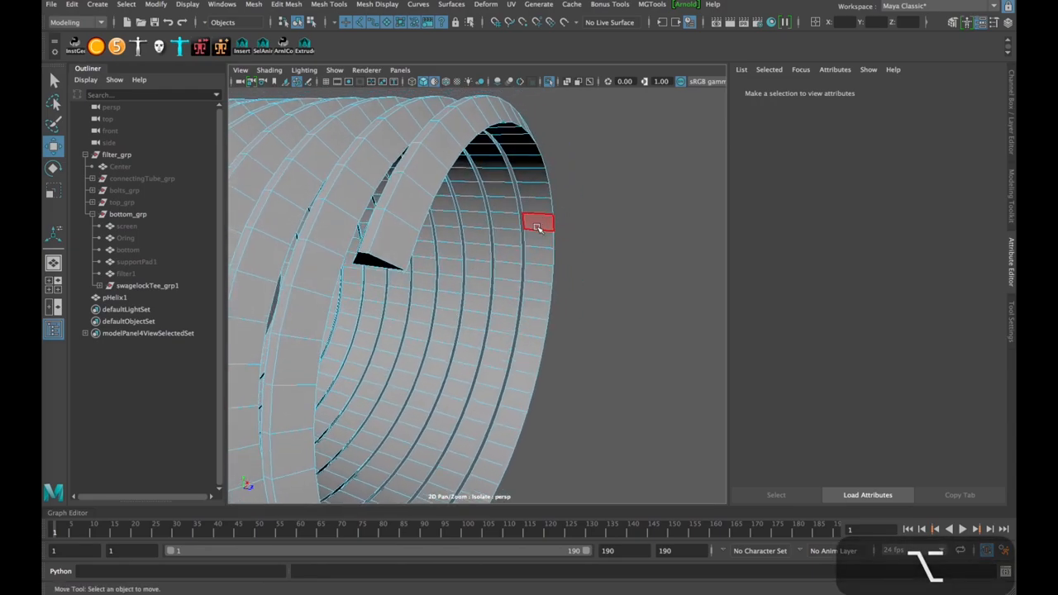
{"action": "left_click", "coordinate": [537, 224]}
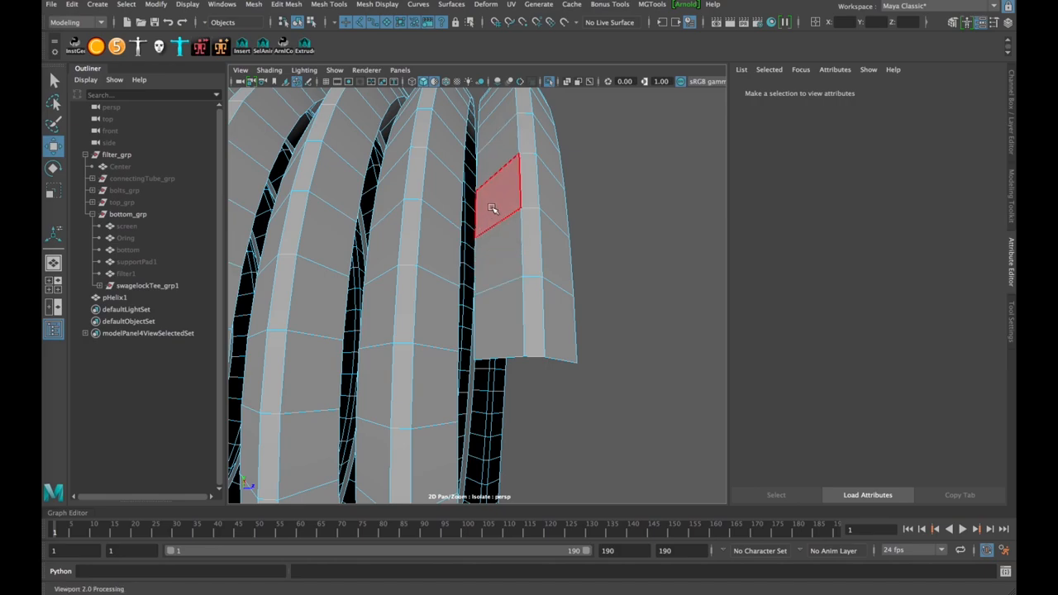
- Bridge the open border edges at the coil end via Edit Mesh Bridge options with 0 divisions
{"action": "right_click", "coordinate": [486, 192]}
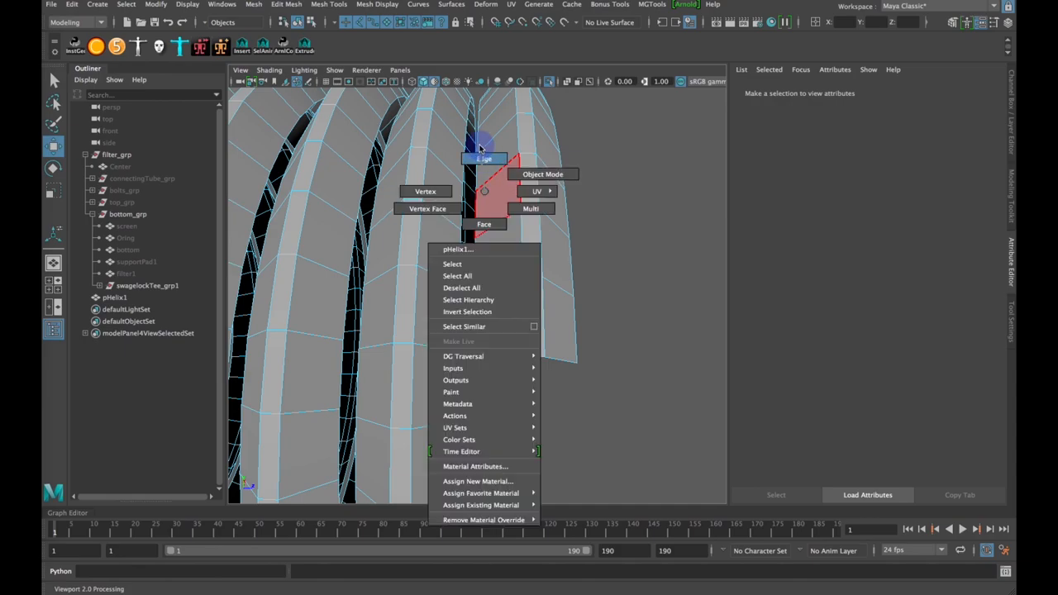
{"action": "mouse_move", "coordinate": [479, 136]}
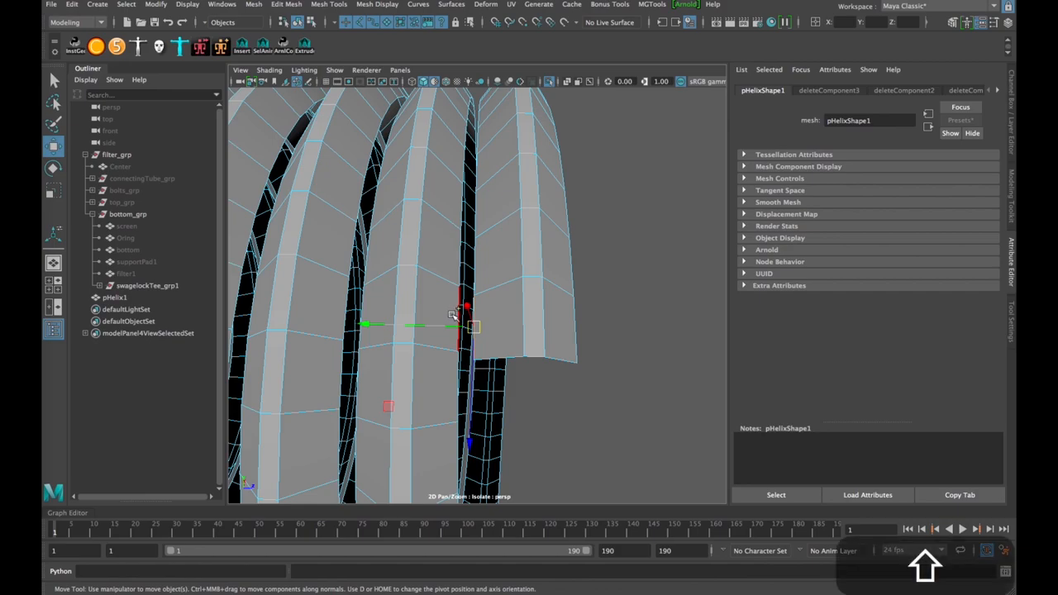
{"action": "left_click_drag", "start_coordinate": [455, 314], "coordinate": [462, 350]}
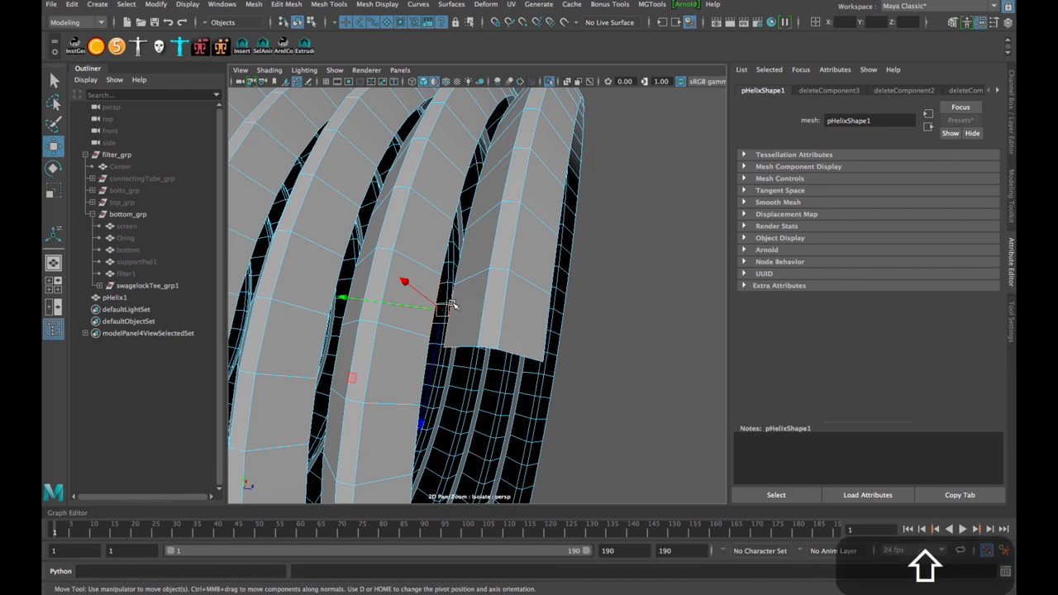
{"action": "right_click", "coordinate": [453, 305]}
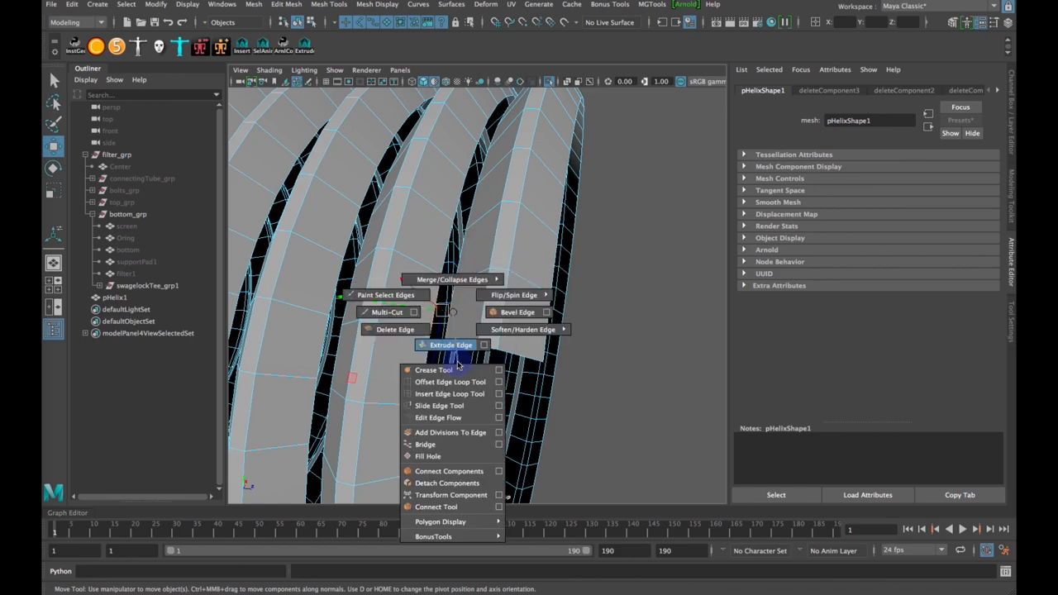
{"action": "mouse_move", "coordinate": [436, 443]}
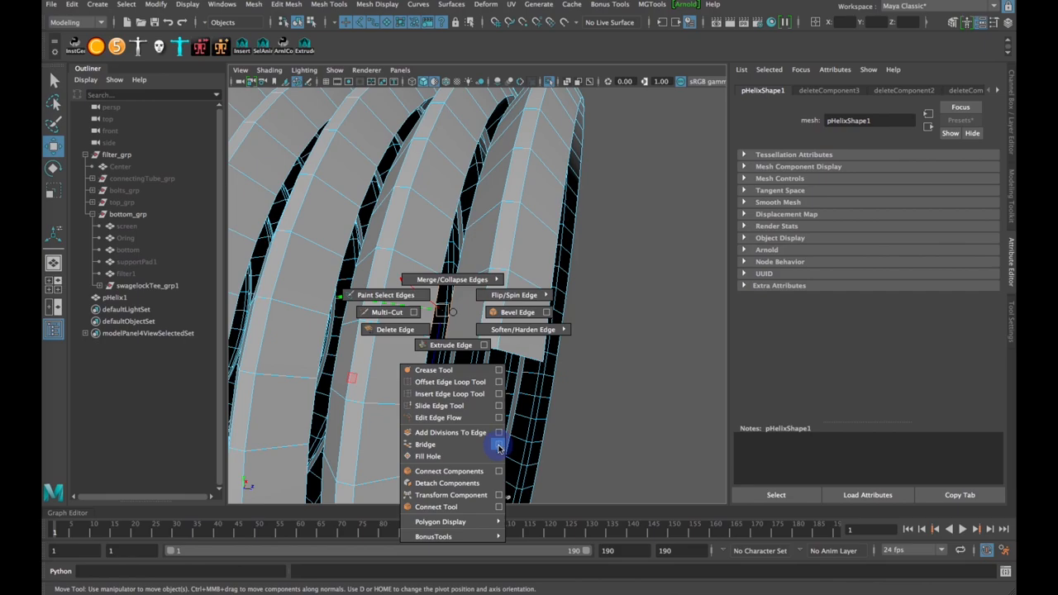
{"action": "left_click", "coordinate": [497, 445]}
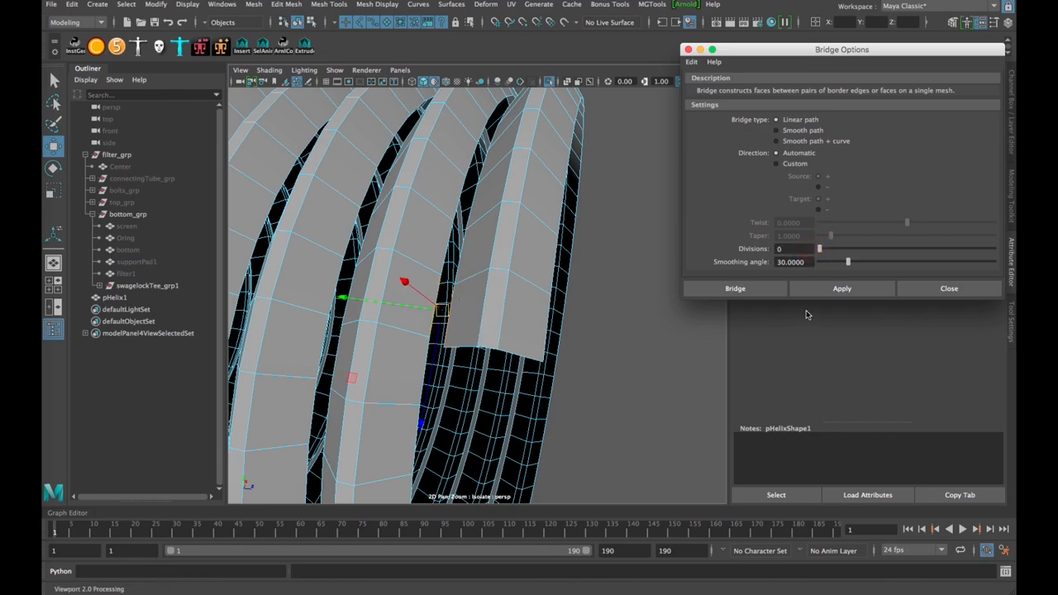
{"action": "left_click", "coordinate": [733, 288]}
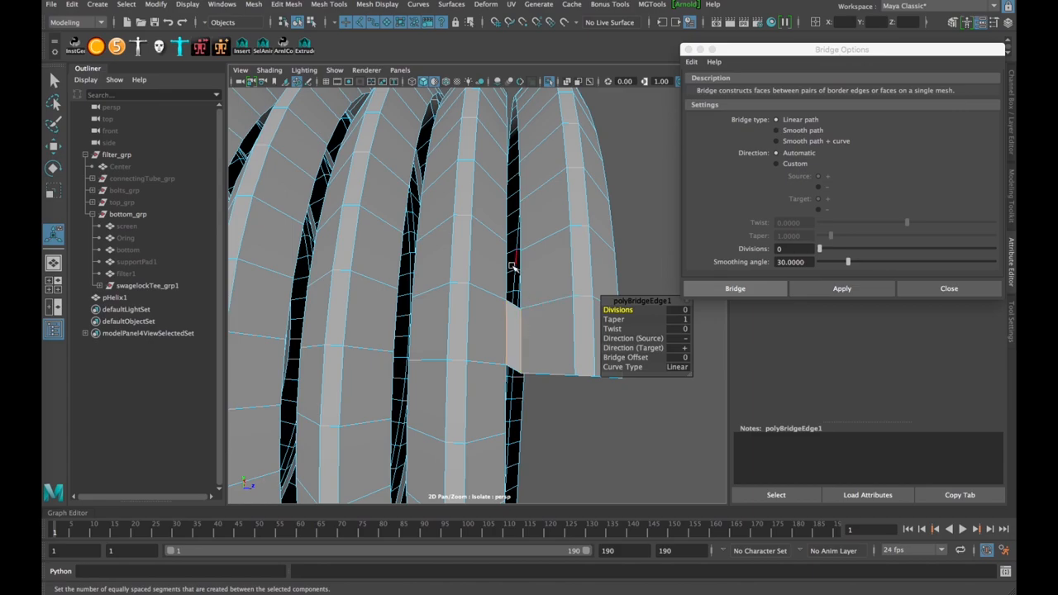
{"action": "mouse_move", "coordinate": [496, 253]}
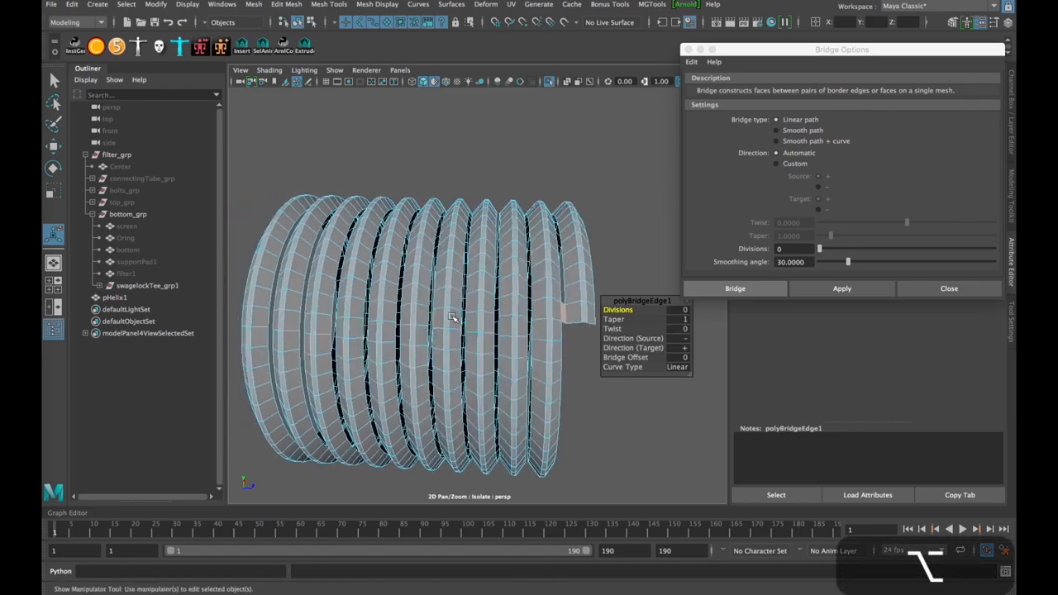
- Select the border edges at the coil's other end and bridge it closed too
{"action": "left_click_drag", "start_coordinate": [453, 317], "coordinate": [390, 309]}
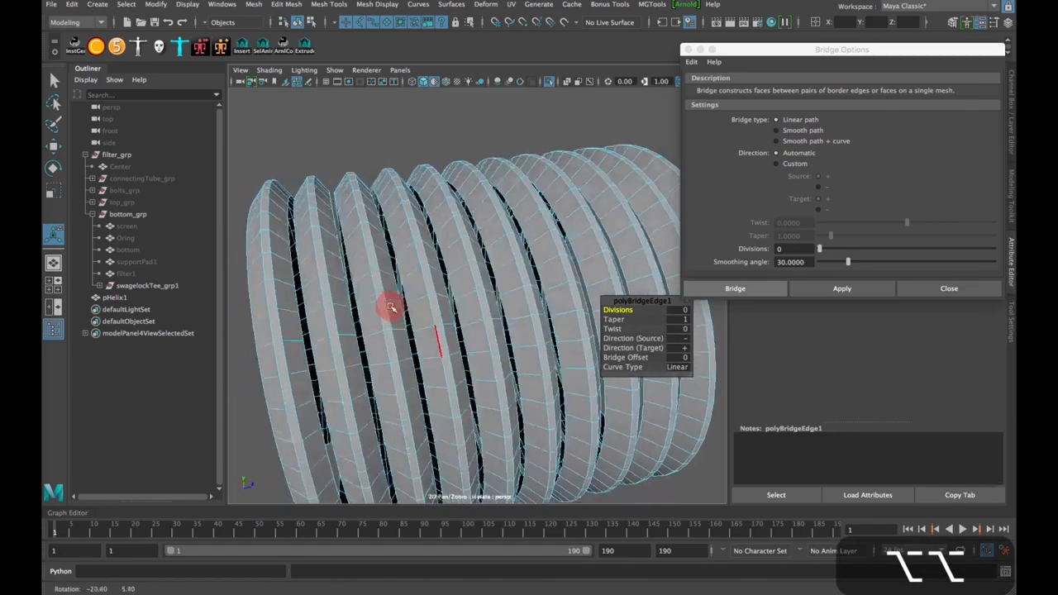
{"action": "left_click_drag", "start_coordinate": [393, 307], "coordinate": [380, 344]}
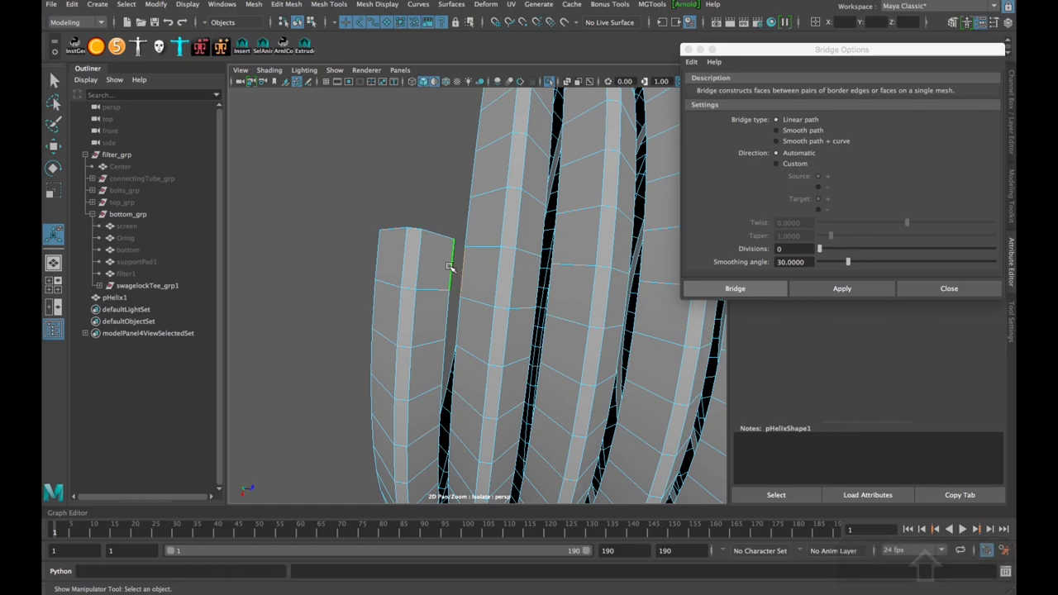
{"action": "left_click", "coordinate": [841, 288]}
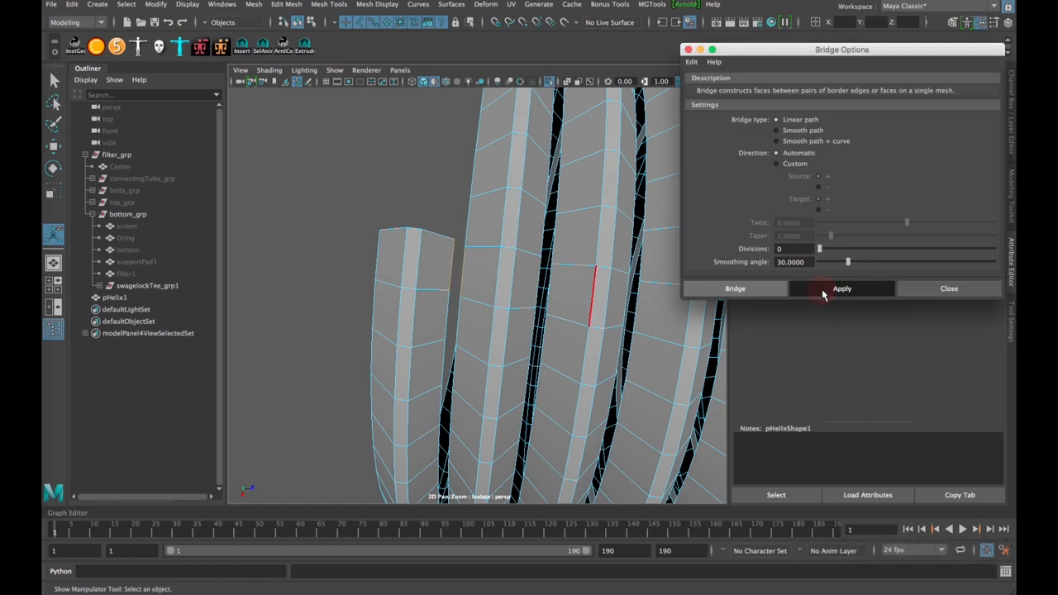
{"action": "left_click", "coordinate": [841, 288]}
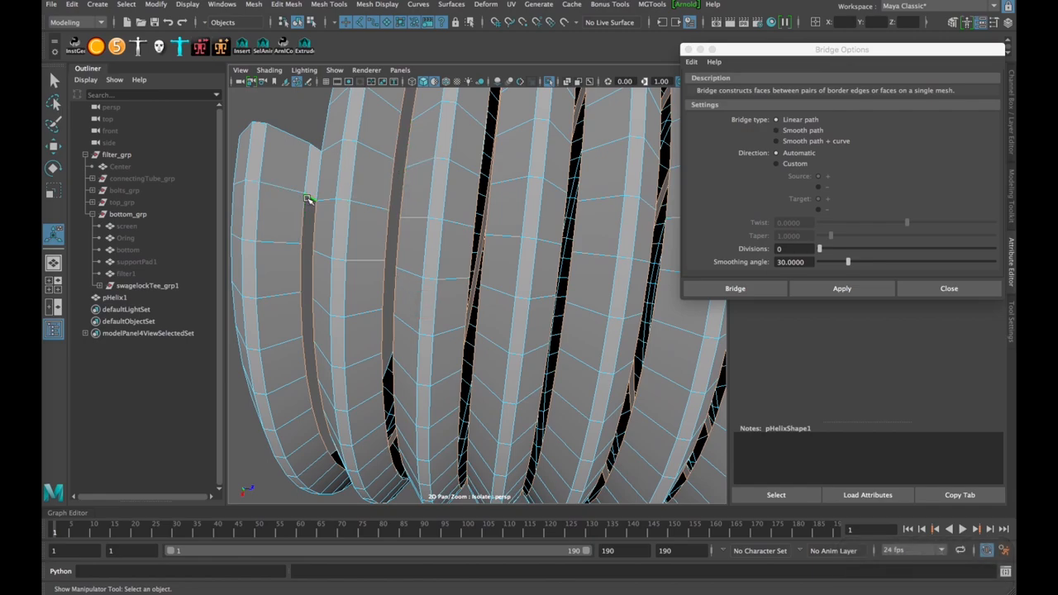
- Select the remaining open edges at the coil's start and bridge them with 0 divisions
{"action": "left_click", "coordinate": [298, 186]}
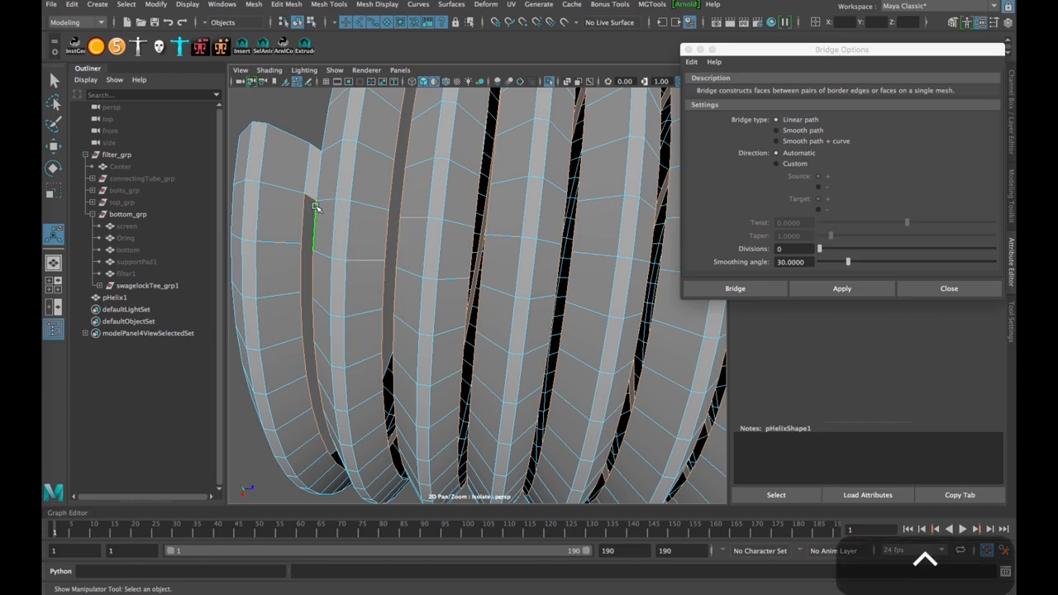
{"action": "left_click", "coordinate": [347, 232]}
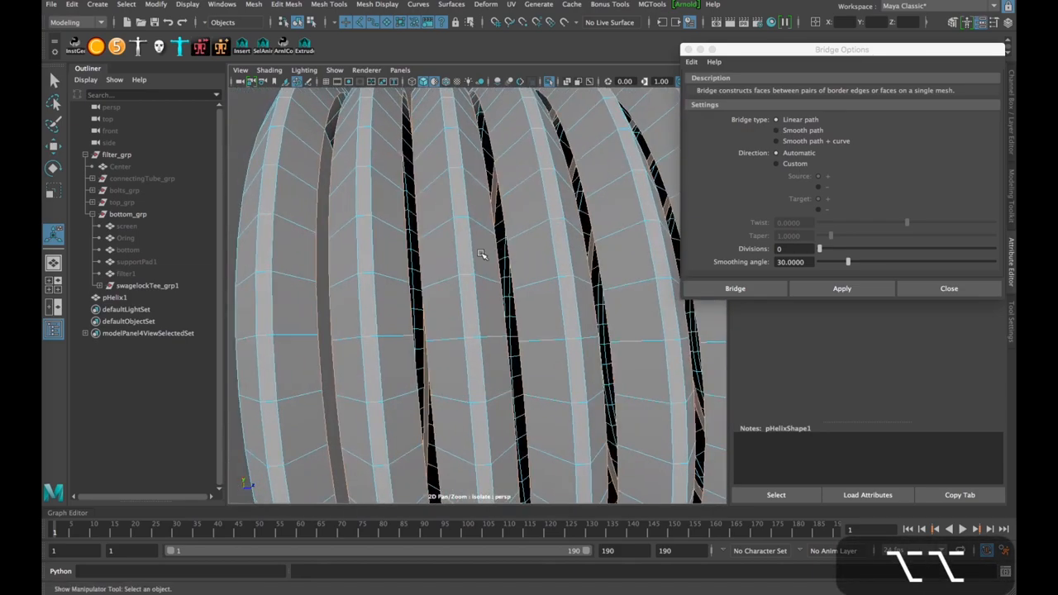
{"action": "left_click_drag", "start_coordinate": [483, 255], "coordinate": [449, 294]}
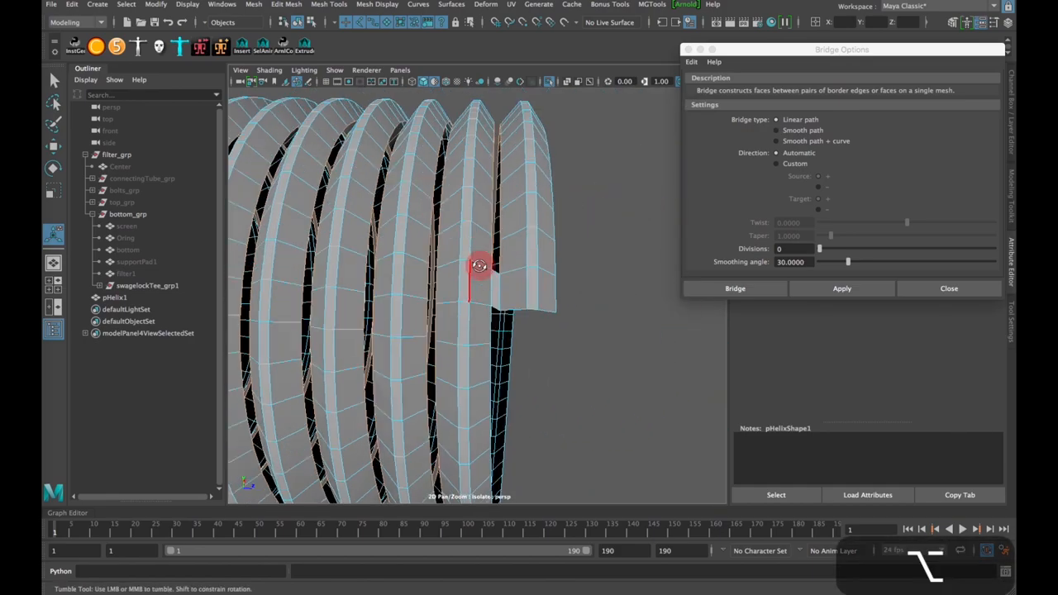
{"action": "left_click", "coordinate": [841, 288]}
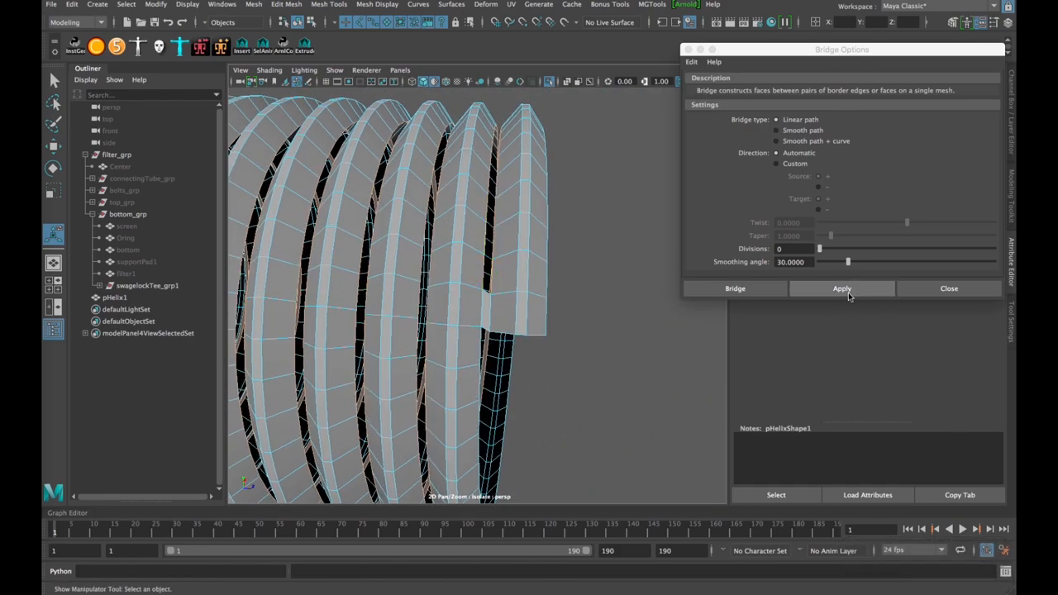
{"action": "left_click", "coordinate": [841, 288]}
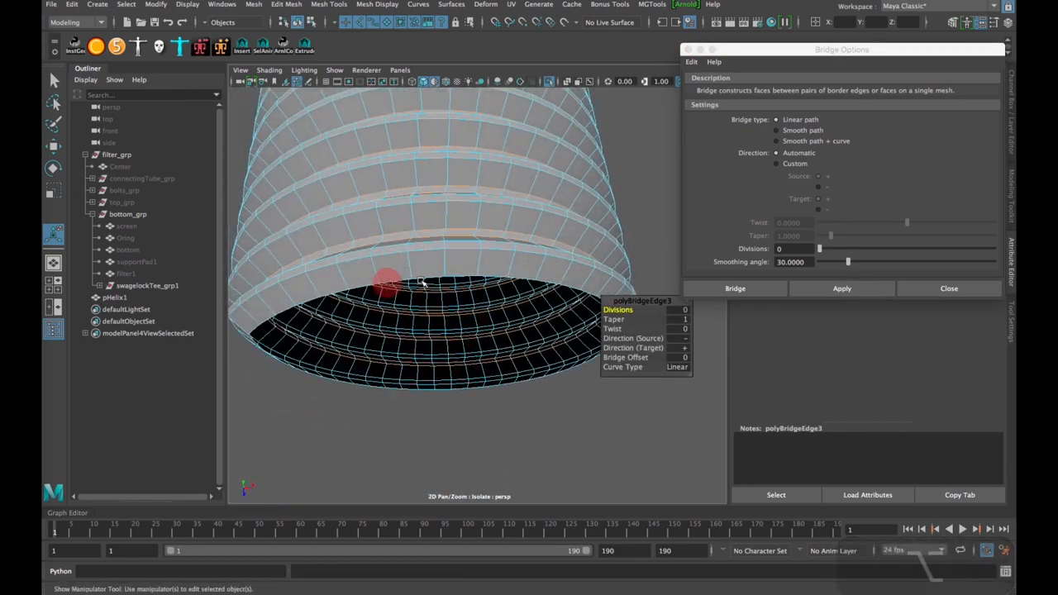
- Select pHelix1 and move it over the threaded end of the cylinder
{"action": "left_click_drag", "start_coordinate": [388, 281], "coordinate": [436, 274]}
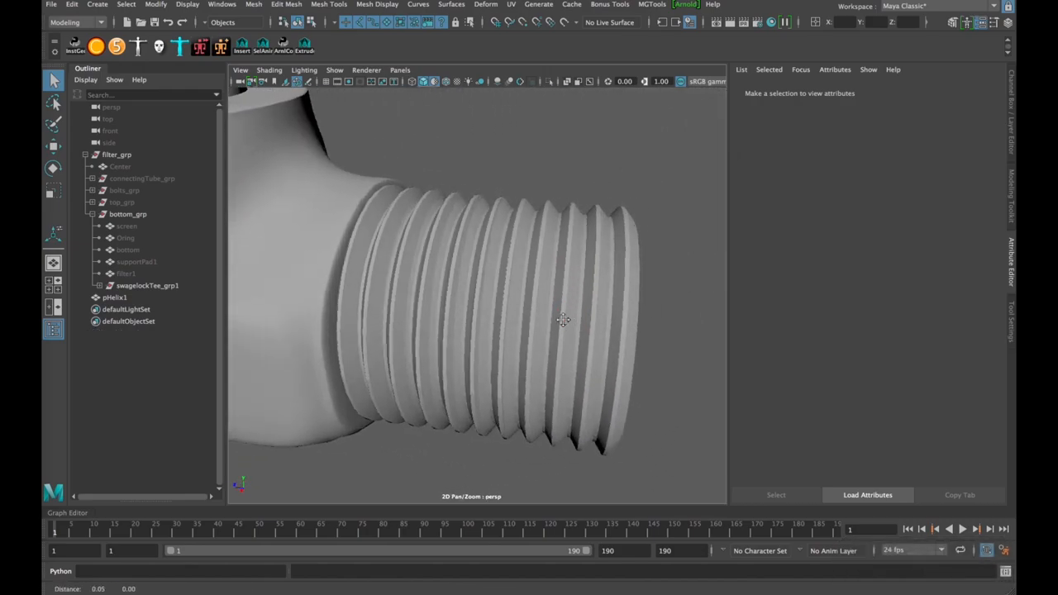
{"action": "left_click", "coordinate": [114, 298]}
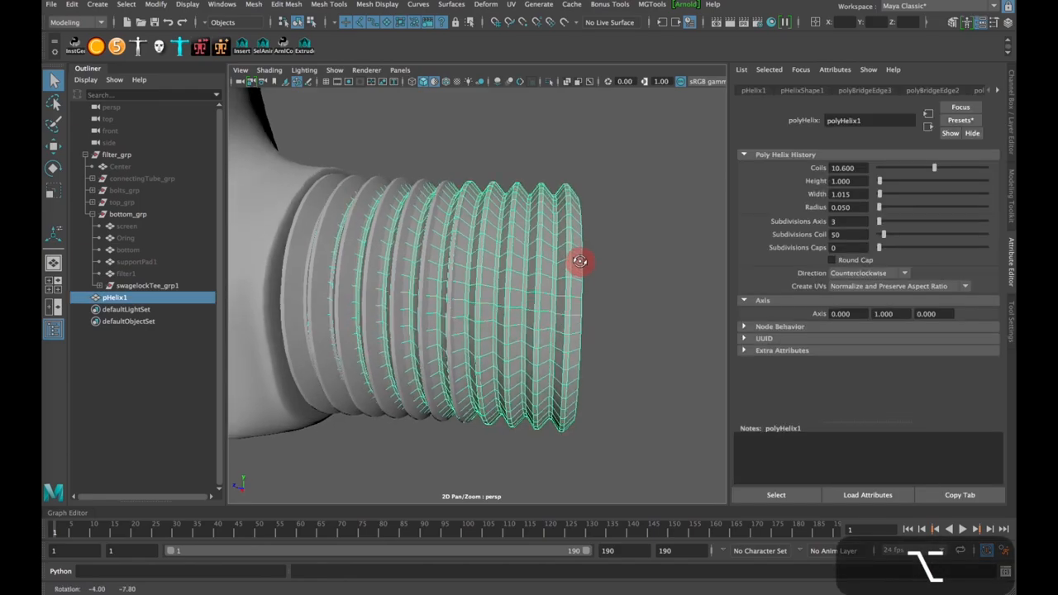
{"action": "left_click_drag", "start_coordinate": [578, 261], "coordinate": [598, 241]}
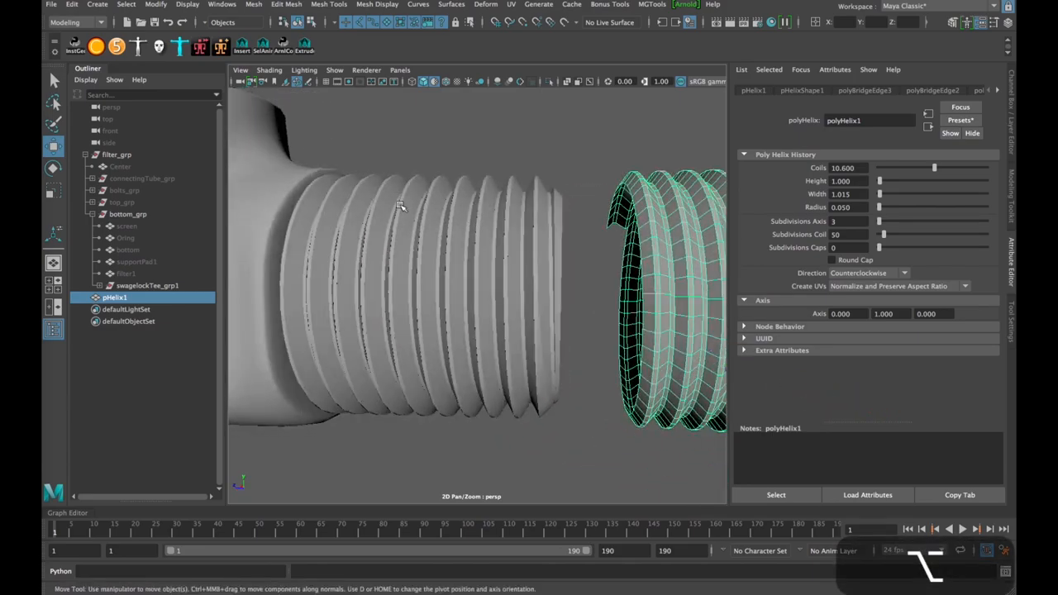
{"action": "left_click_drag", "start_coordinate": [400, 207], "coordinate": [496, 245]}
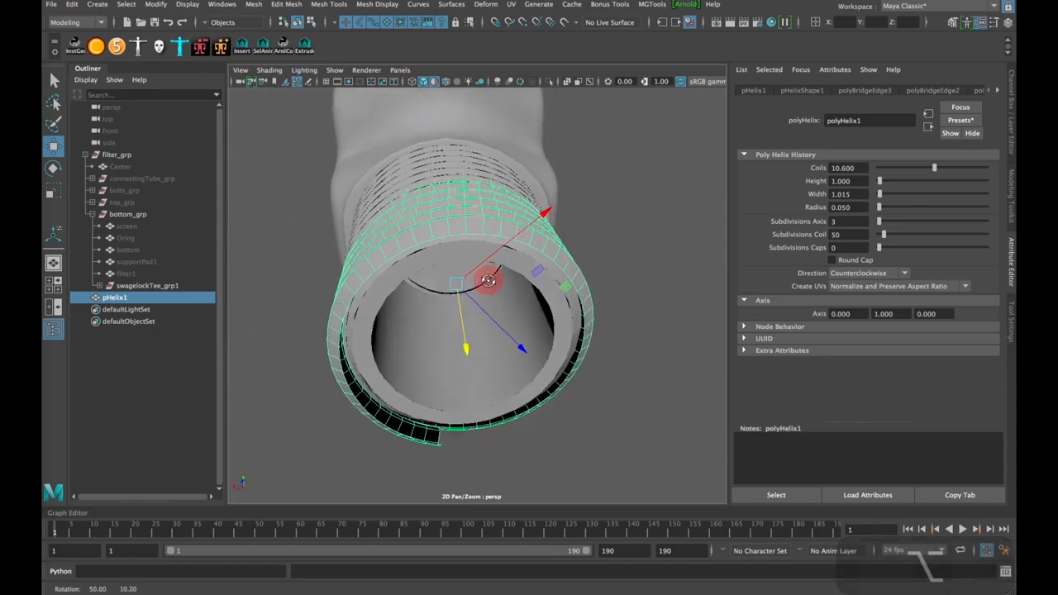
{"action": "left_click_drag", "start_coordinate": [488, 281], "coordinate": [394, 377]}
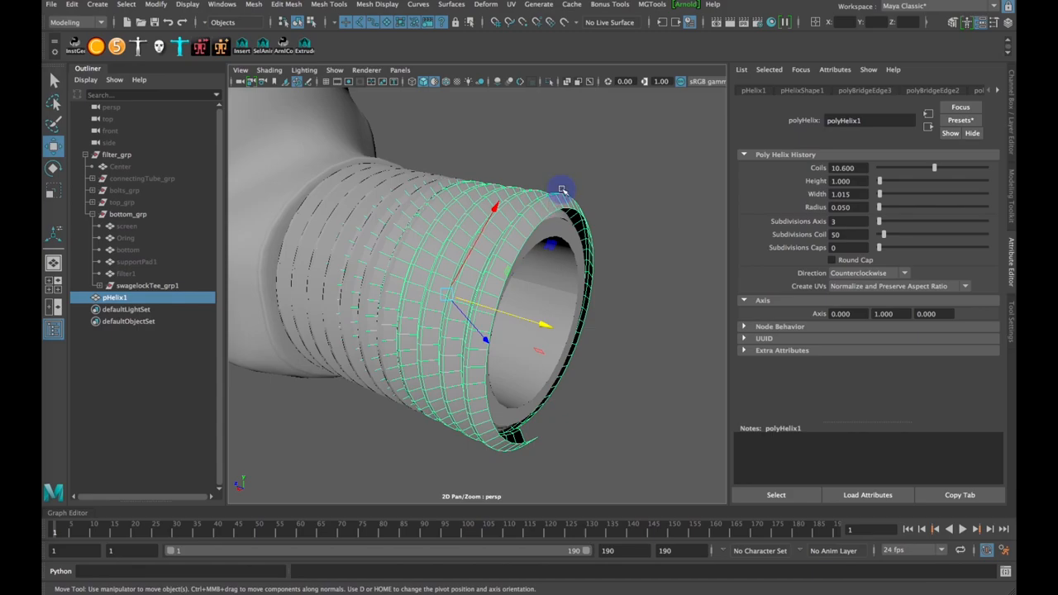
- Enter component mode on the helix end and turn on soft selection (B) with its settings shown
{"action": "right_click", "coordinate": [560, 188]}
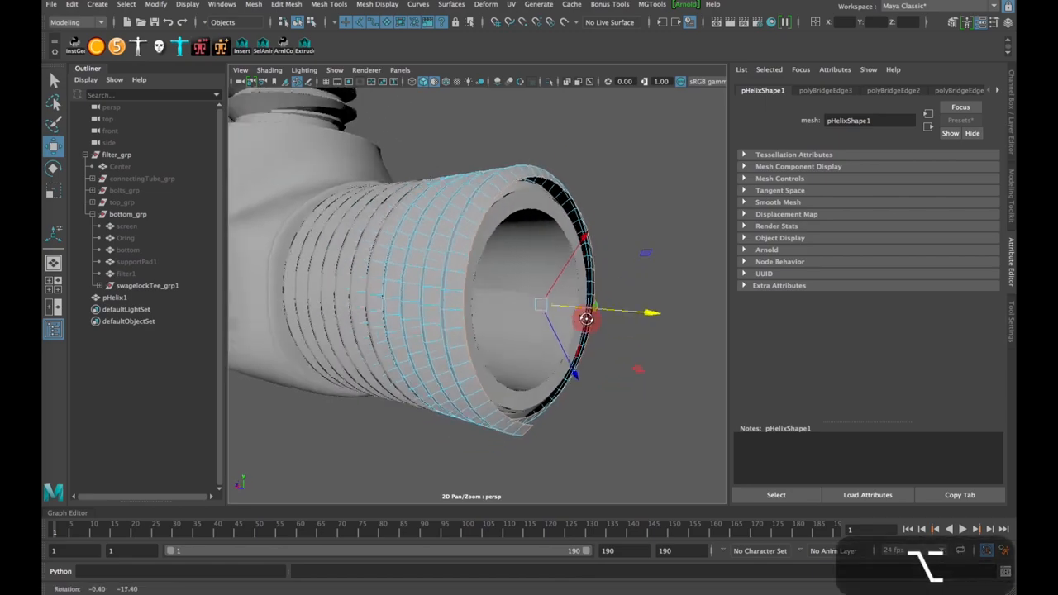
{"action": "left_click_drag", "start_coordinate": [578, 317], "coordinate": [476, 256]}
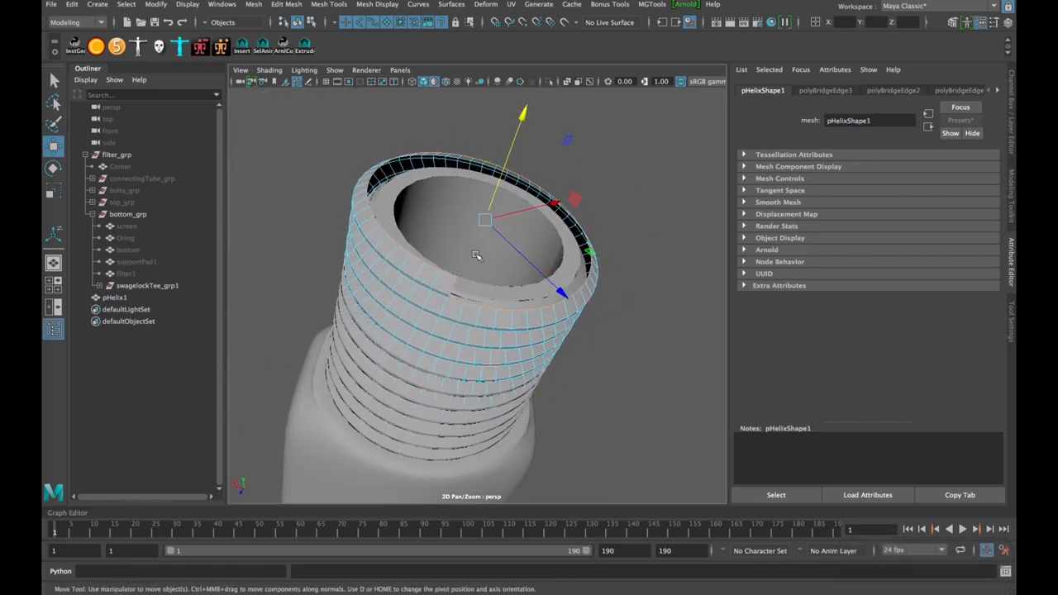
{"action": "left_click_drag", "start_coordinate": [486, 222], "coordinate": [481, 223]}
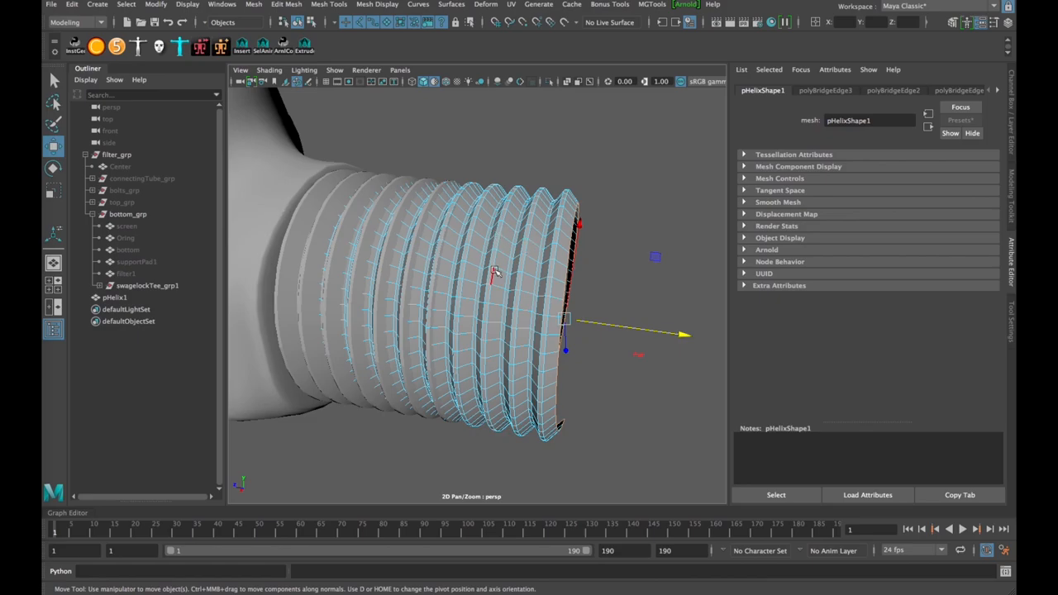
{"action": "key", "text": "b"}
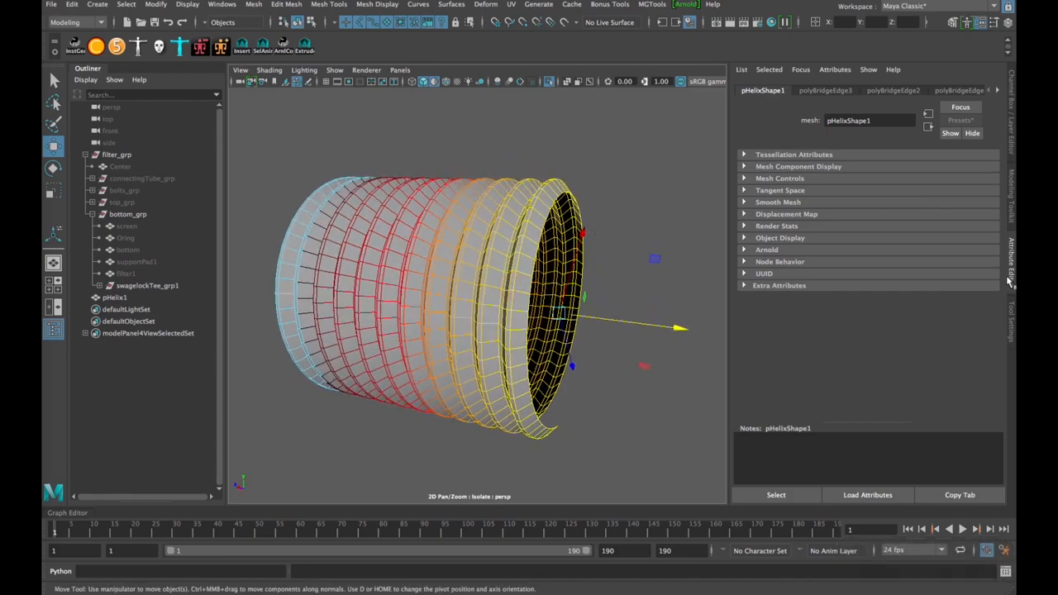
{"action": "left_click", "coordinate": [1011, 314]}
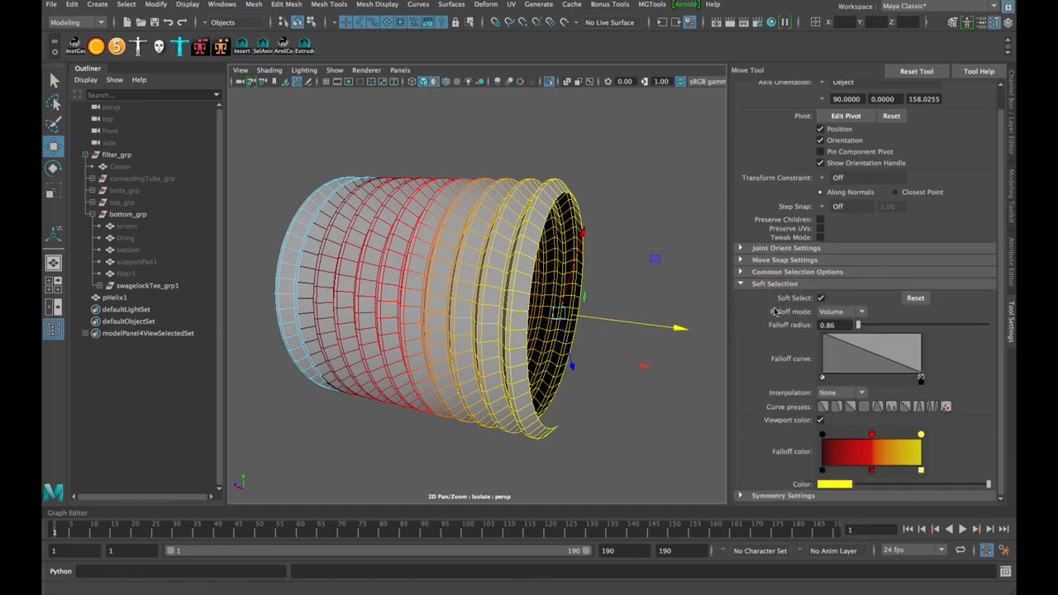
- Set soft select falloff to Volume, radius 0.86, and scale the last thread turns inward
{"action": "left_click", "coordinate": [862, 310]}
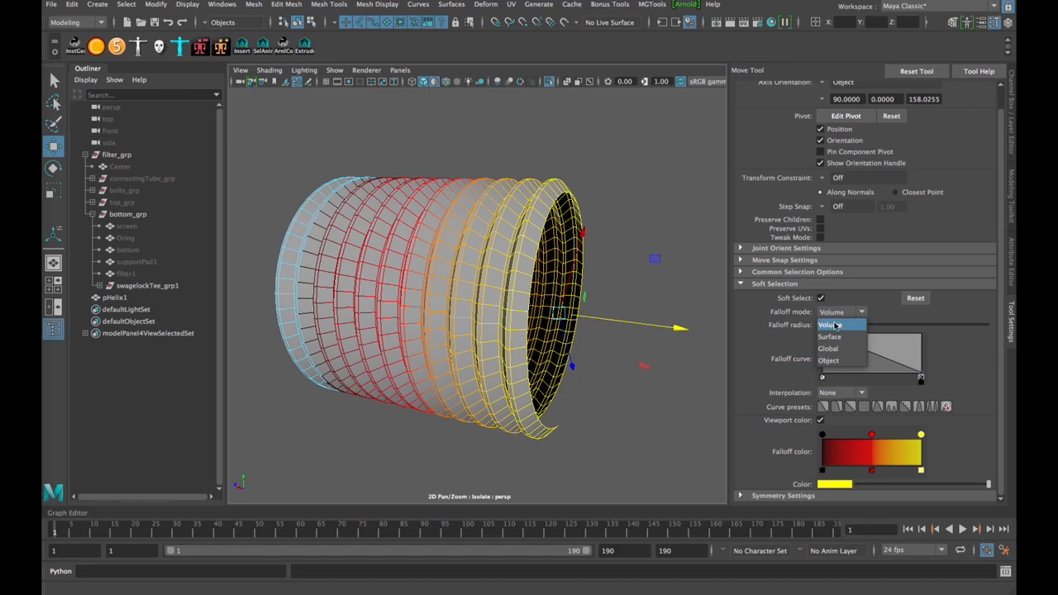
{"action": "left_click", "coordinate": [830, 324]}
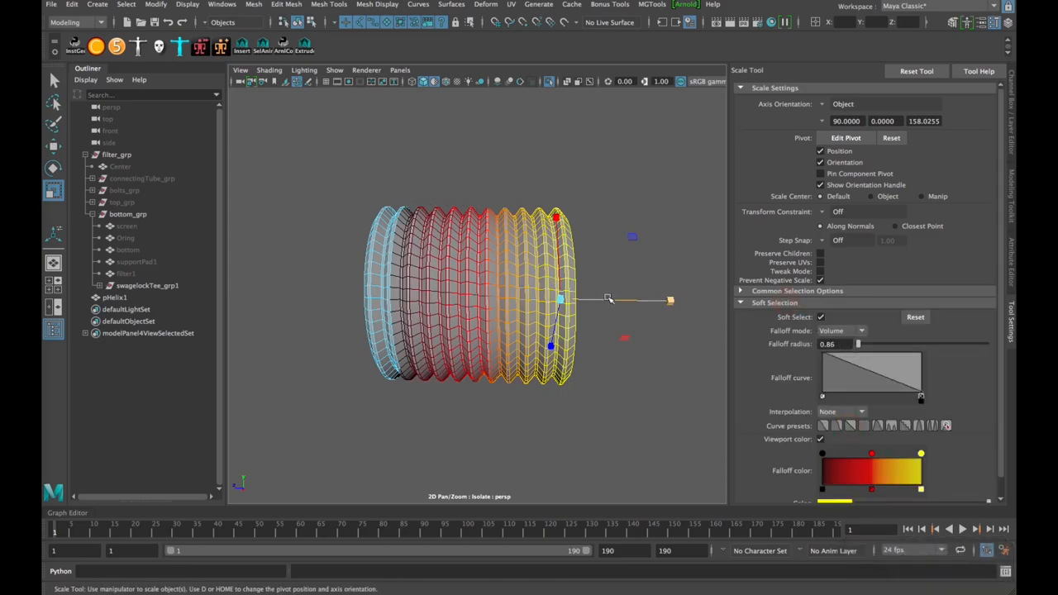
{"action": "left_click_drag", "start_coordinate": [608, 299], "coordinate": [620, 299]}
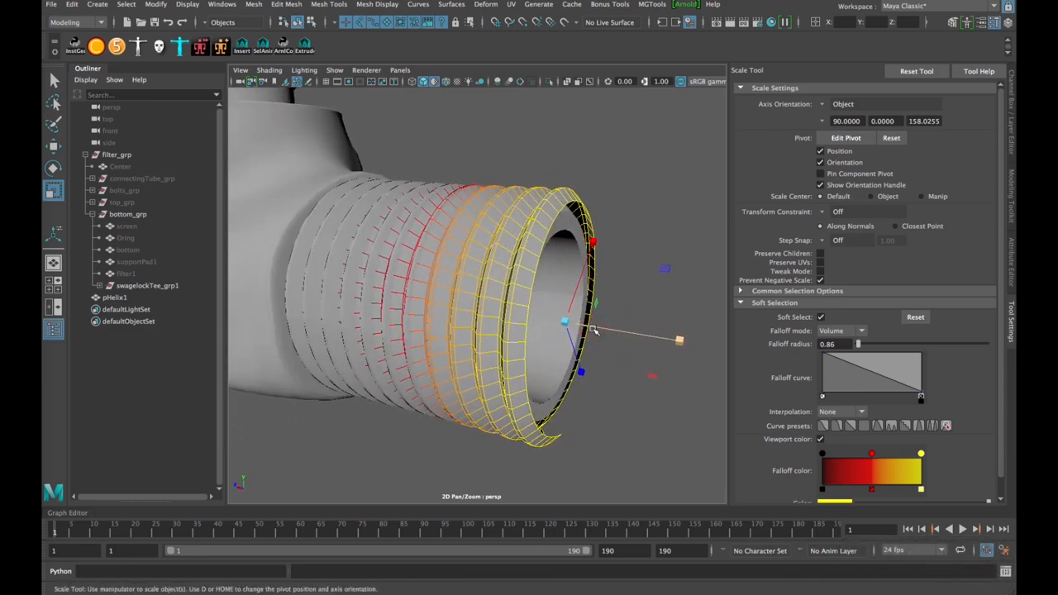
{"action": "mouse_move", "coordinate": [595, 340]}
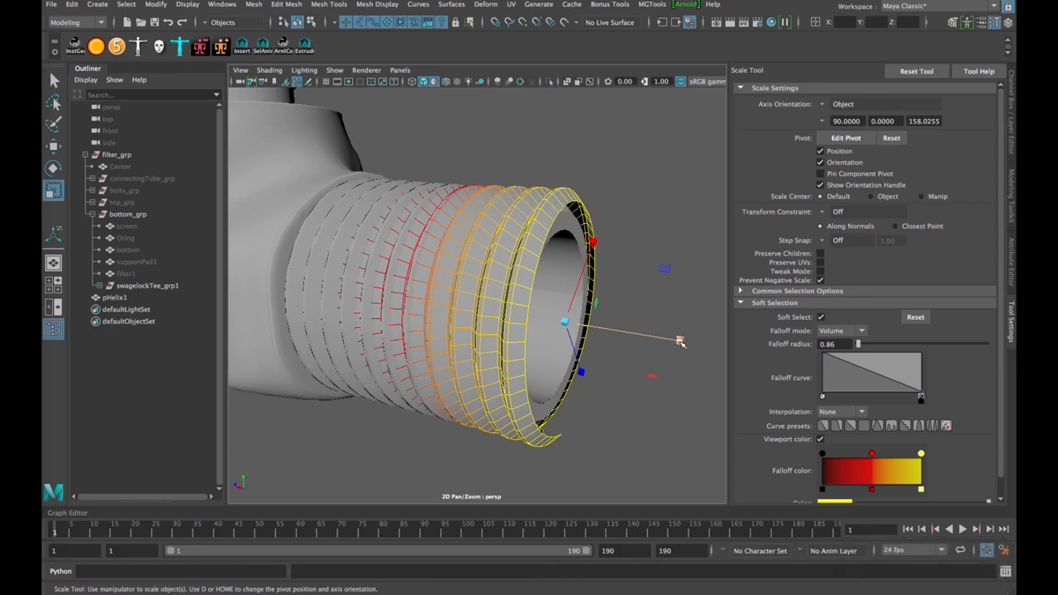
{"action": "left_click_drag", "start_coordinate": [678, 340], "coordinate": [670, 342]}
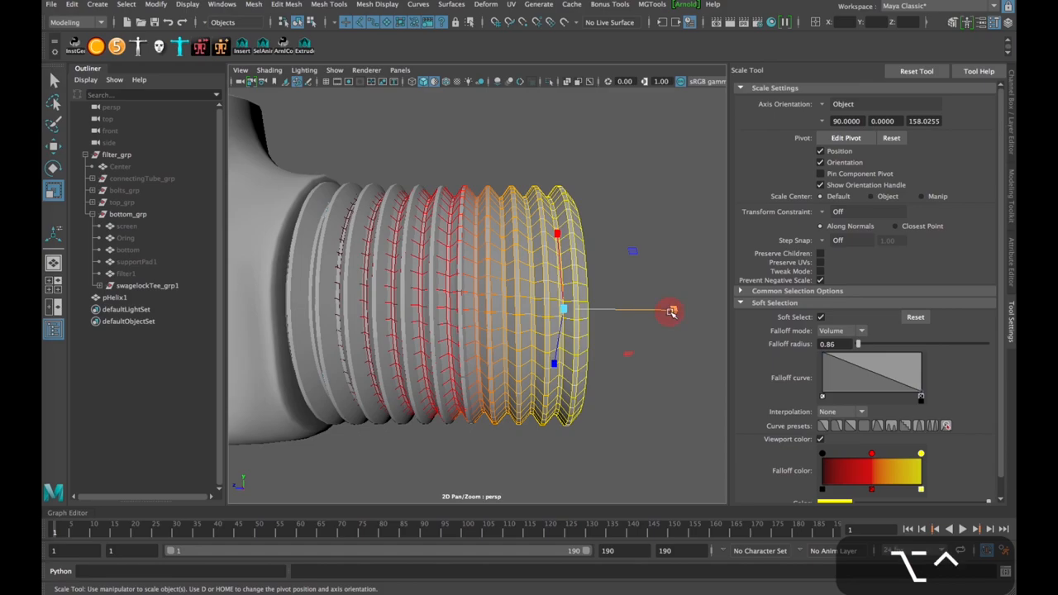
{"action": "left_click_drag", "start_coordinate": [669, 310], "coordinate": [668, 314]}
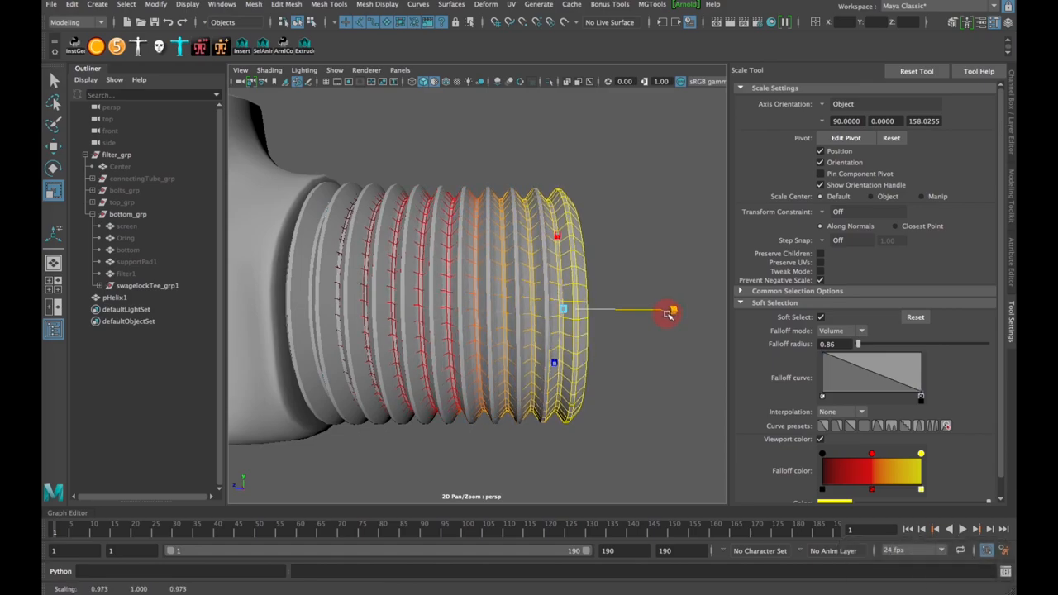
- Taper the thread turns at the other end the same way and return to object selection
{"action": "left_click_drag", "start_coordinate": [667, 314], "coordinate": [674, 309]}
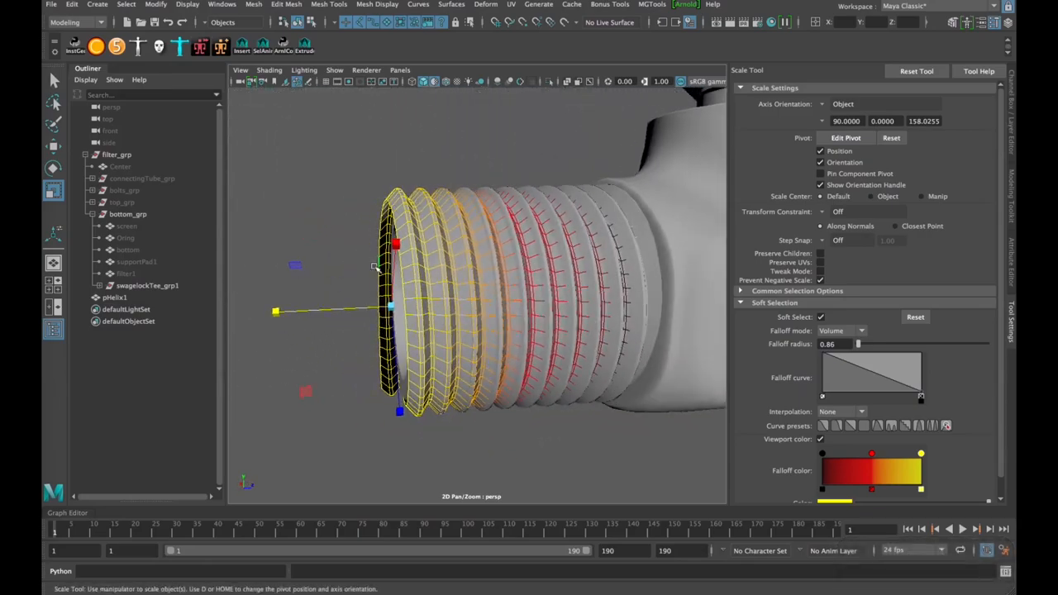
{"action": "left_click_drag", "start_coordinate": [390, 306], "coordinate": [311, 311]}
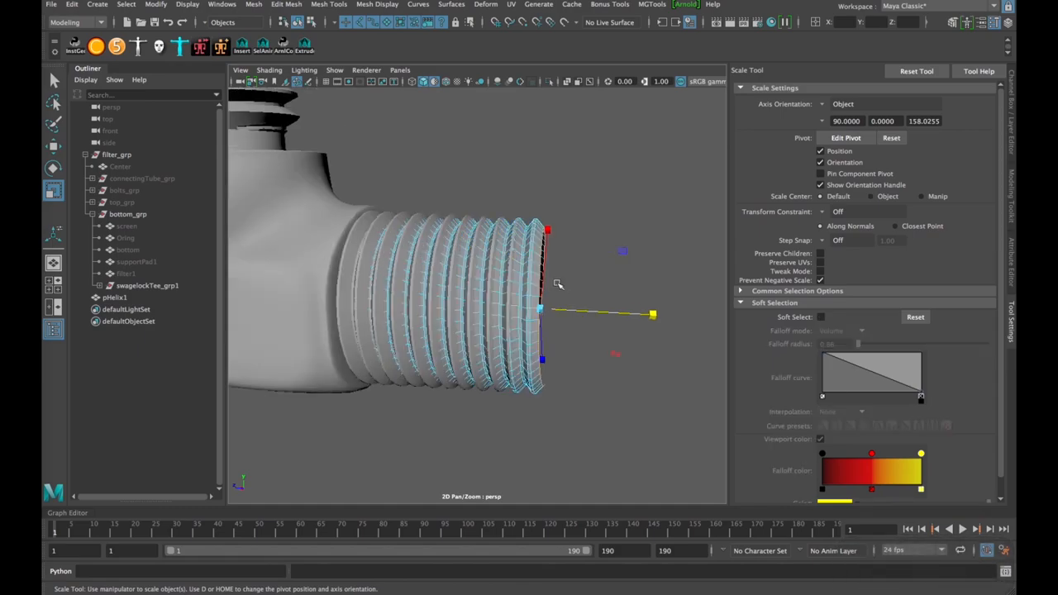
{"action": "right_click", "coordinate": [559, 285]}
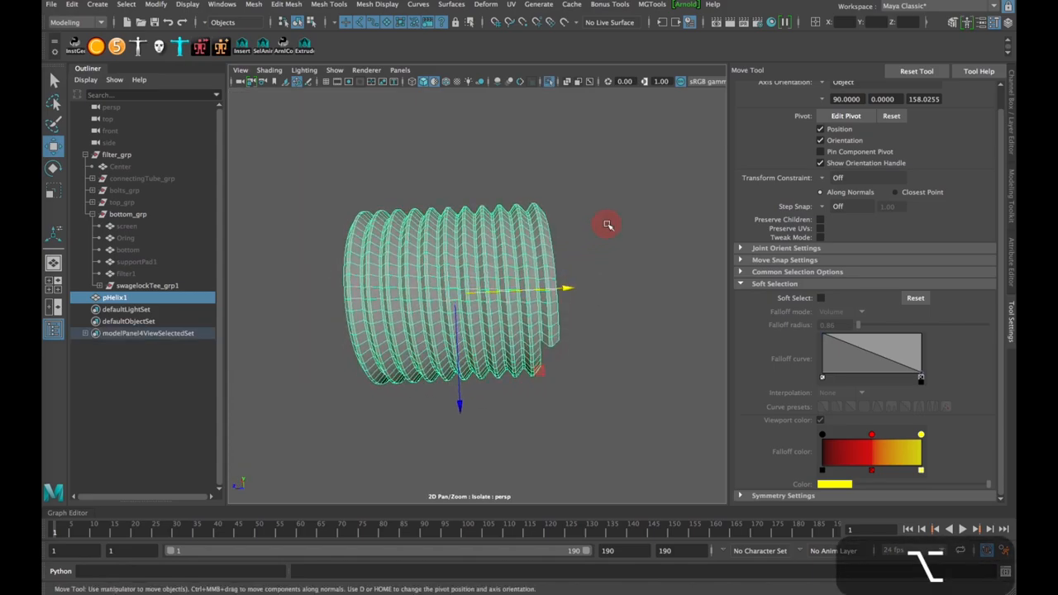
- Switch to the maximized front orthographic view of the helix and bring up the vertex marking menu
{"action": "left_click_drag", "start_coordinate": [608, 224], "coordinate": [487, 380]}
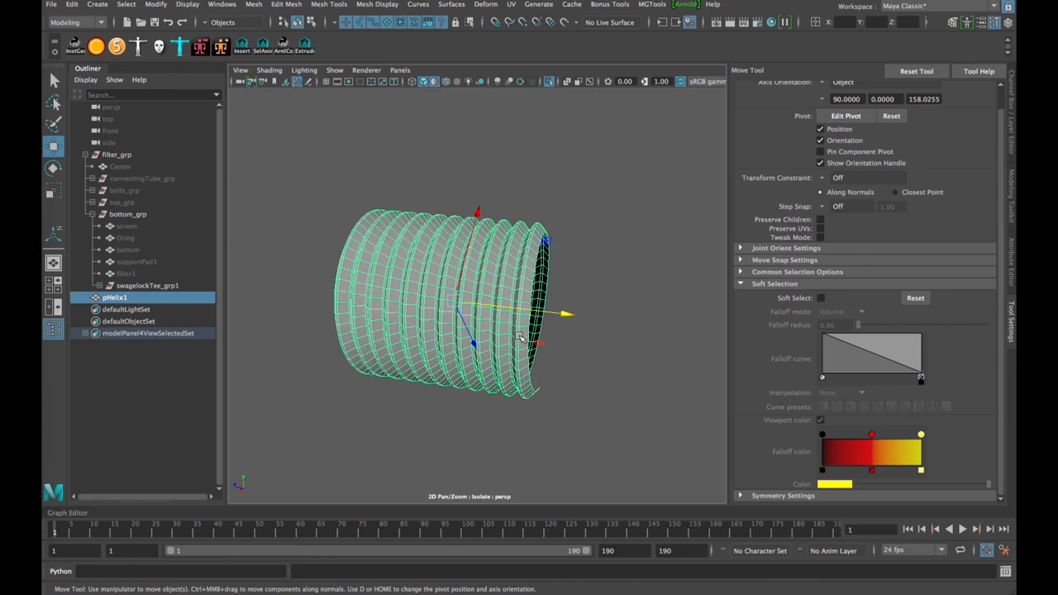
{"action": "key", "text": "space"}
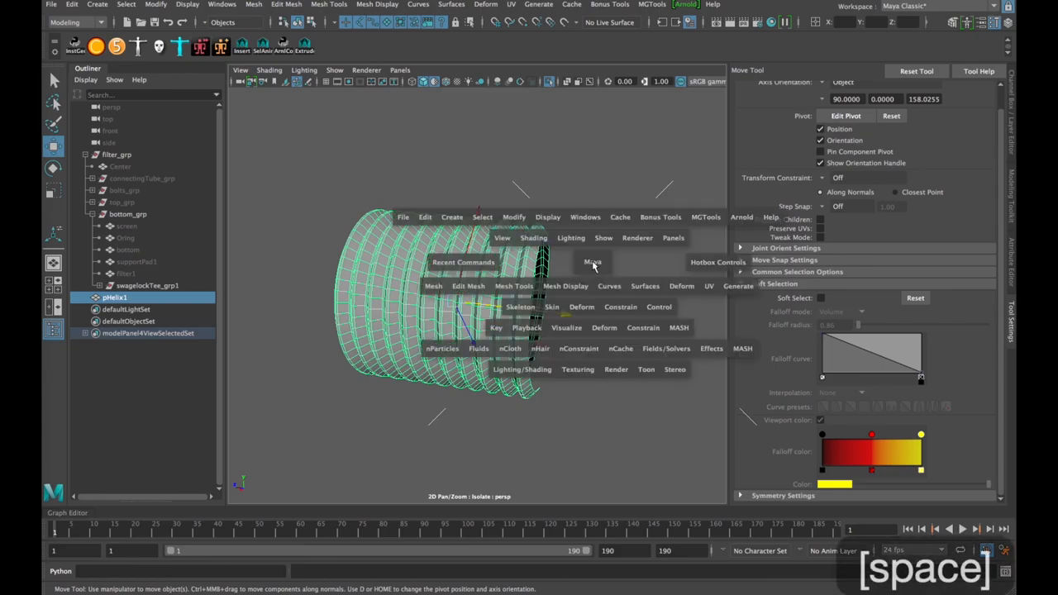
{"action": "key", "text": "space"}
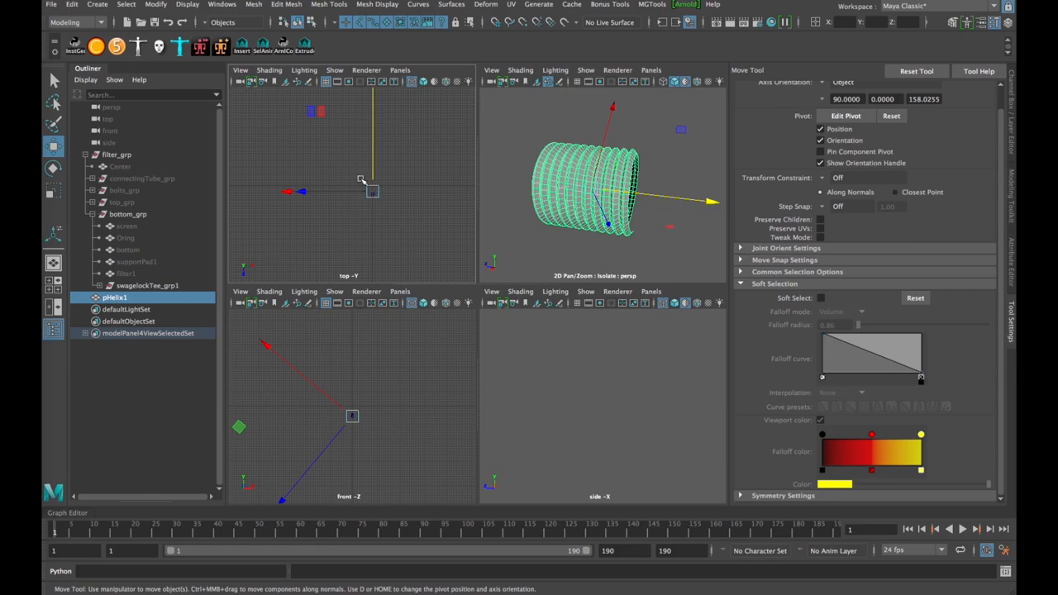
{"action": "key", "text": "space"}
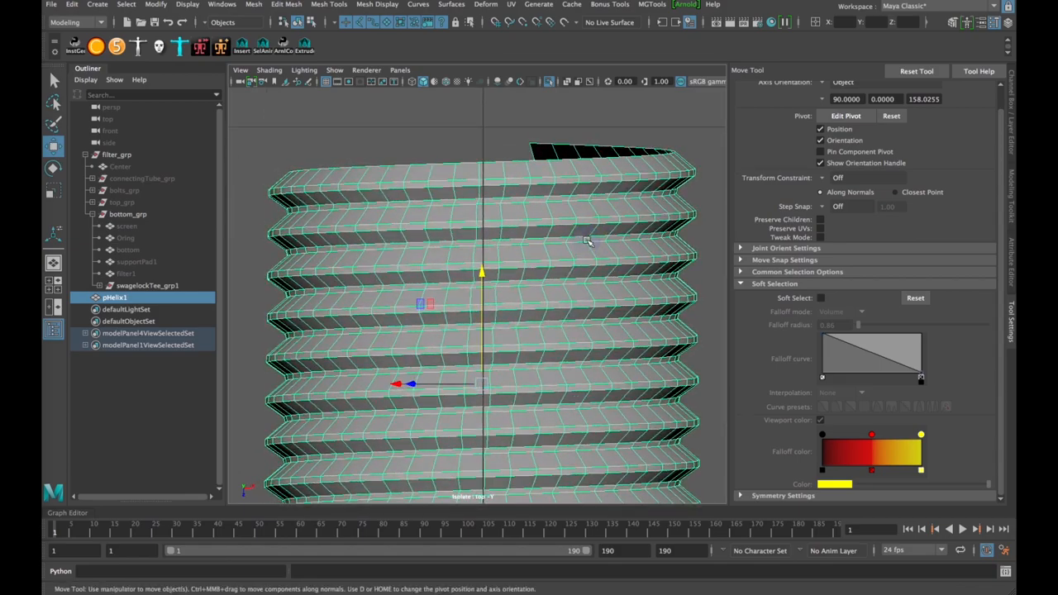
{"action": "mouse_move", "coordinate": [499, 165]}
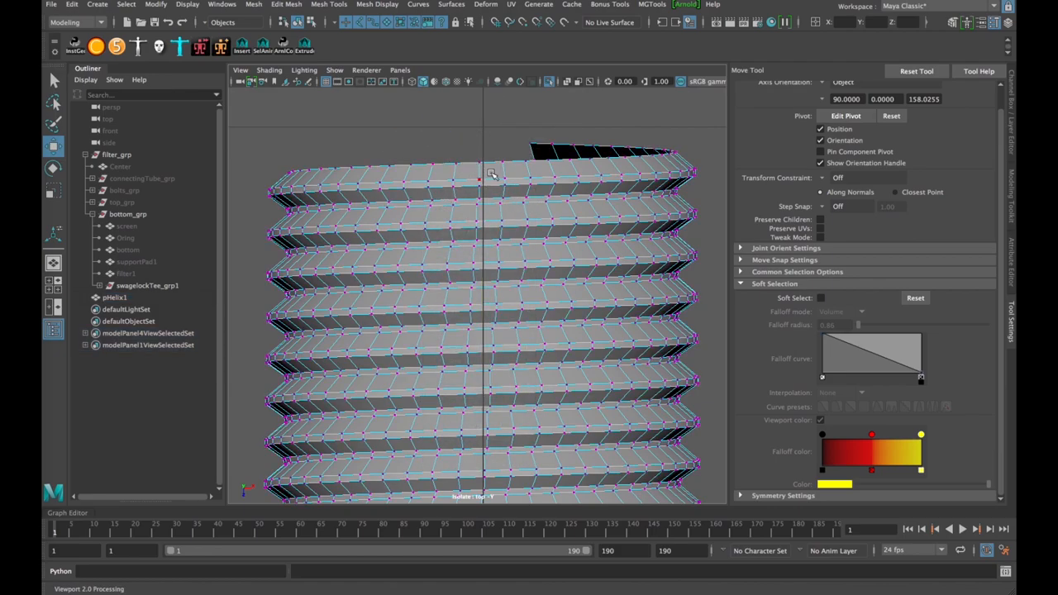
{"action": "right_click", "coordinate": [484, 174]}
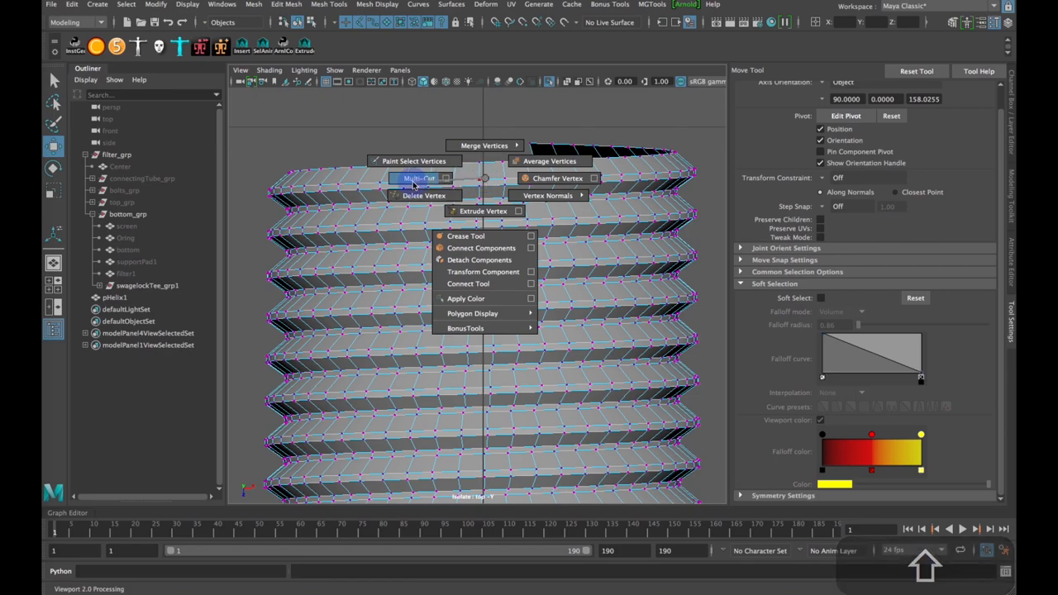
{"action": "mouse_move", "coordinate": [430, 179]}
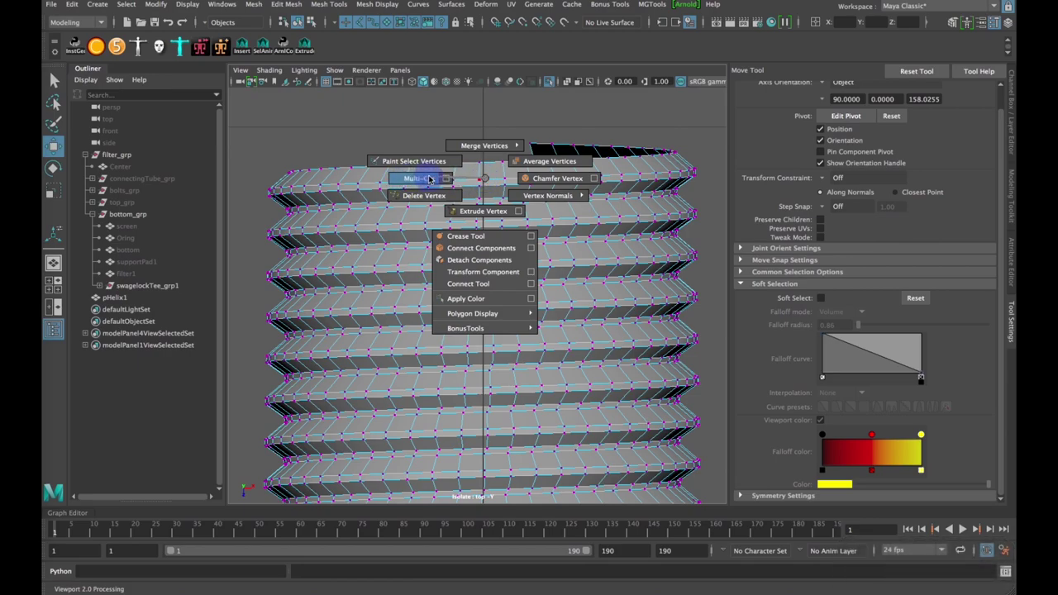
- Drop a vertical Multi-Cut loop down through every row of the thread coil
{"action": "left_click", "coordinate": [428, 178]}
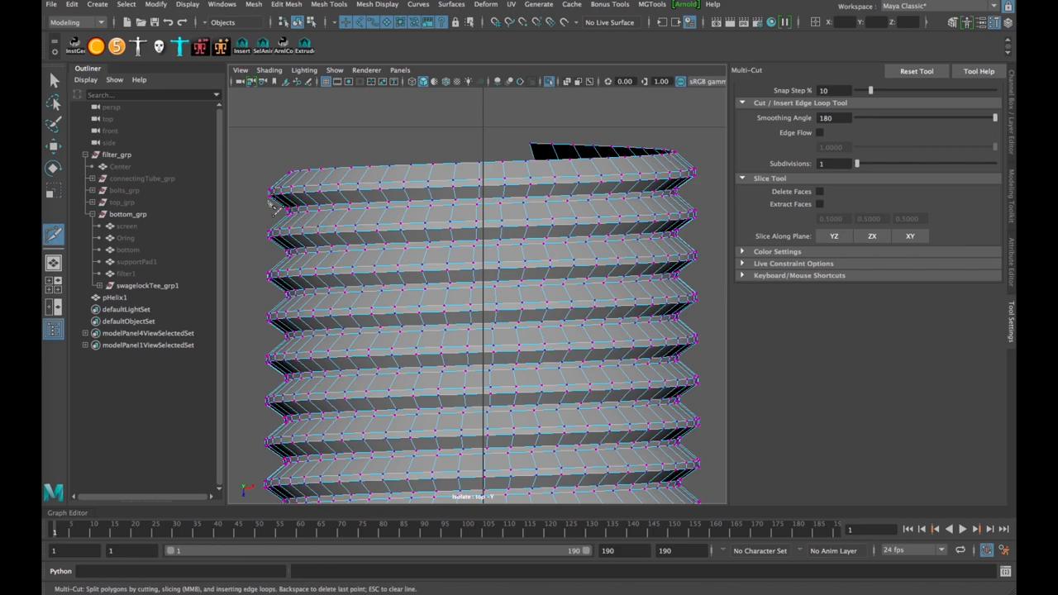
{"action": "mouse_move", "coordinate": [266, 174]}
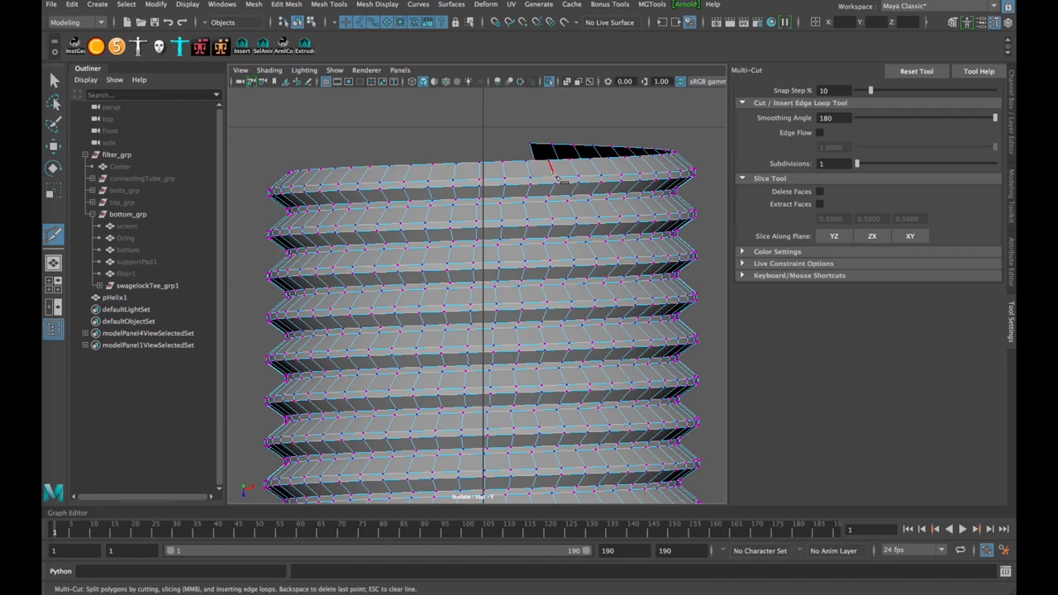
{"action": "mouse_move", "coordinate": [241, 161]}
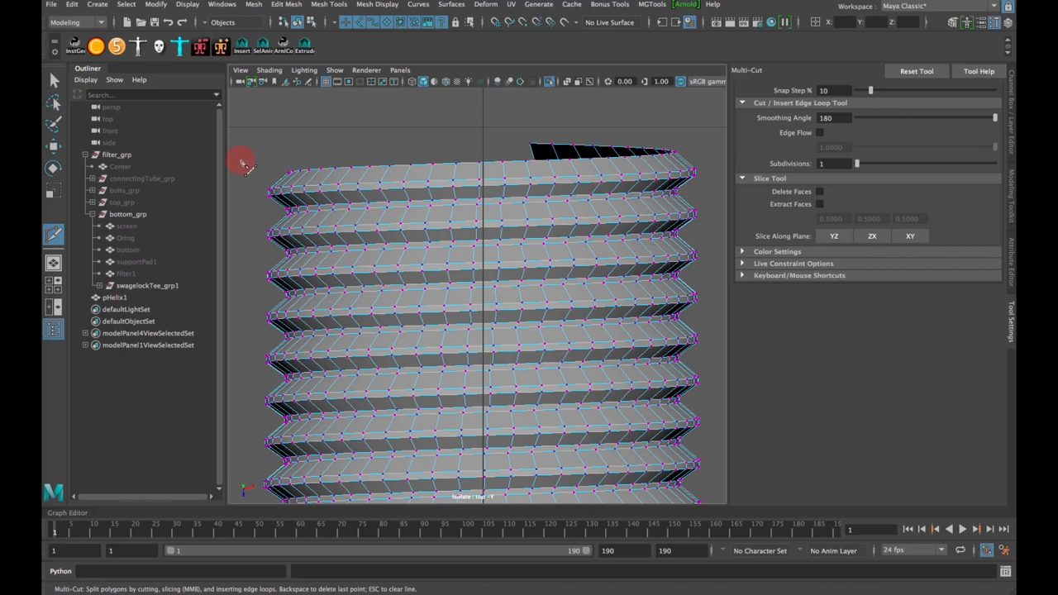
{"action": "mouse_move", "coordinate": [245, 169]}
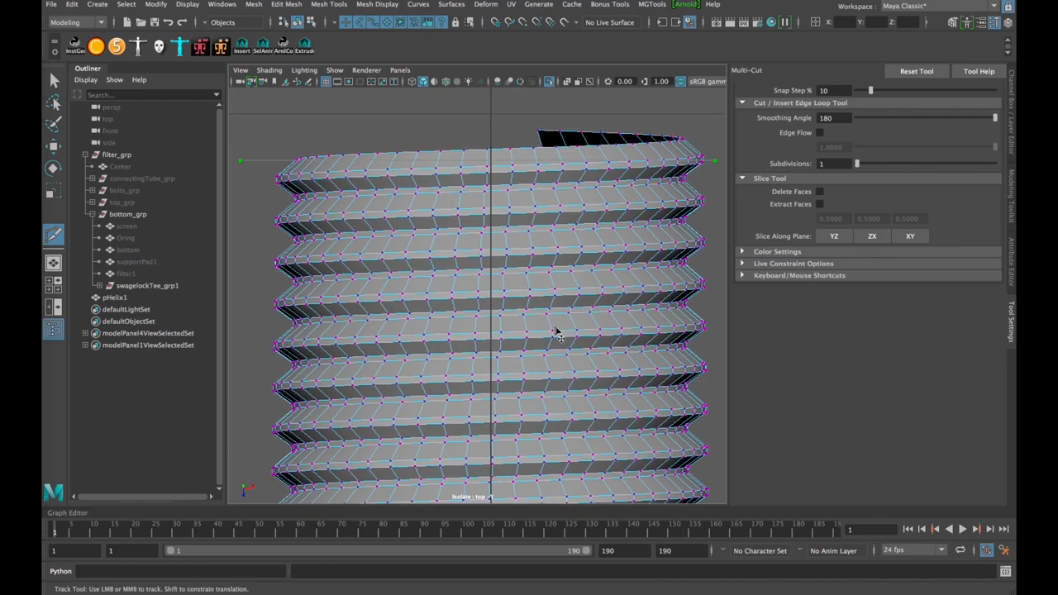
{"action": "mouse_move", "coordinate": [504, 168]}
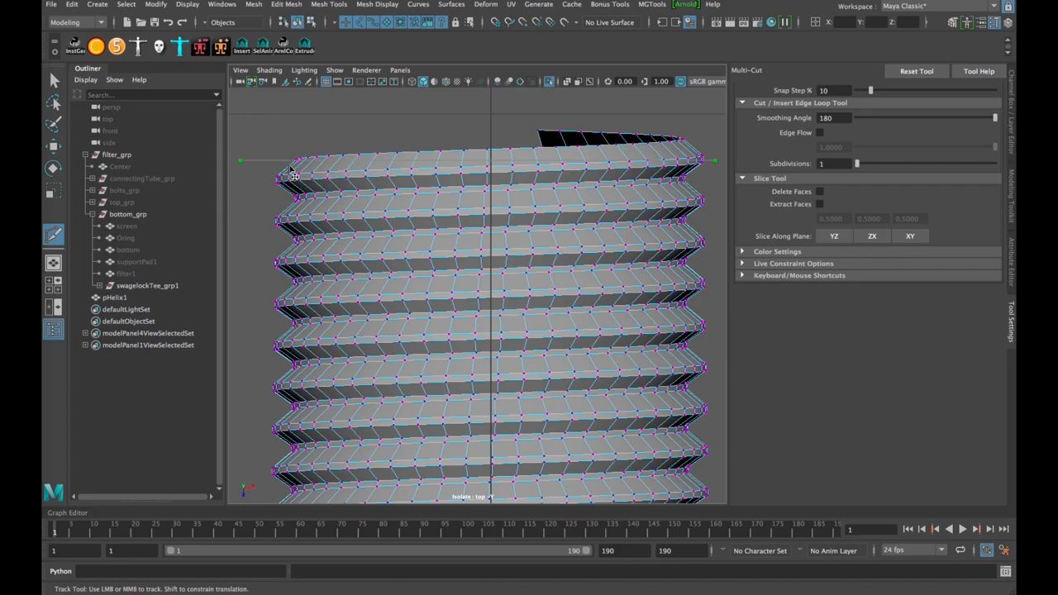
{"action": "mouse_move", "coordinate": [317, 204]}
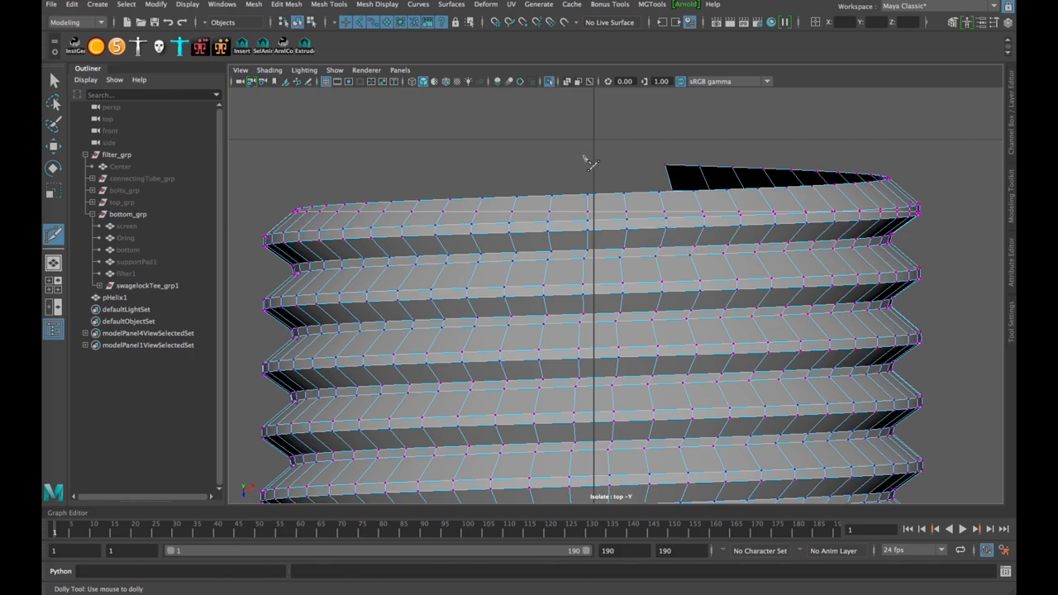
{"action": "key", "text": "w"}
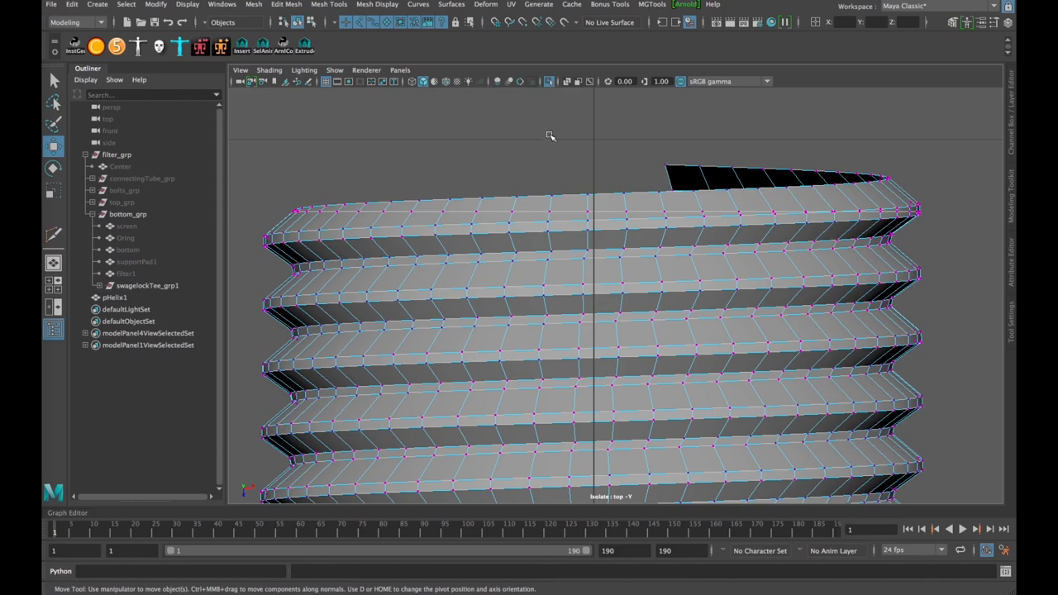
{"action": "right_click", "coordinate": [585, 146]}
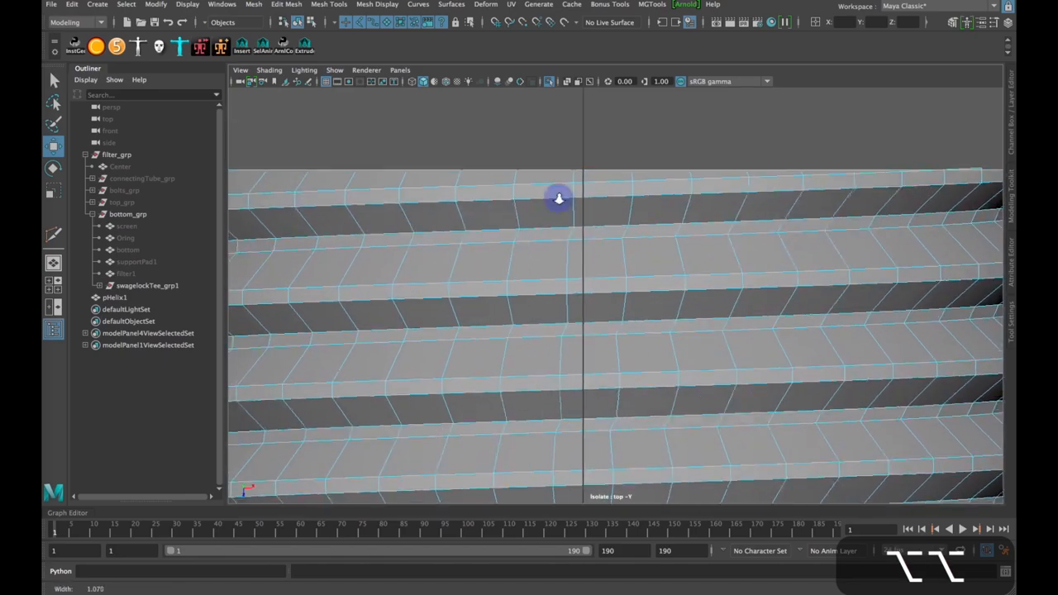
{"action": "left_click_drag", "start_coordinate": [559, 198], "coordinate": [504, 231]}
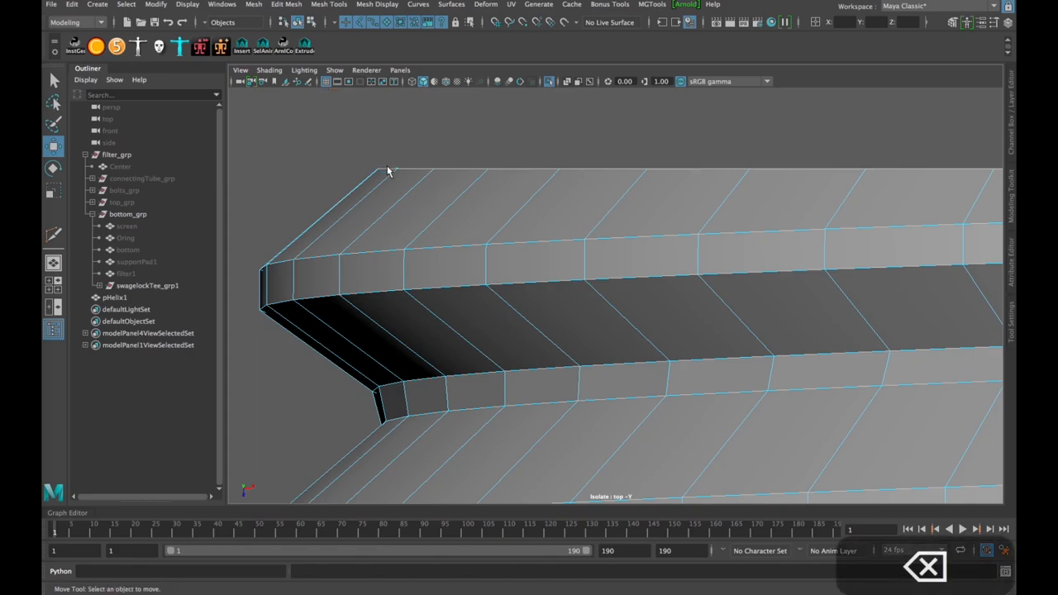
{"action": "left_click", "coordinate": [483, 195]}
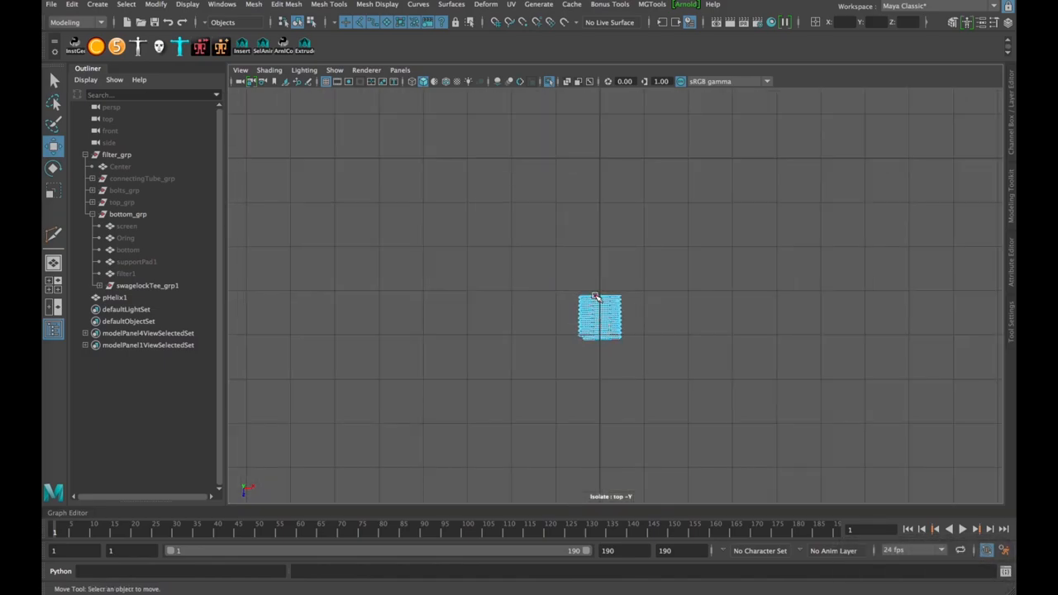
{"action": "key", "text": "space"}
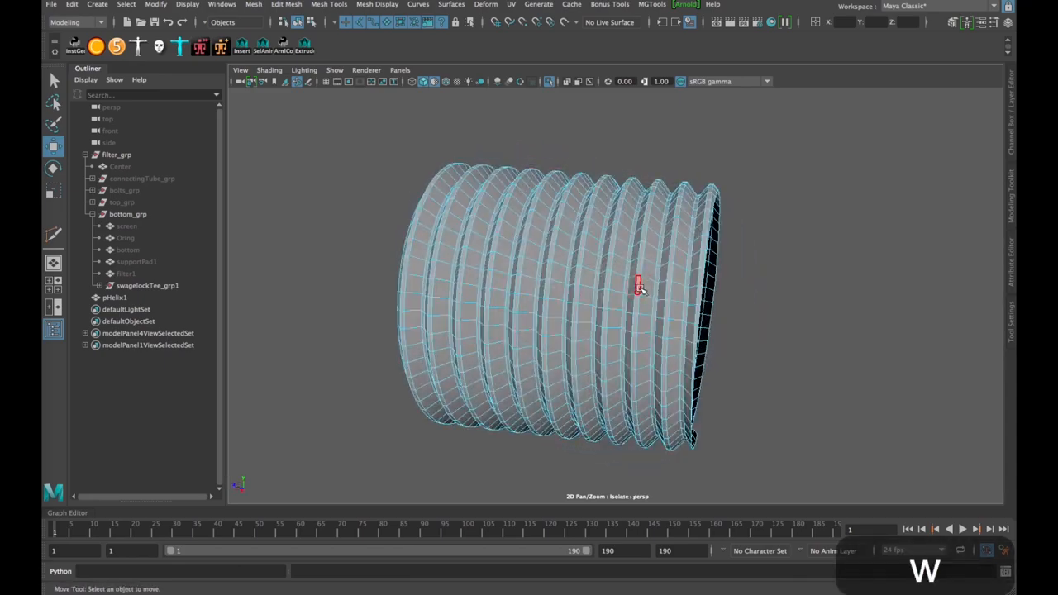
{"action": "left_click_drag", "start_coordinate": [638, 287], "coordinate": [681, 258]}
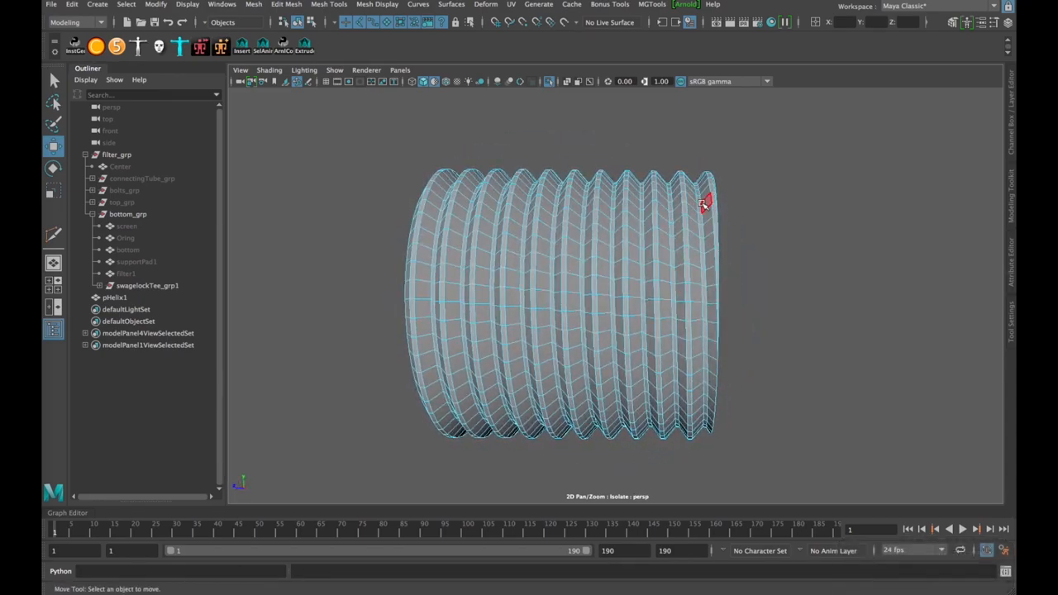
{"action": "left_click_drag", "start_coordinate": [703, 205], "coordinate": [721, 309]}
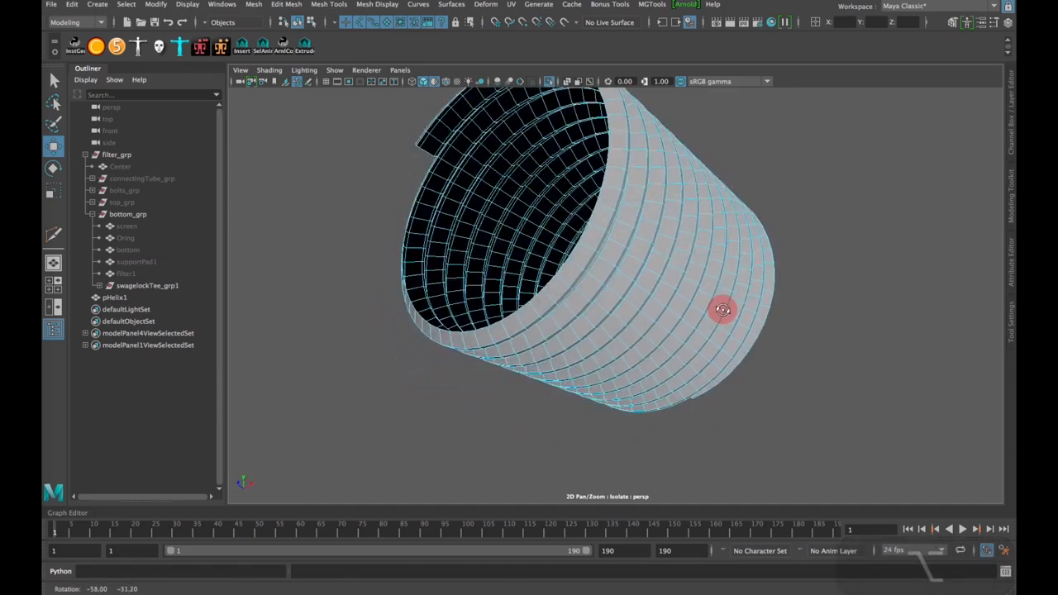
{"action": "left_click_drag", "start_coordinate": [721, 311], "coordinate": [631, 281]}
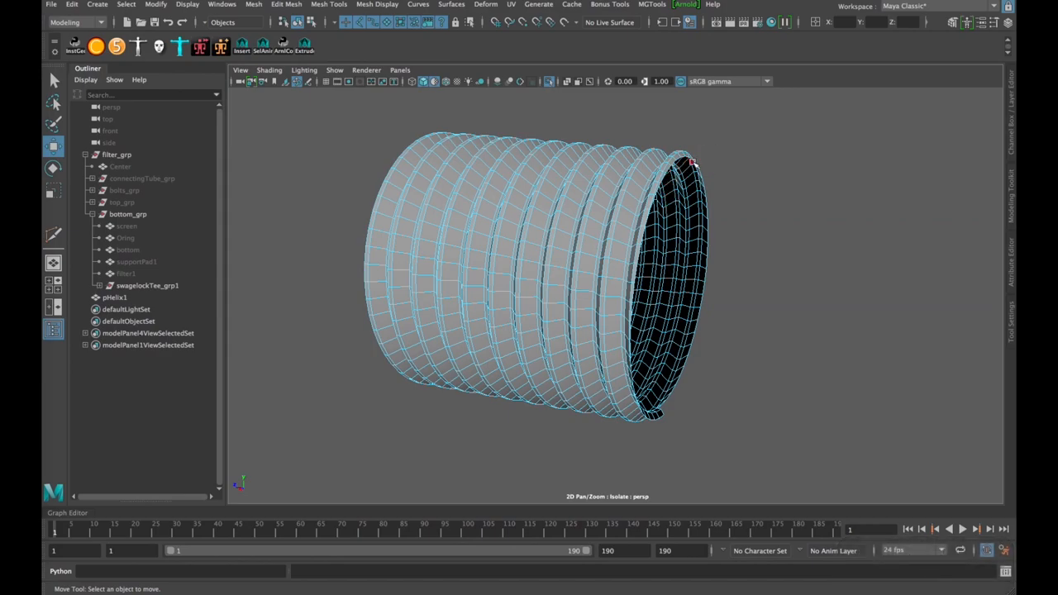
{"action": "right_click", "coordinate": [693, 166]}
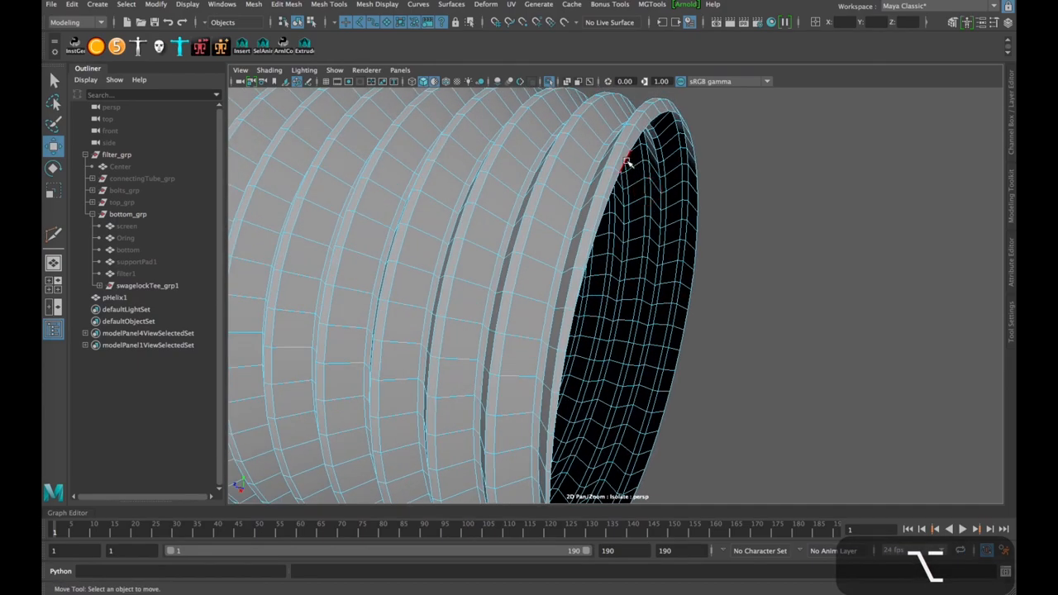
{"action": "left_click_drag", "start_coordinate": [628, 162], "coordinate": [671, 339]}
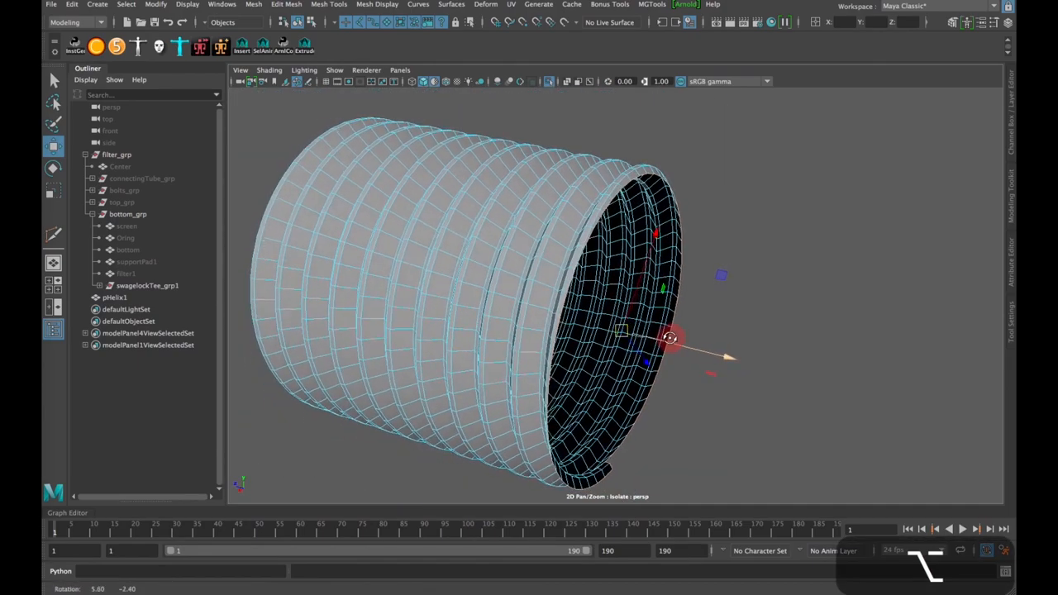
{"action": "left_click_drag", "start_coordinate": [669, 339], "coordinate": [665, 264]}
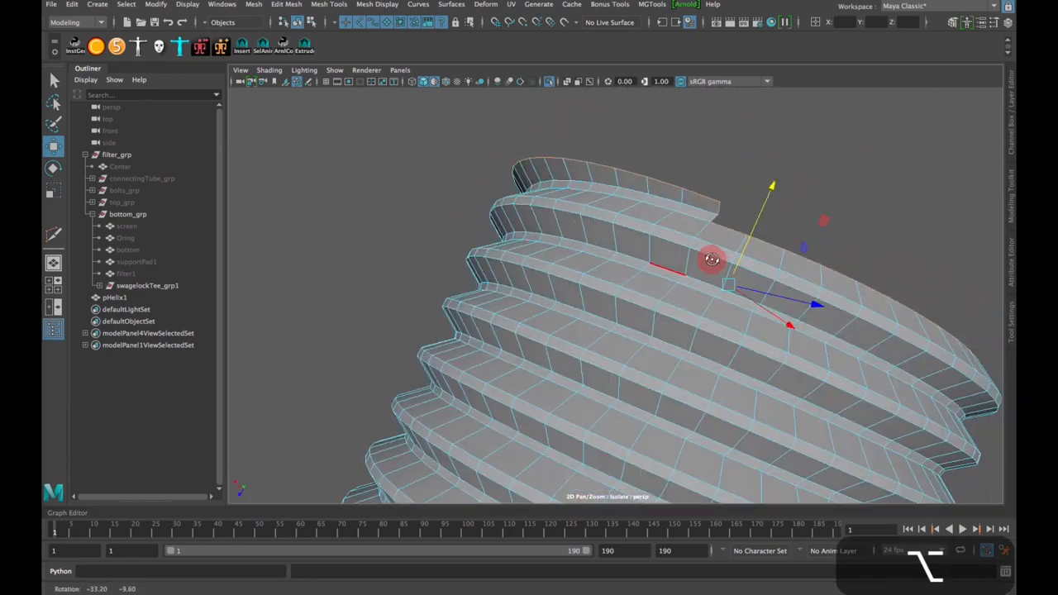
{"action": "left_click_drag", "start_coordinate": [713, 261], "coordinate": [792, 232]}
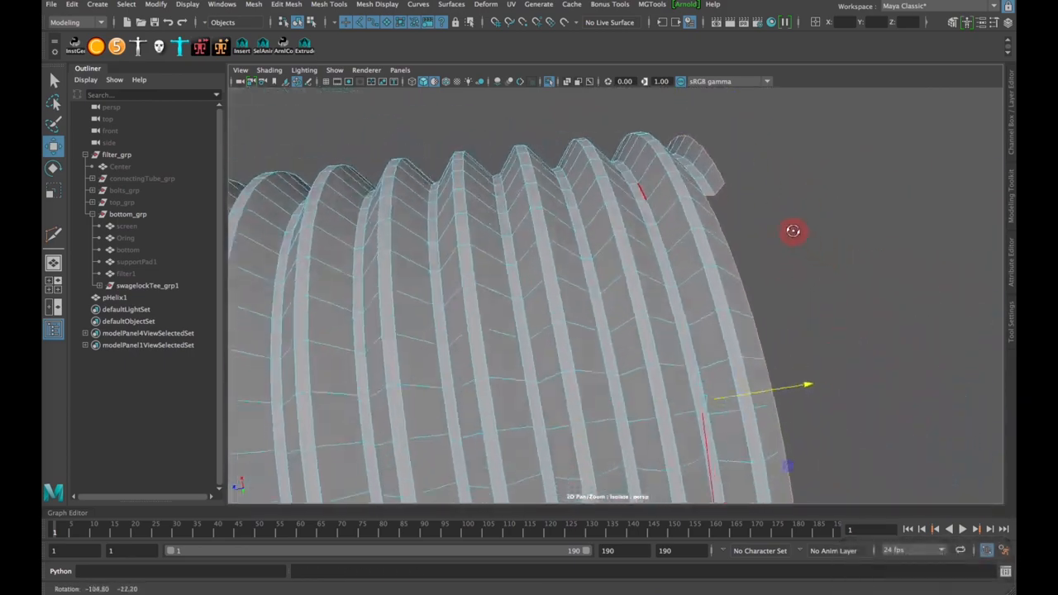
{"action": "left_click_drag", "start_coordinate": [792, 231], "coordinate": [807, 200]}
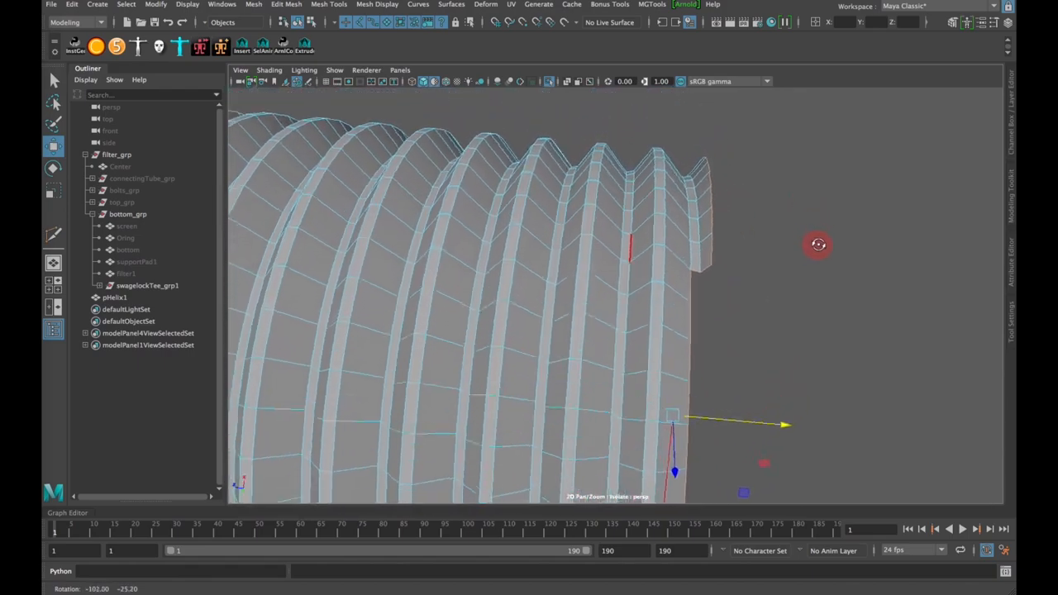
{"action": "left_click_drag", "start_coordinate": [817, 245], "coordinate": [674, 287]}
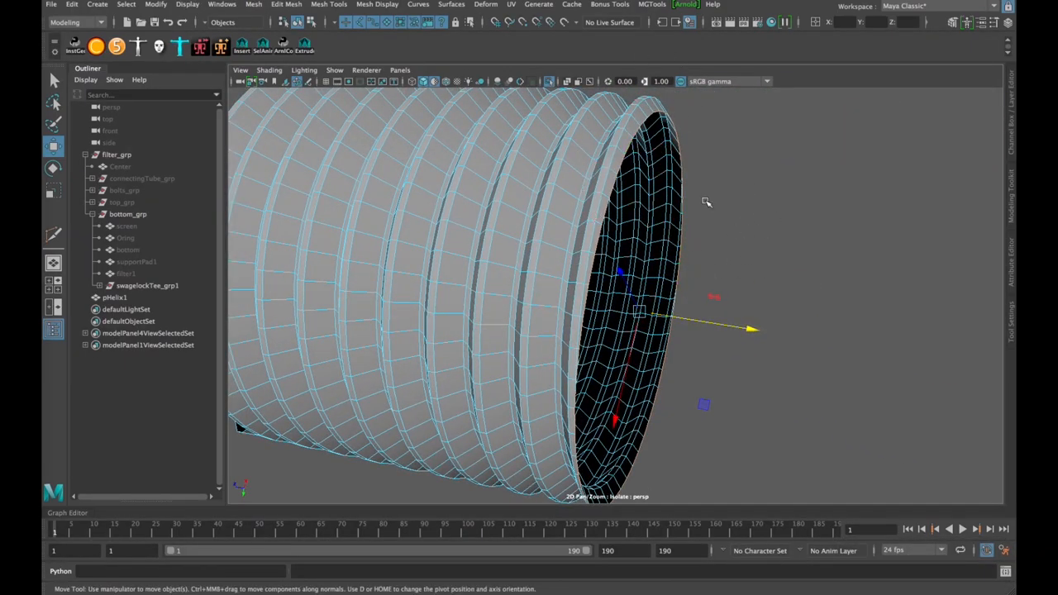
{"action": "right_click", "coordinate": [645, 247]}
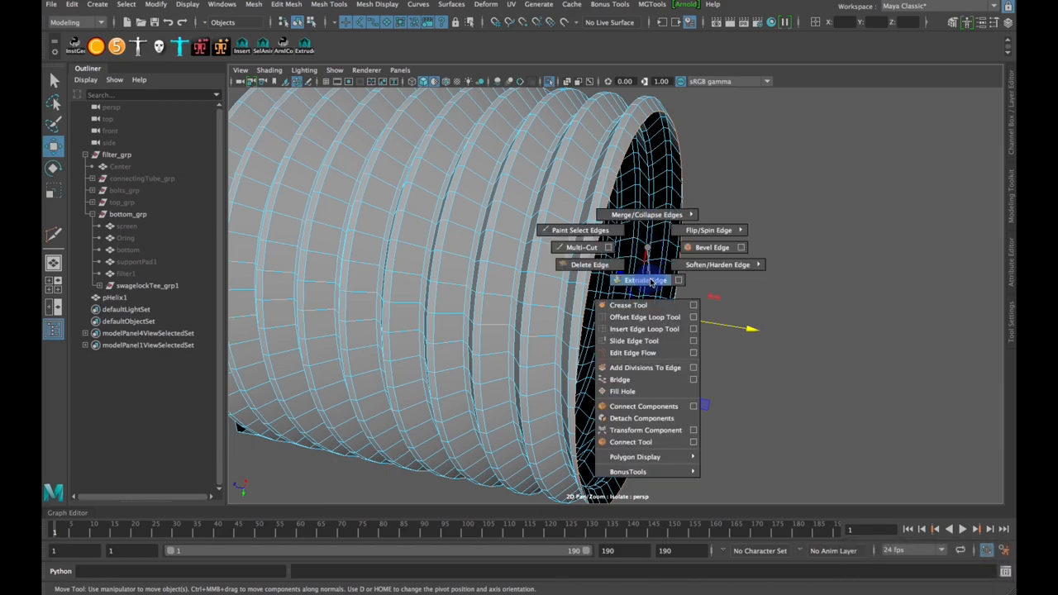
- Extrude the open end's rim edge loop and scale the new edges inward
{"action": "left_click", "coordinate": [645, 281]}
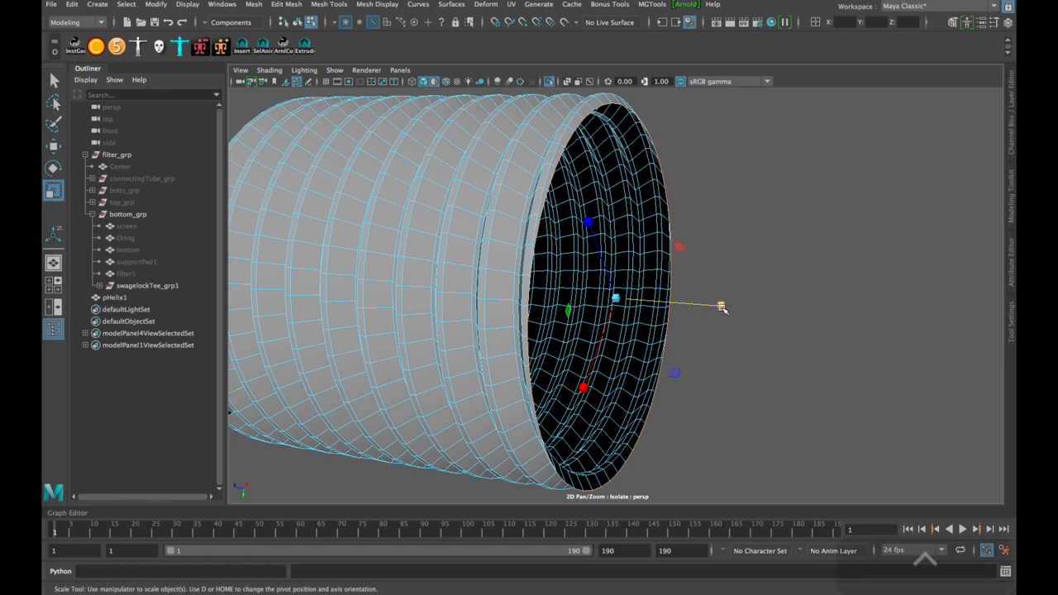
{"action": "left_click_drag", "start_coordinate": [744, 307], "coordinate": [711, 308]}
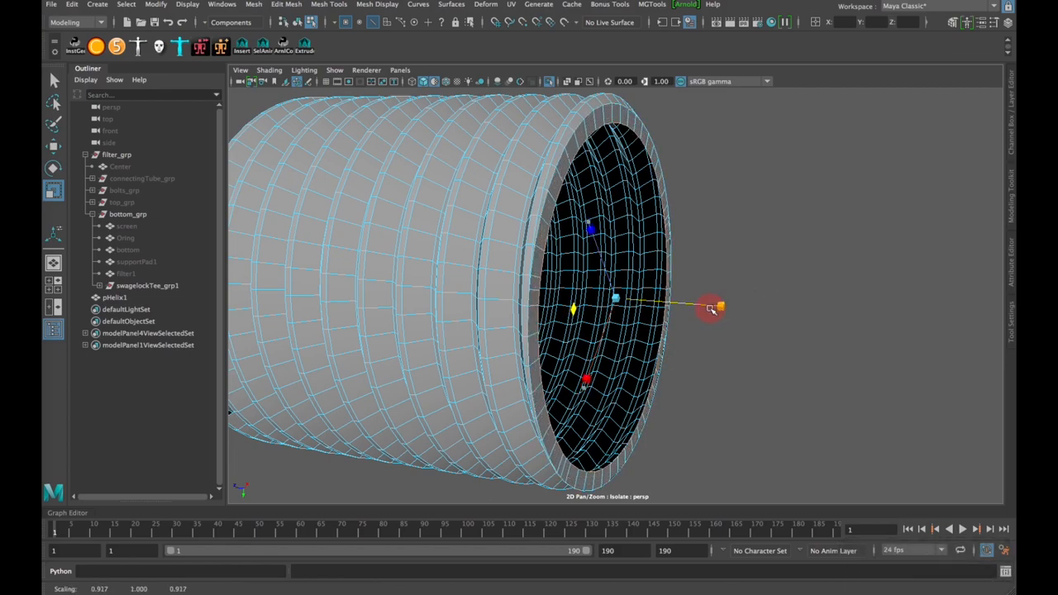
{"action": "left_click_drag", "start_coordinate": [711, 309], "coordinate": [714, 322]}
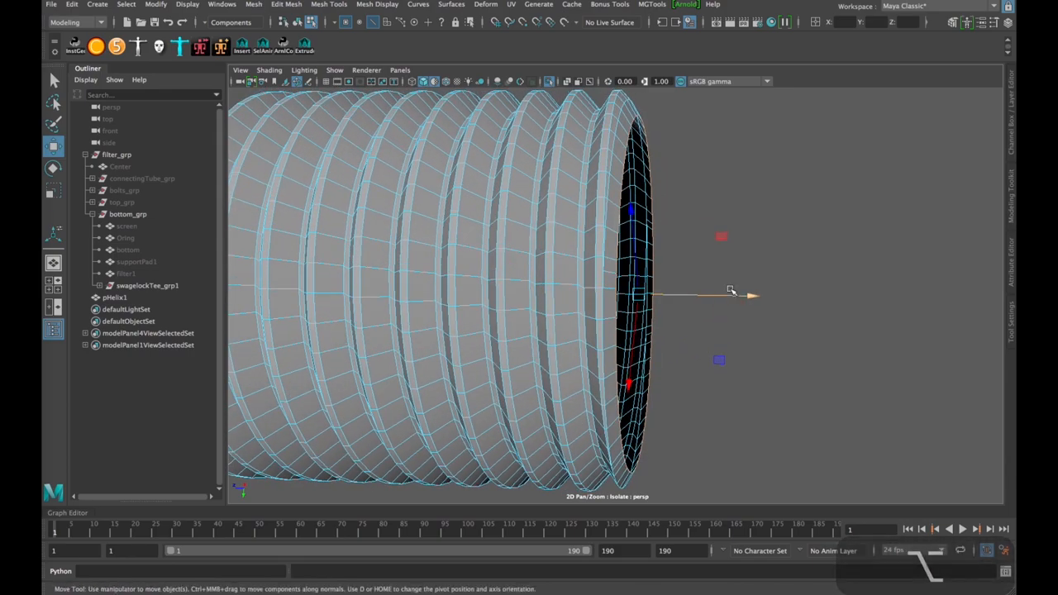
{"action": "left_click_drag", "start_coordinate": [731, 291], "coordinate": [737, 299]}
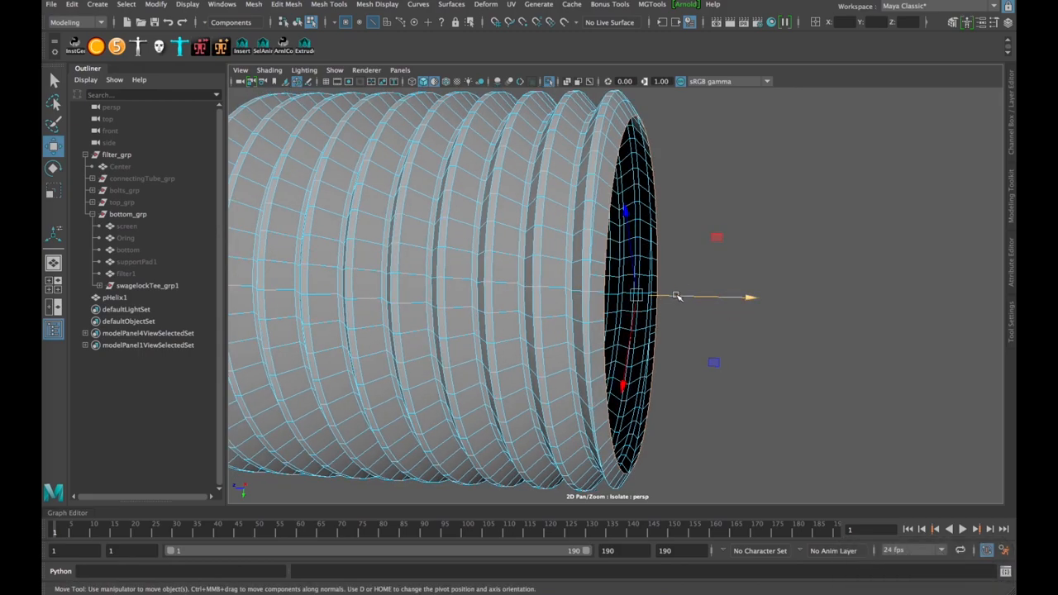
- Extrude the inner rim once more and scale it inward to shrink the end hole further
{"action": "right_click", "coordinate": [638, 296]}
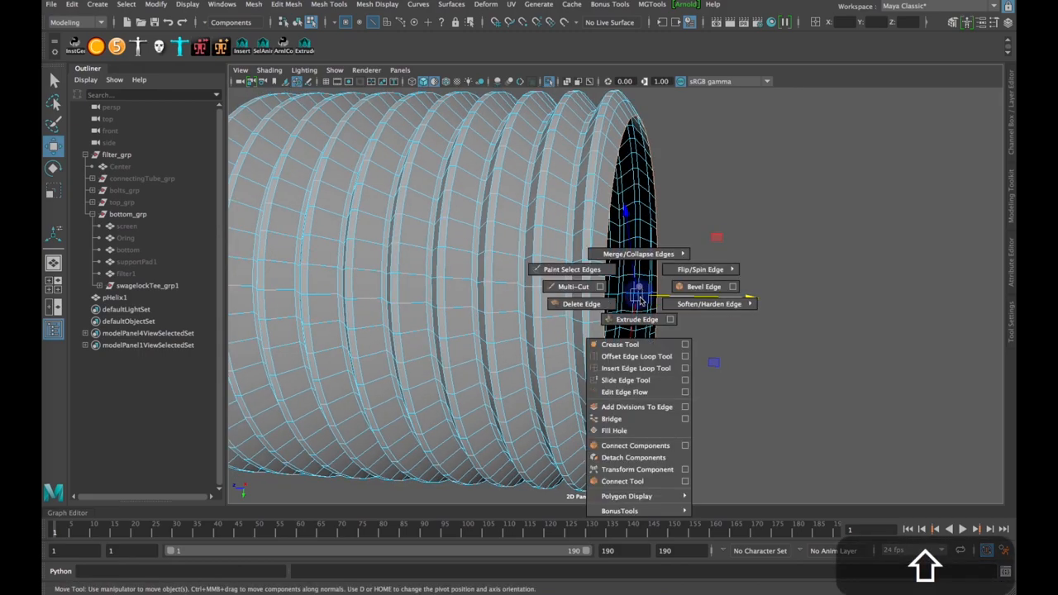
{"action": "left_click", "coordinate": [628, 319]}
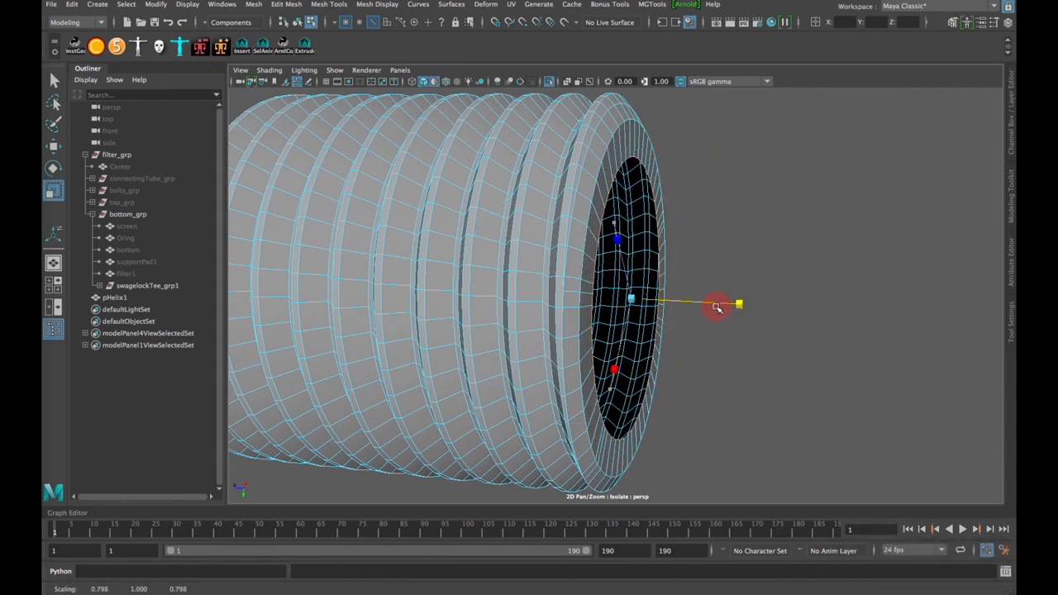
{"action": "left_click_drag", "start_coordinate": [717, 307], "coordinate": [721, 314]}
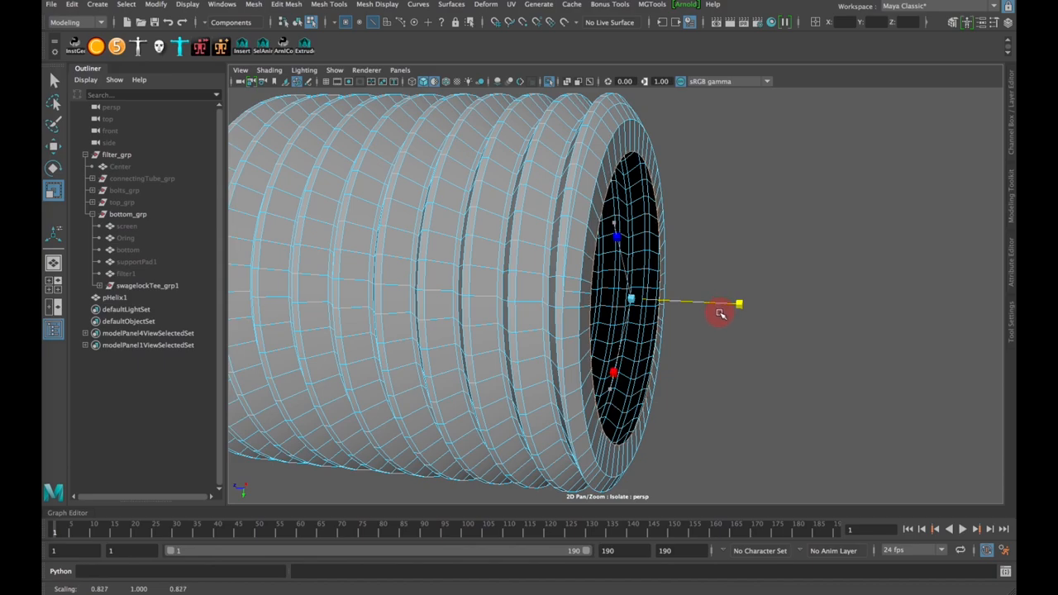
{"action": "left_click_drag", "start_coordinate": [719, 312], "coordinate": [632, 334]}
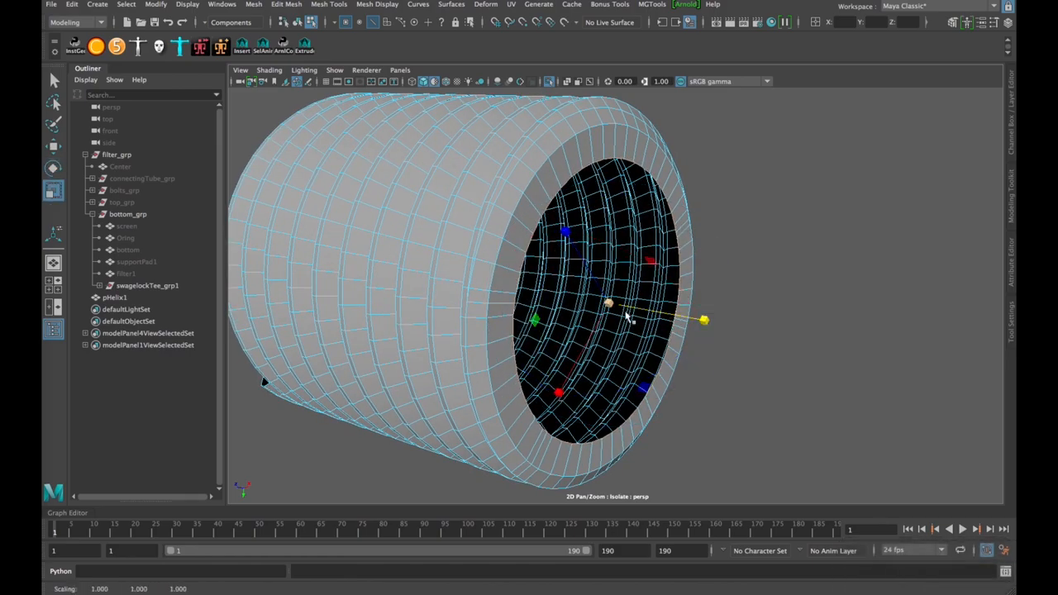
{"action": "right_click", "coordinate": [608, 305]}
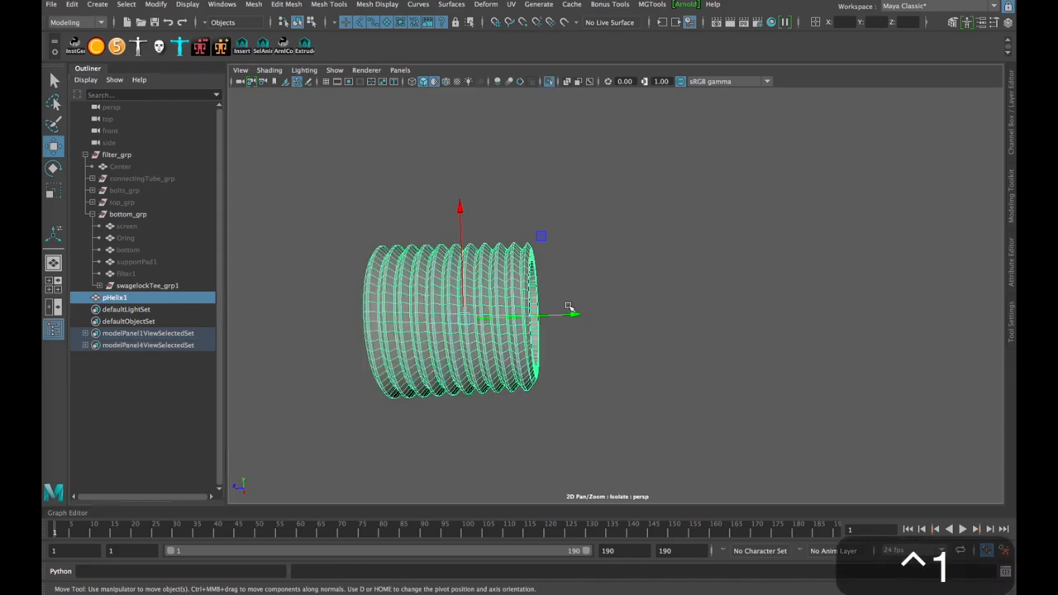
- Orbit to look end-on into the open end of the isolated threaded ring
{"action": "left_click_drag", "start_coordinate": [569, 306], "coordinate": [631, 339]}
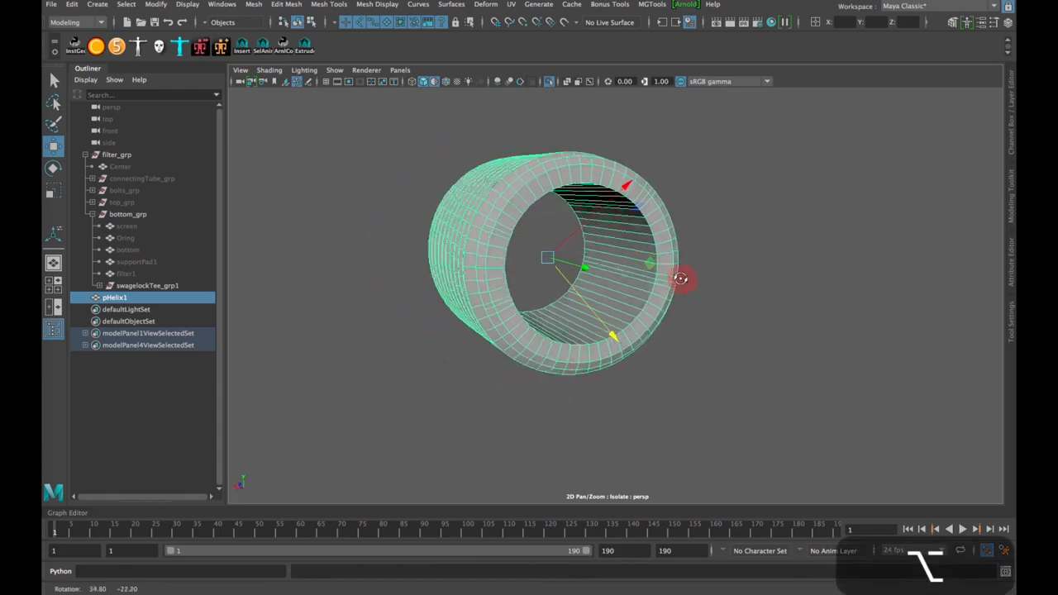
{"action": "left_click_drag", "start_coordinate": [681, 277], "coordinate": [726, 287]}
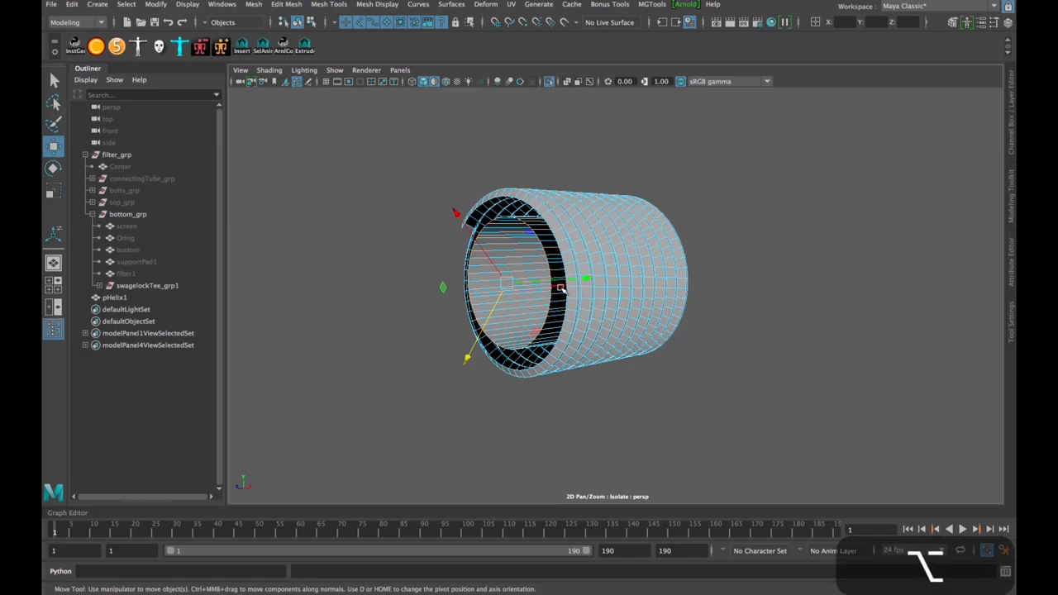
- Cap the open end of the bolt's smooth shaft with a flat face
{"action": "left_click_drag", "start_coordinate": [586, 277], "coordinate": [859, 295]}
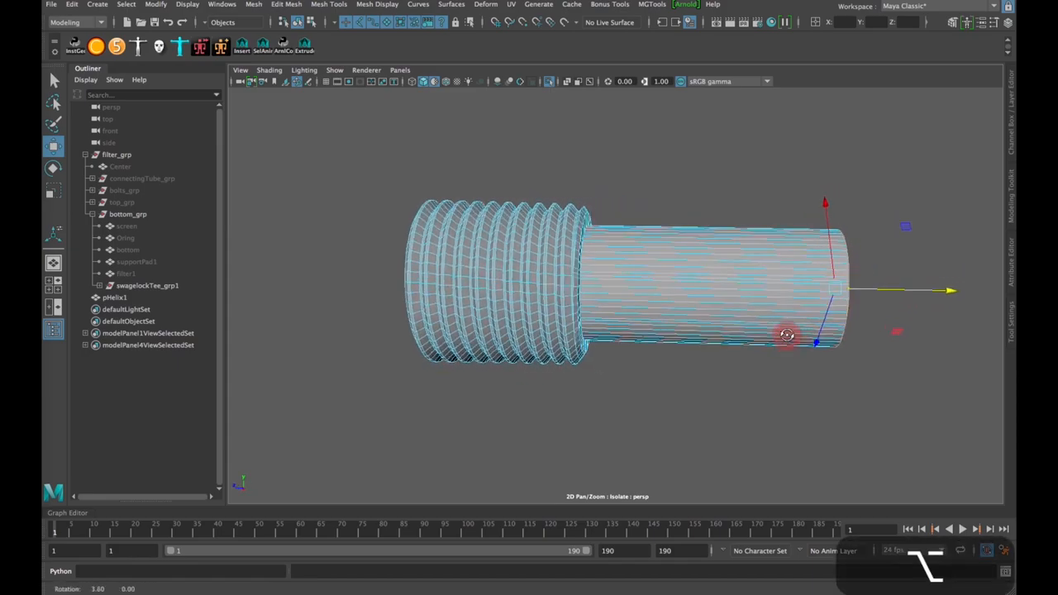
{"action": "left_click_drag", "start_coordinate": [785, 334], "coordinate": [773, 327]}
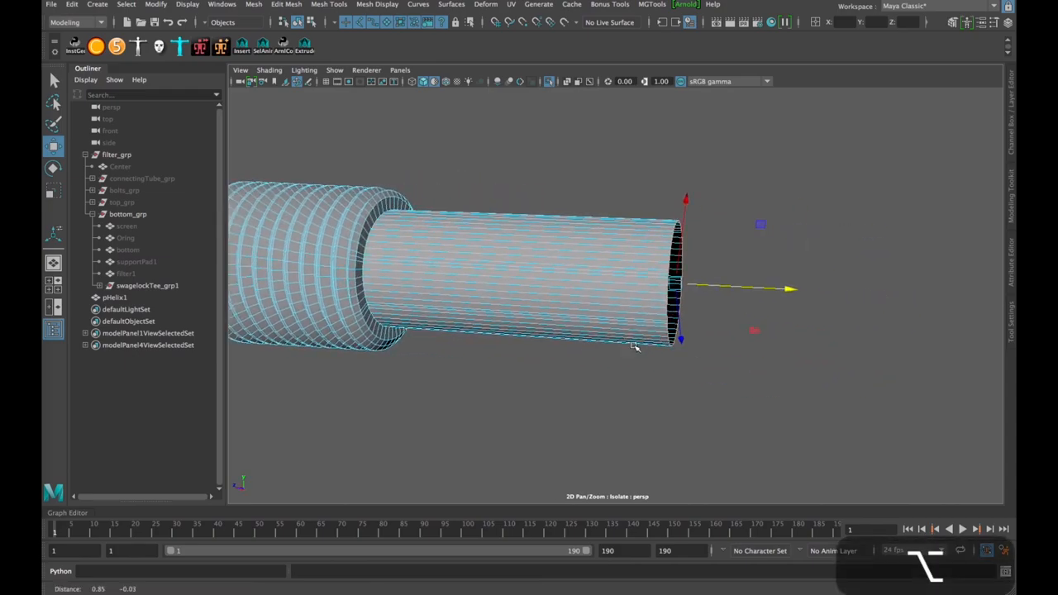
{"action": "left_click_drag", "start_coordinate": [632, 347], "coordinate": [652, 300]}
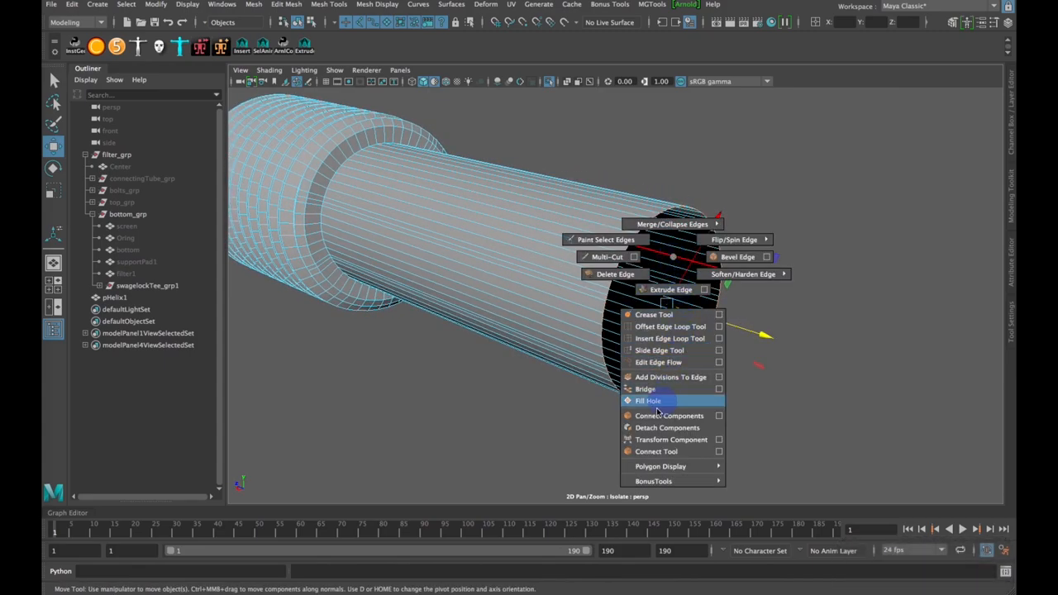
{"action": "left_click", "coordinate": [645, 400]}
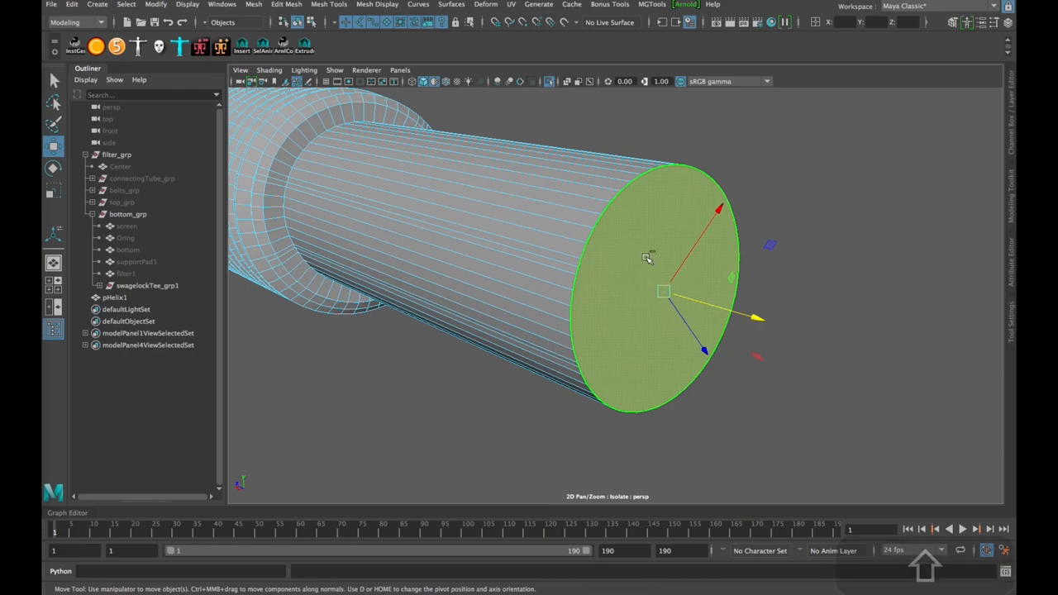
- Apply the face marking-menu operation to the shaft end and check the closed bolt from the side
{"action": "right_click", "coordinate": [648, 258]}
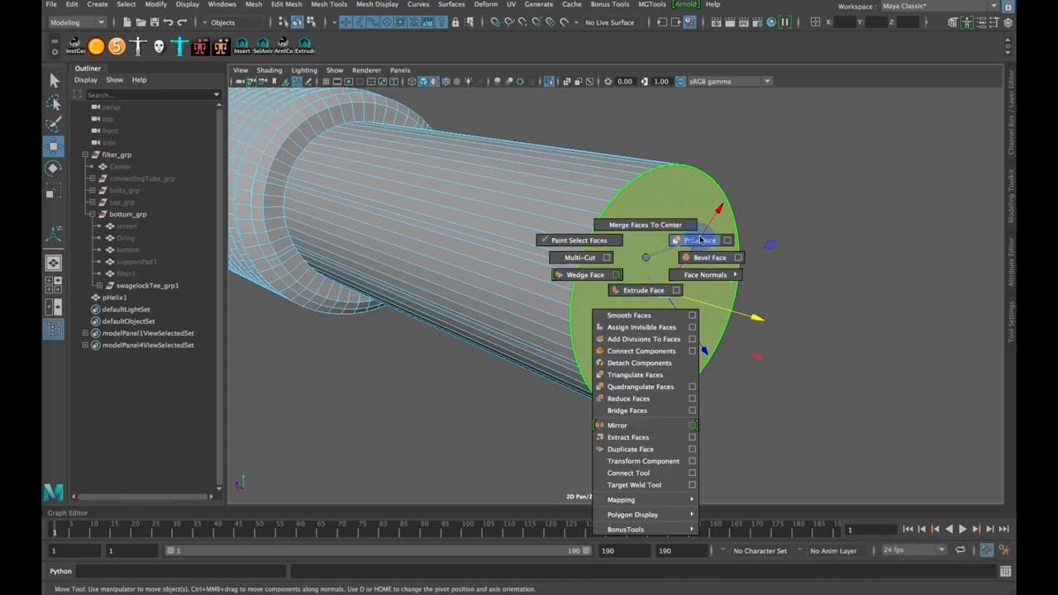
{"action": "left_click", "coordinate": [698, 240]}
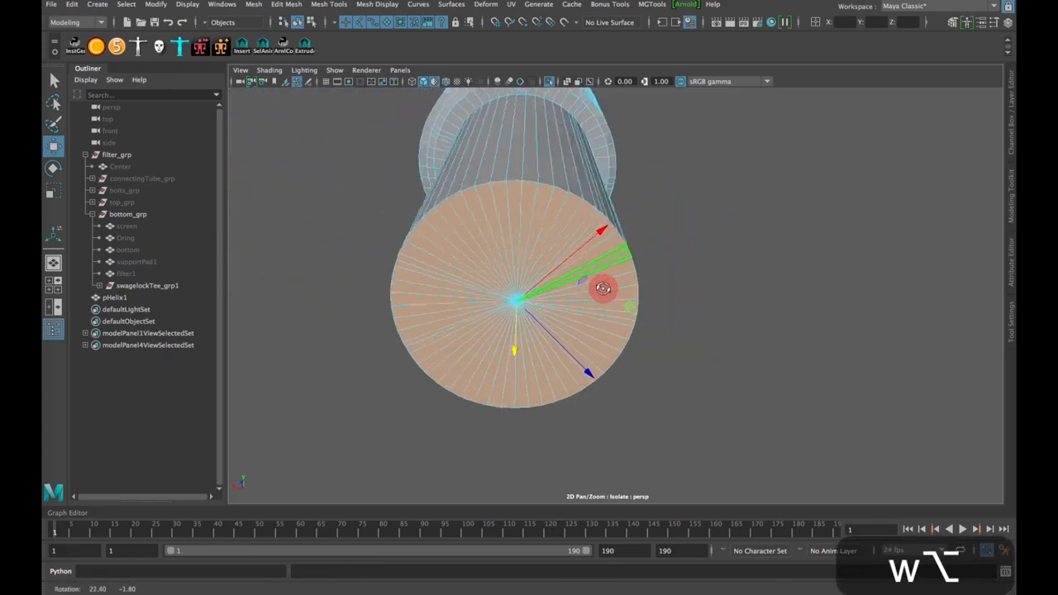
{"action": "left_click_drag", "start_coordinate": [604, 289], "coordinate": [709, 267]}
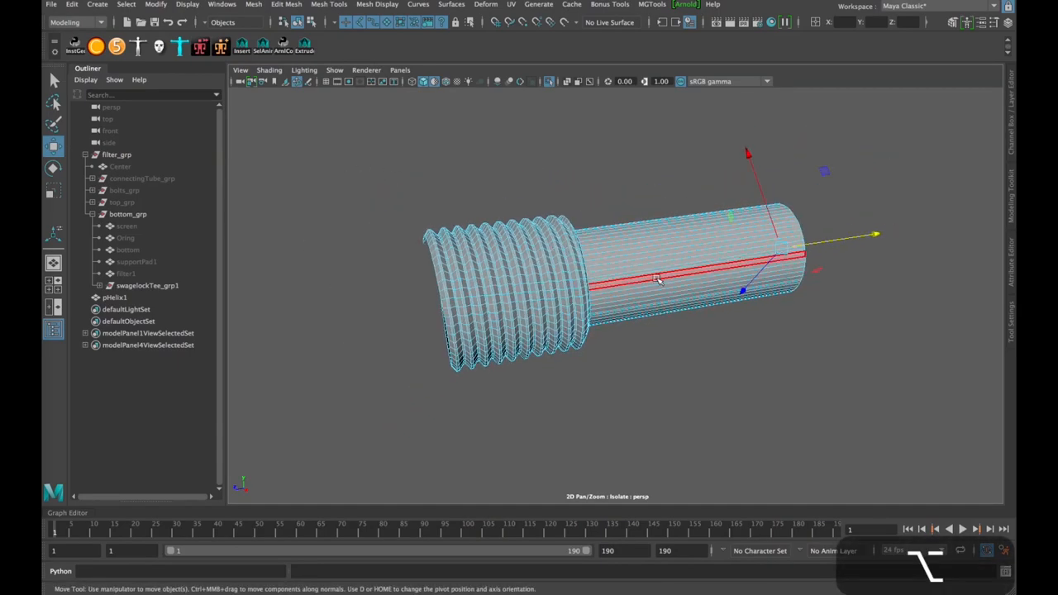
{"action": "left_click_drag", "start_coordinate": [661, 280], "coordinate": [744, 264]}
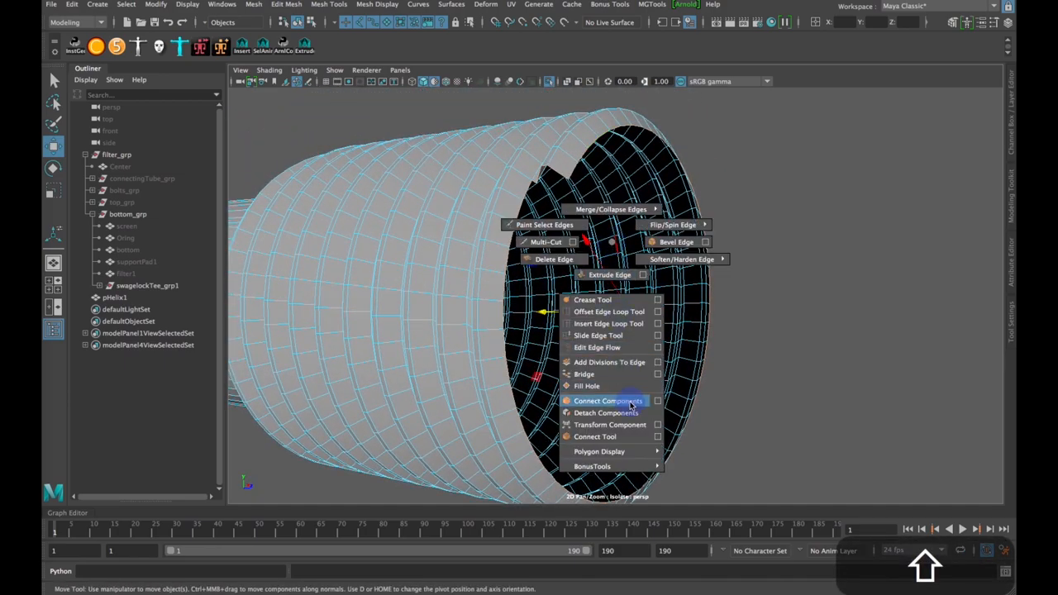
- Fill the open threaded end with a cap face and show the bolt beside the elbow fitting
{"action": "left_click", "coordinate": [605, 400]}
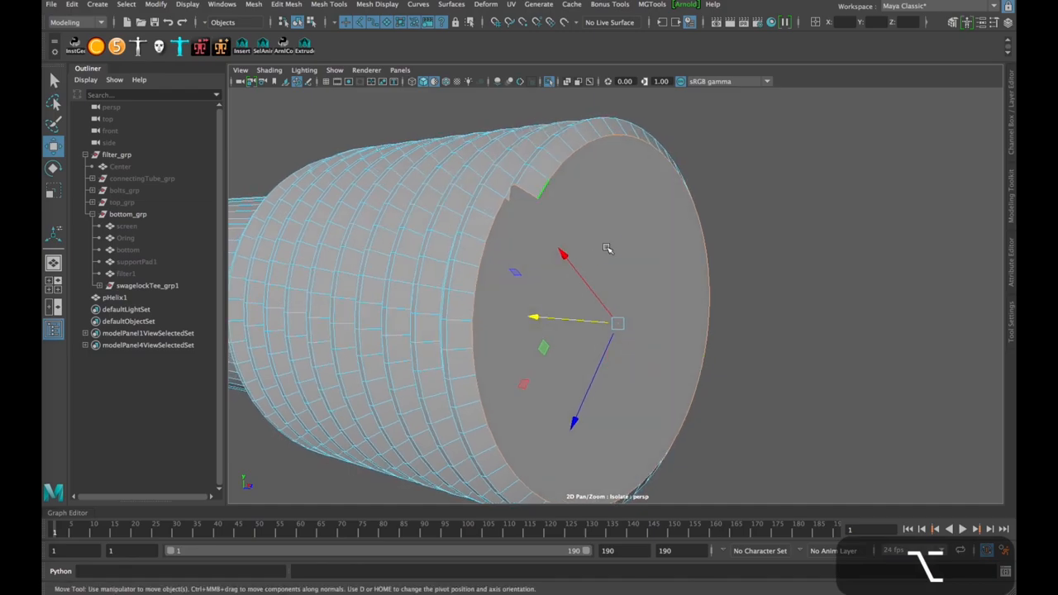
{"action": "left_click", "coordinate": [608, 248]}
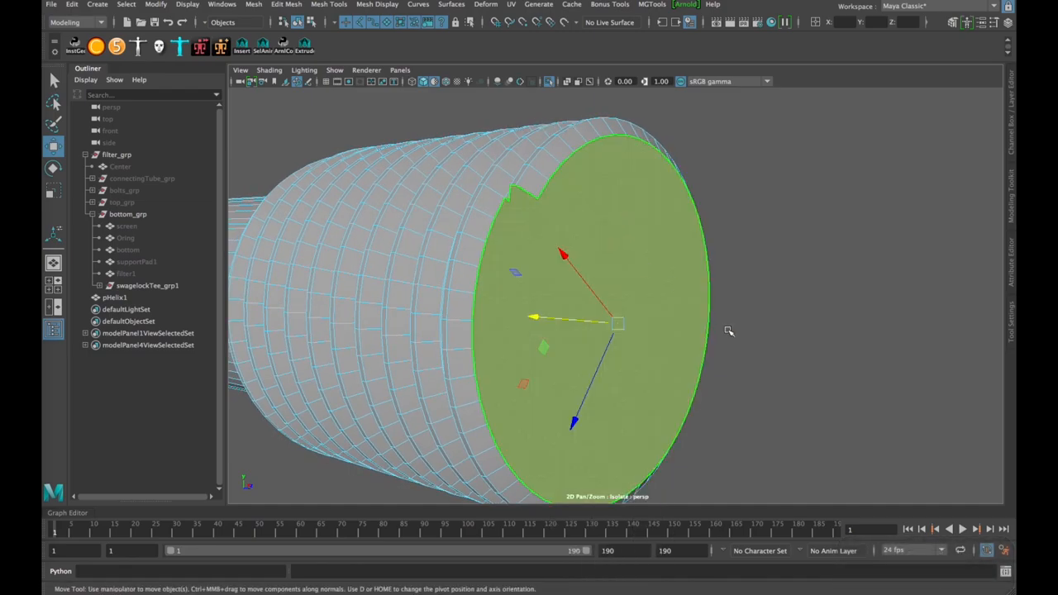
{"action": "right_click", "coordinate": [618, 322]}
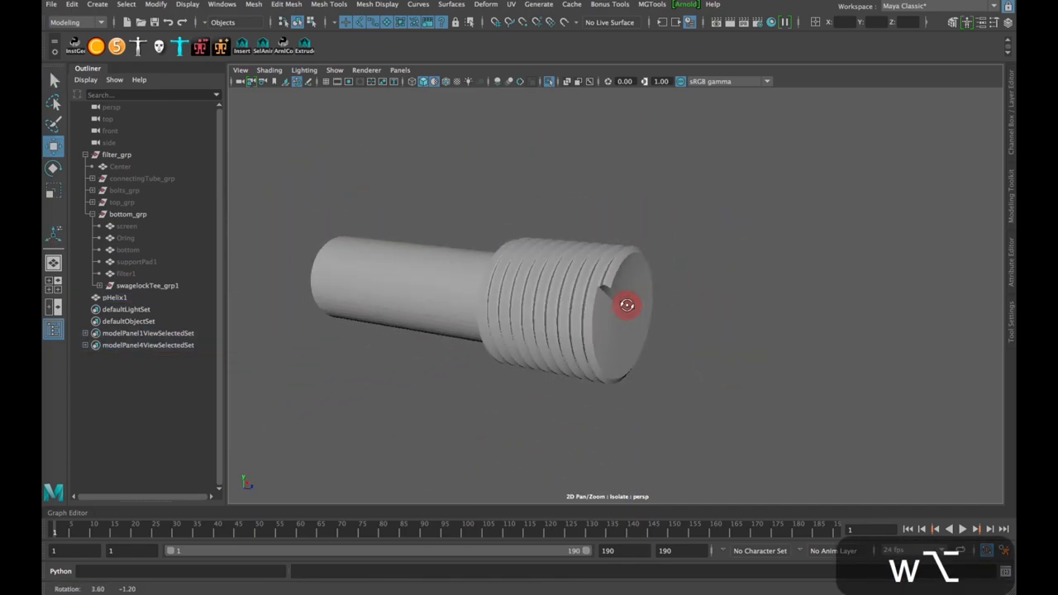
{"action": "left_click_drag", "start_coordinate": [626, 306], "coordinate": [570, 317]}
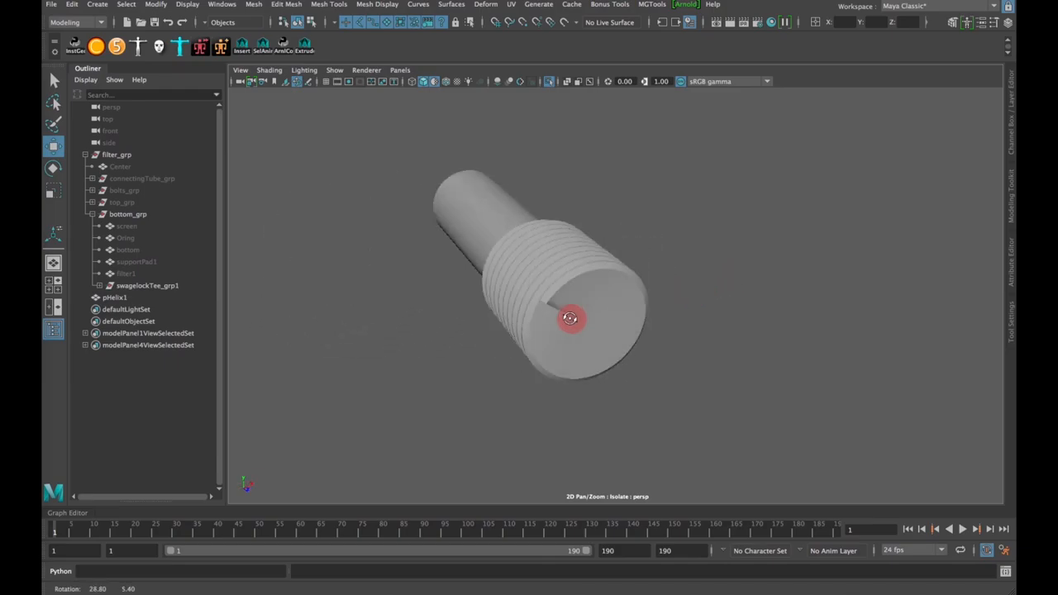
{"action": "left_click_drag", "start_coordinate": [570, 317], "coordinate": [645, 284]}
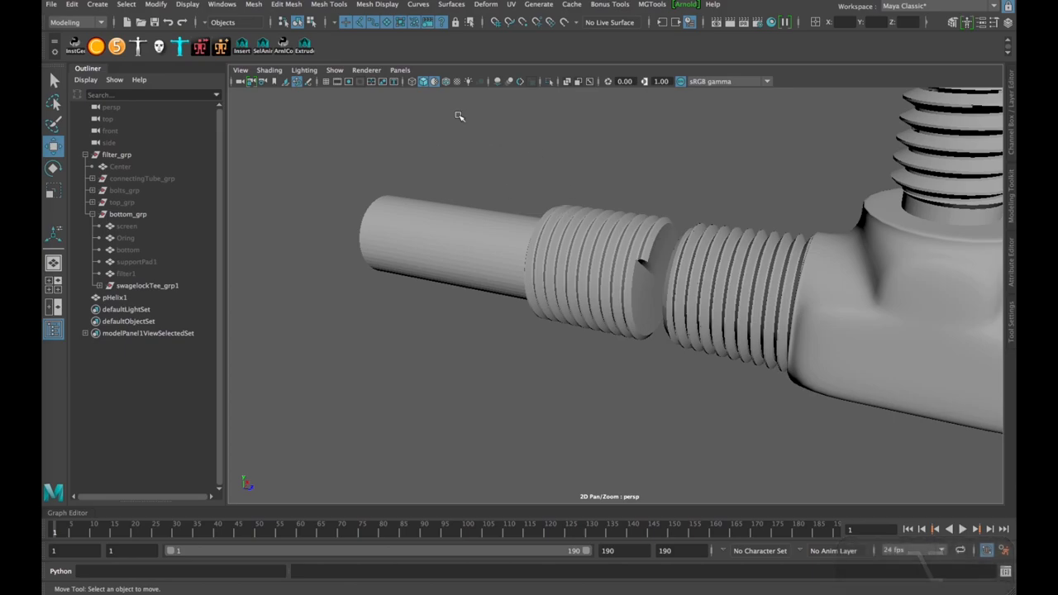
- Create a large flat polygon cylinder next to the fitting
{"action": "left_click", "coordinate": [94, 5]}
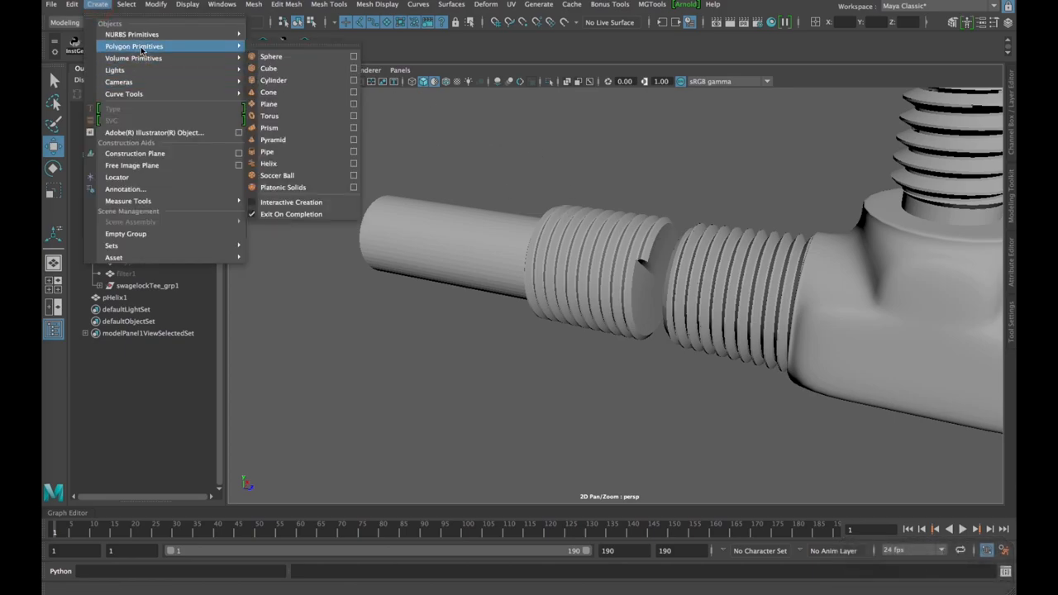
{"action": "left_click", "coordinate": [273, 79]}
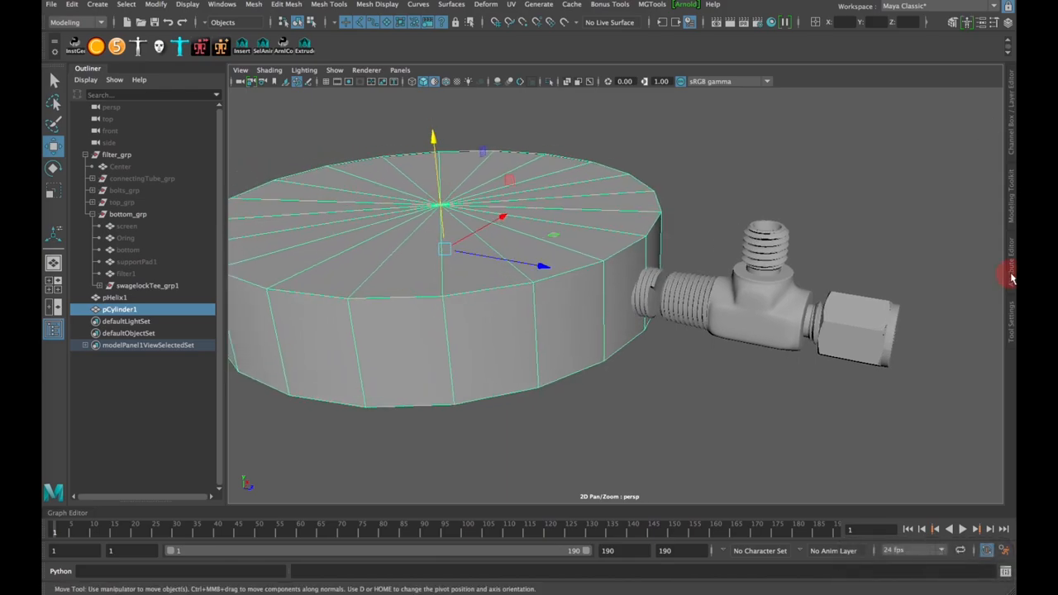
{"action": "left_click", "coordinate": [1000, 280]}
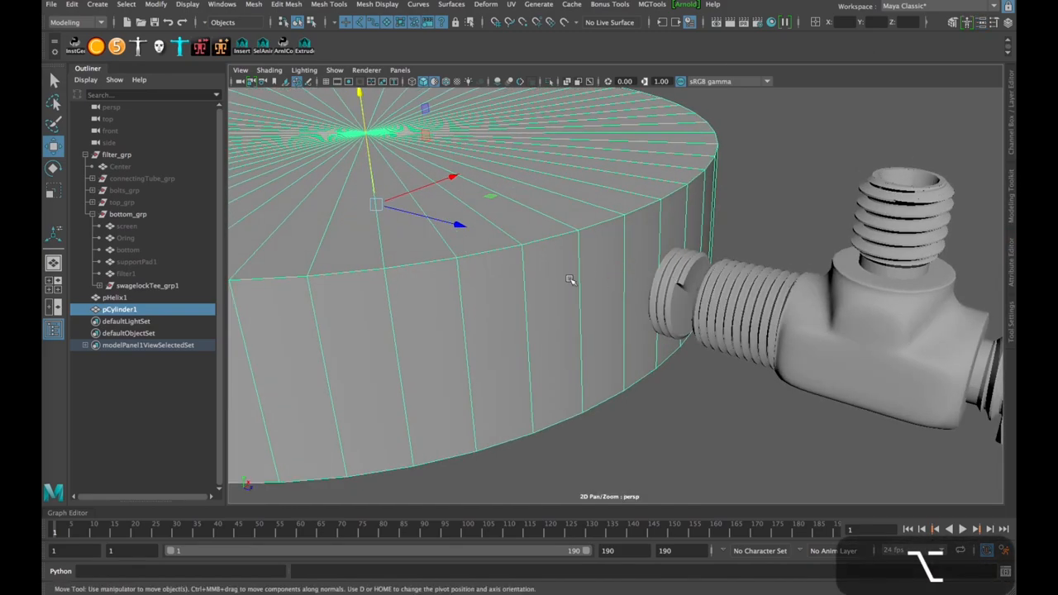
- Sink the bolt into the cylinder's side wall and select both objects
{"action": "left_click", "coordinate": [114, 298]}
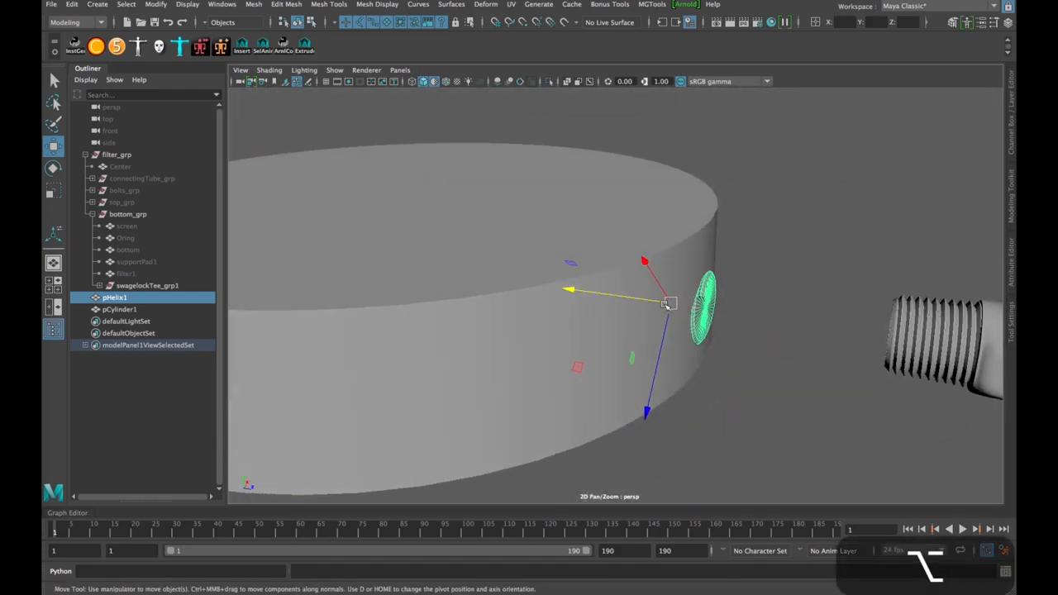
{"action": "left_click", "coordinate": [122, 309]}
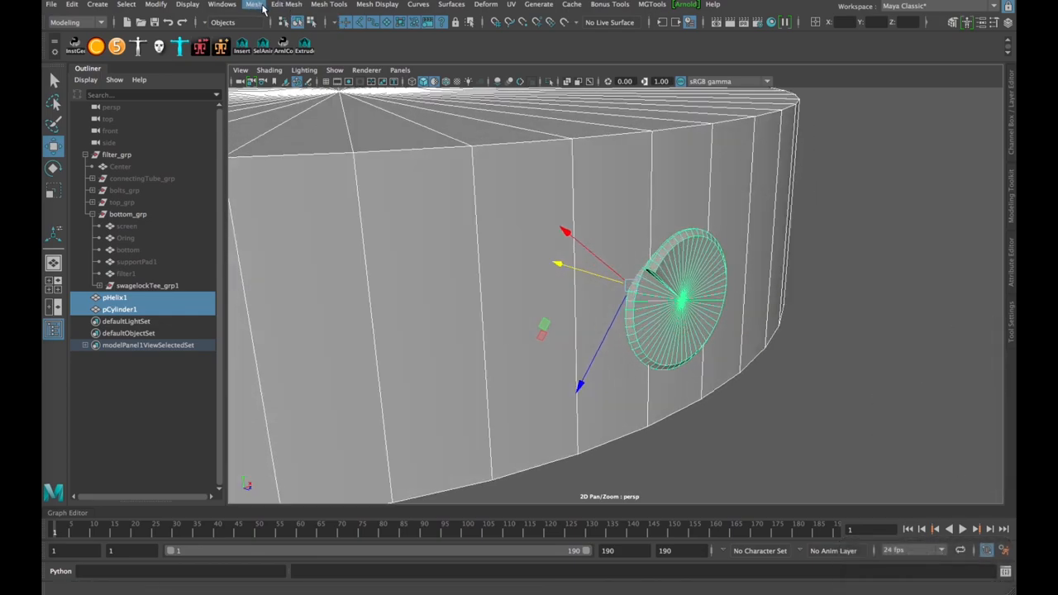
- Boolean-difference the bolt from the cylinder and inspect the internally threaded hole
{"action": "left_click", "coordinate": [251, 5]}
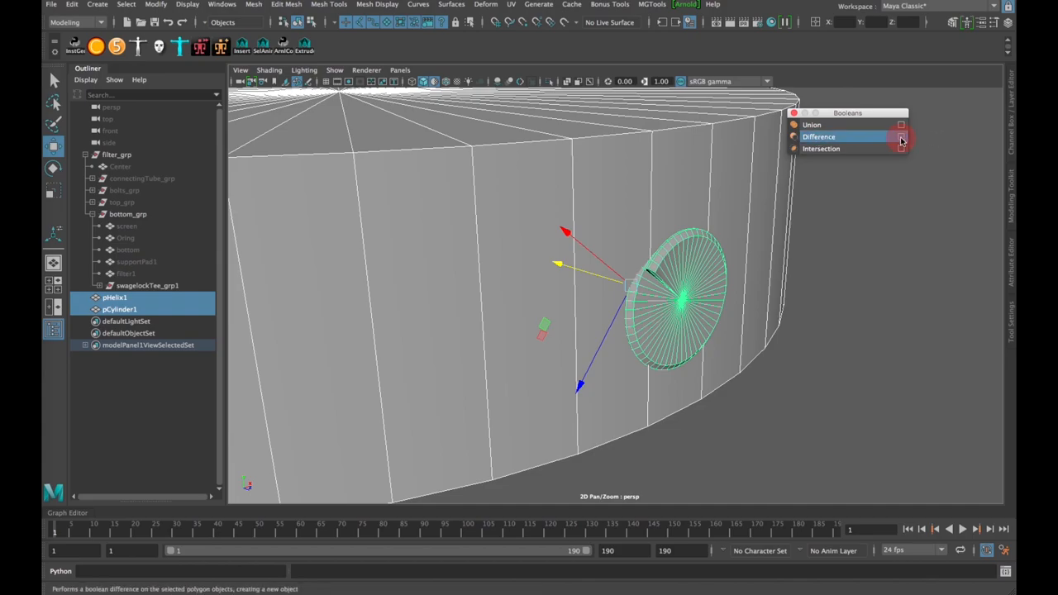
{"action": "left_click", "coordinate": [899, 135]}
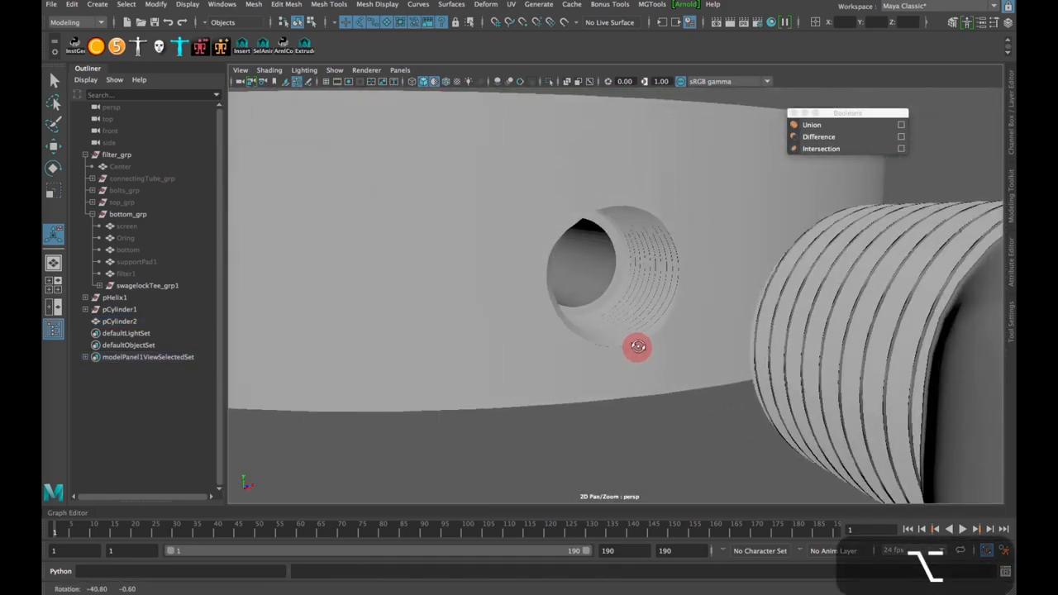
{"action": "left_click_drag", "start_coordinate": [636, 347], "coordinate": [609, 370]}
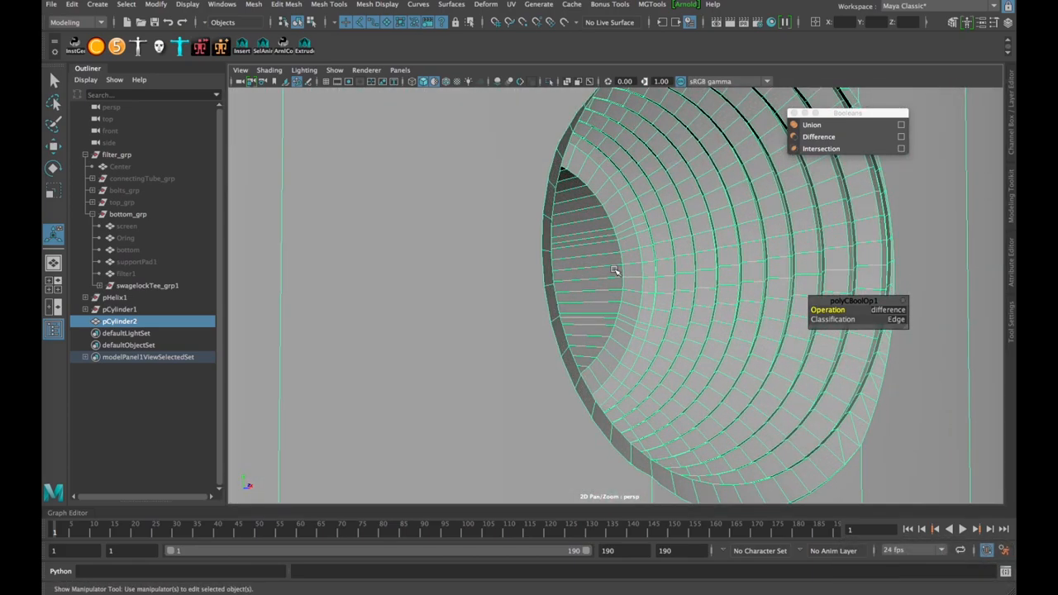
{"action": "left_click_drag", "start_coordinate": [615, 271], "coordinate": [580, 309]}
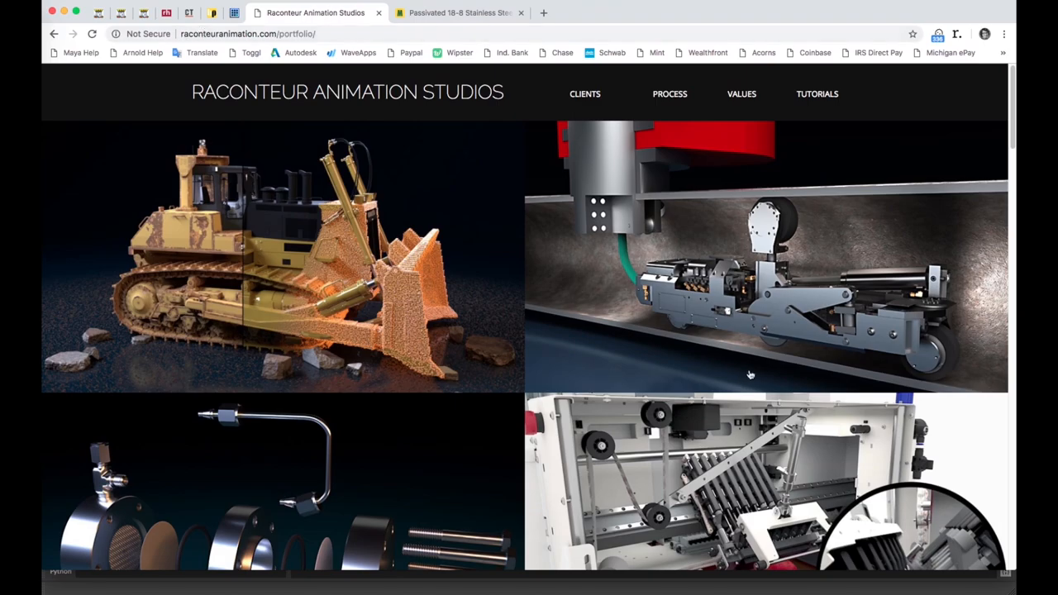
{"action": "scroll", "scroll_direction": "down", "scroll_amount": 3}
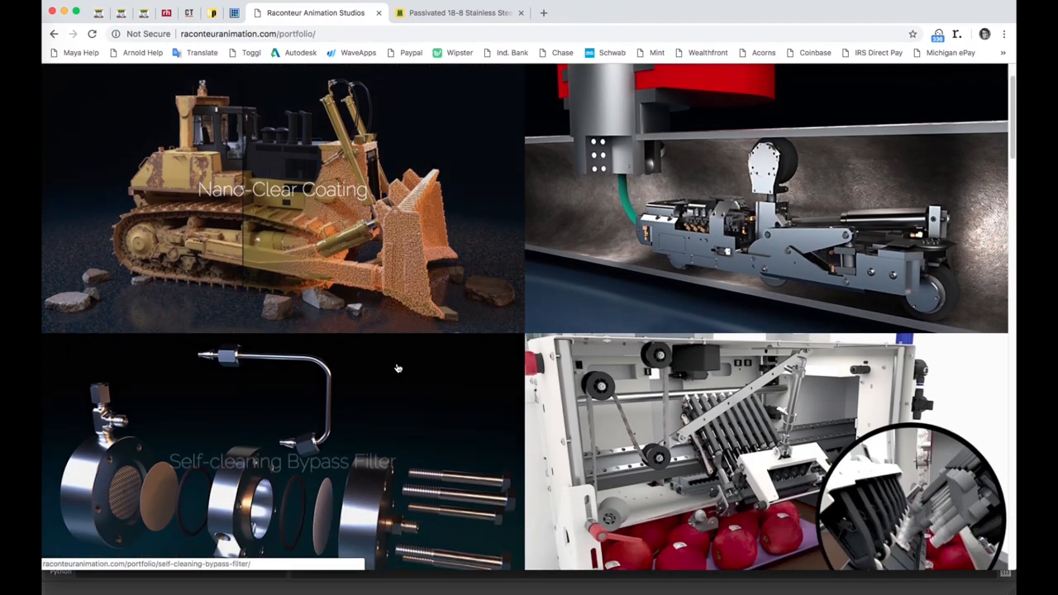
{"action": "scroll", "scroll_direction": "down", "scroll_amount": 3}
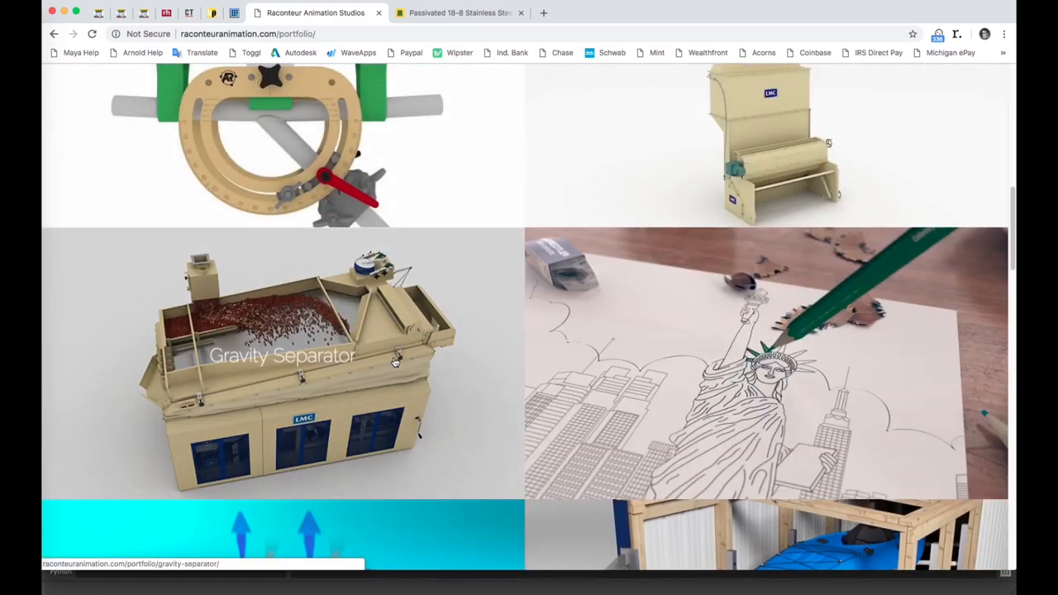
{"action": "scroll", "scroll_direction": "down", "scroll_amount": 3}
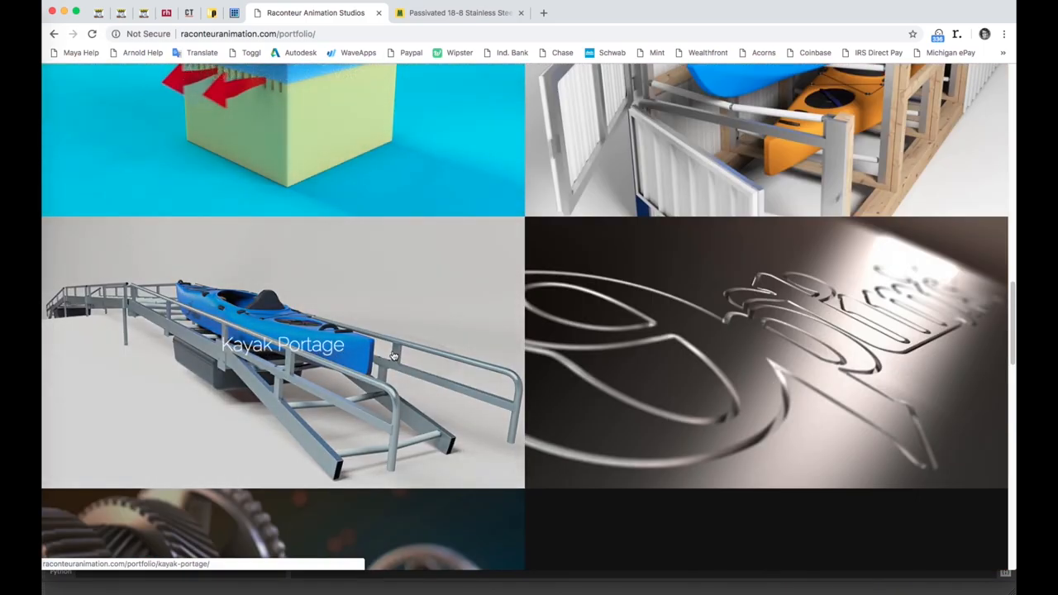
{"action": "scroll", "scroll_direction": "down", "scroll_amount": 3}
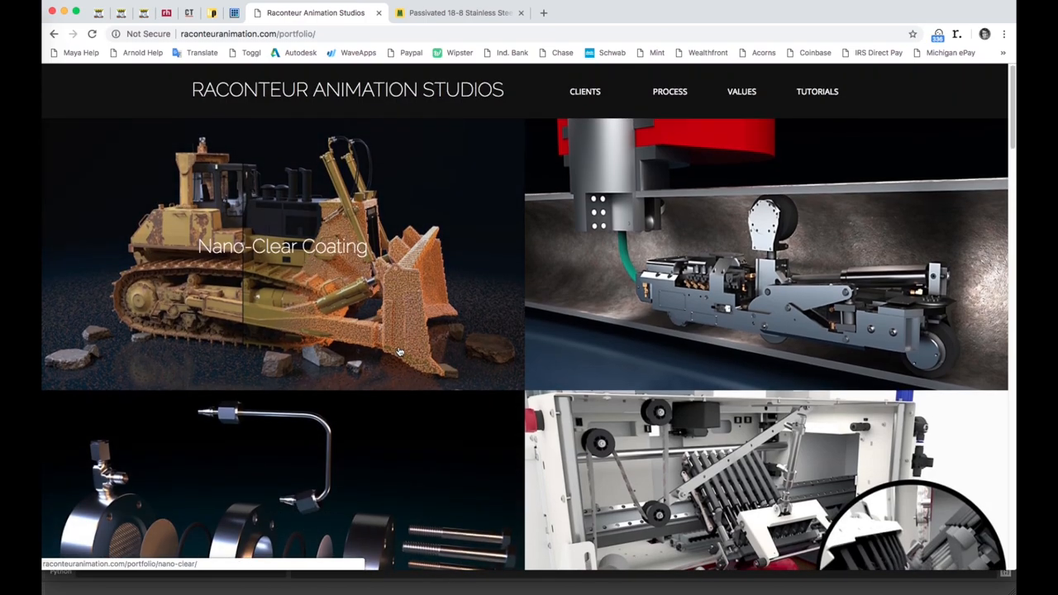
{"action": "scroll", "scroll_direction": "down", "scroll_amount": 3}
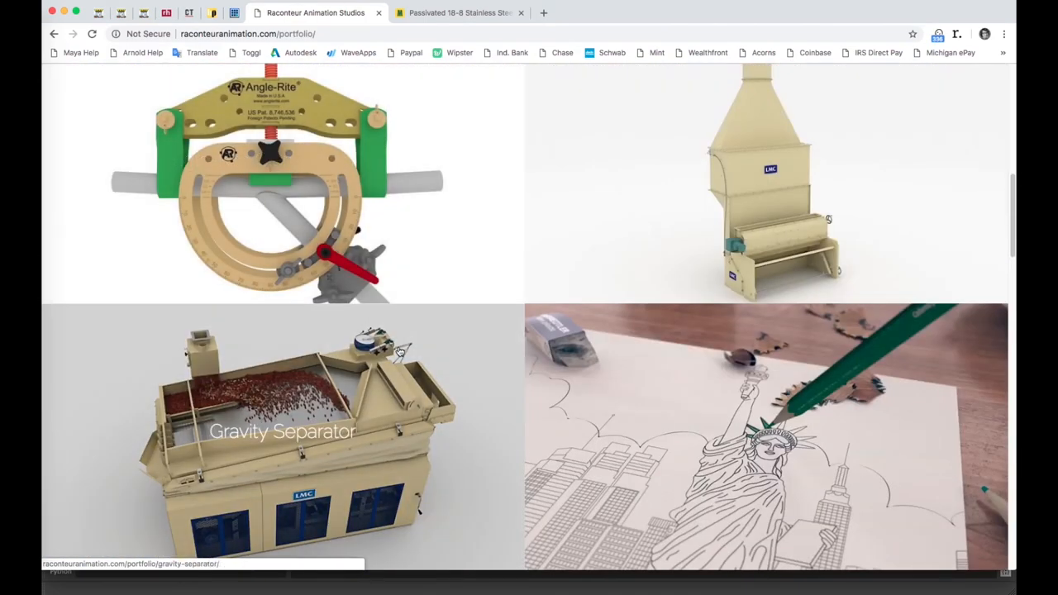
{"action": "scroll", "scroll_direction": "down", "scroll_amount": 3}
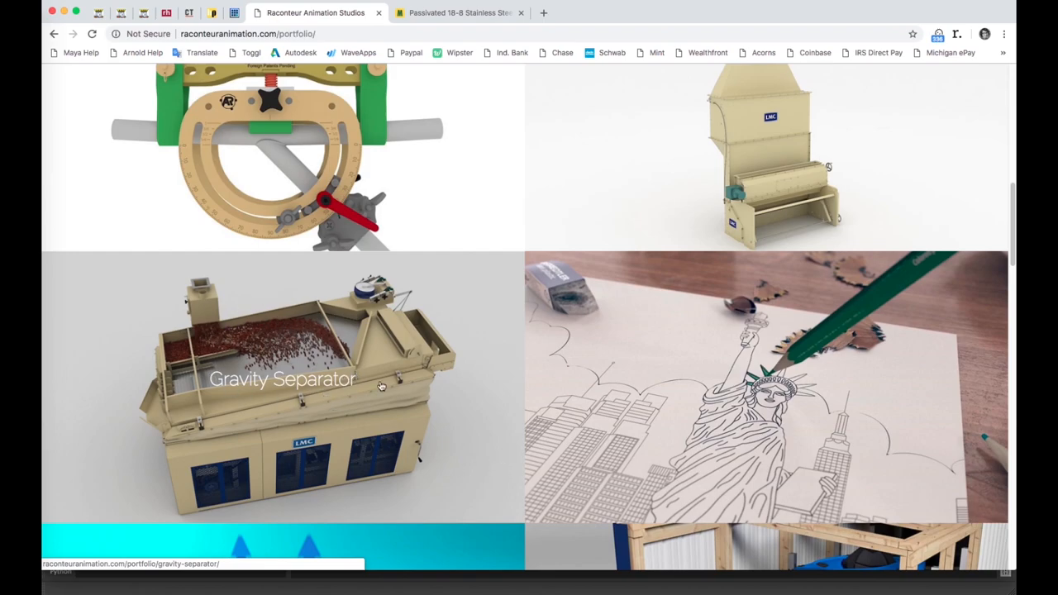
{"action": "mouse_move", "coordinate": [522, 245]}
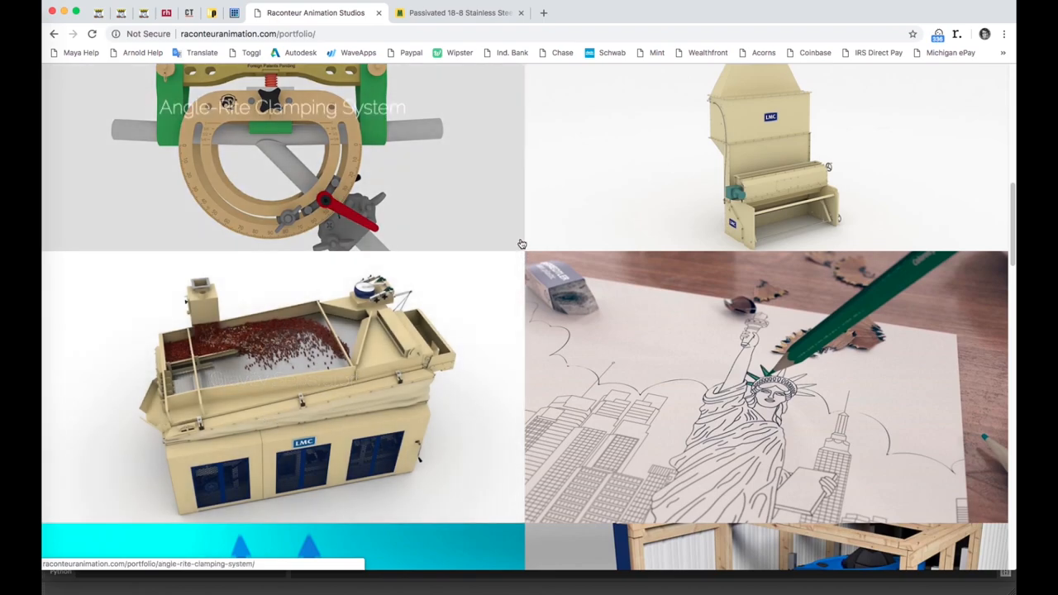
{"action": "mouse_move", "coordinate": [476, 342]}
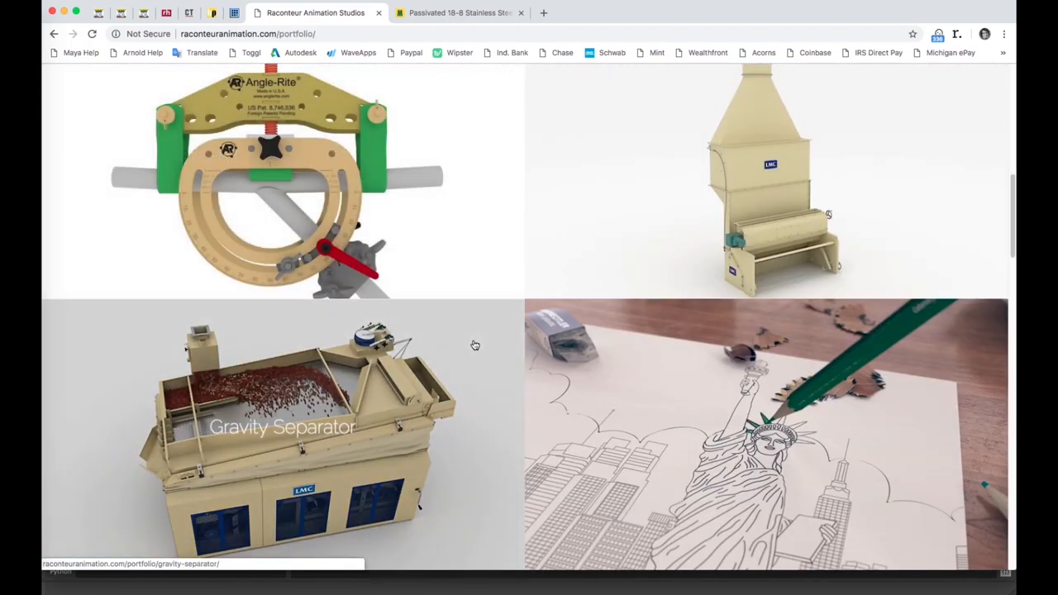
{"action": "scroll", "scroll_direction": "down", "scroll_amount": 3}
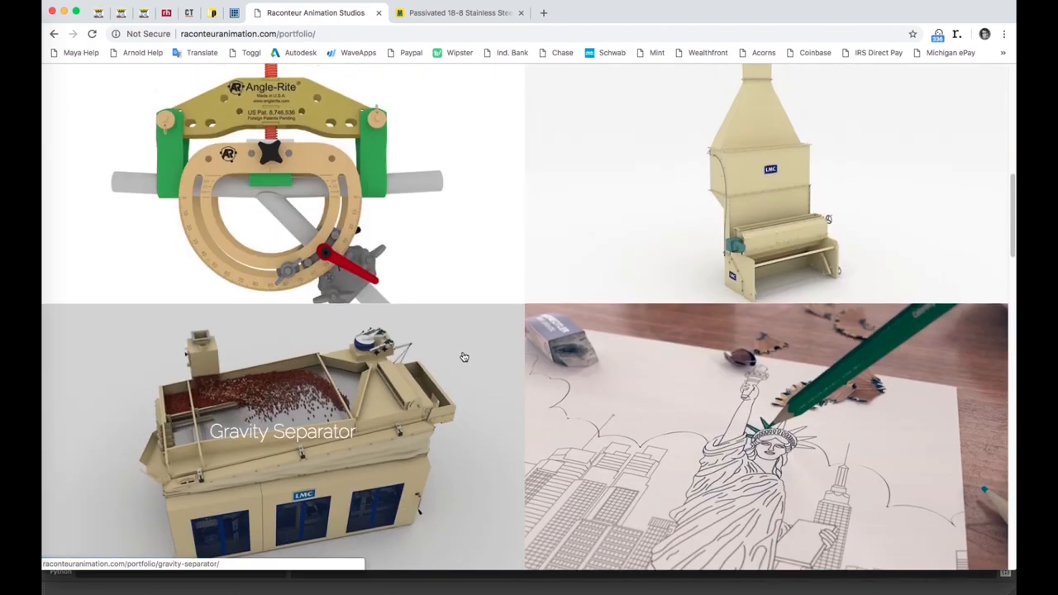
{"action": "scroll", "scroll_direction": "down", "scroll_amount": 3}
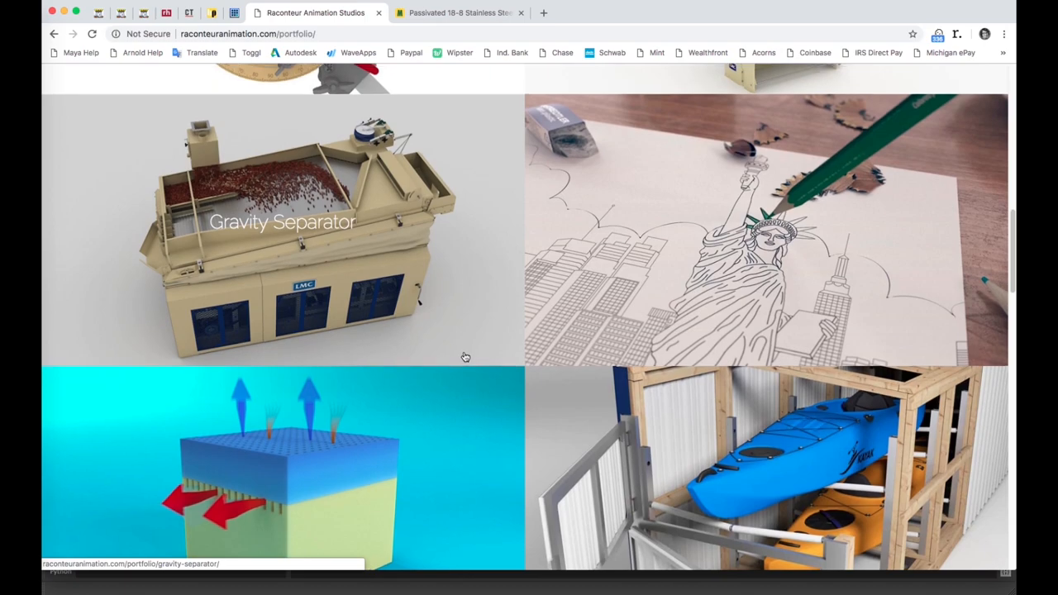
{"action": "scroll", "scroll_direction": "up", "scroll_amount": 3}
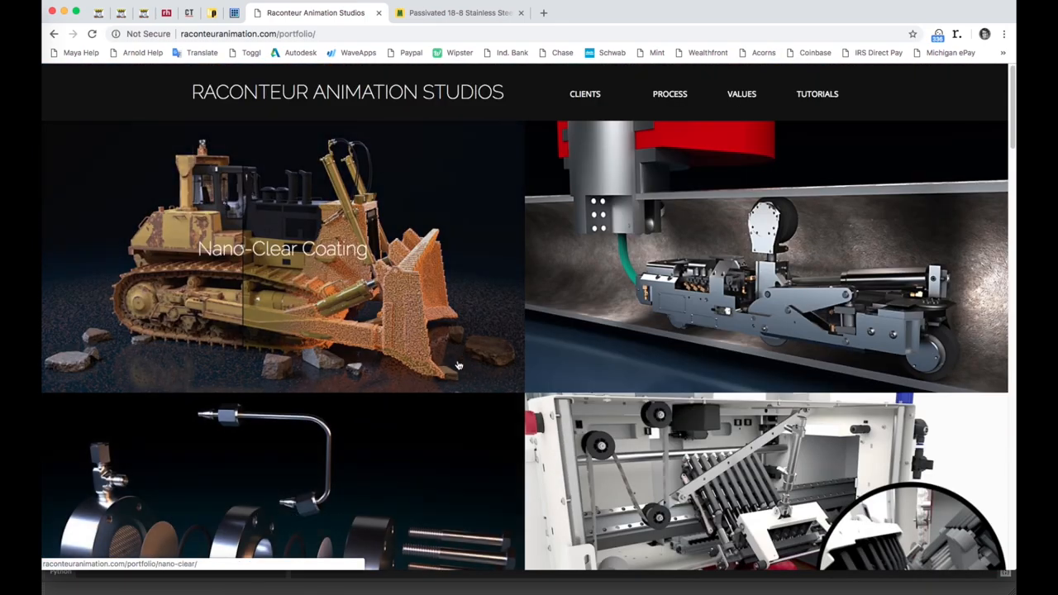